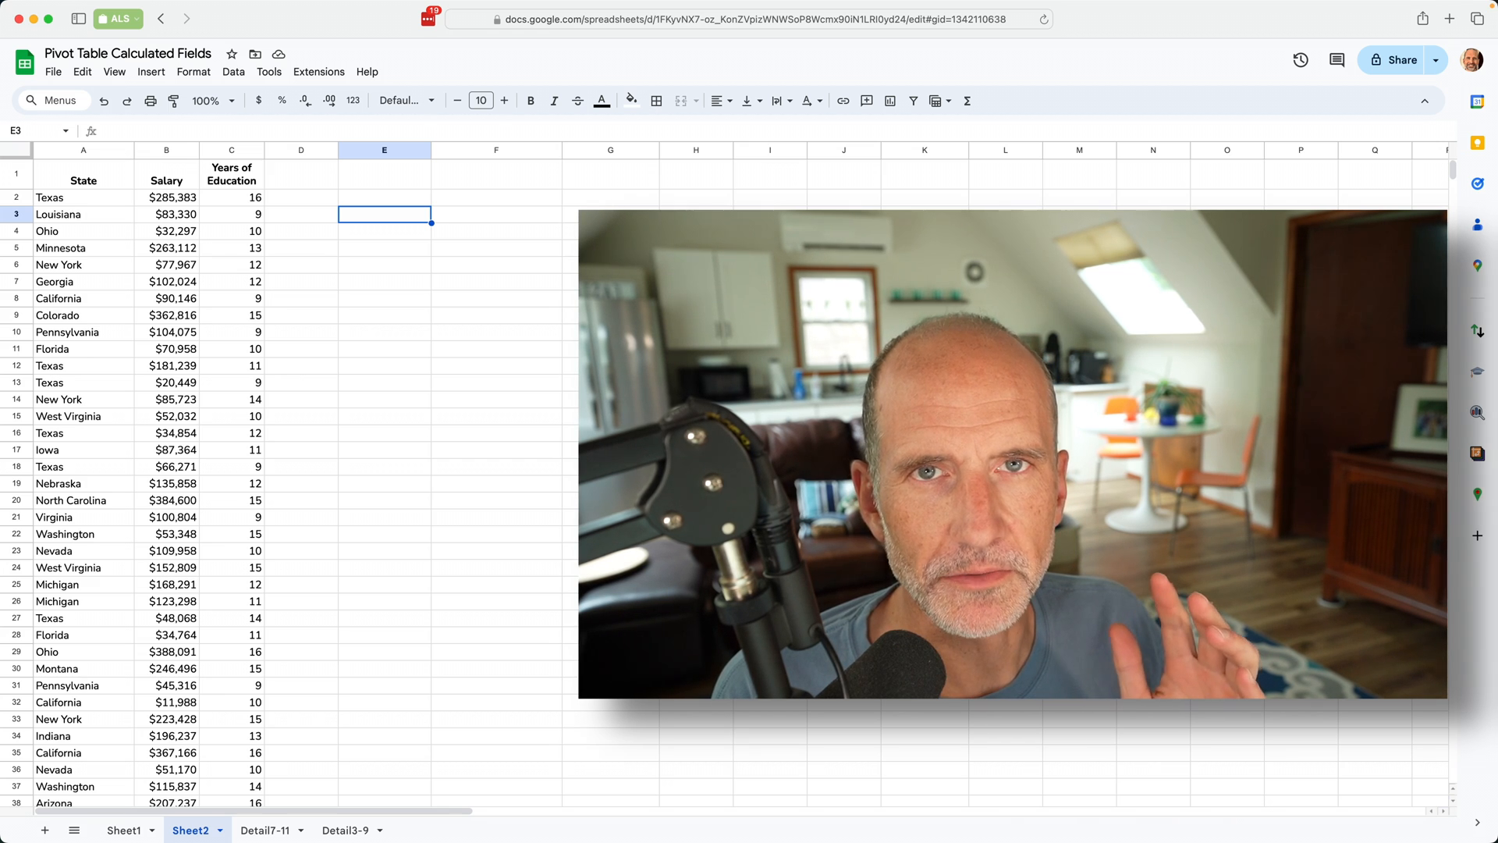
- Create a pivot table from Sheet2!A1:C201 on the existing sheet at cell E3
{"action": "left_click", "coordinate": [275, 732]}
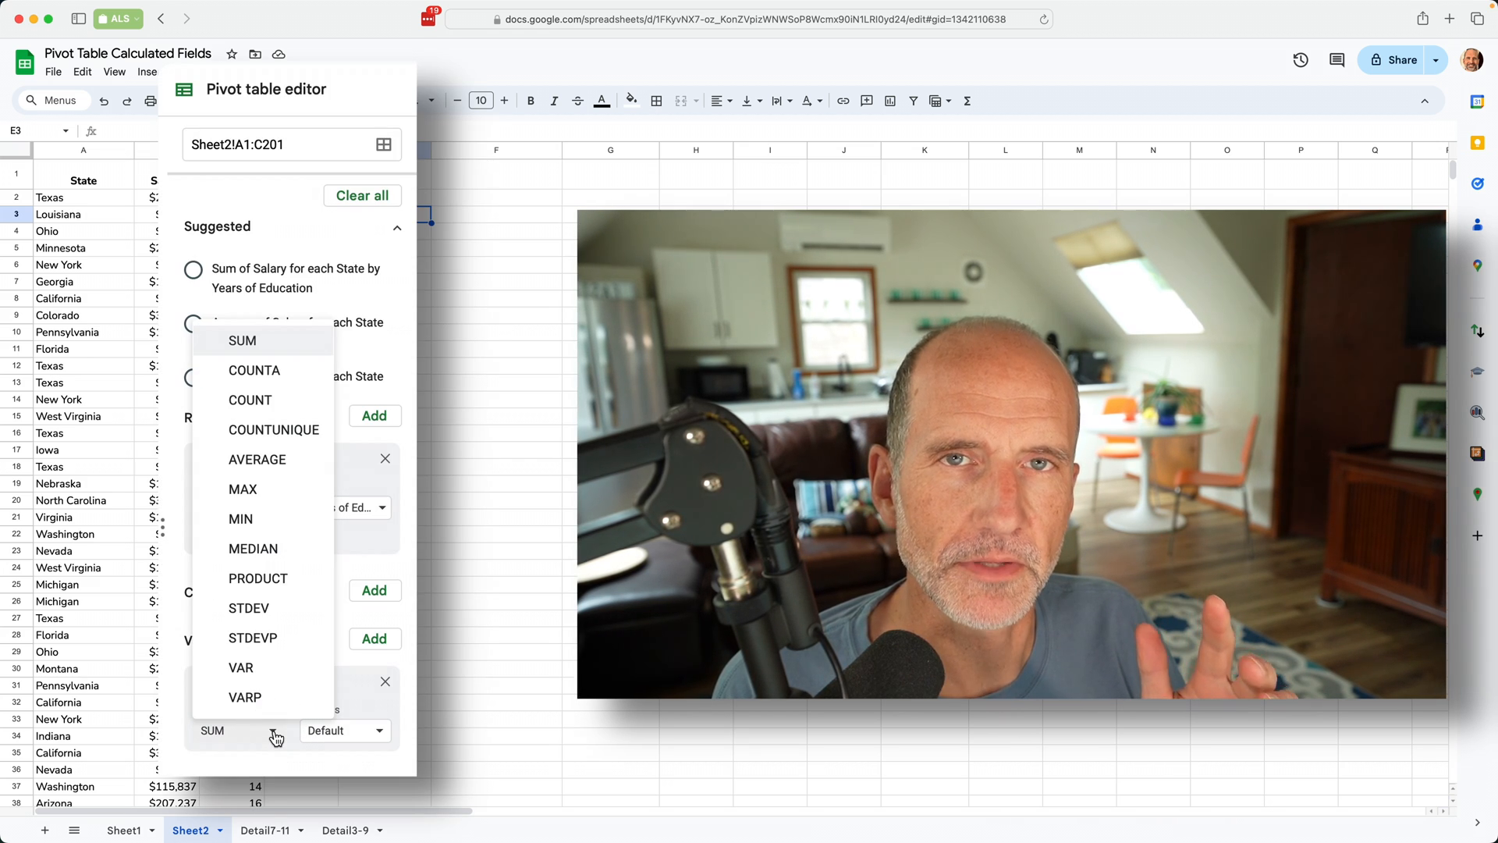
{"action": "mouse_move", "coordinate": [257, 460]}
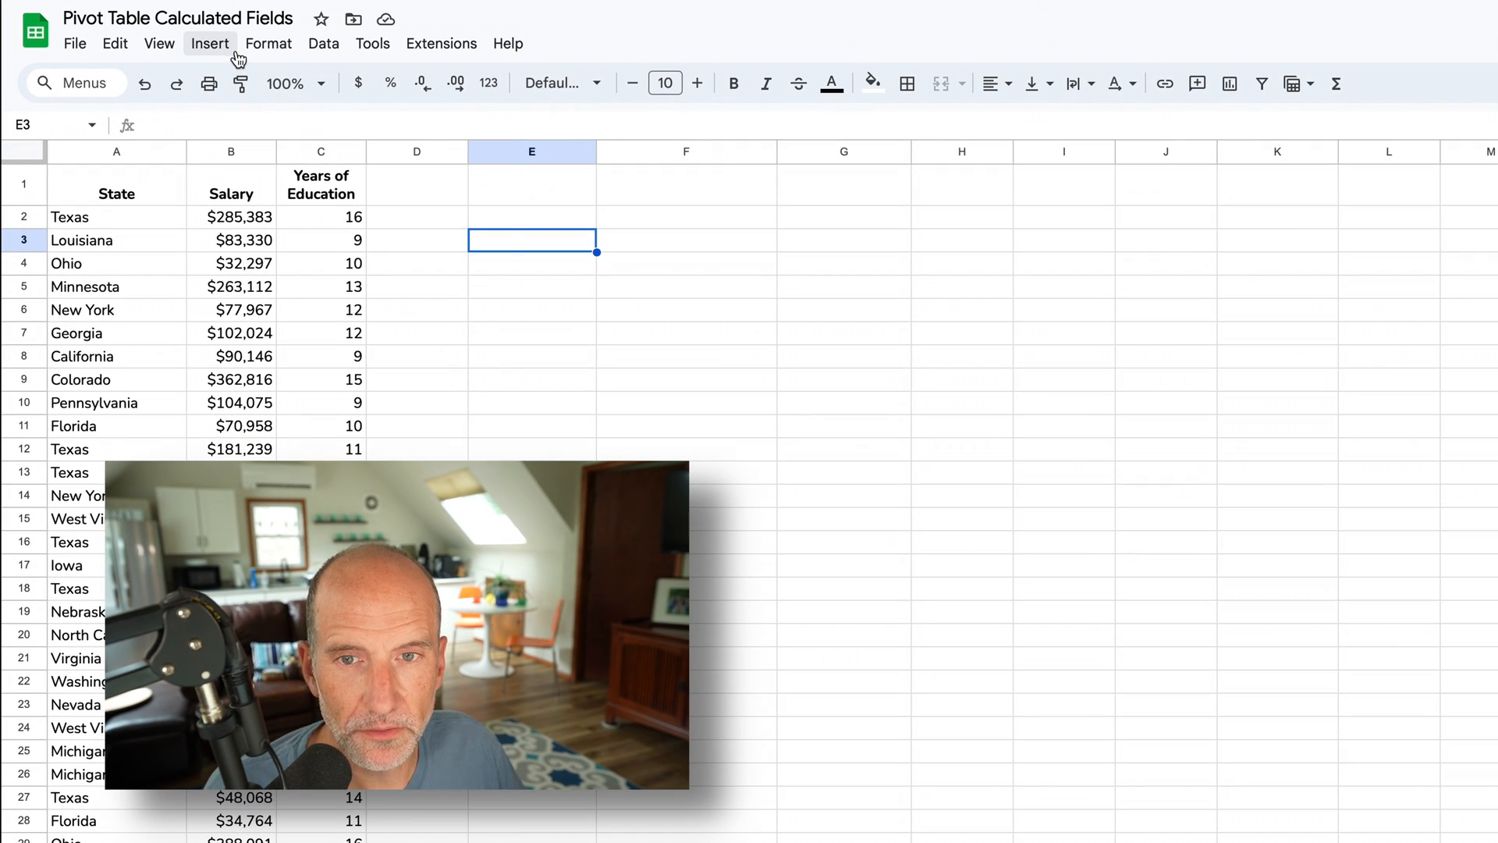
{"action": "left_click", "coordinate": [209, 43]}
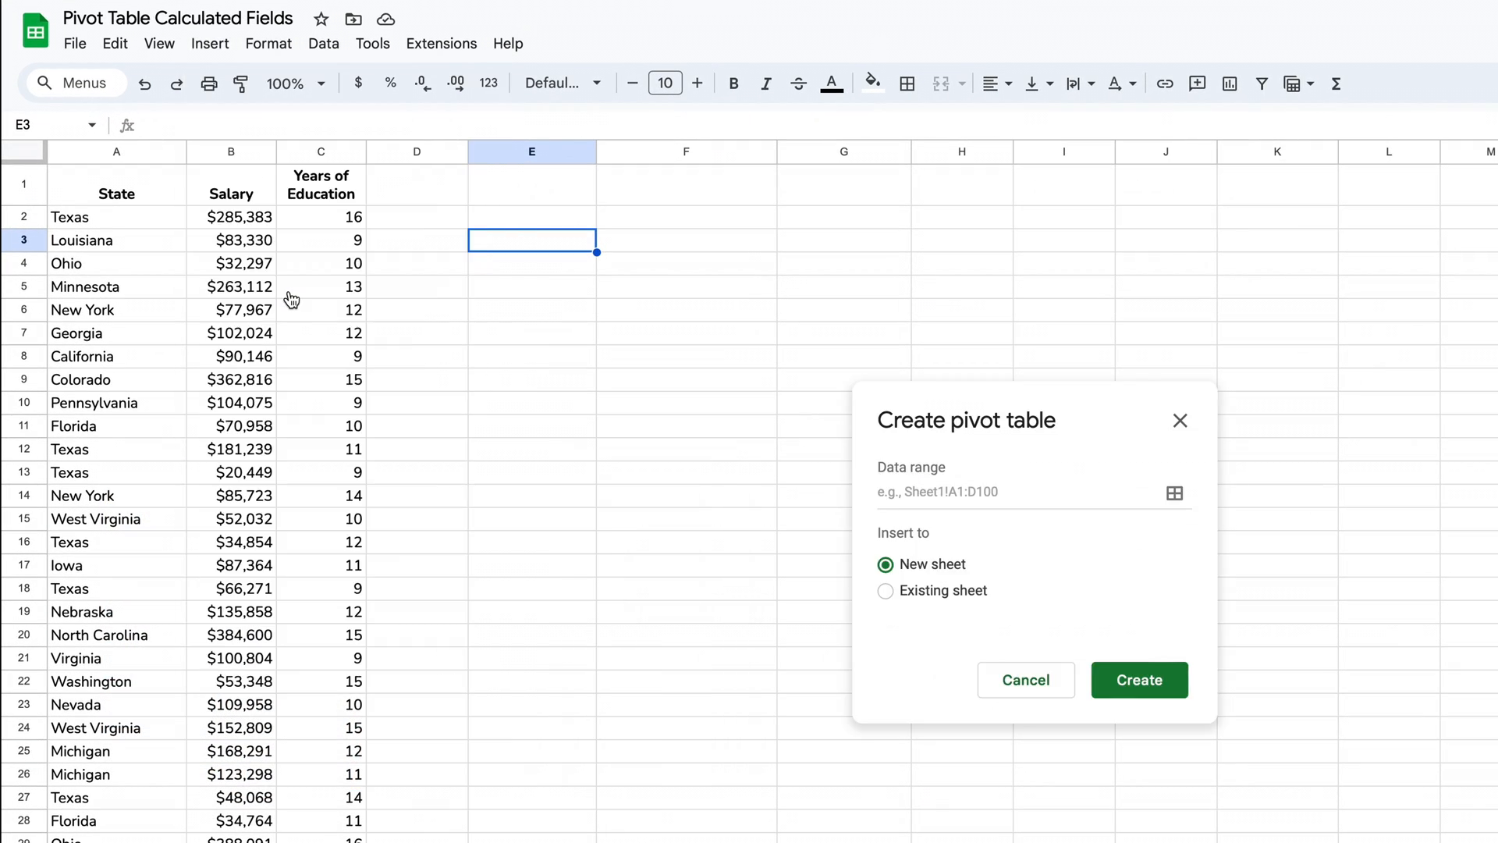
{"action": "left_click", "coordinate": [1174, 494]}
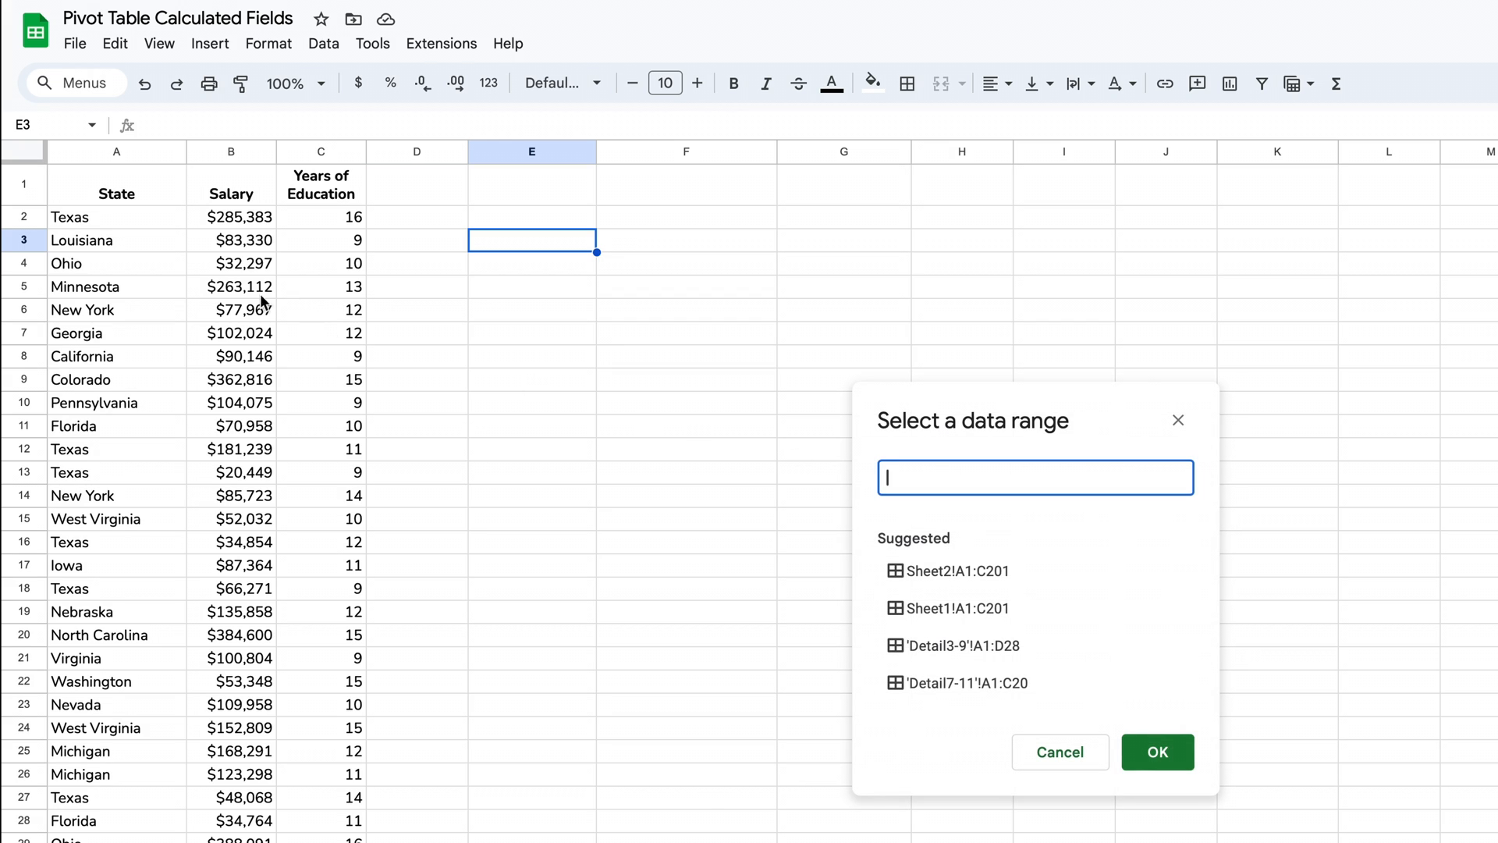
{"action": "left_click", "coordinate": [117, 187]}
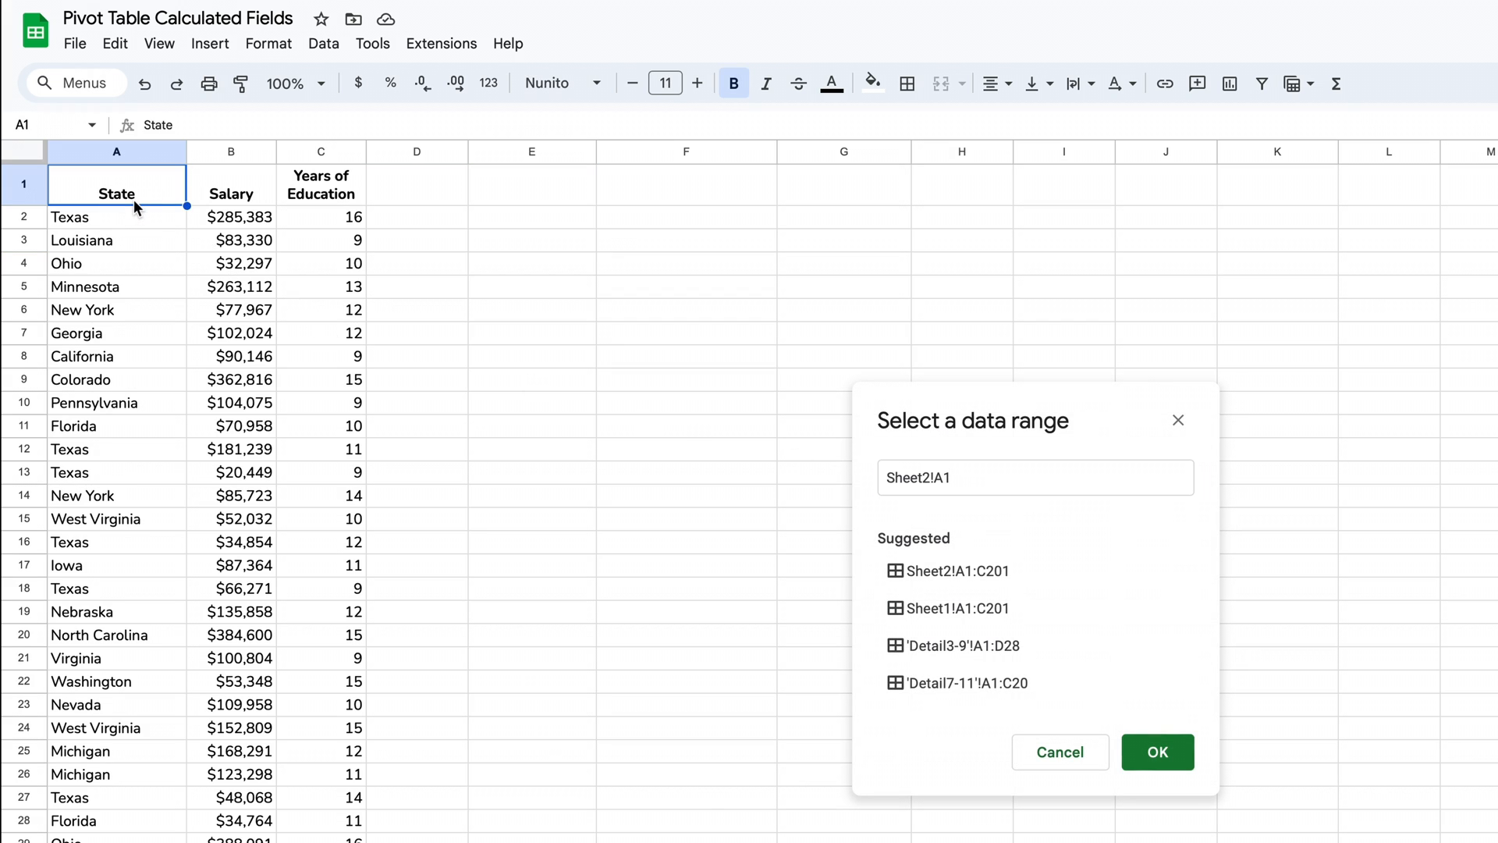
{"action": "left_click", "coordinate": [957, 571]}
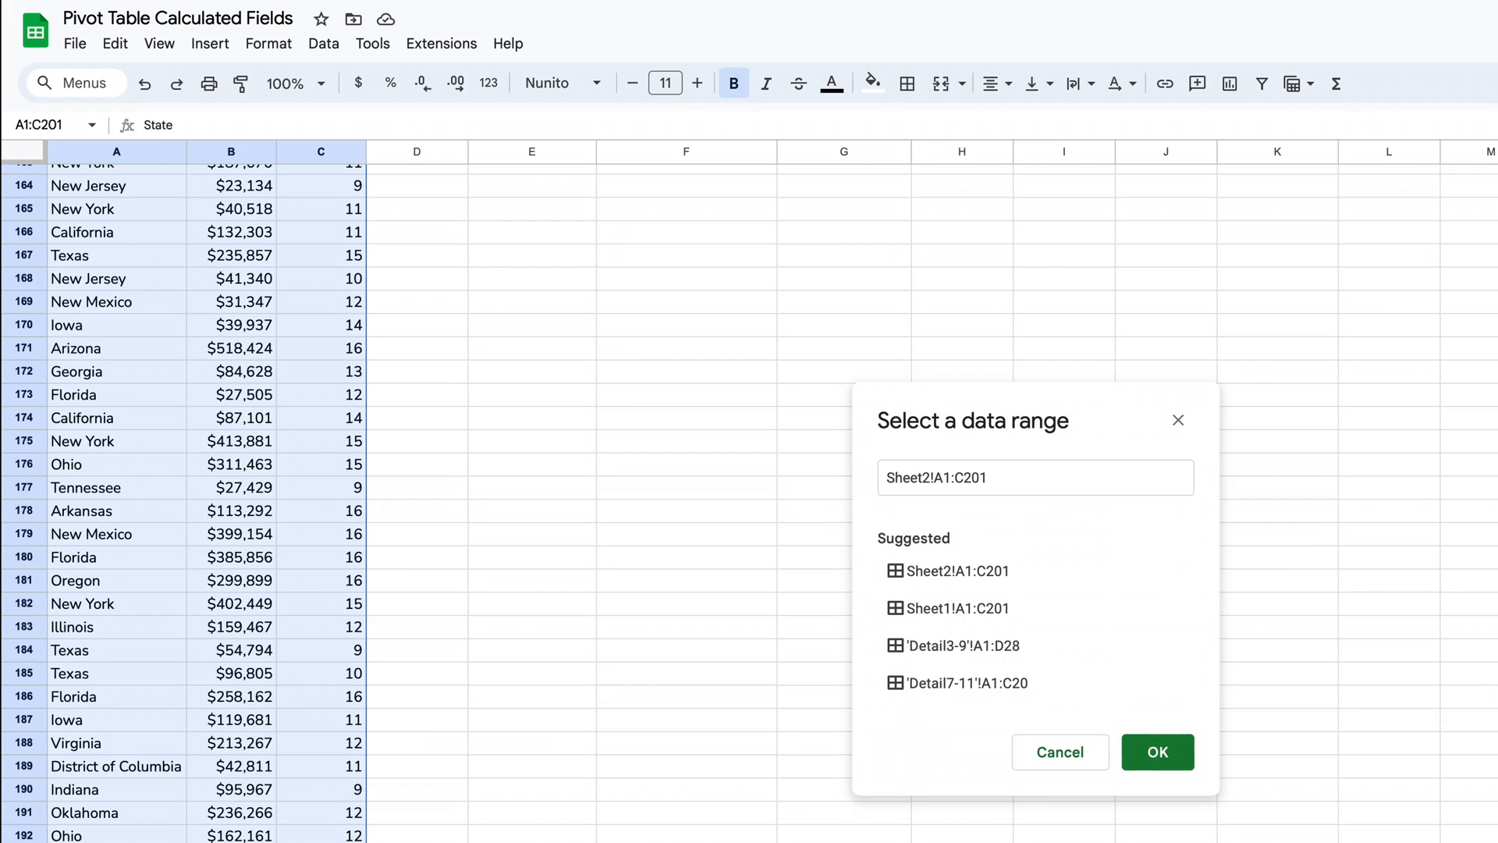
{"action": "left_click", "coordinate": [1157, 752]}
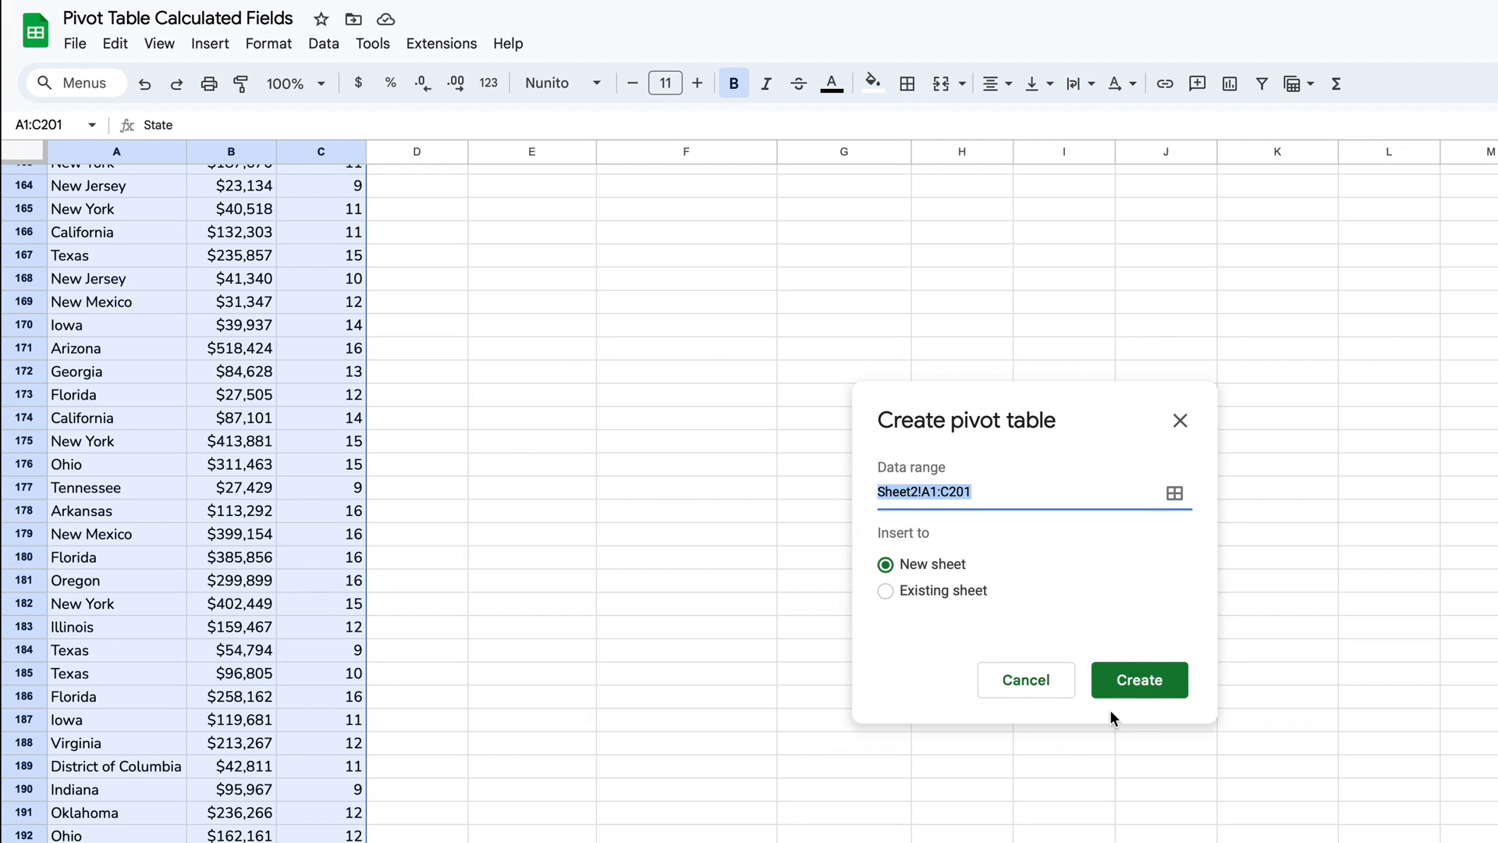
{"action": "left_click", "coordinate": [885, 590]}
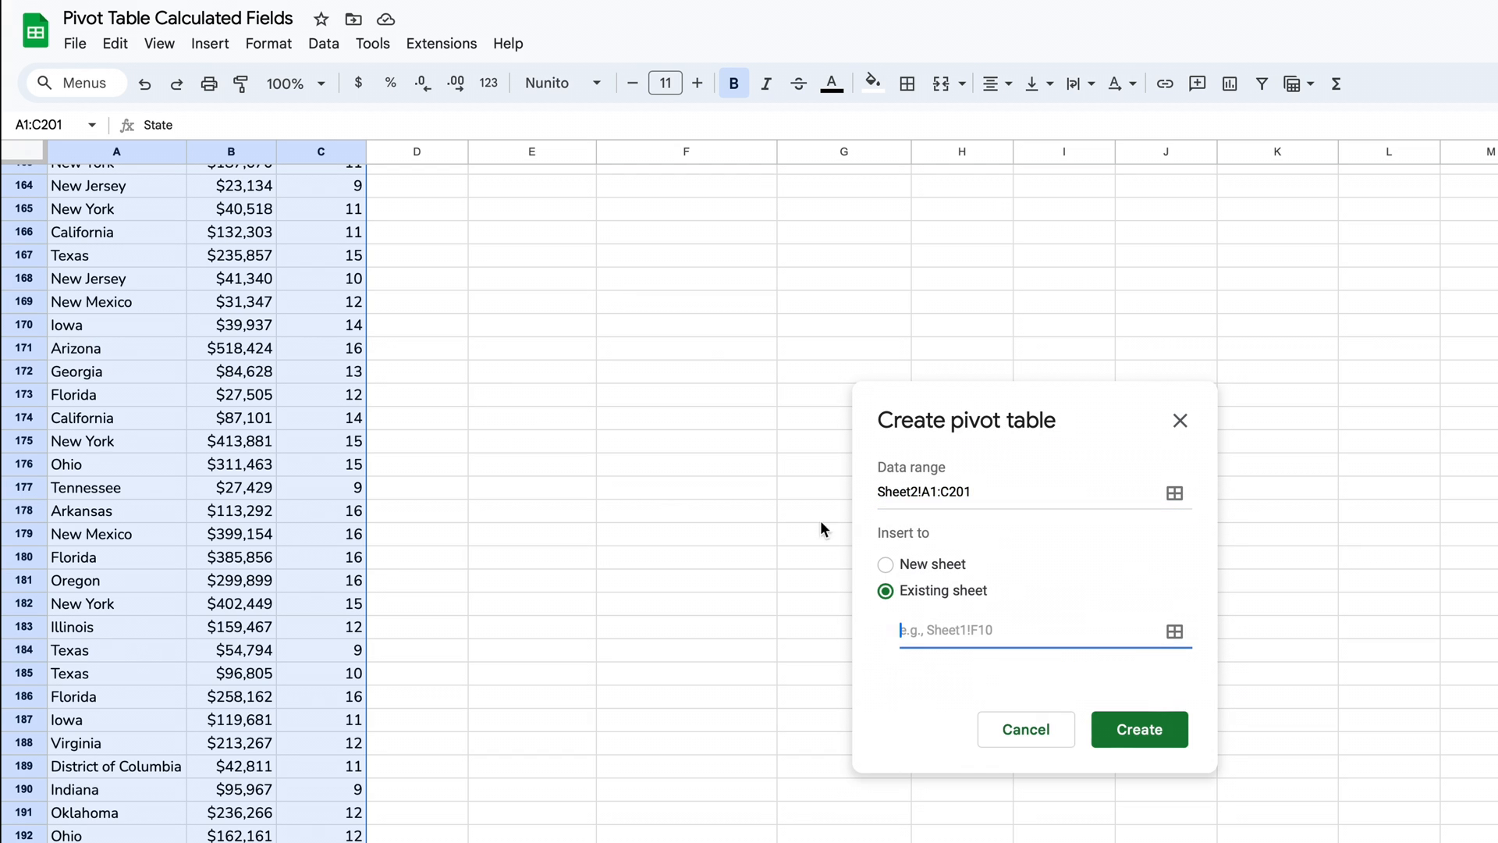
{"action": "scroll", "scroll_direction": "up", "scroll_amount": 3}
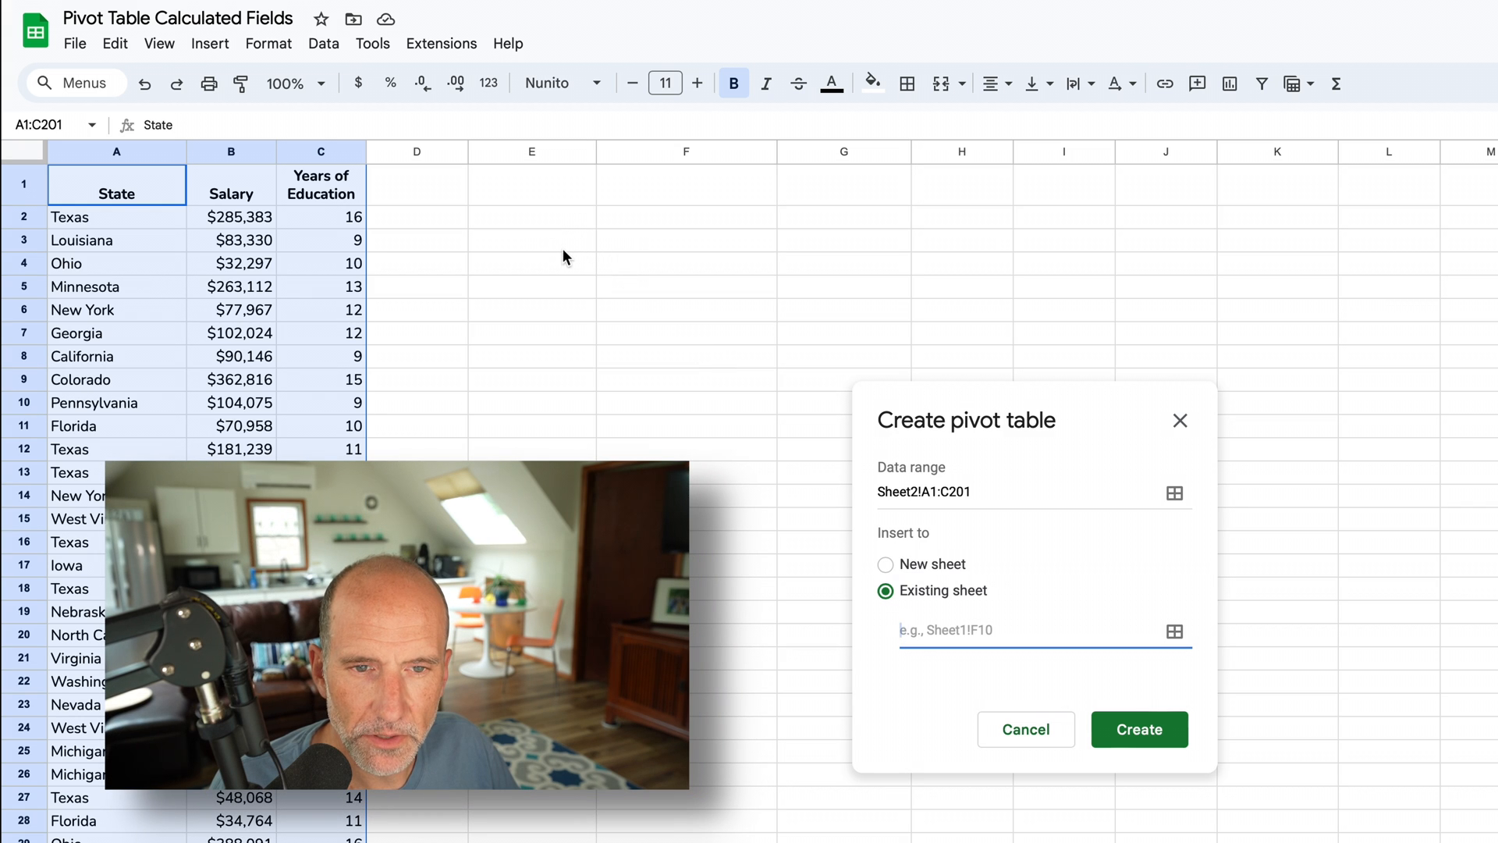
{"action": "left_click", "coordinate": [1175, 631]}
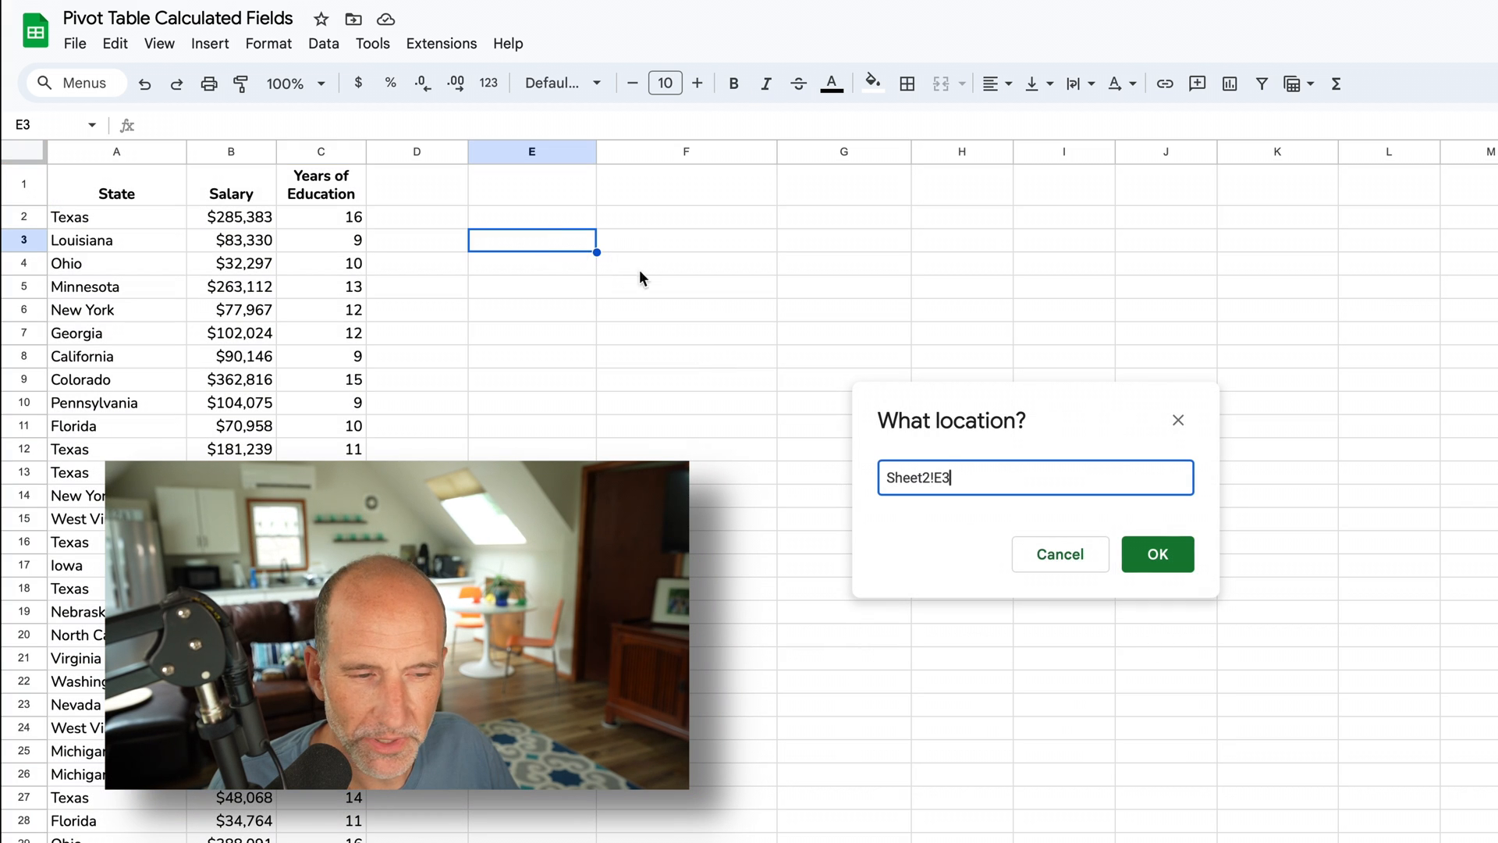
{"action": "left_click", "coordinate": [1157, 554]}
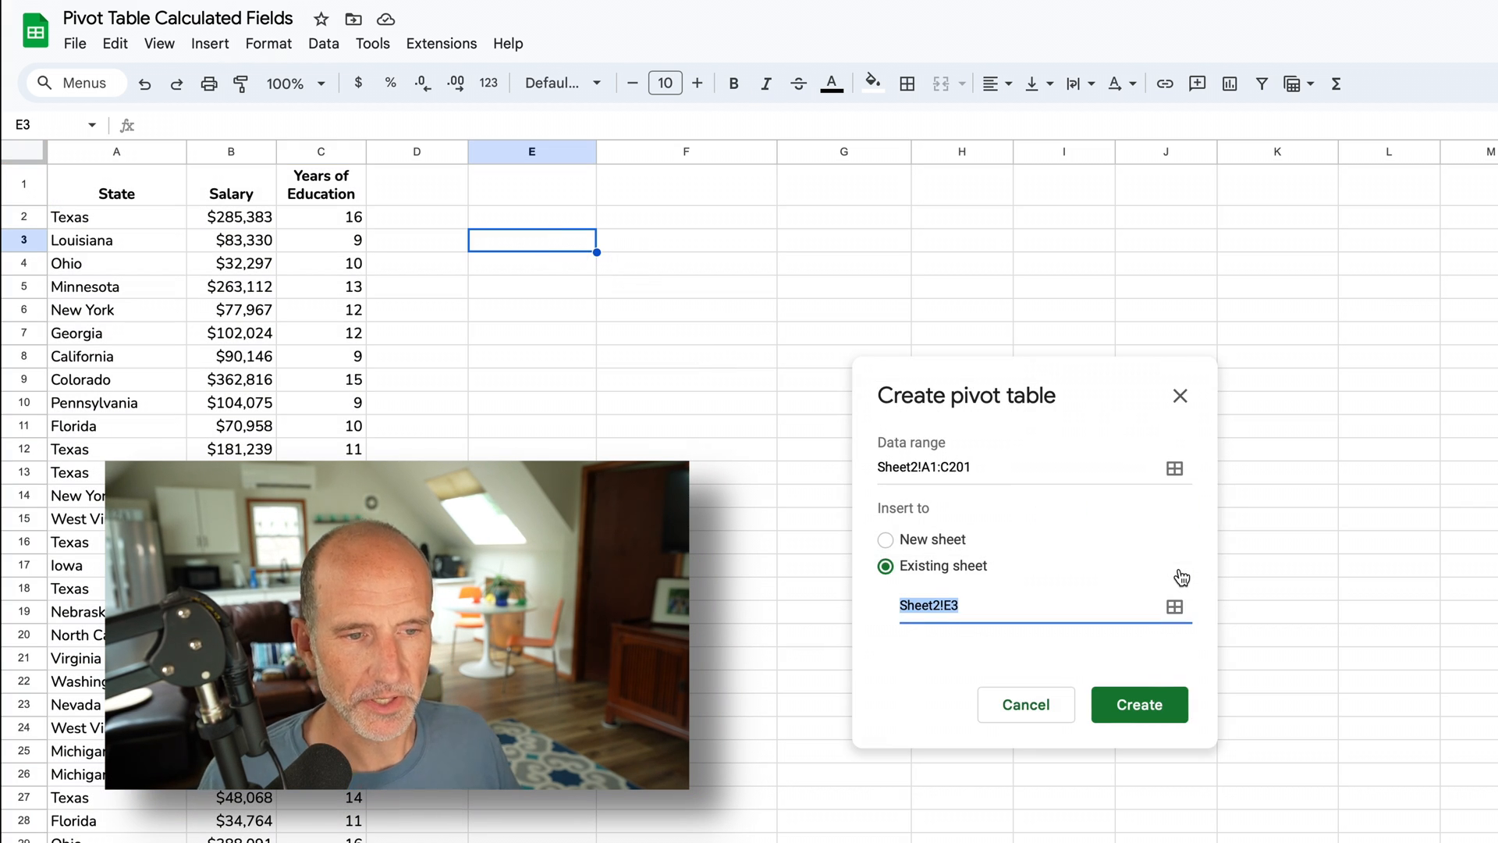
{"action": "mouse_move", "coordinate": [1163, 690]}
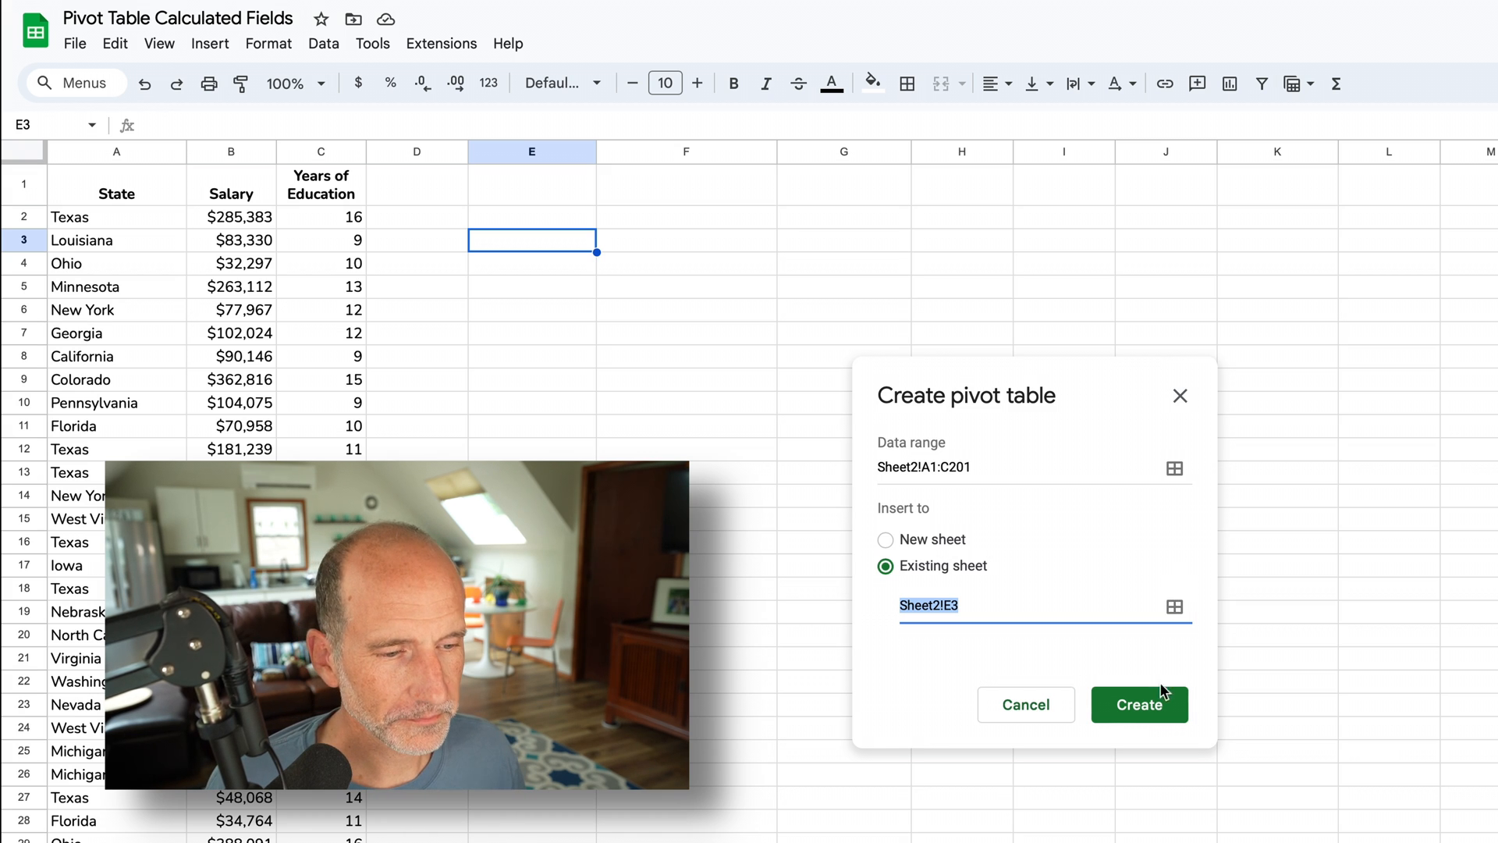
{"action": "left_click", "coordinate": [1138, 704]}
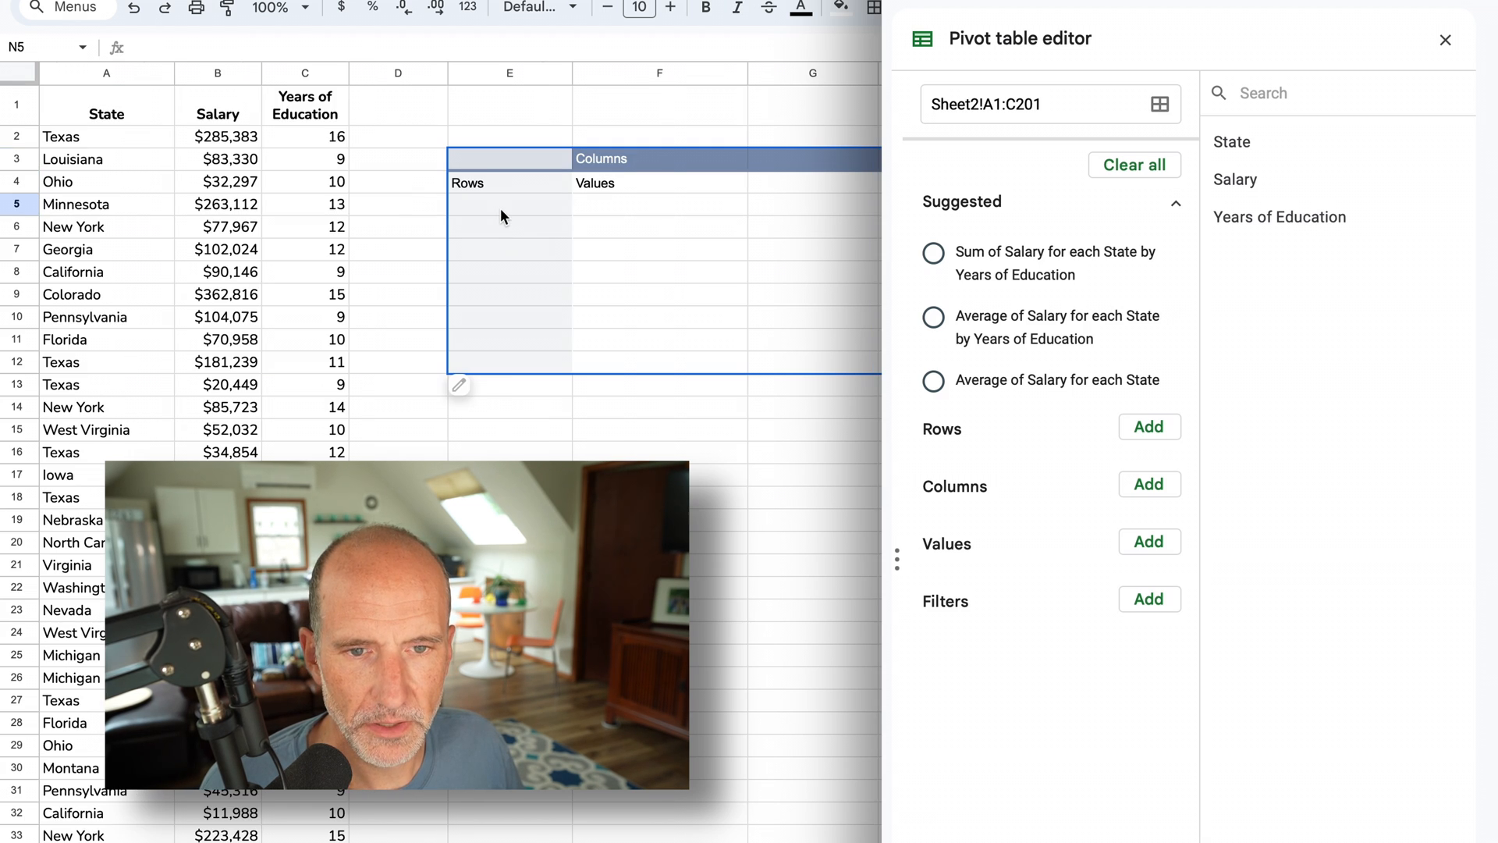
- Add Years of Education as the pivot table's row field
{"action": "left_click", "coordinate": [510, 204]}
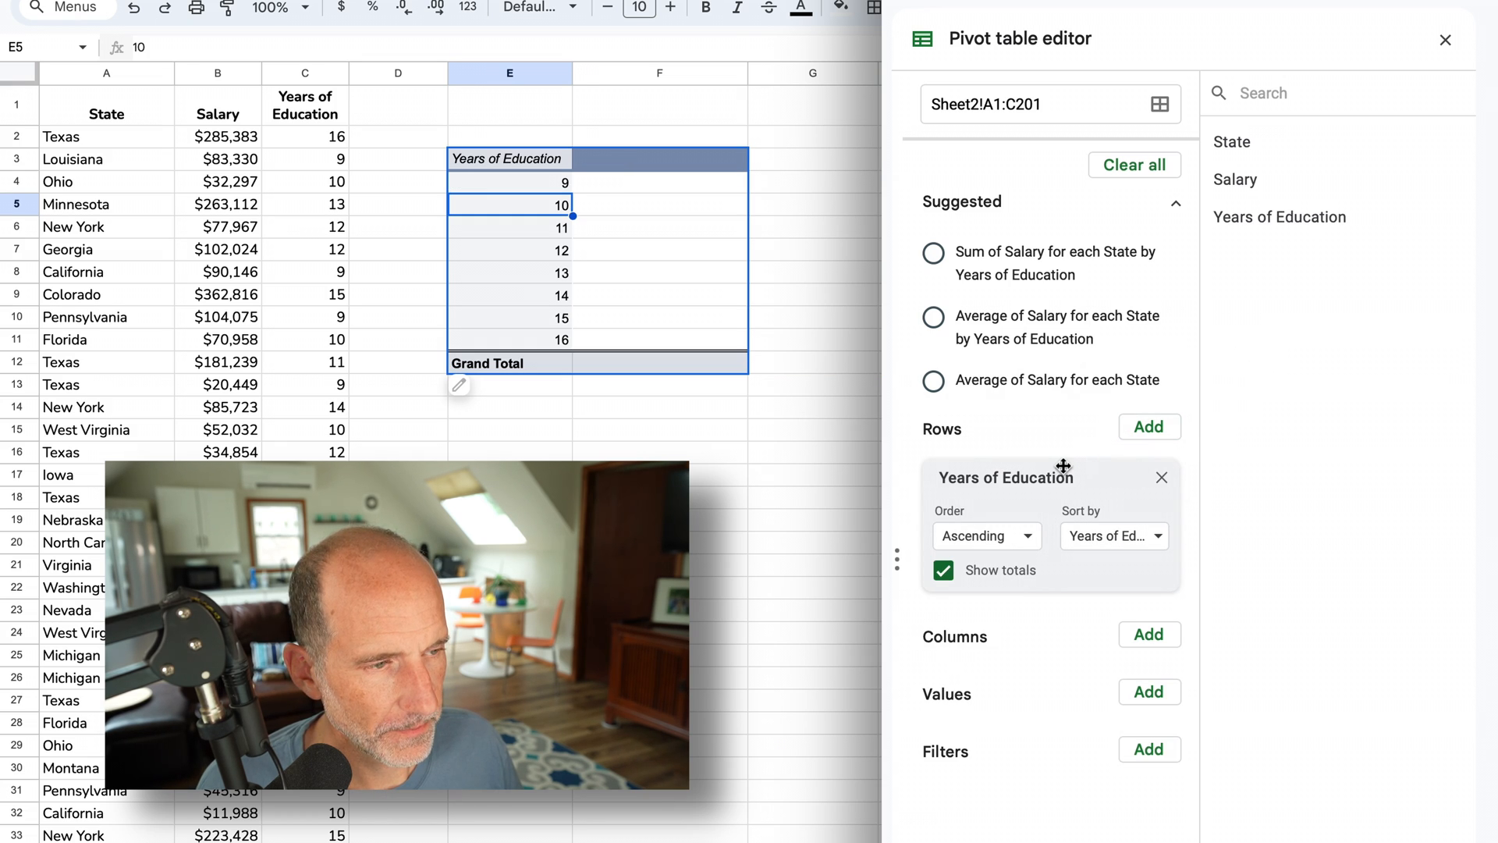
{"action": "mouse_move", "coordinate": [1279, 179]}
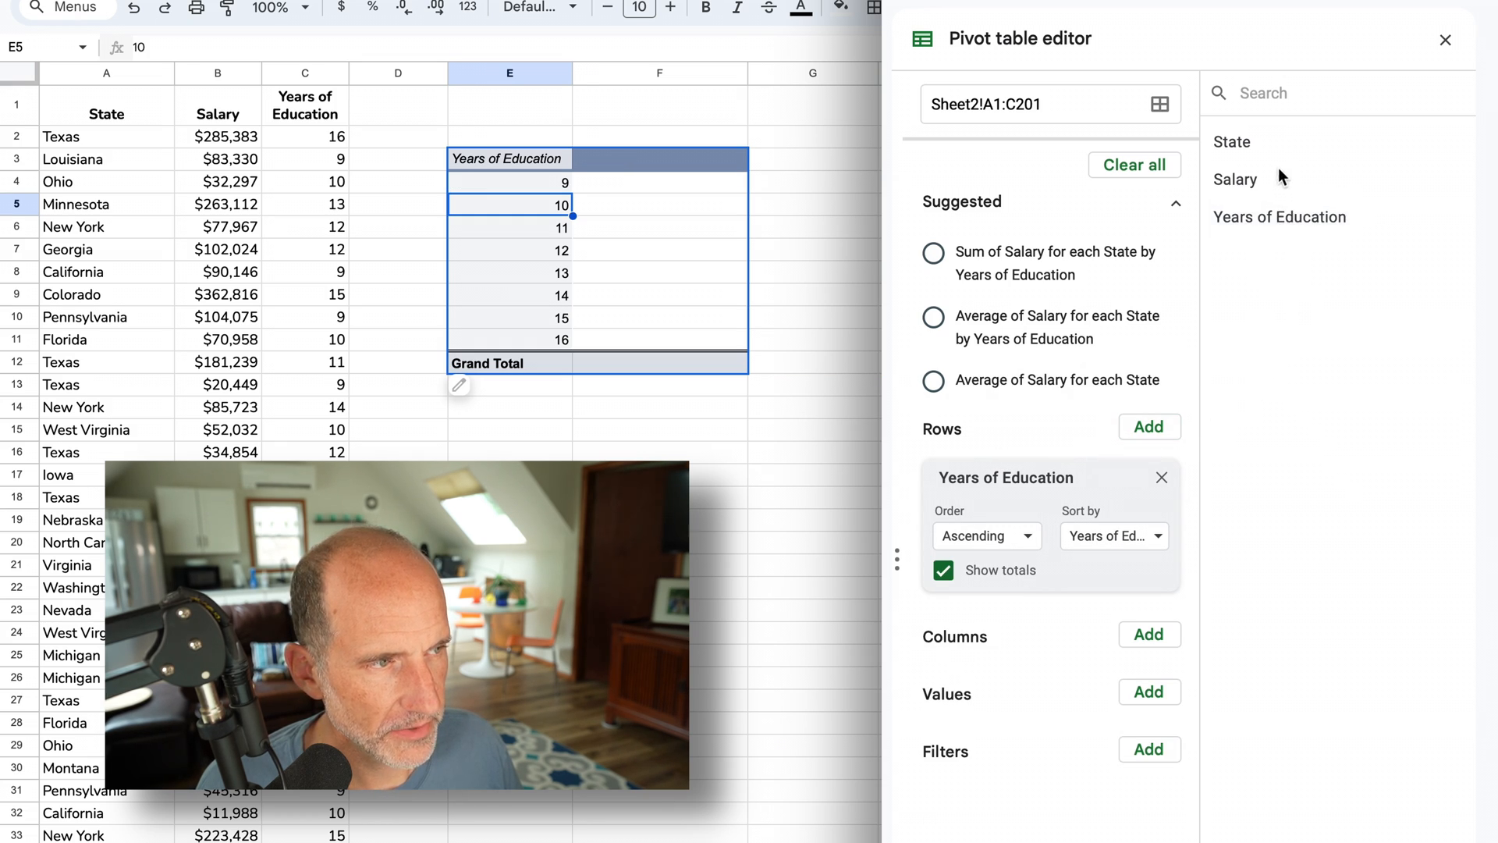
{"action": "mouse_move", "coordinate": [1235, 179]}
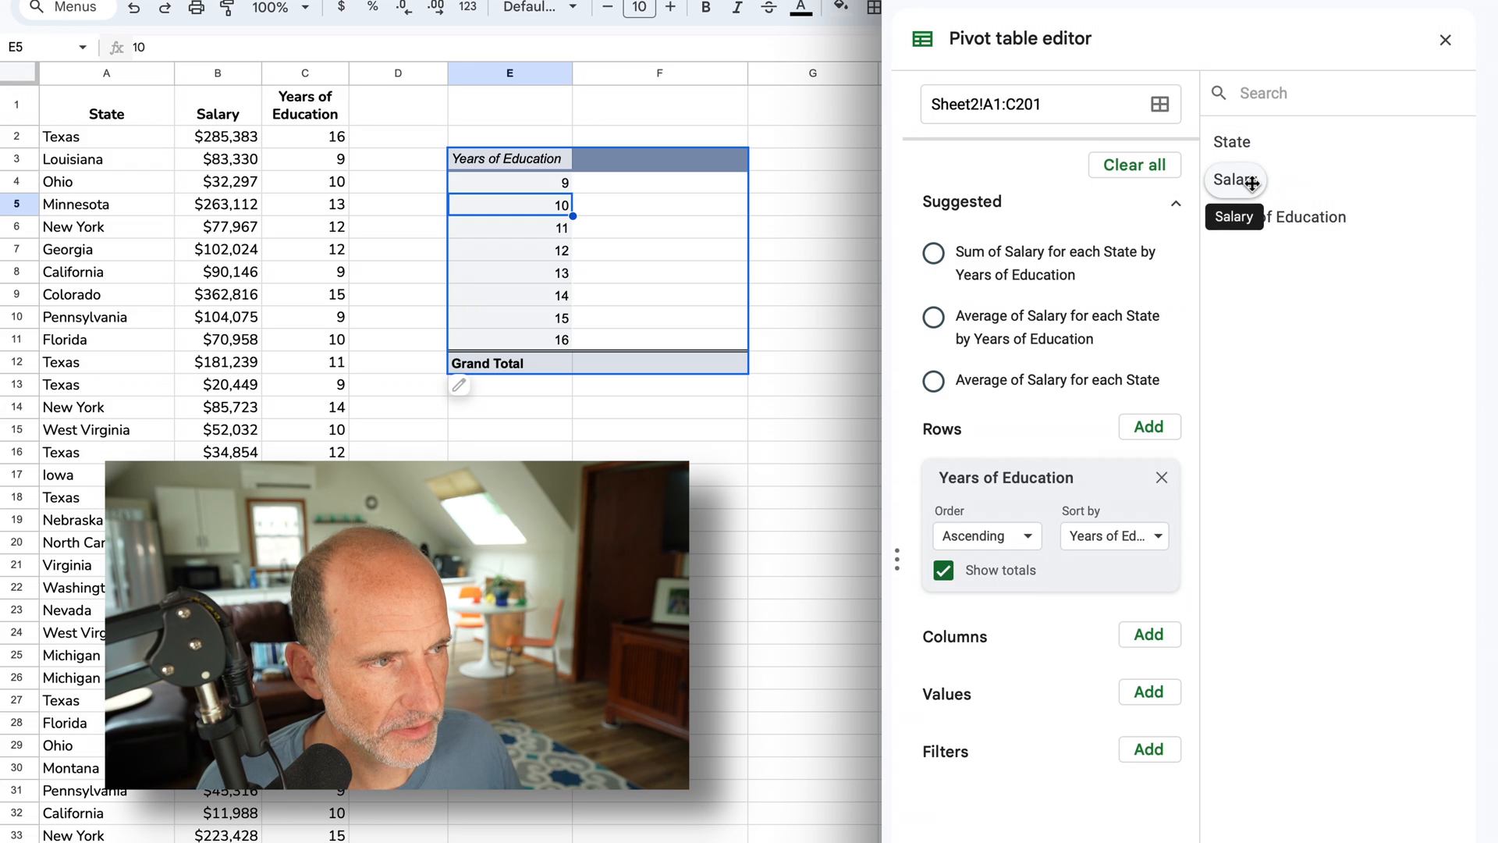
{"action": "mouse_move", "coordinate": [1278, 217]}
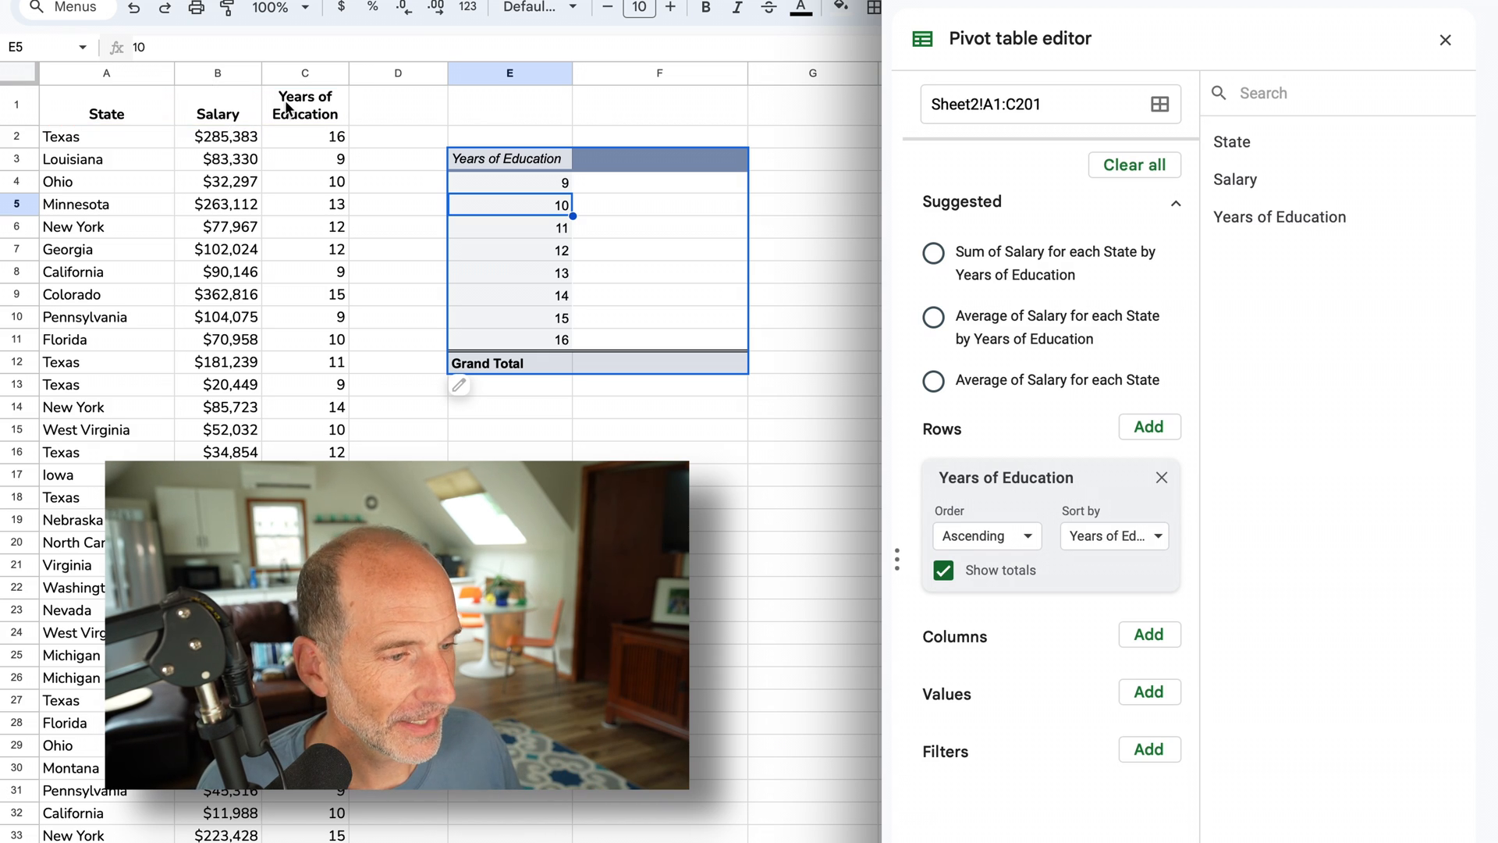
{"action": "mouse_move", "coordinate": [1289, 149]}
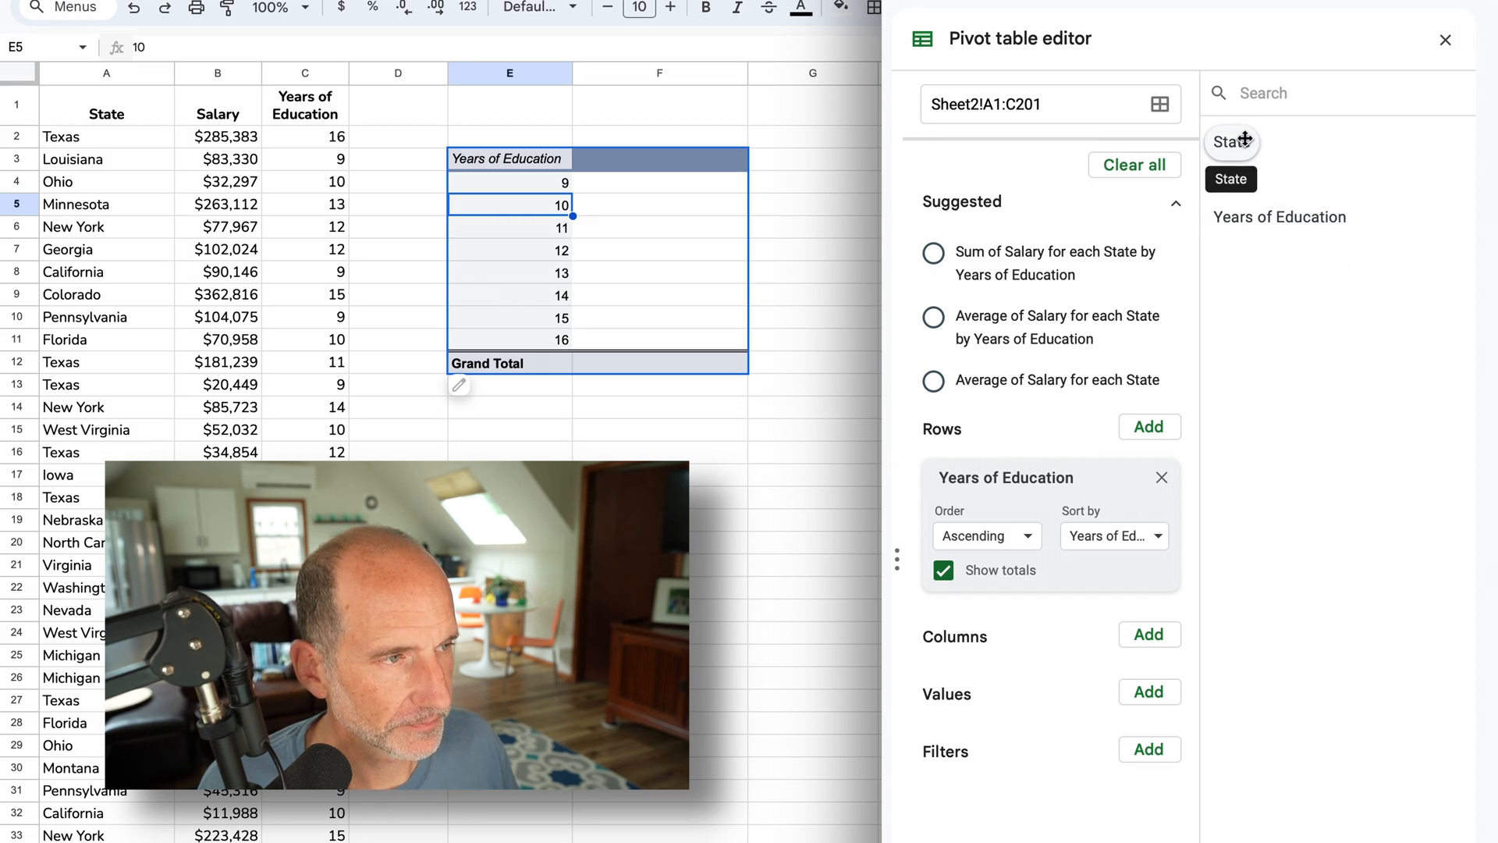
{"action": "mouse_move", "coordinate": [1234, 180]}
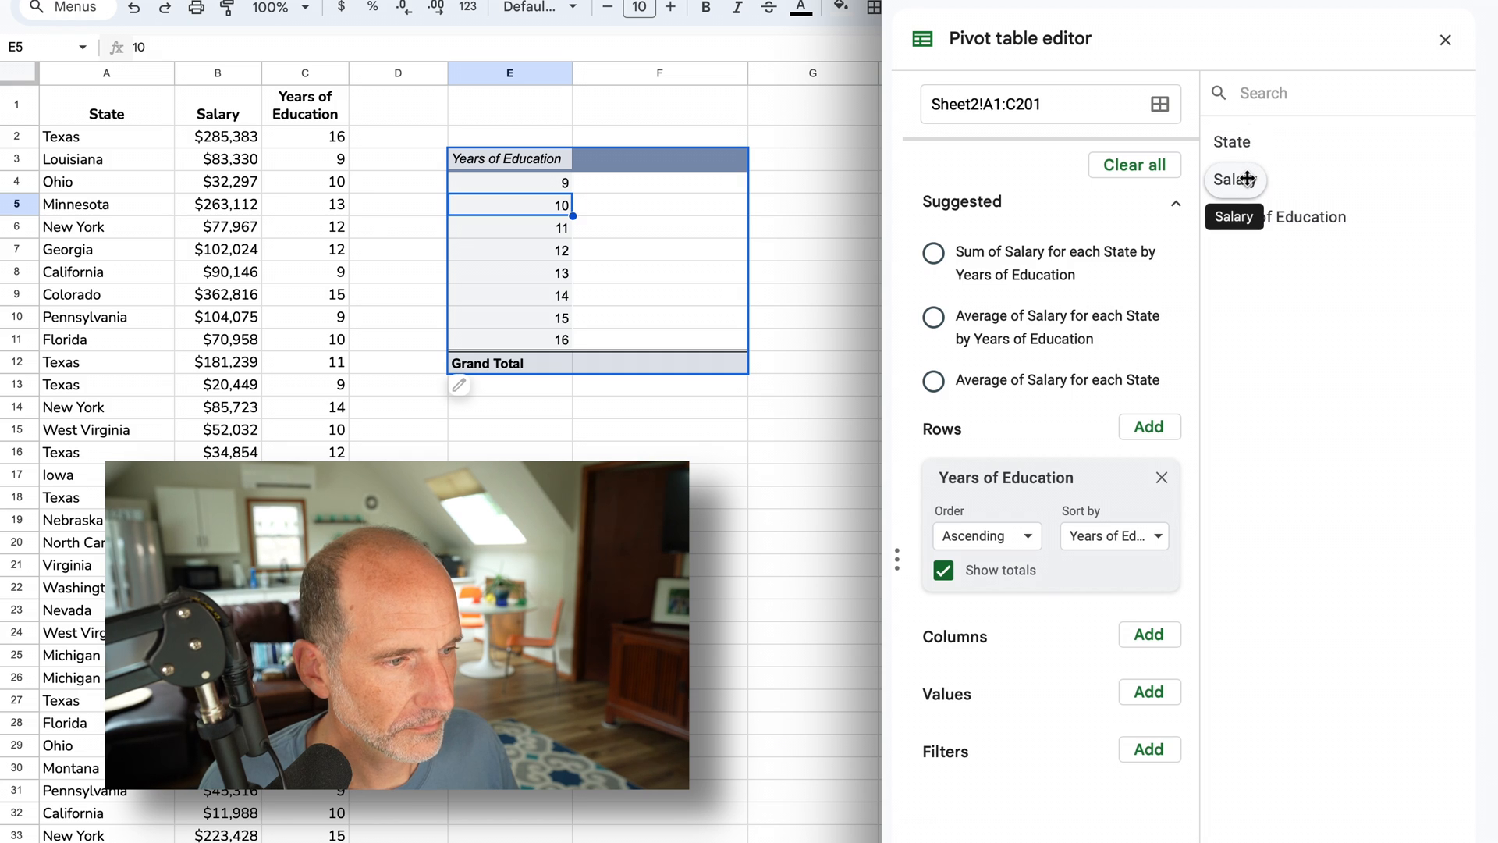
{"action": "mouse_move", "coordinate": [490, 182]}
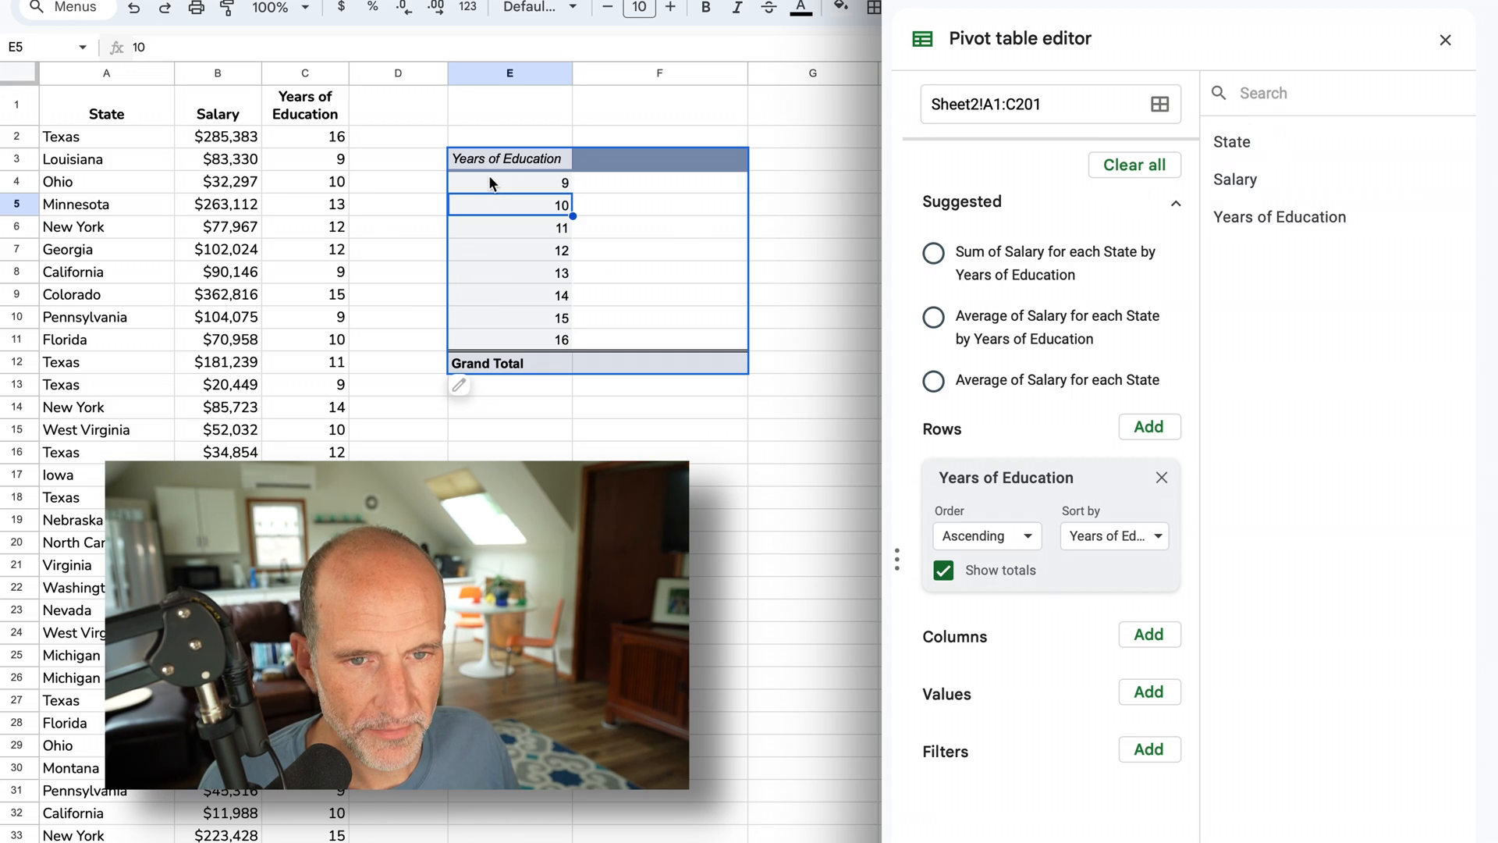
- Add Salary to the pivot values, summarized by AVERAGE instead of SUM
{"action": "left_click", "coordinate": [509, 227]}
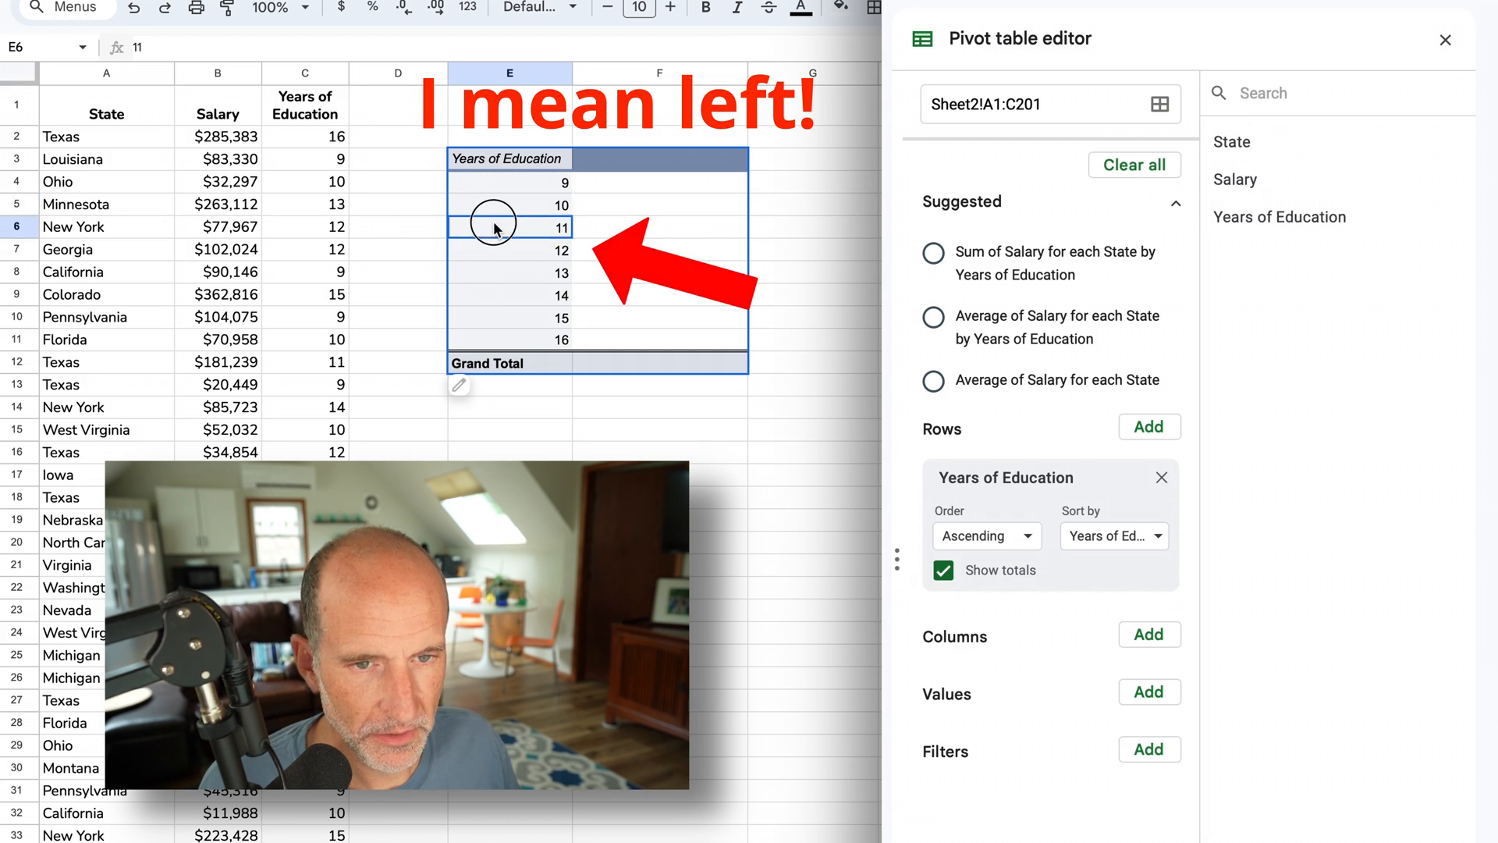
{"action": "left_click", "coordinate": [658, 226]}
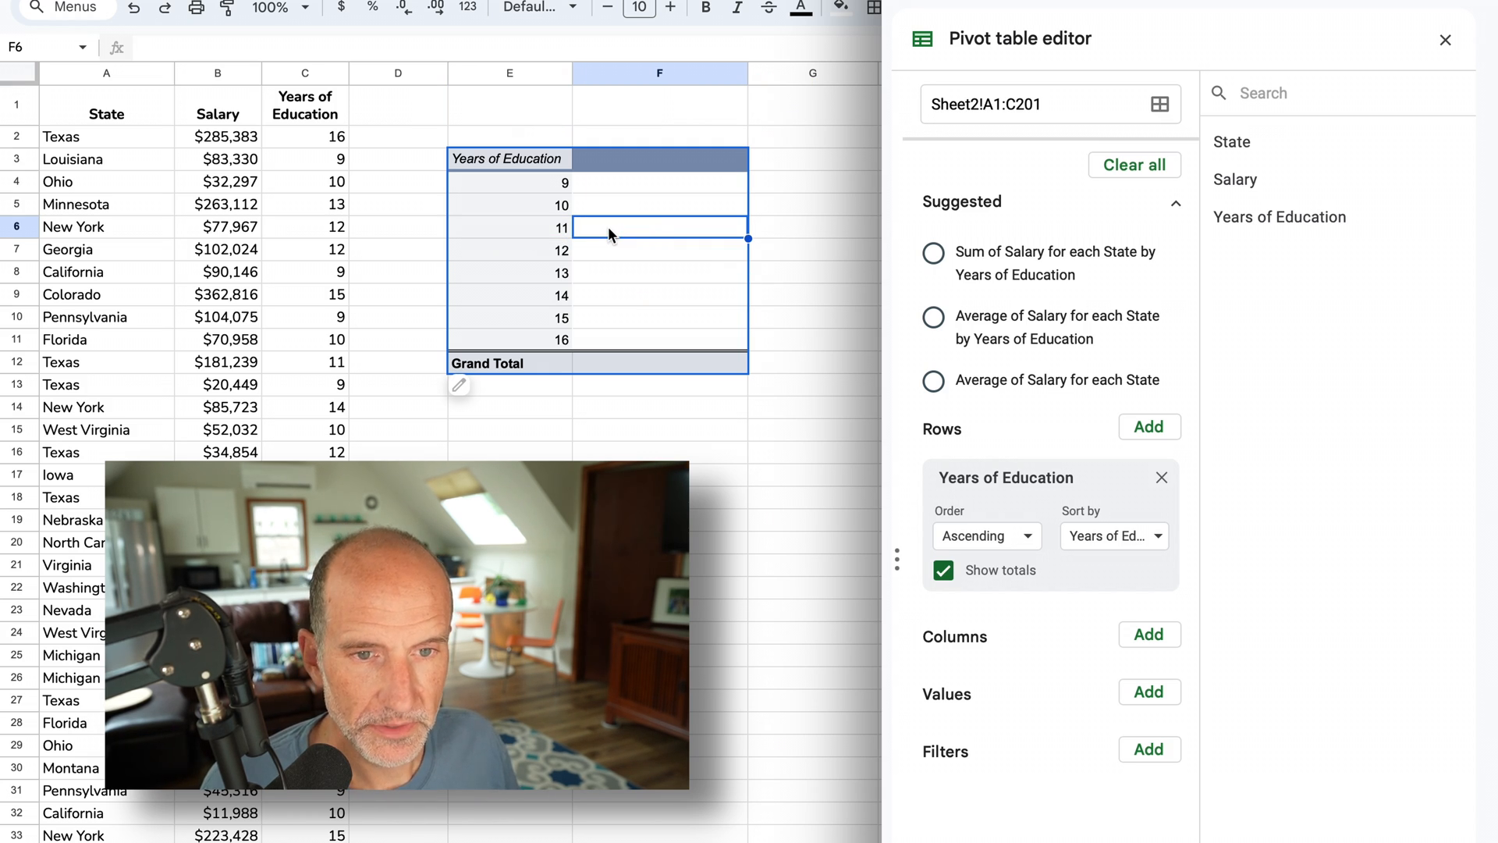
{"action": "left_click", "coordinate": [659, 182]}
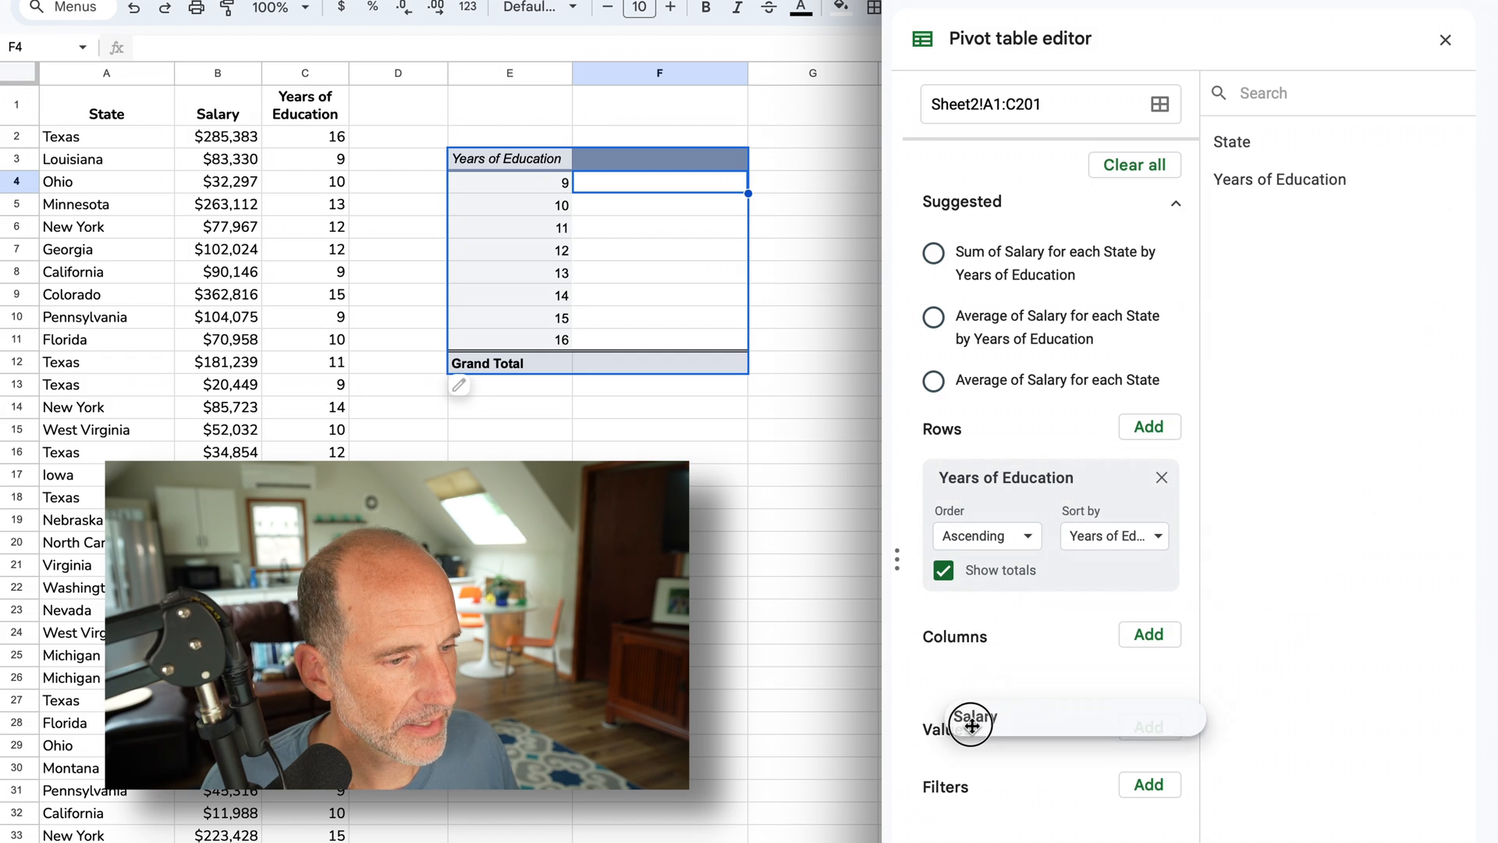
{"action": "left_click", "coordinate": [969, 723]}
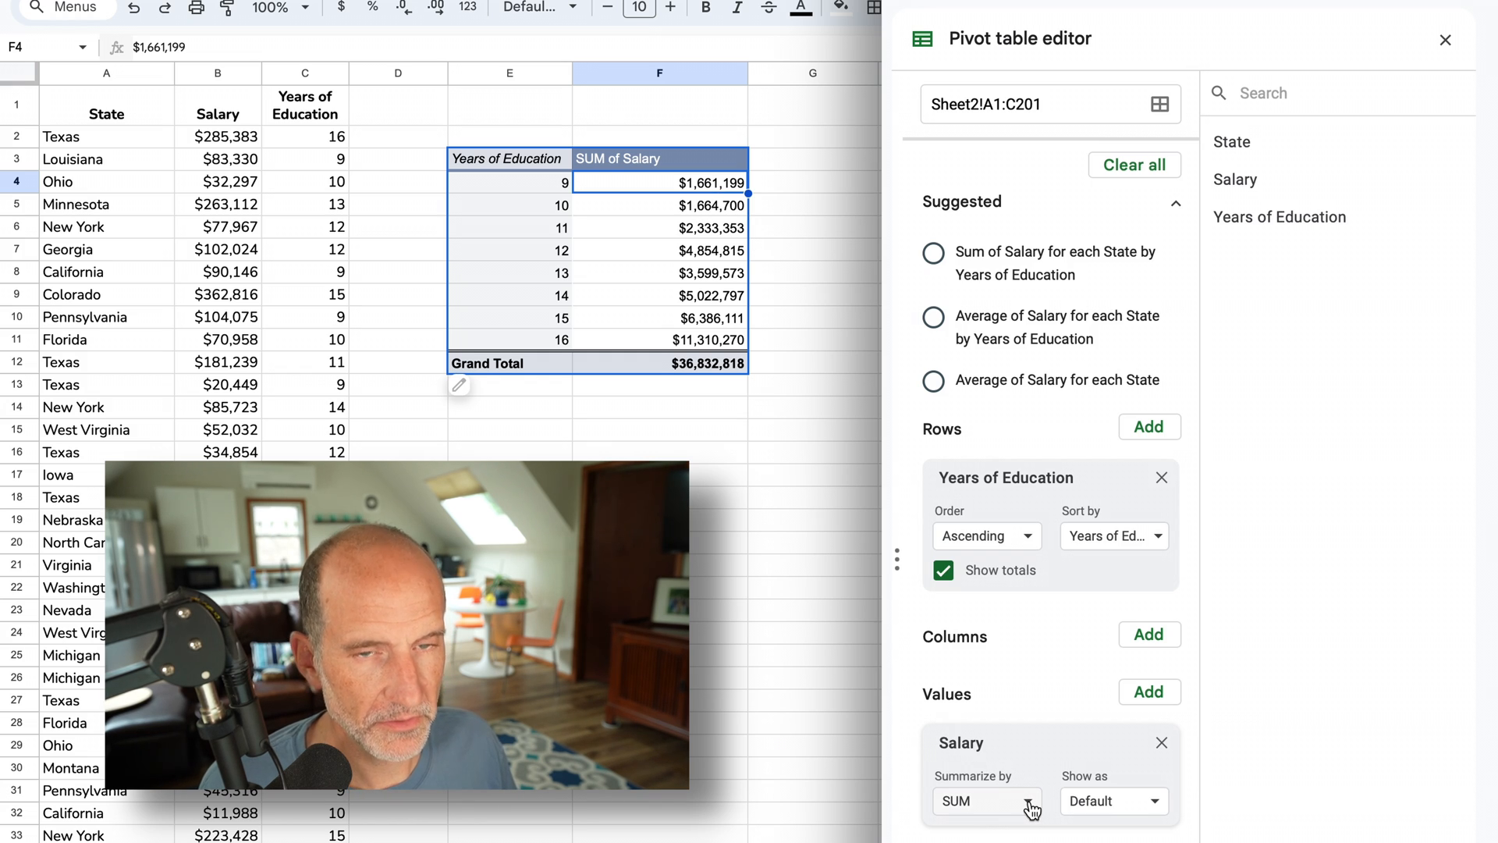
{"action": "left_click", "coordinate": [984, 801]}
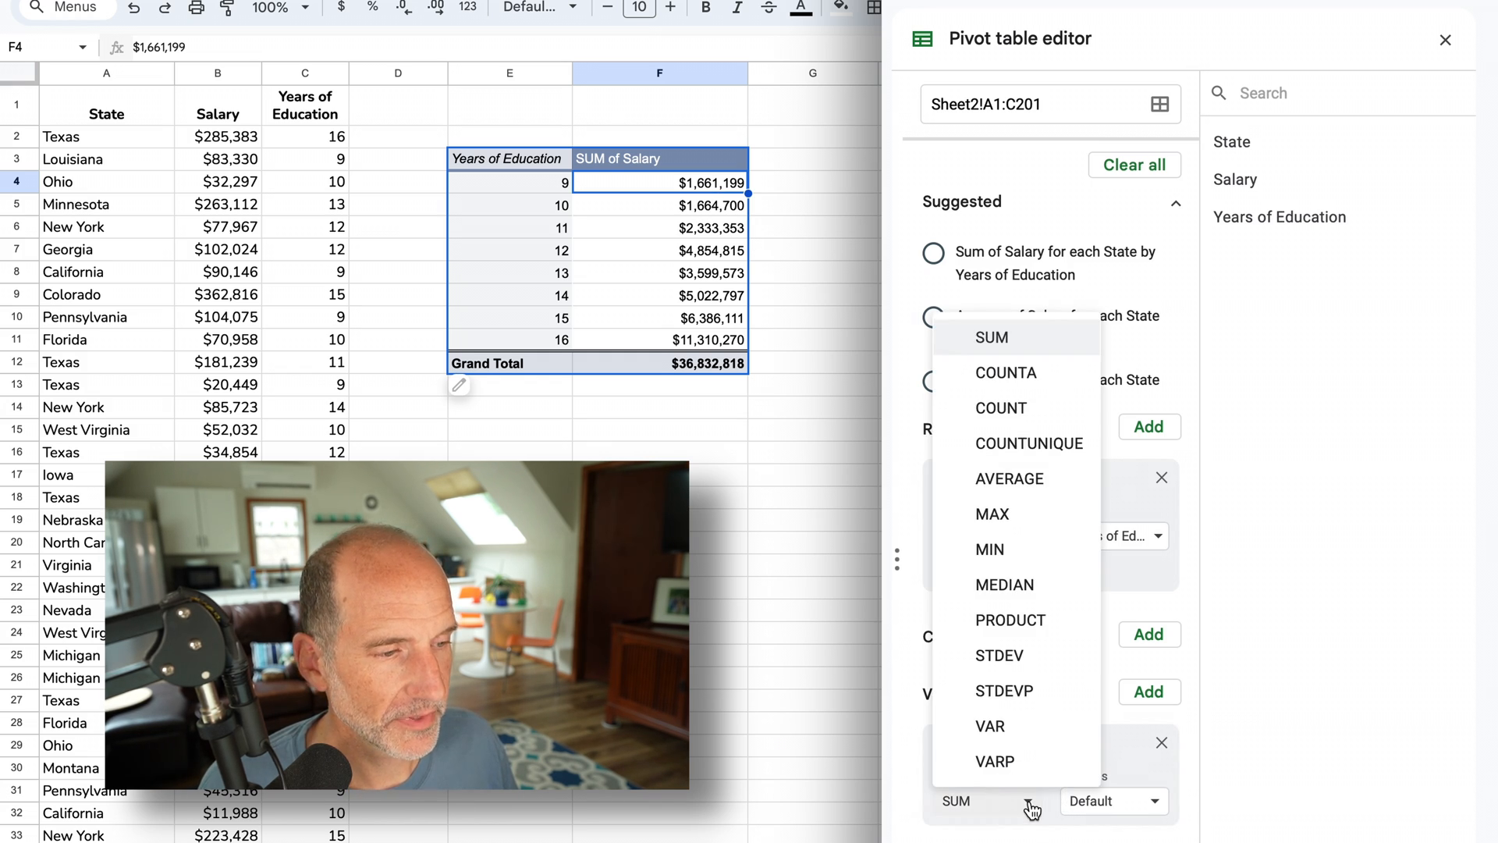
{"action": "left_click", "coordinate": [1009, 478]}
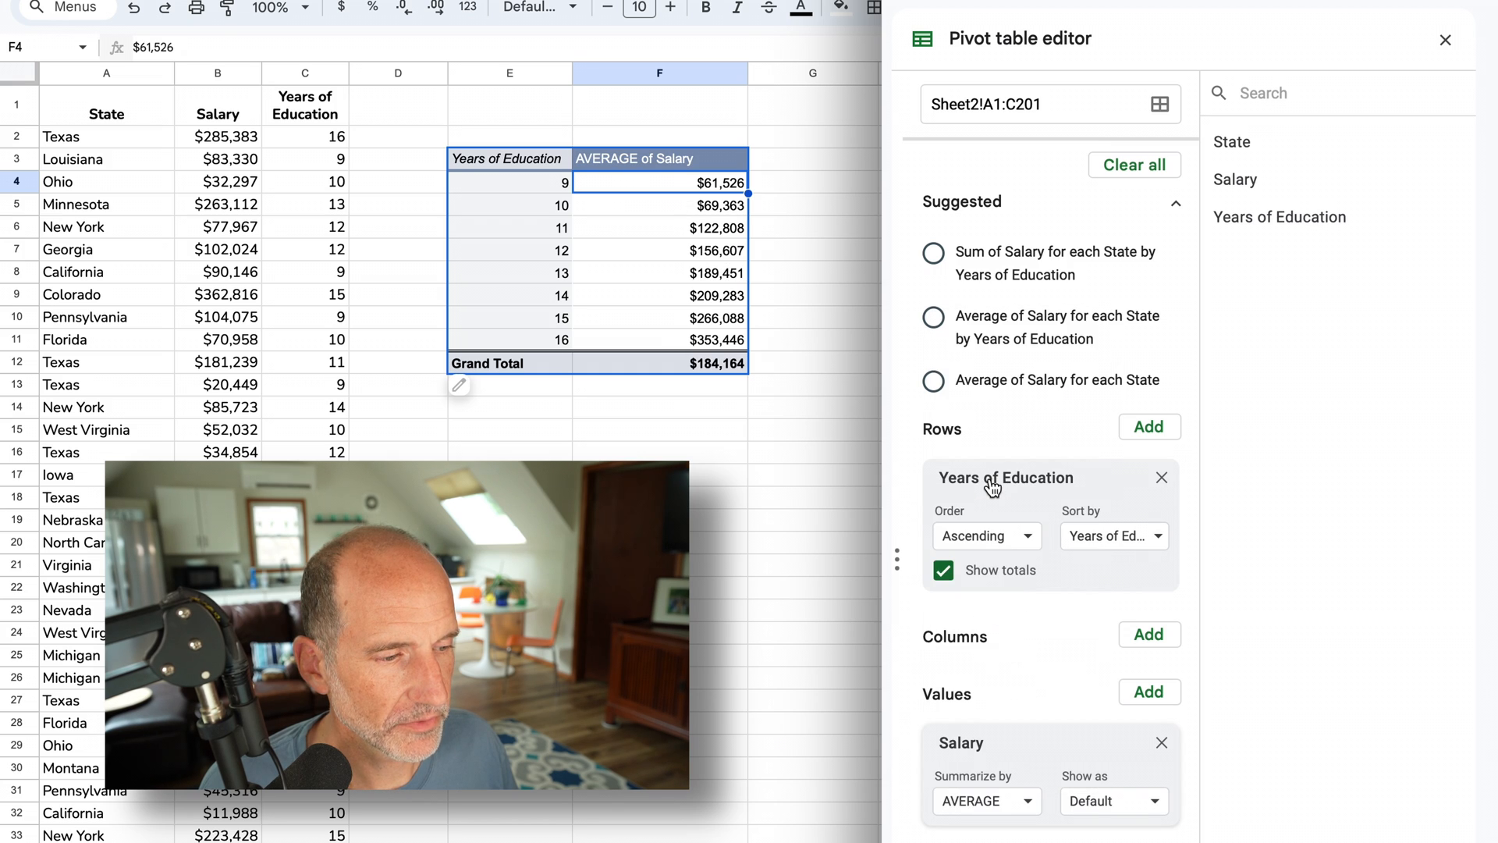
{"action": "mouse_move", "coordinate": [631, 193]}
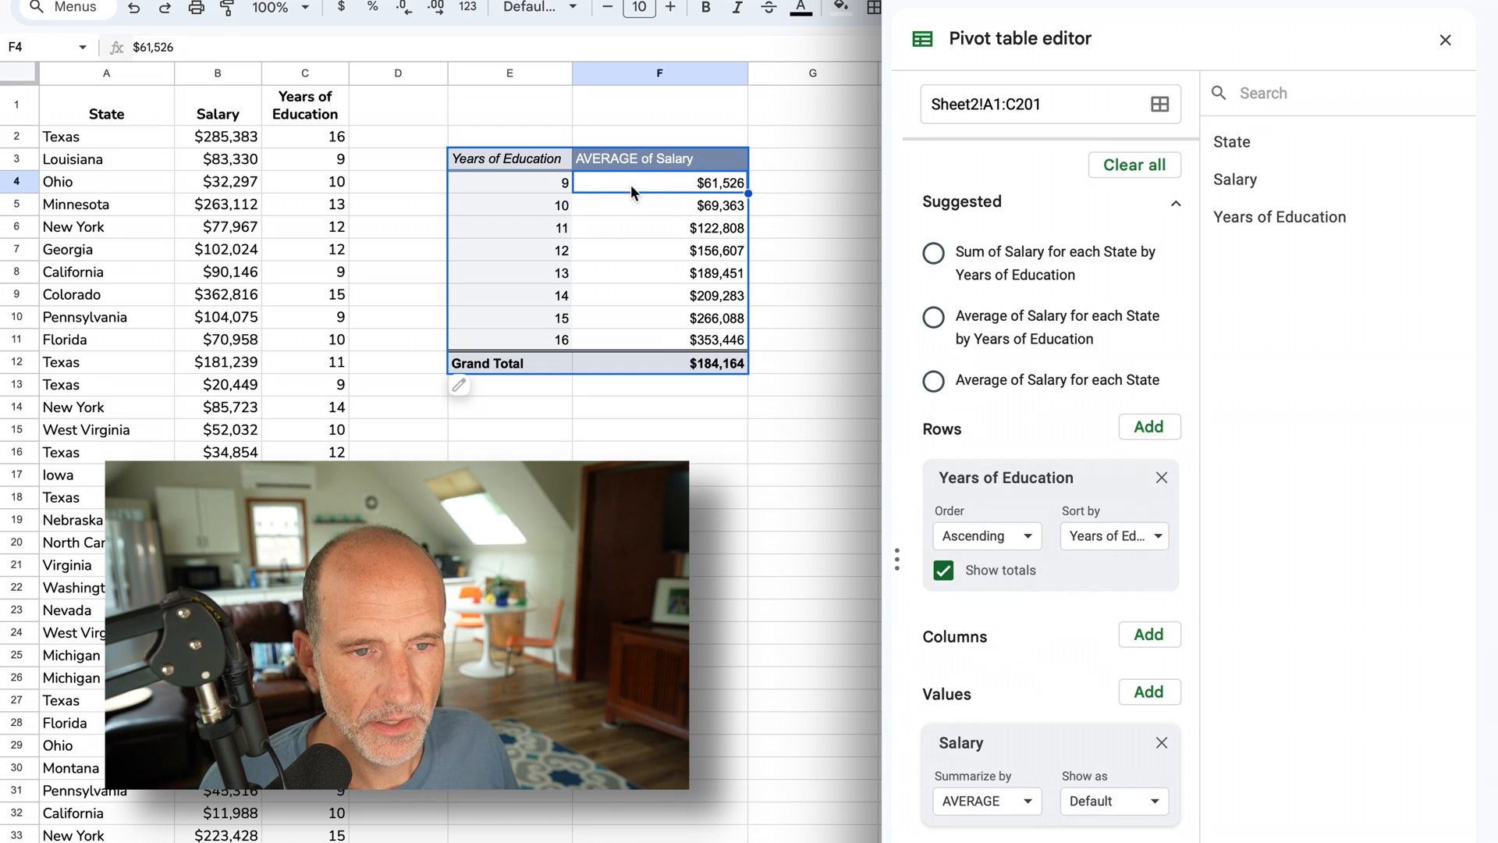
- Inspect the average salaries for 10, 13, 15 and 16 years of education
{"action": "left_click", "coordinate": [658, 204]}
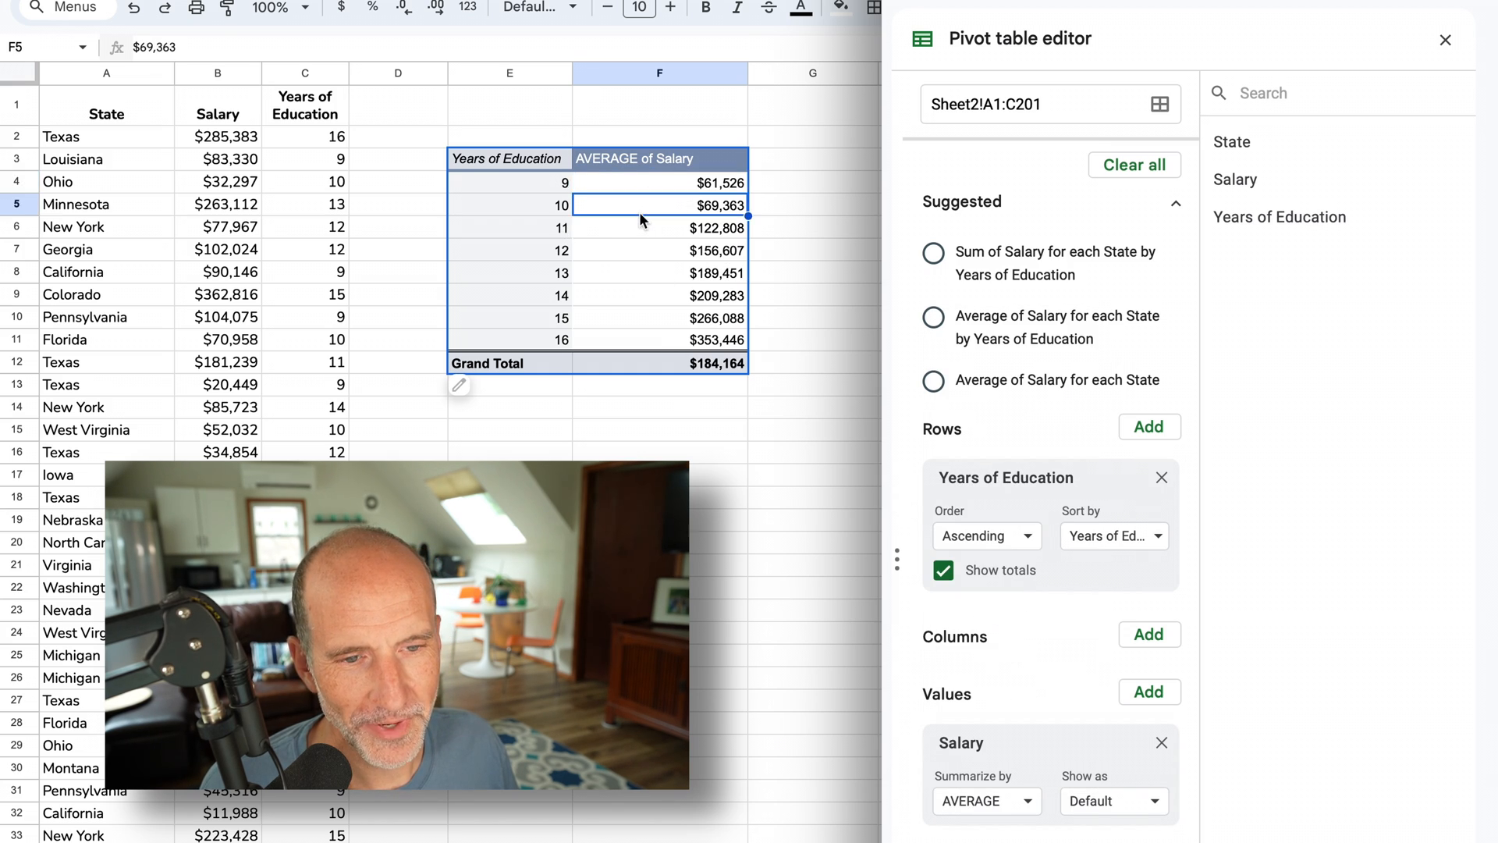
{"action": "left_click", "coordinate": [659, 273]}
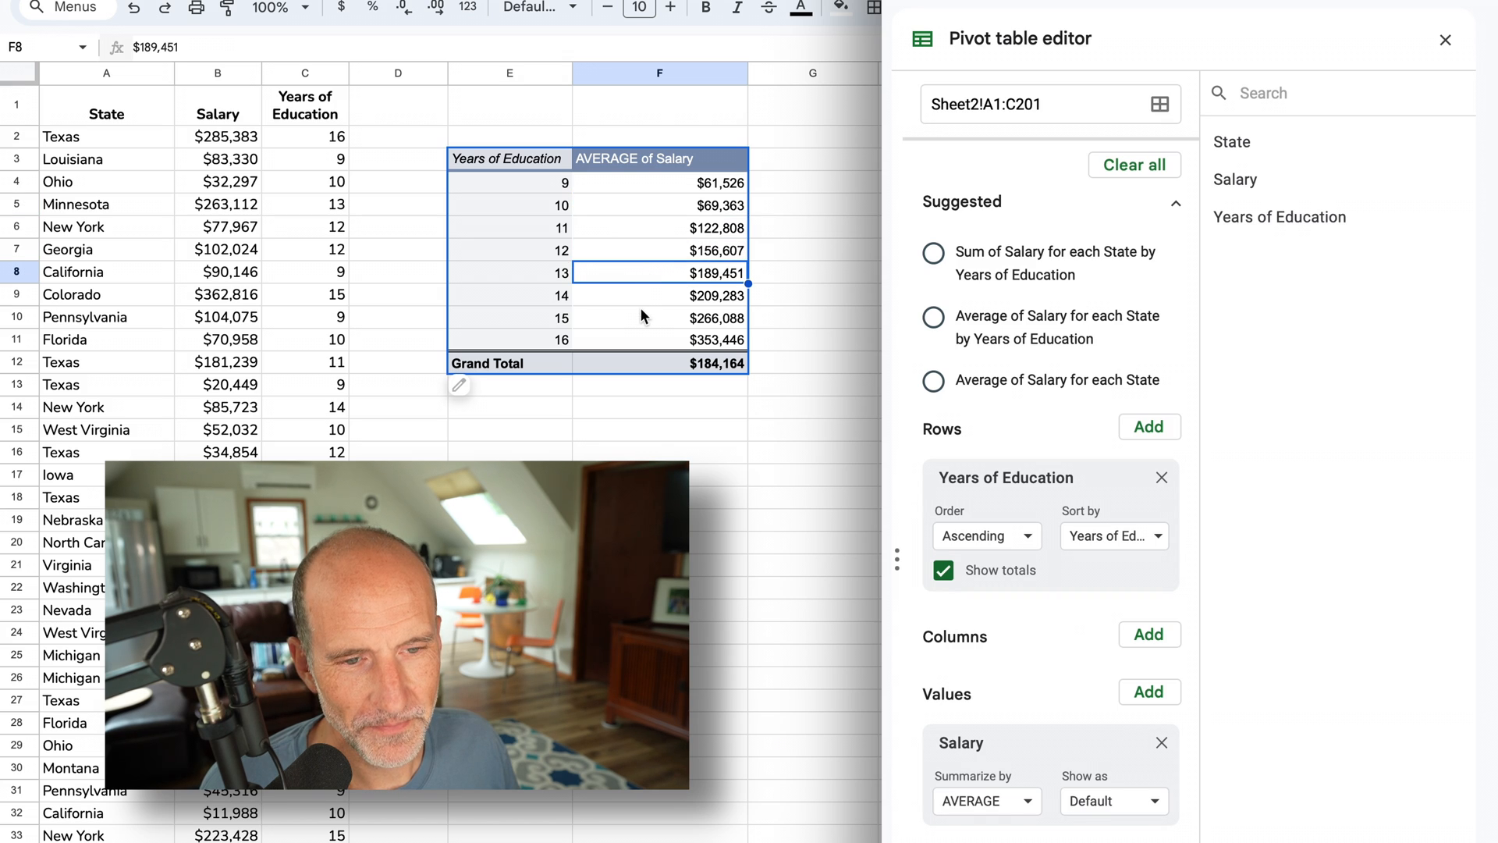
{"action": "left_click", "coordinate": [658, 318]}
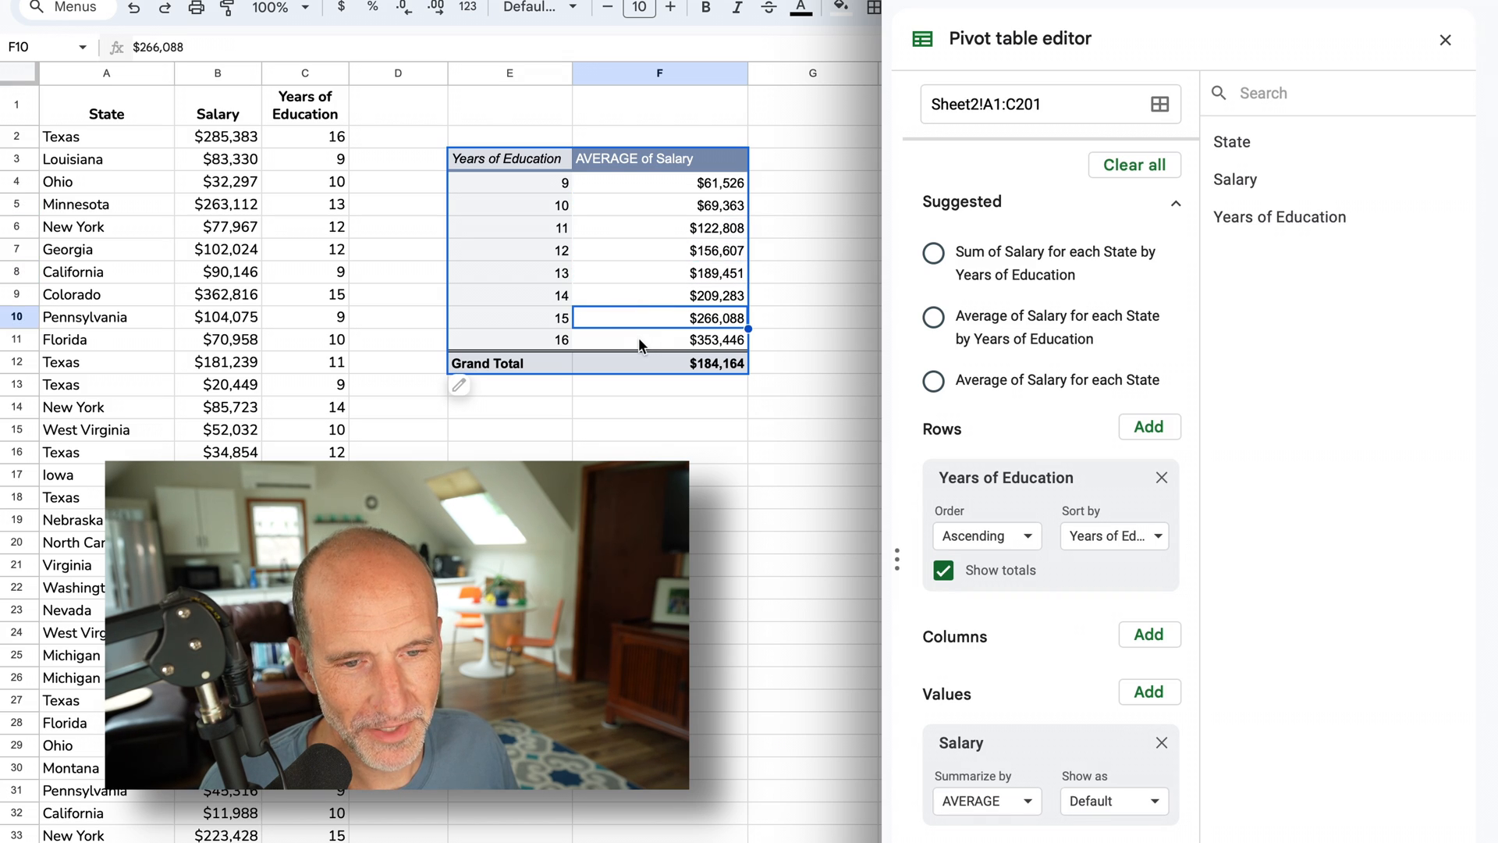
{"action": "left_click", "coordinate": [659, 339]}
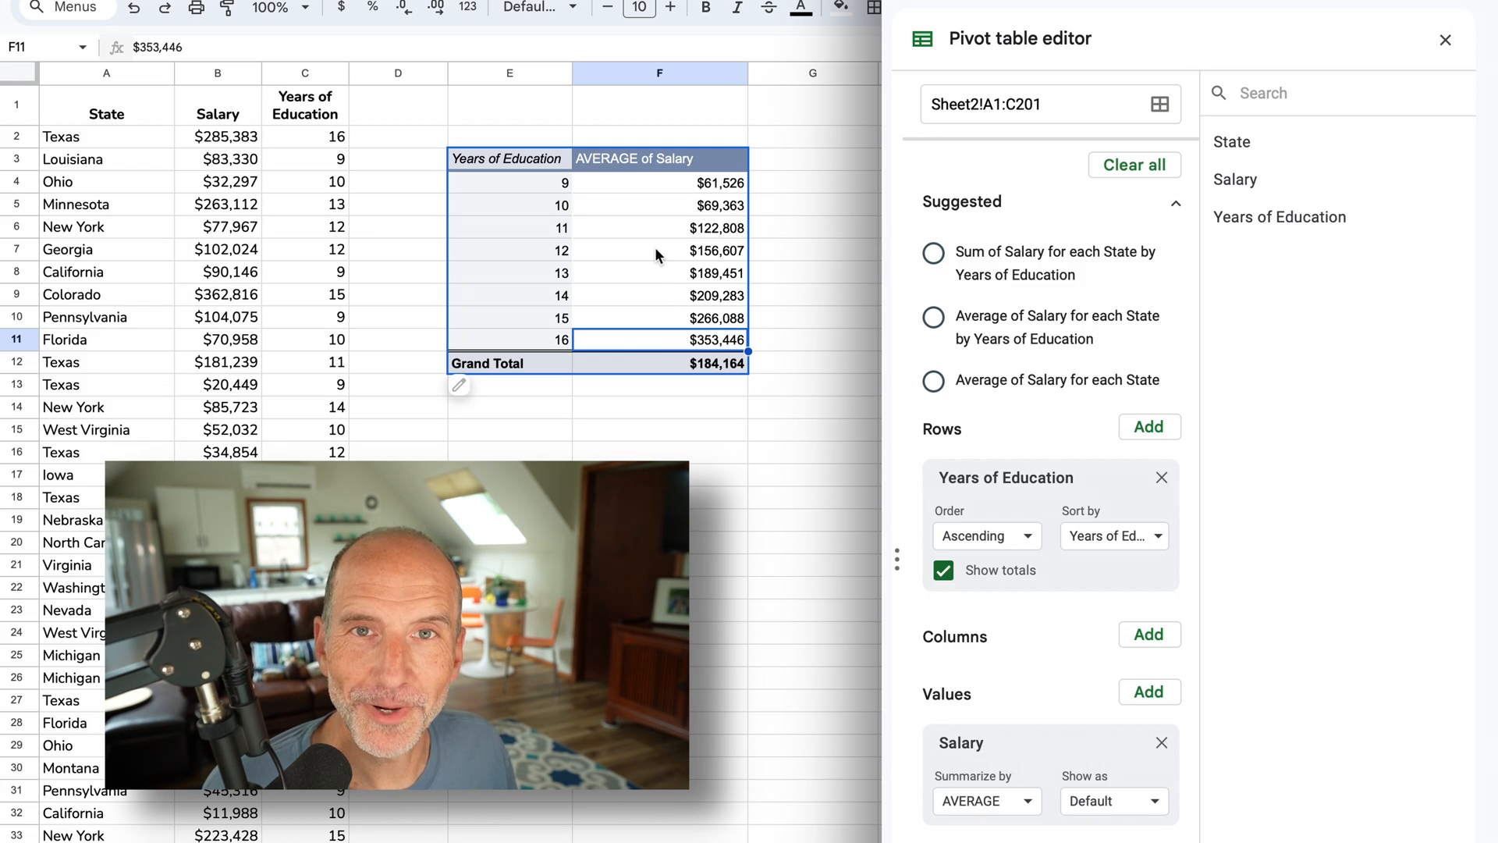
{"action": "left_click", "coordinate": [812, 204]}
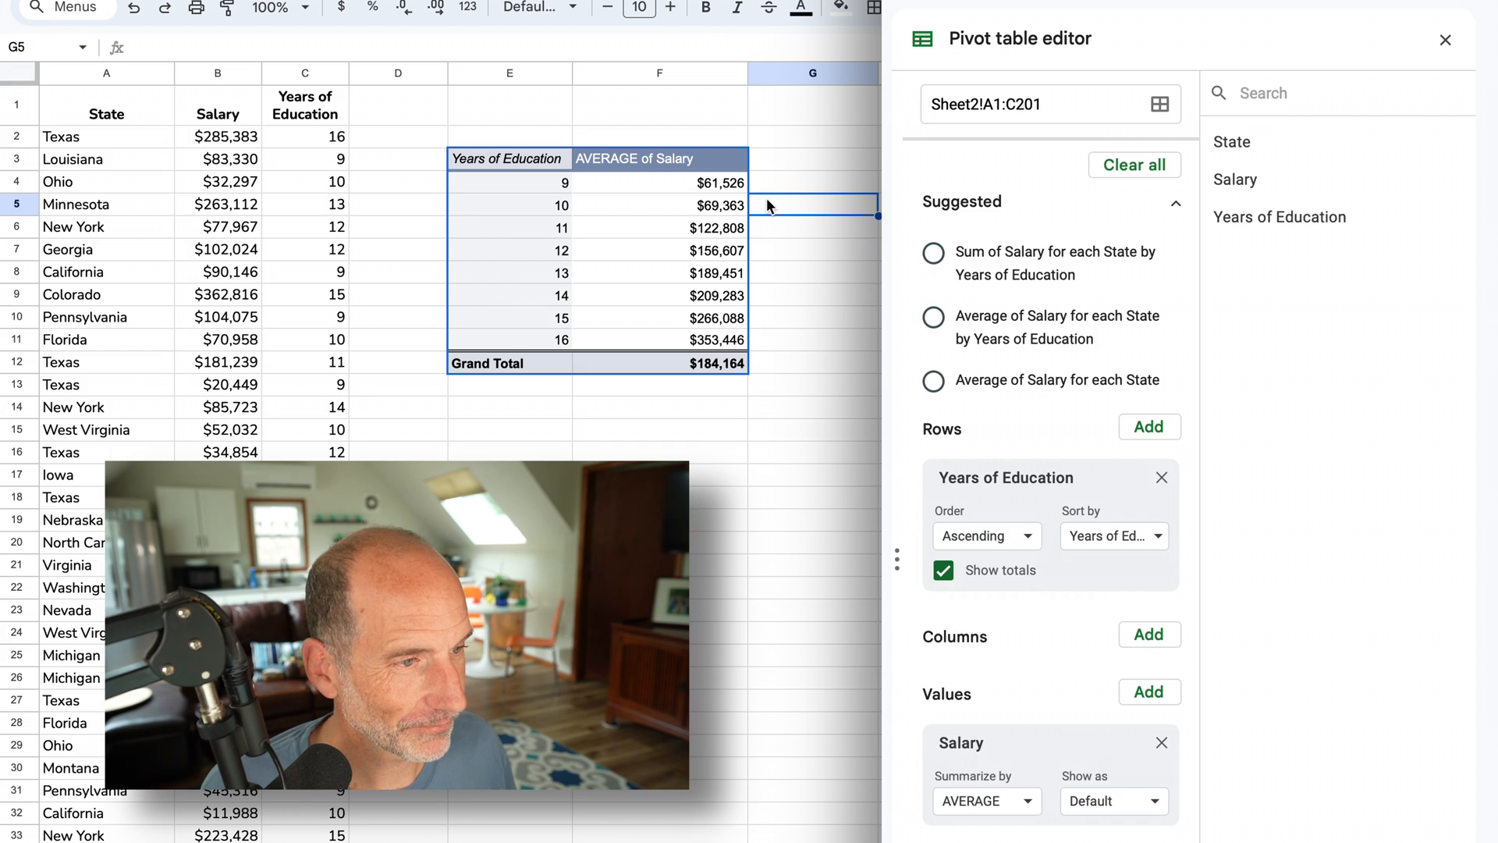
{"action": "mouse_move", "coordinate": [86, 430]}
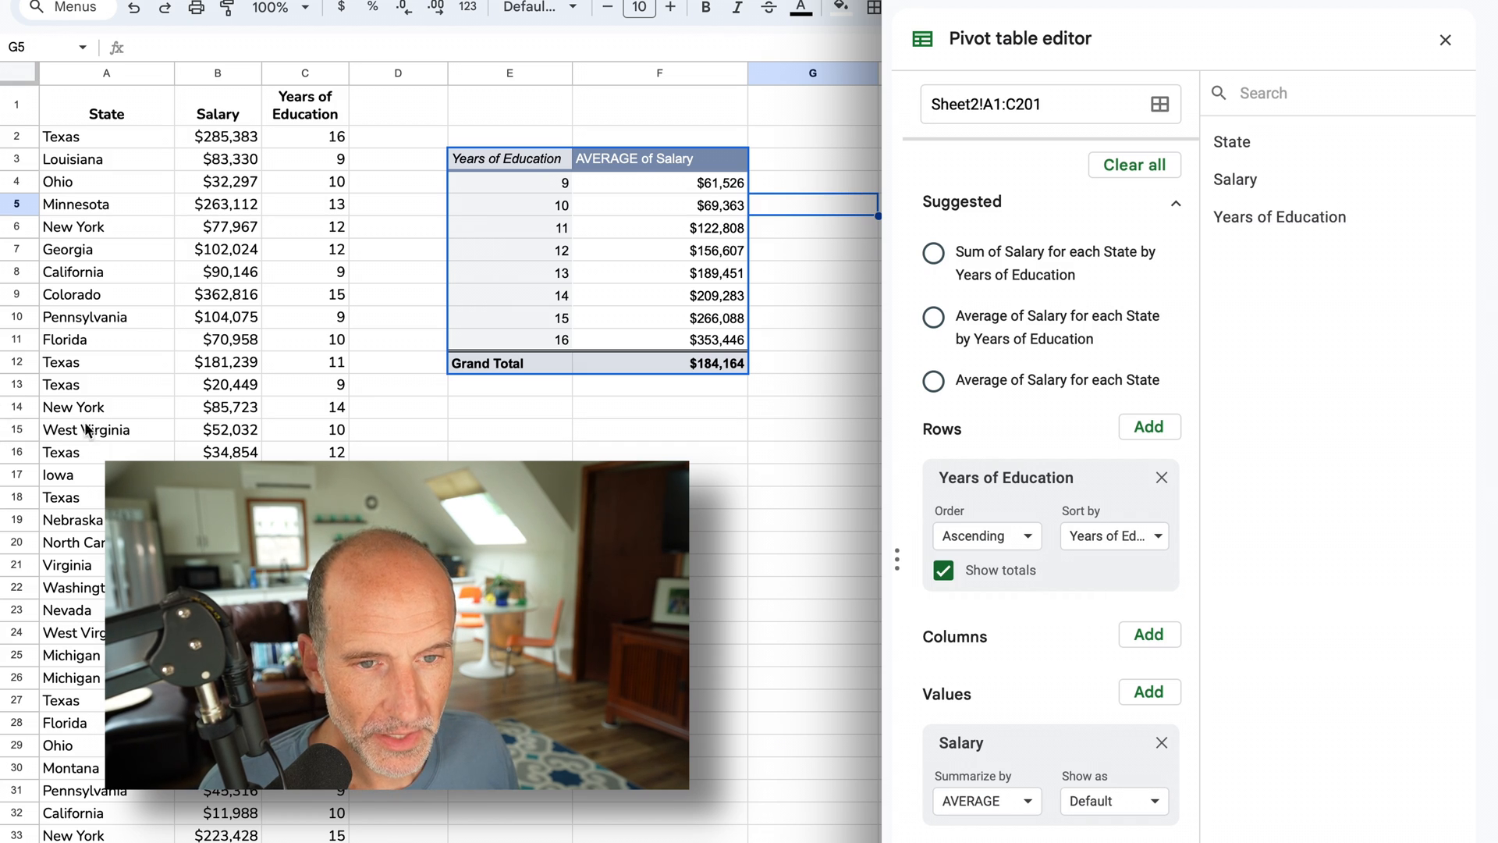
- Add a Calculated Field to the pivot table values, initially with formula =0
{"action": "left_click", "coordinate": [659, 204]}
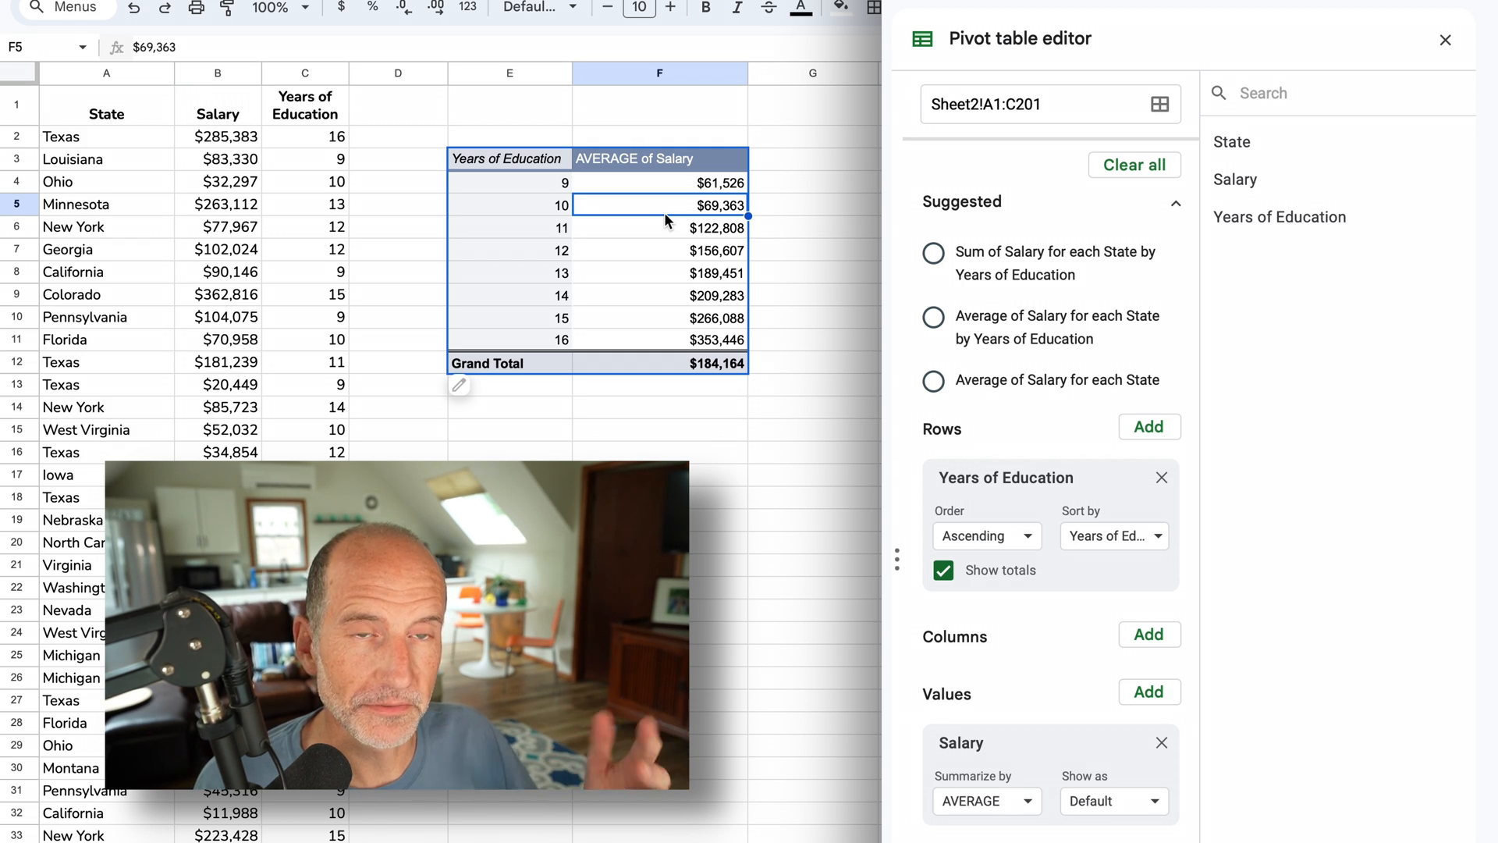
{"action": "mouse_move", "coordinate": [711, 226]}
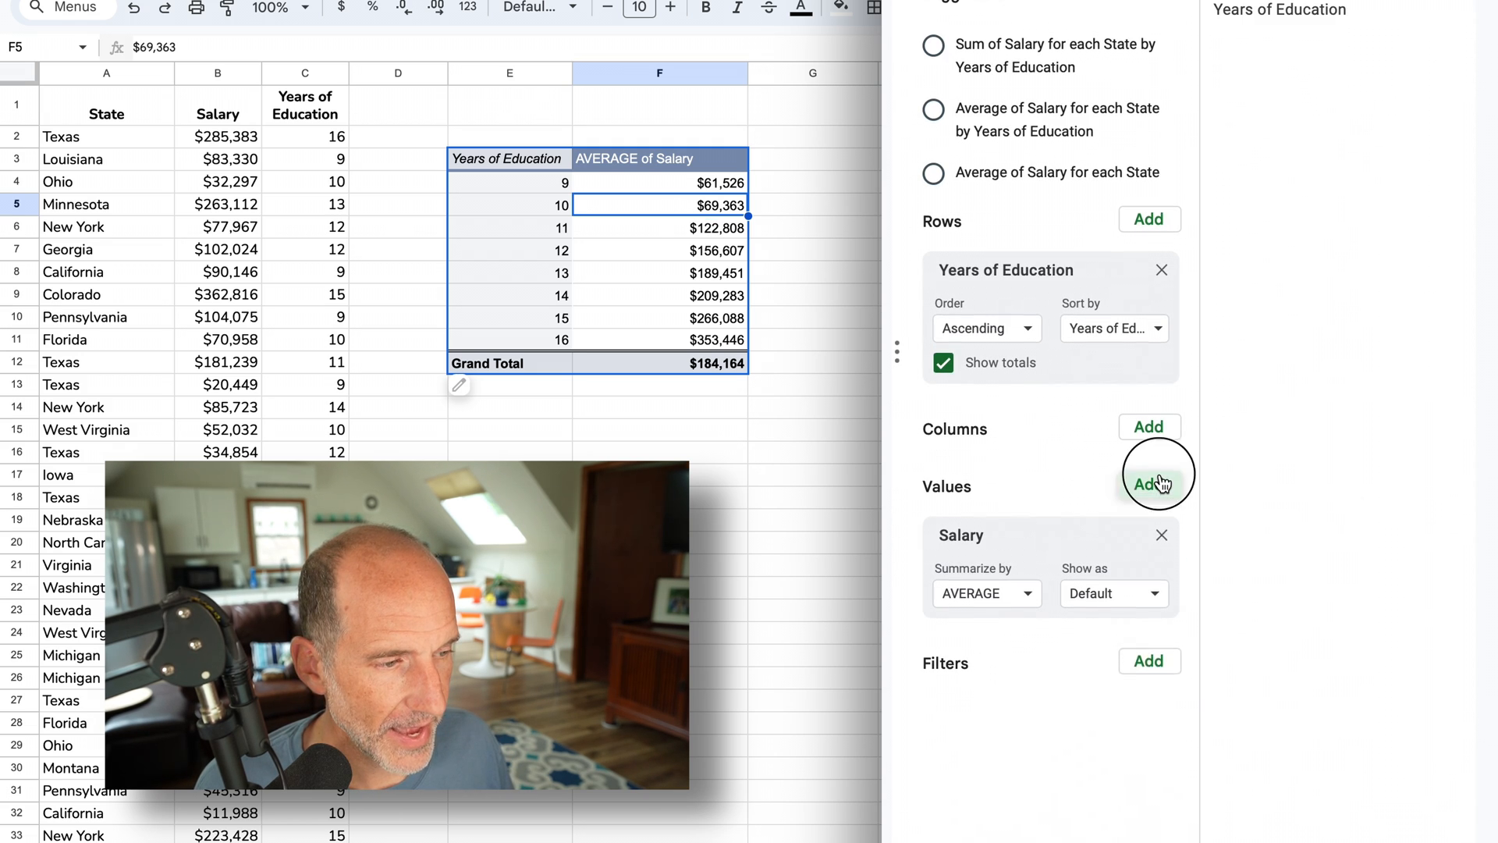
{"action": "left_click", "coordinate": [1149, 485]}
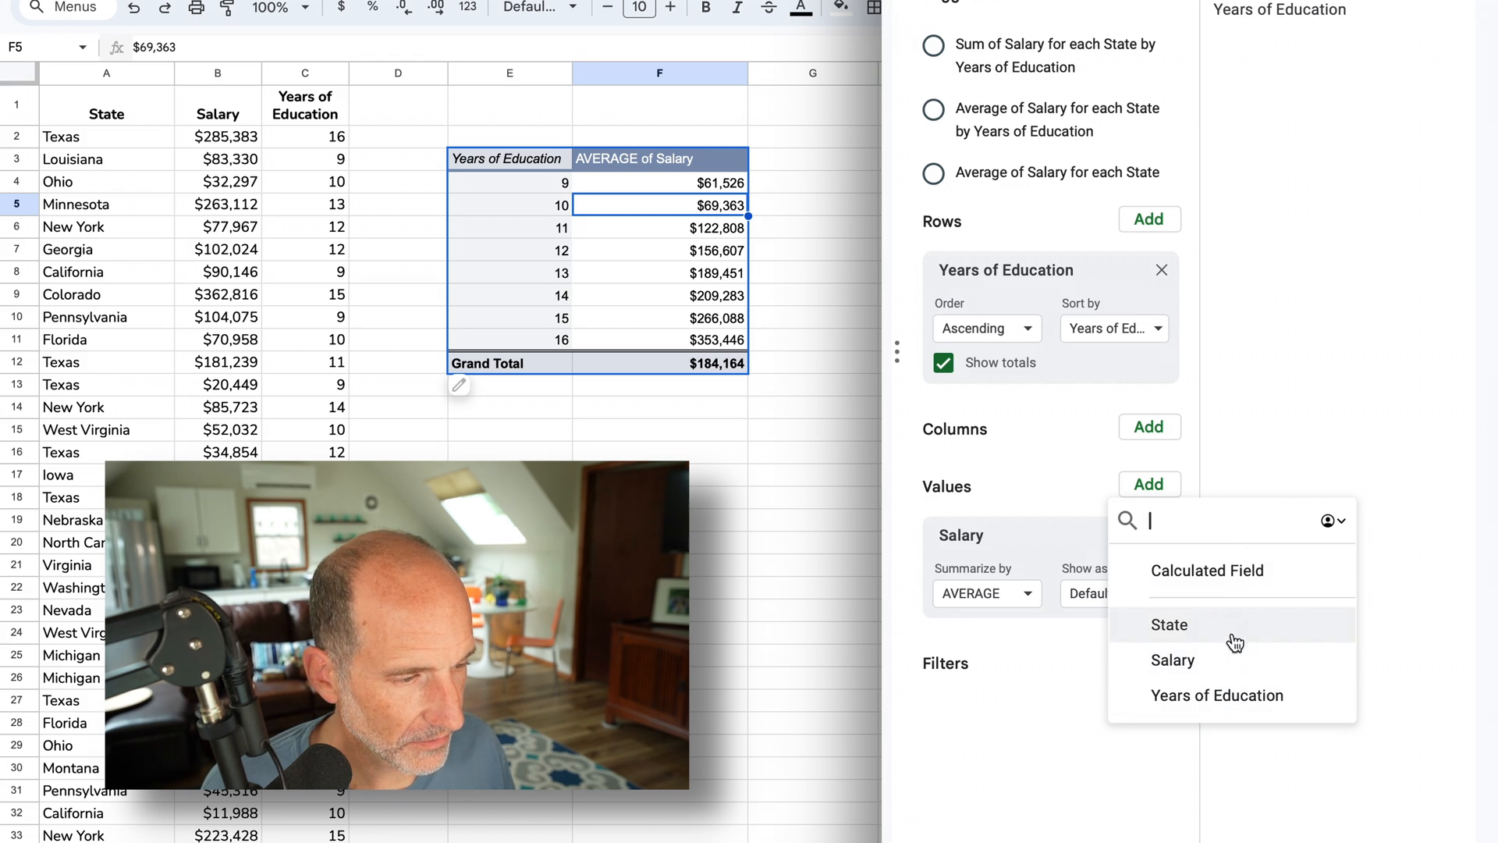
{"action": "mouse_move", "coordinate": [1235, 659]}
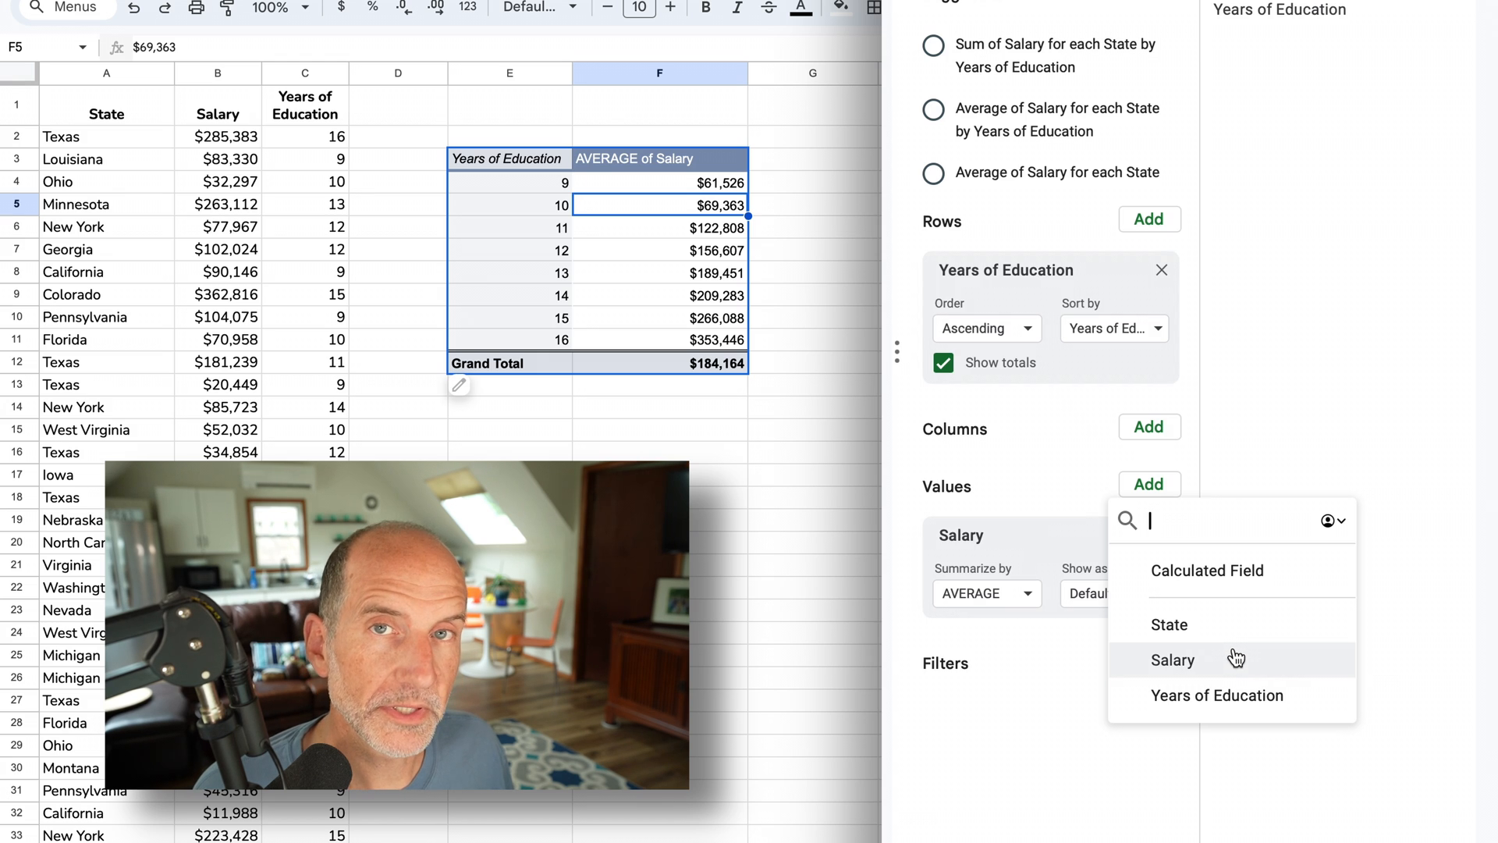
{"action": "mouse_move", "coordinate": [1246, 592]}
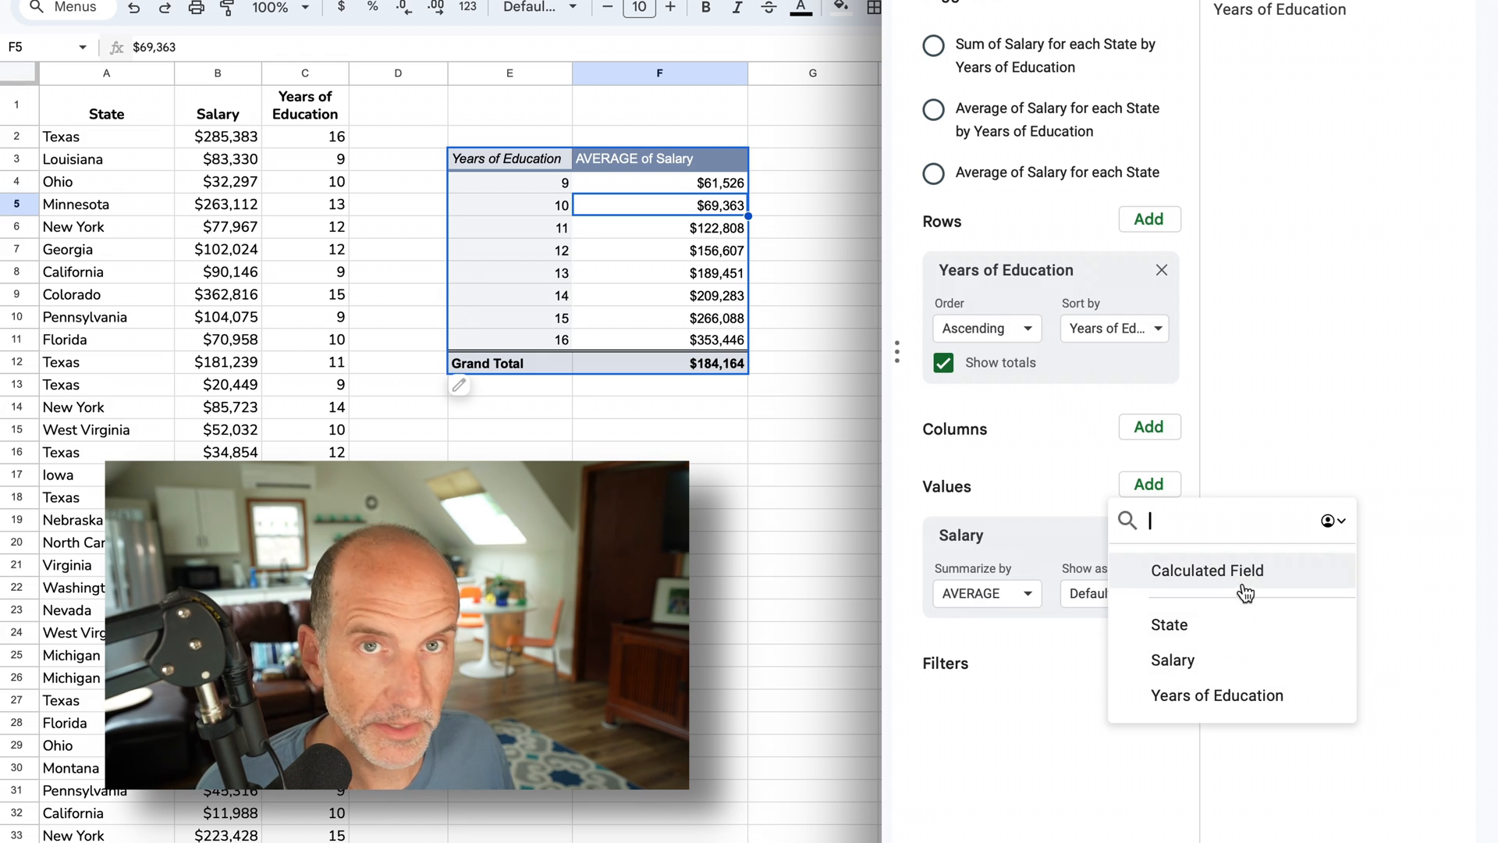
{"action": "left_click", "coordinate": [1207, 571]}
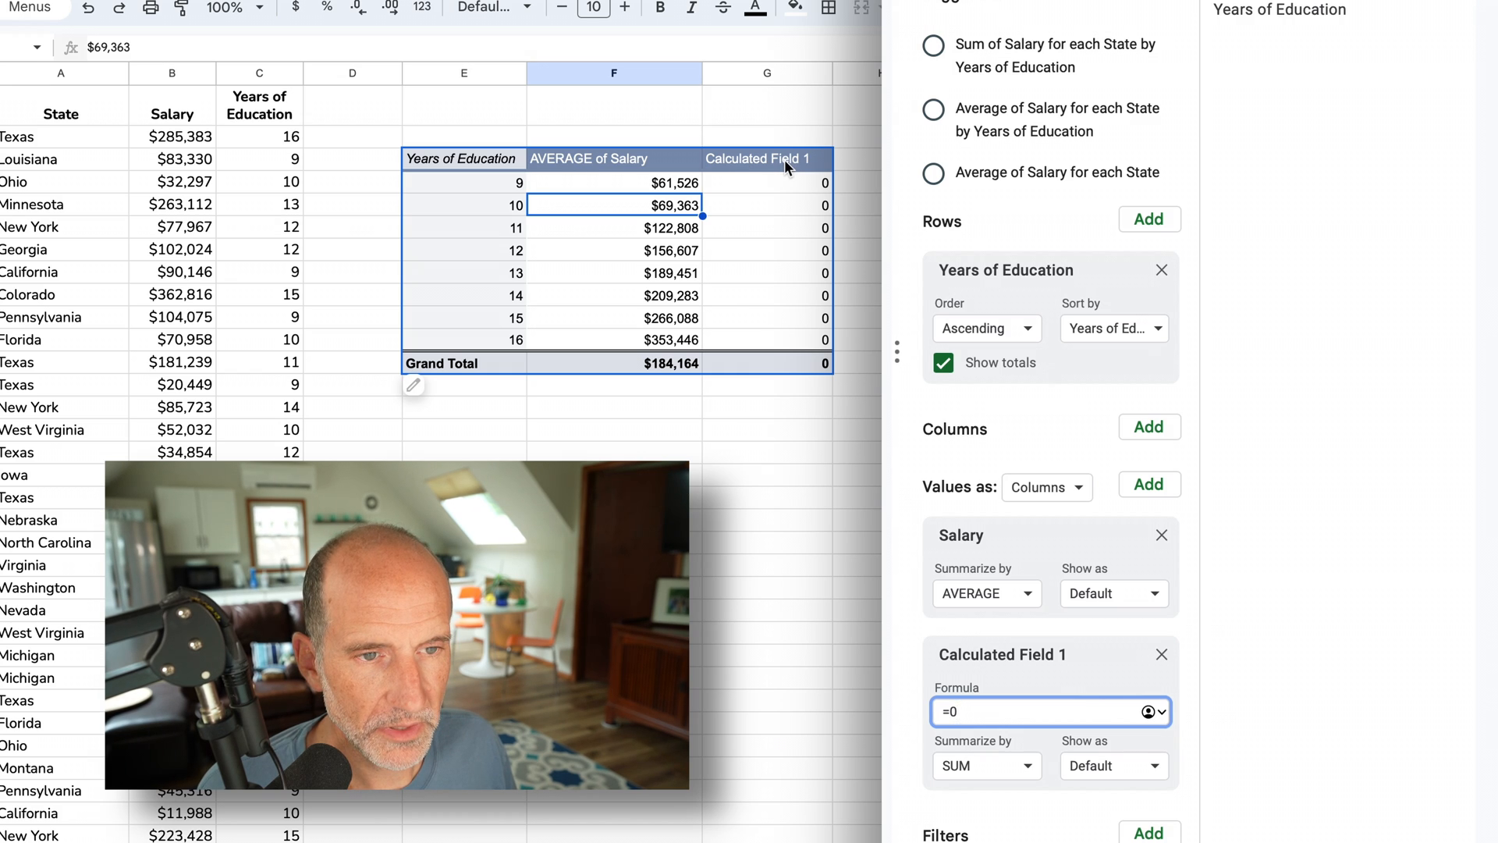
- Rename the Calculated Field 1 column heading to 'Calculated Average'
{"action": "left_click", "coordinate": [766, 159]}
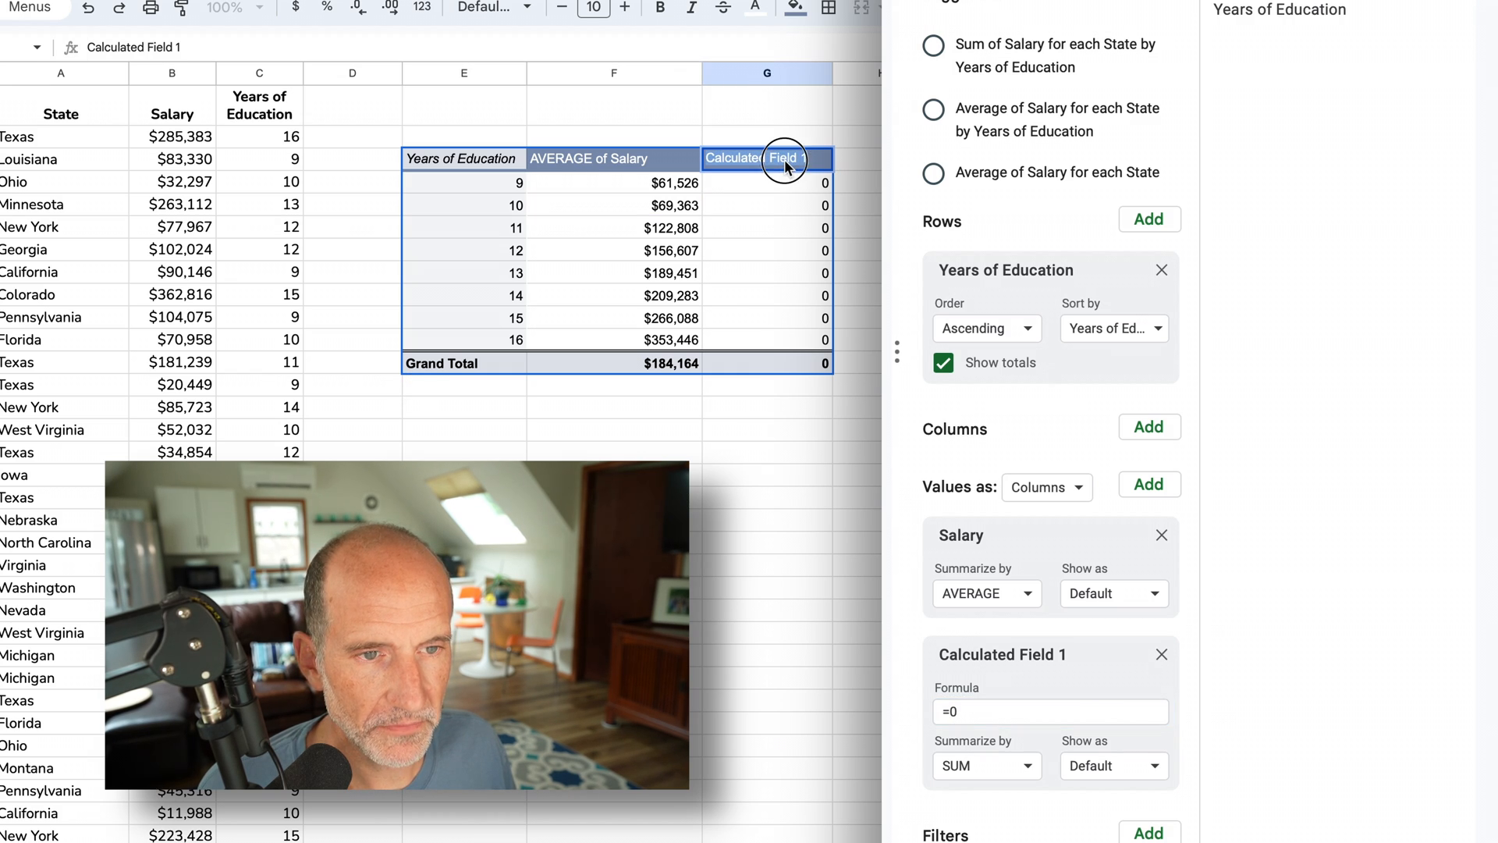
{"action": "left_click", "coordinate": [765, 158]}
{"action": "type", "text": "Ca"}
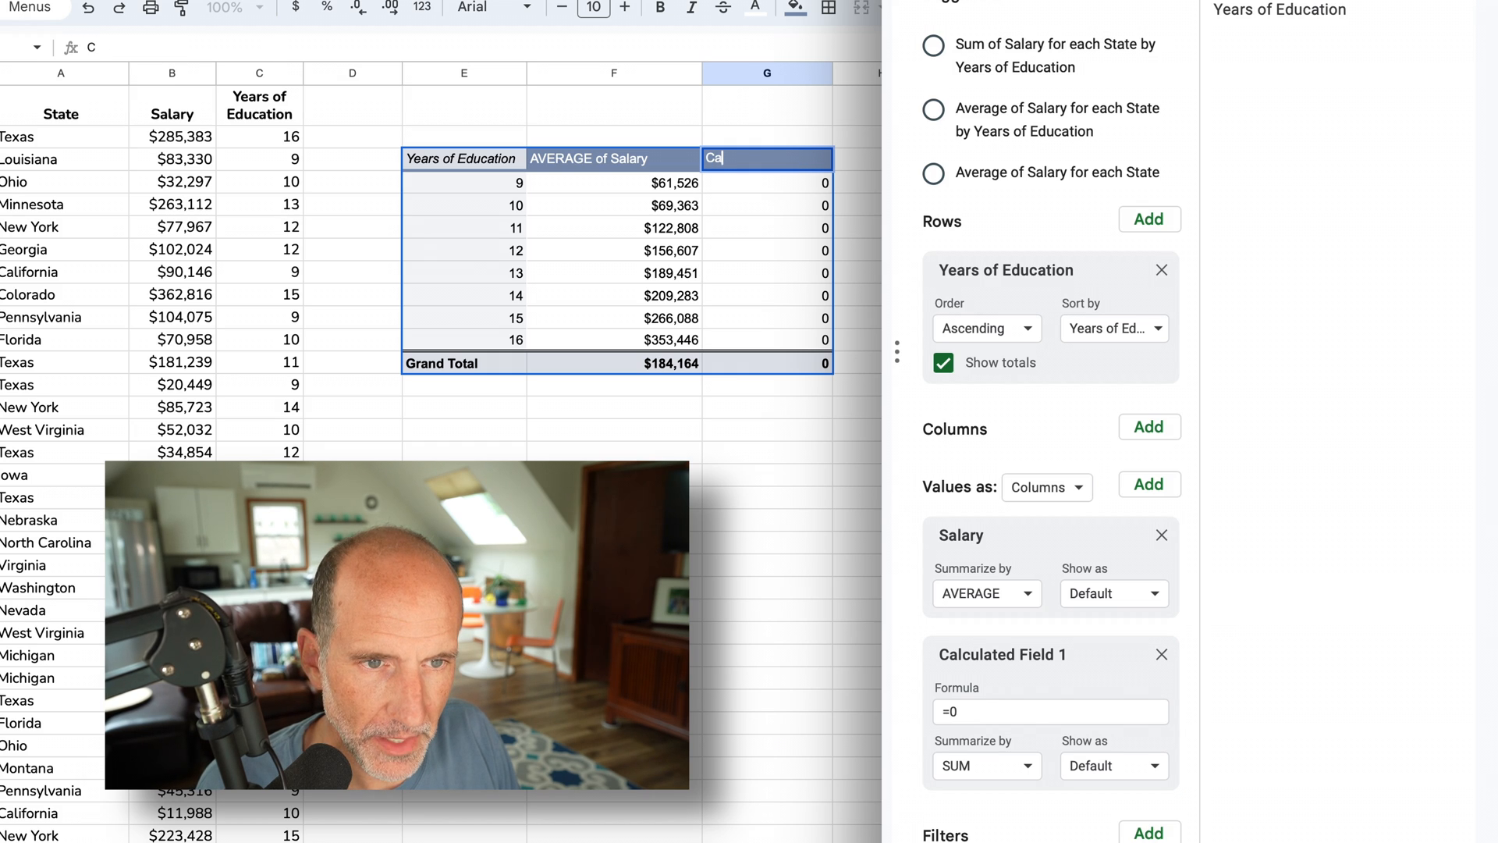
{"action": "type", "text": "lculated AV"}
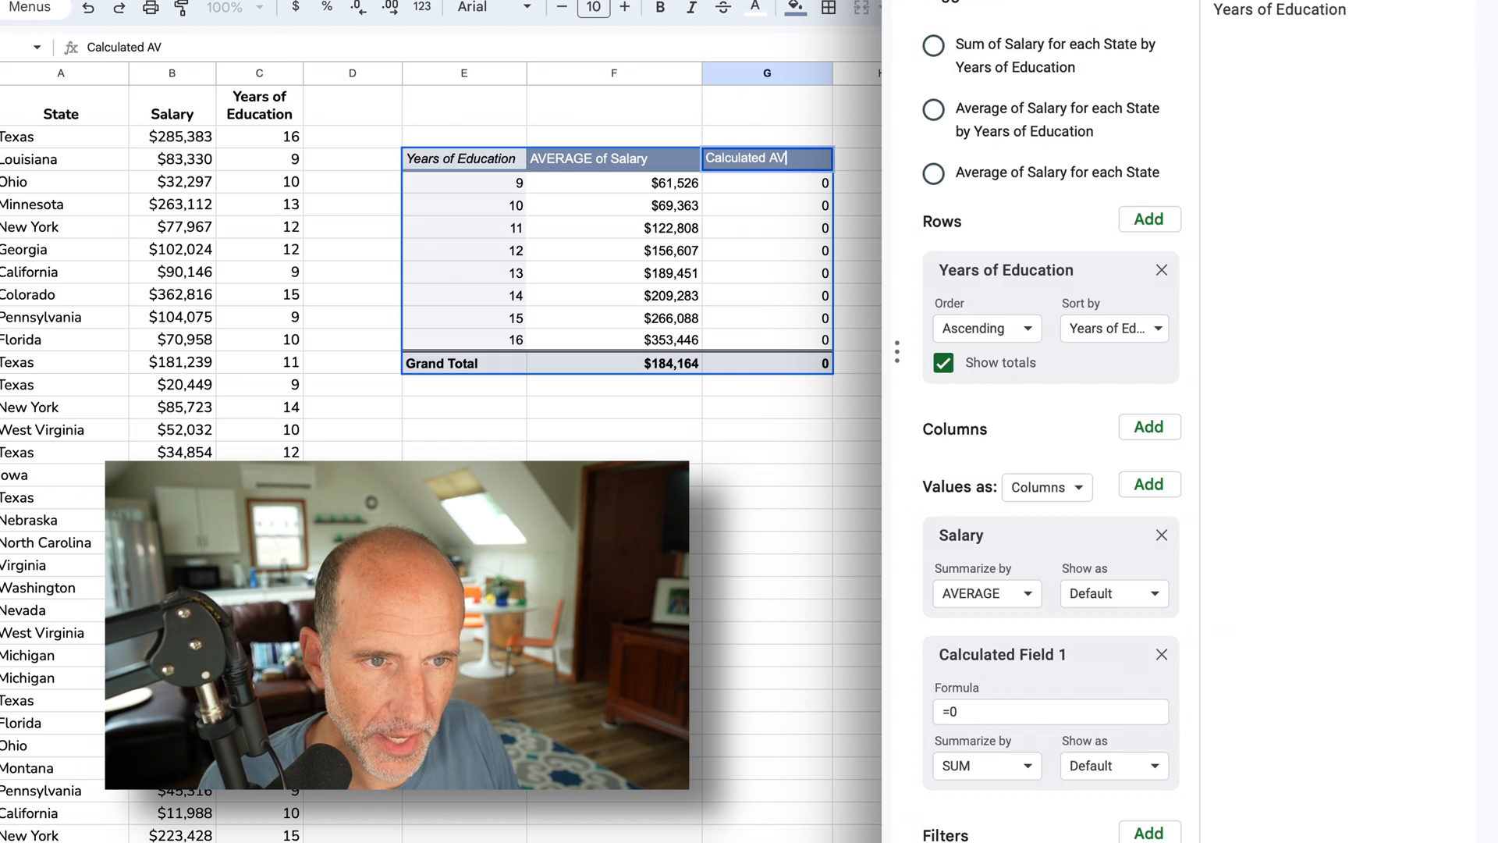
{"action": "type", "text": "erage"}
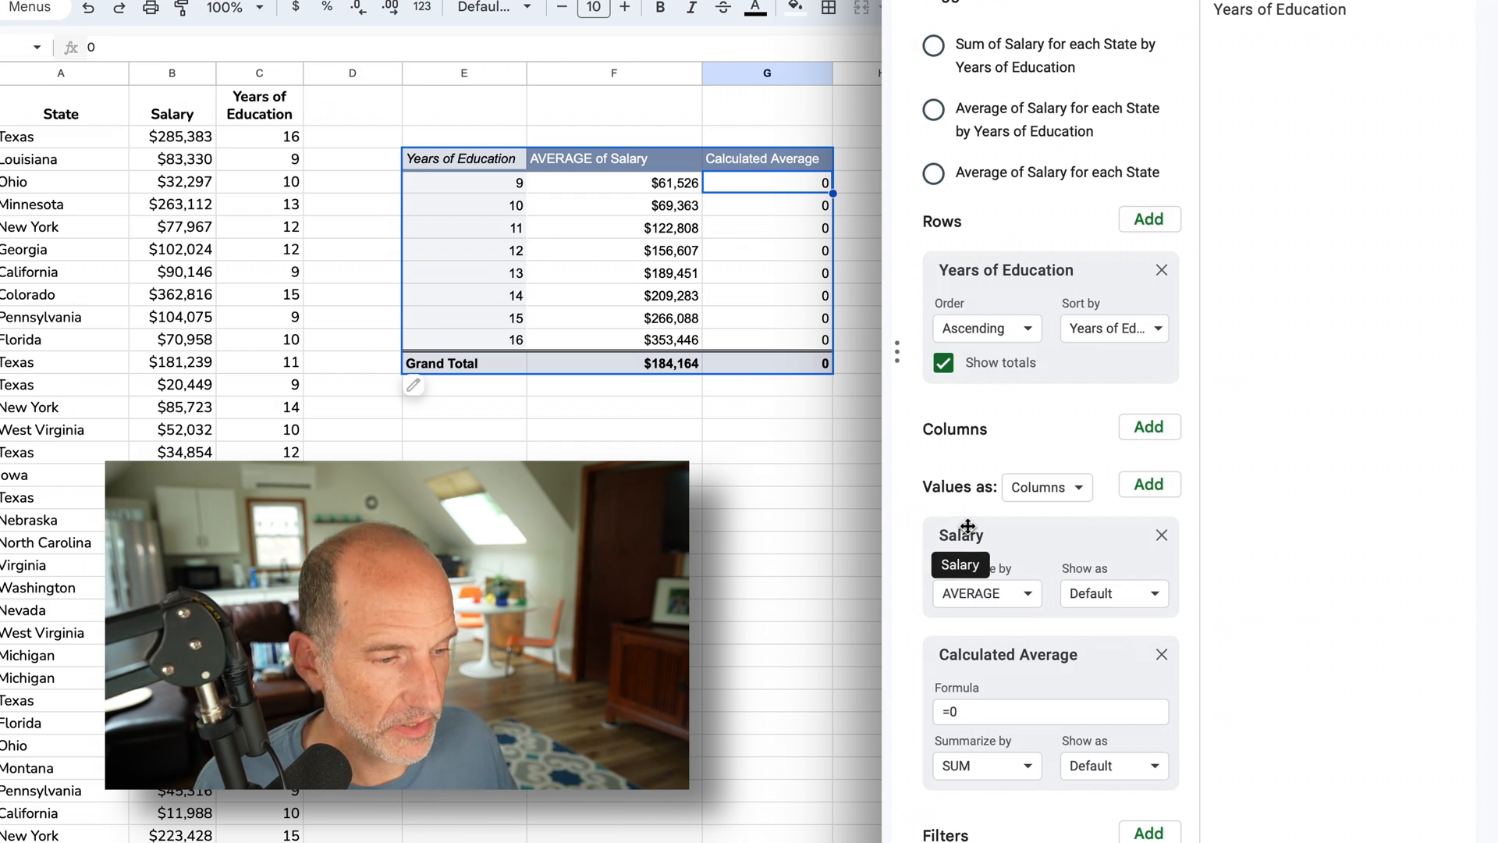
{"action": "mouse_move", "coordinate": [996, 650]}
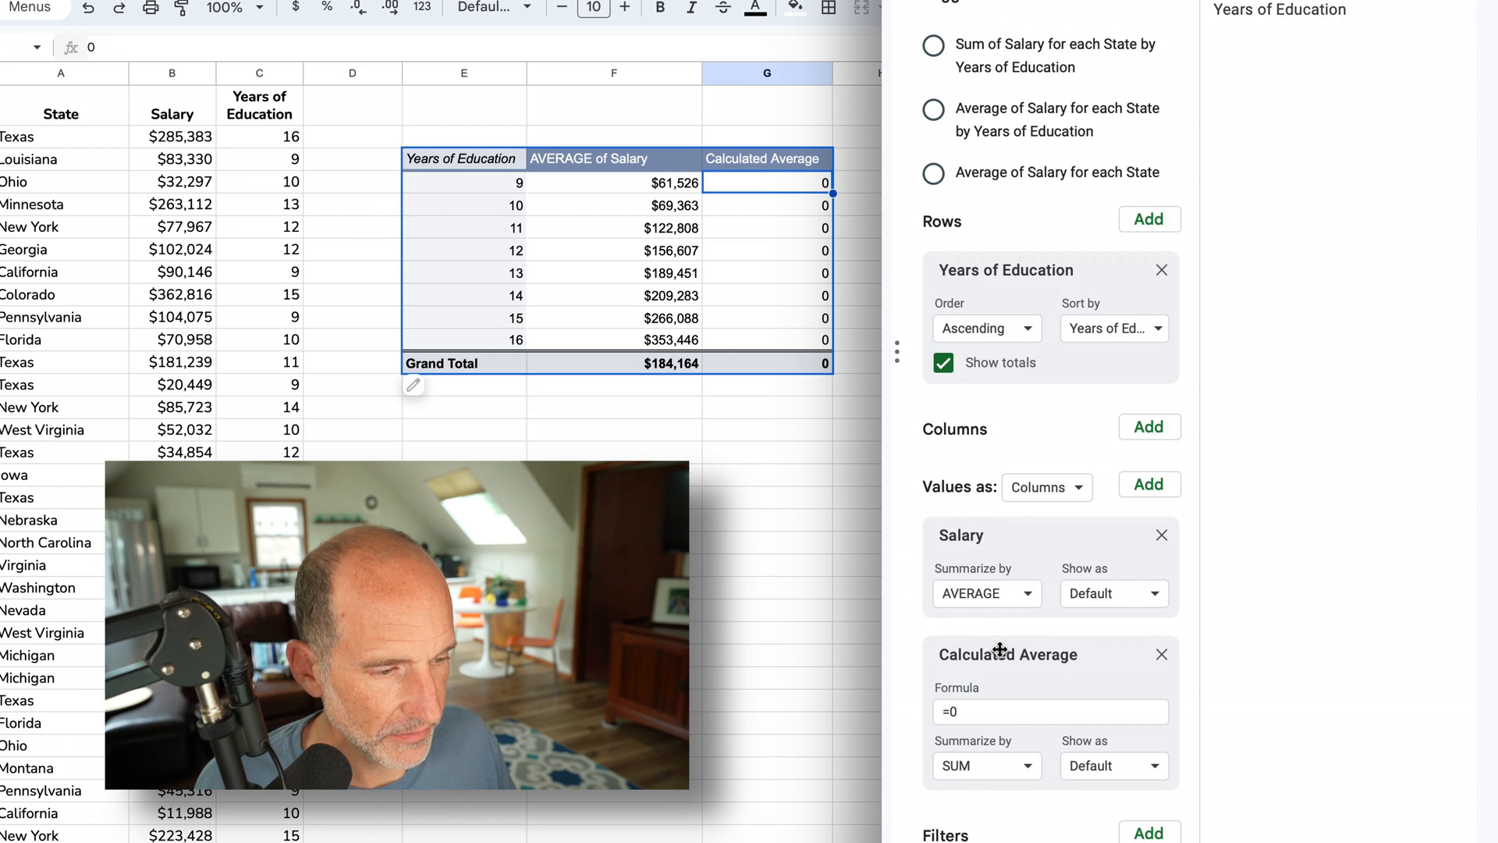
{"action": "mouse_move", "coordinate": [1008, 654]}
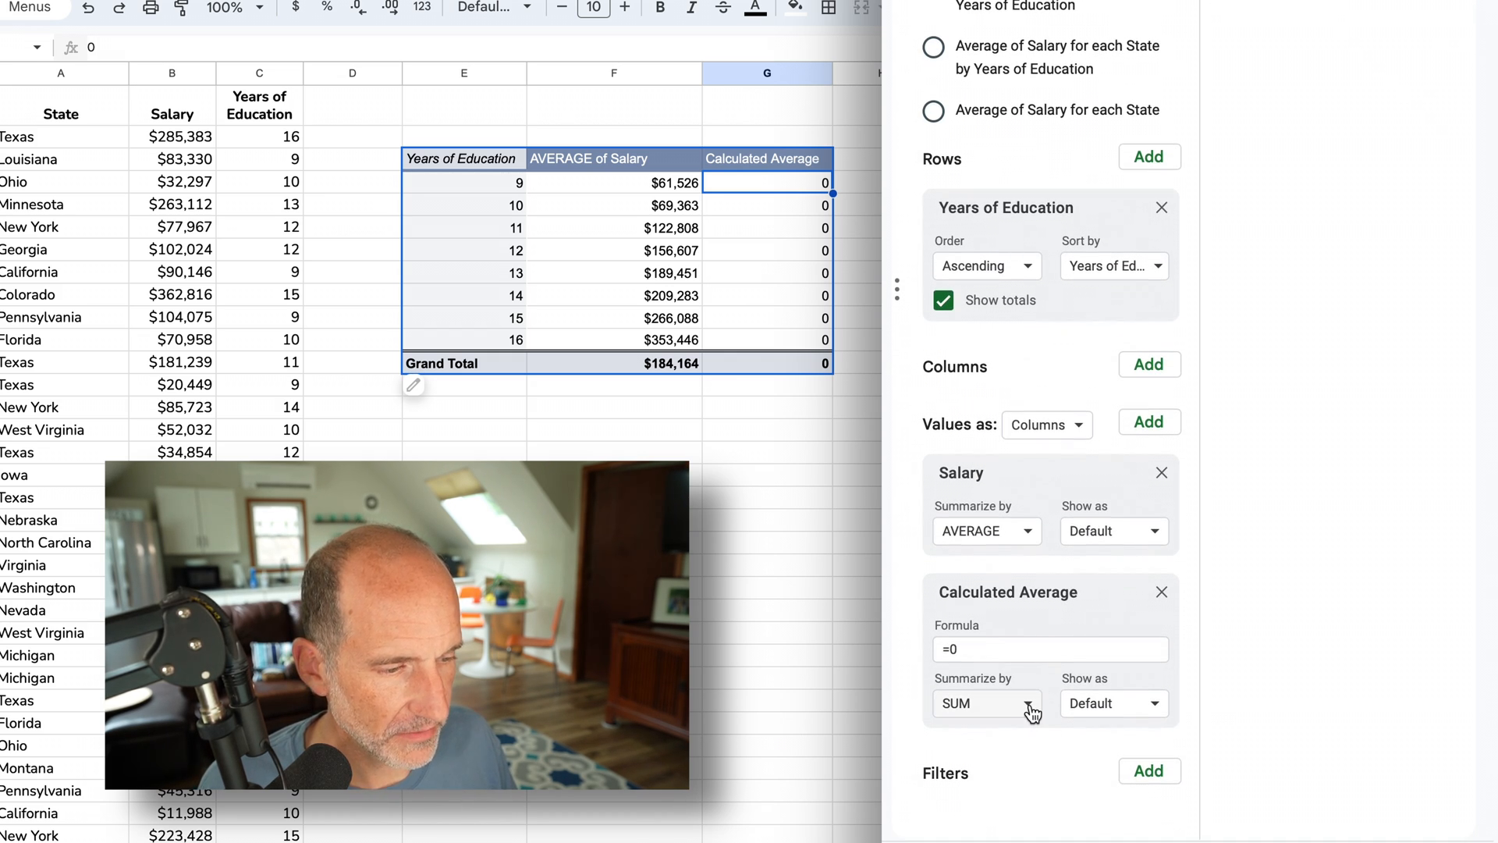
- Set Calculated Average to summarize by Custom with formula =average(Salary)
{"action": "left_click", "coordinate": [984, 703]}
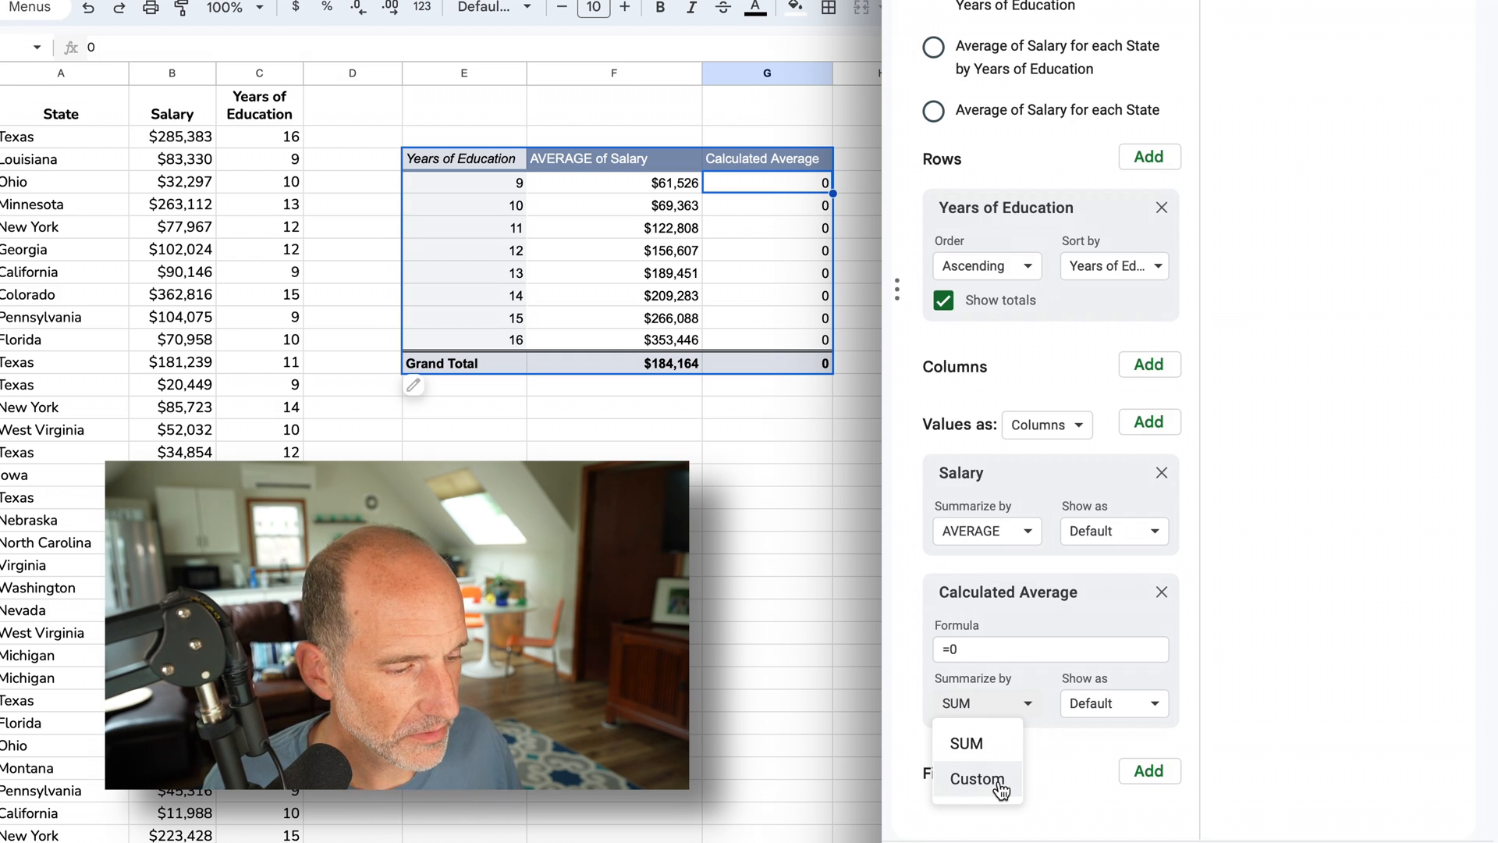
{"action": "left_click", "coordinate": [976, 779]}
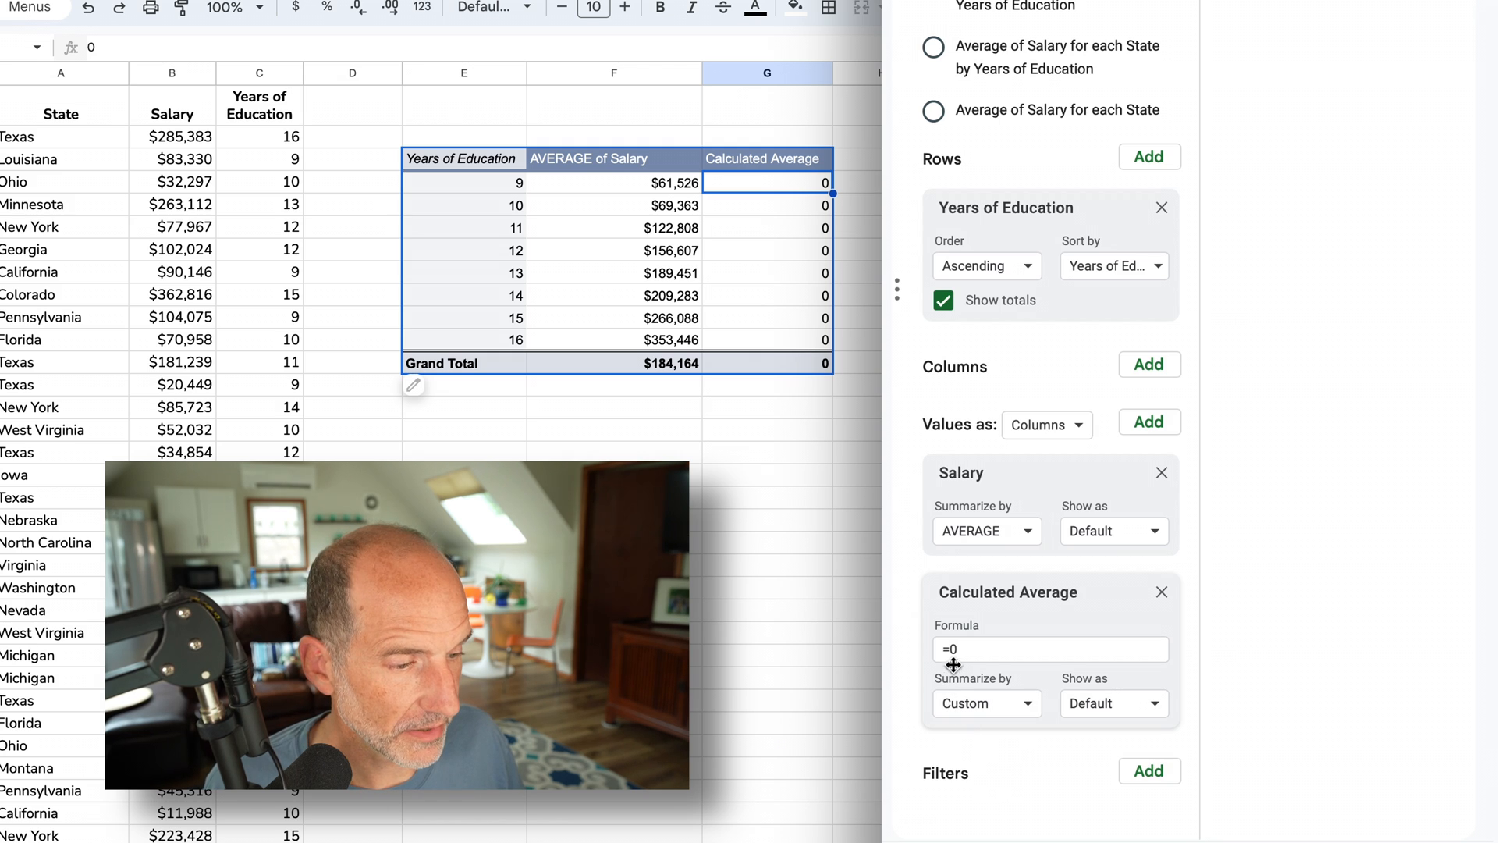
{"action": "left_click", "coordinate": [1047, 650]}
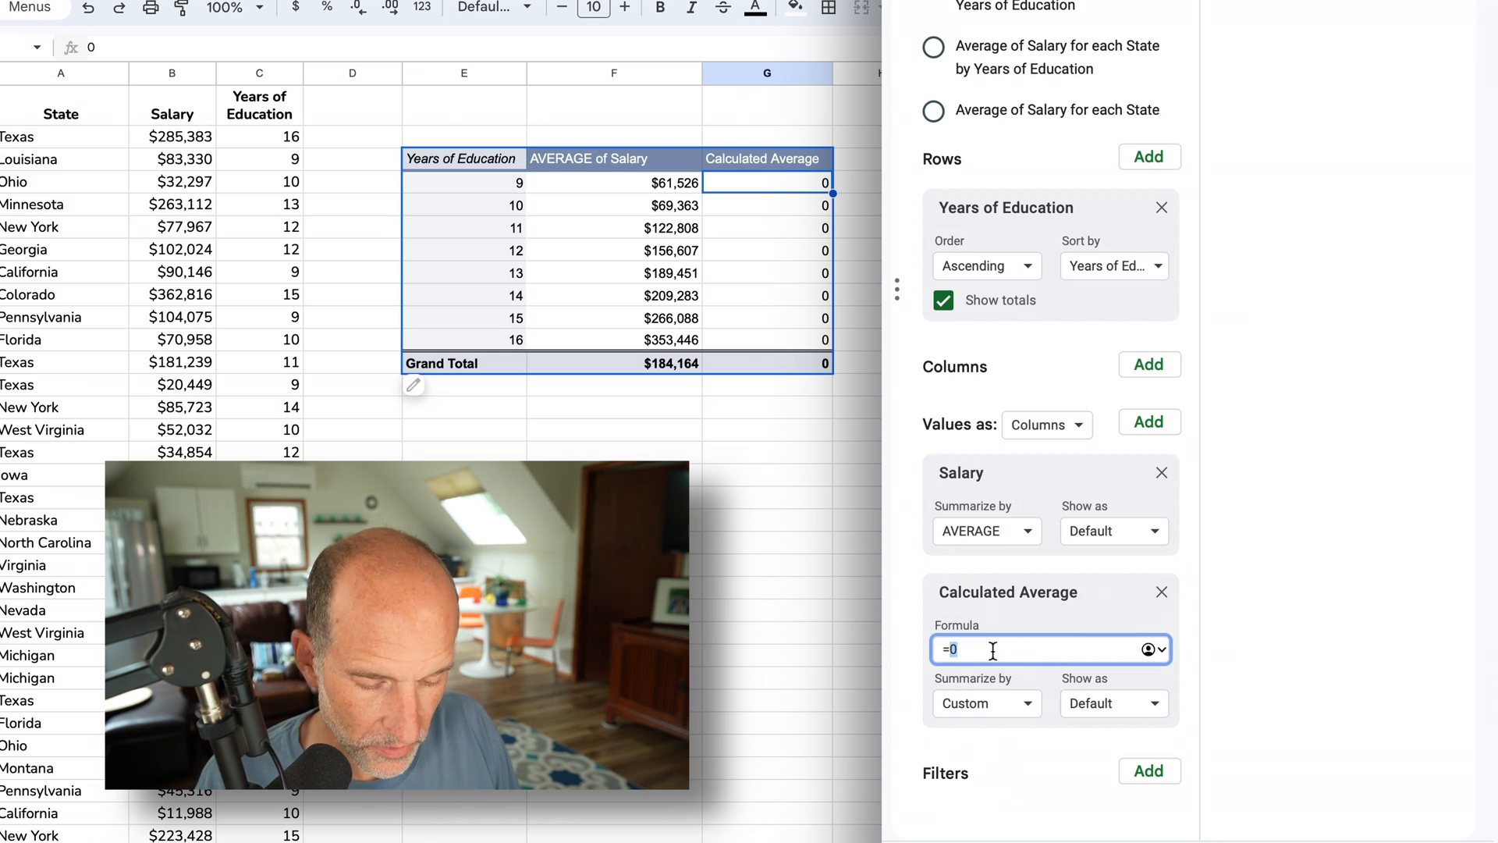
{"action": "type", "text": "a"}
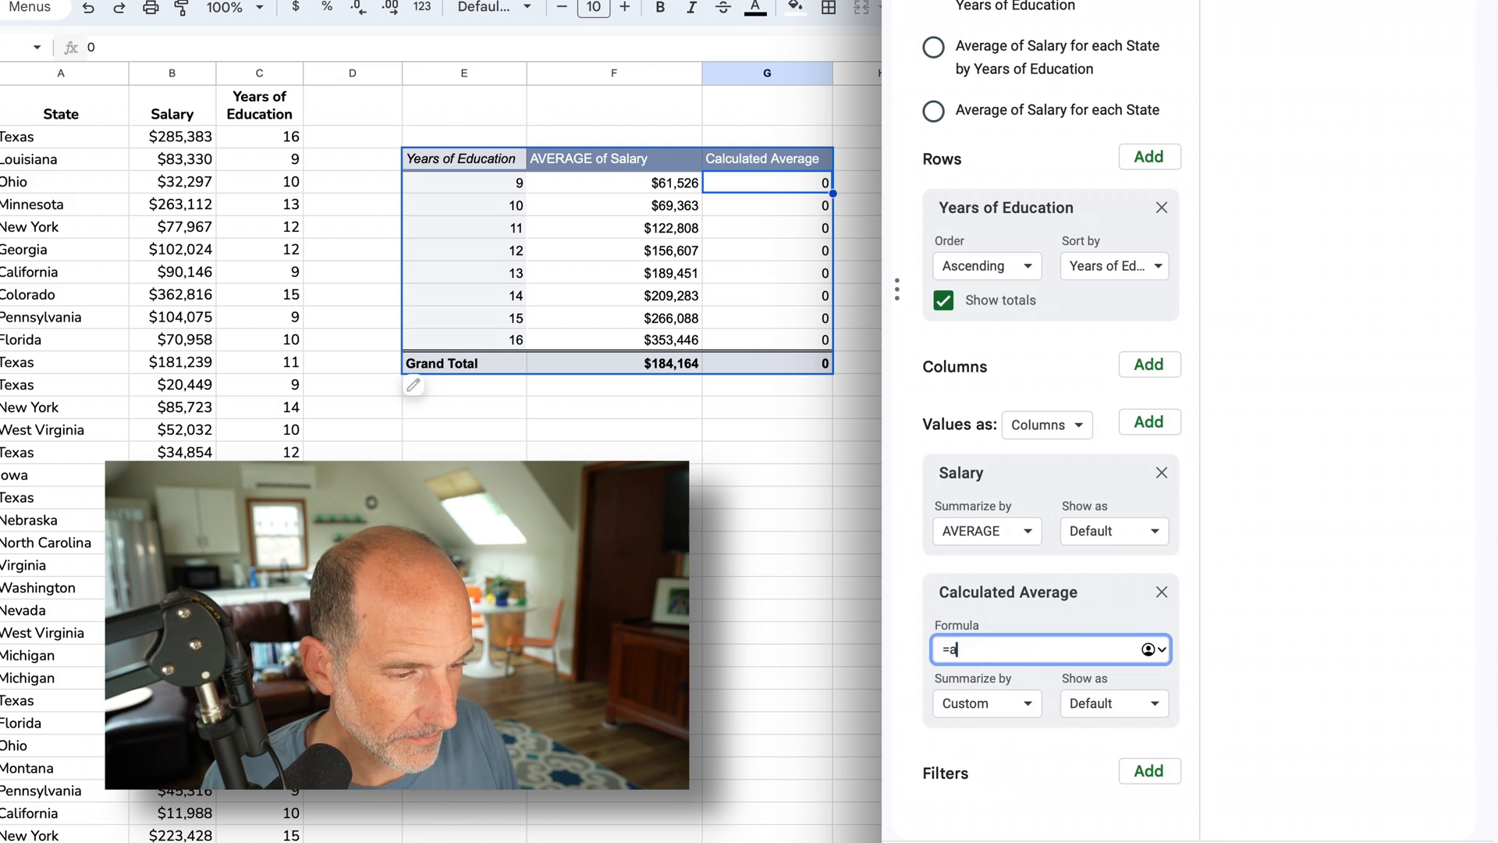
{"action": "type", "text": "verage"}
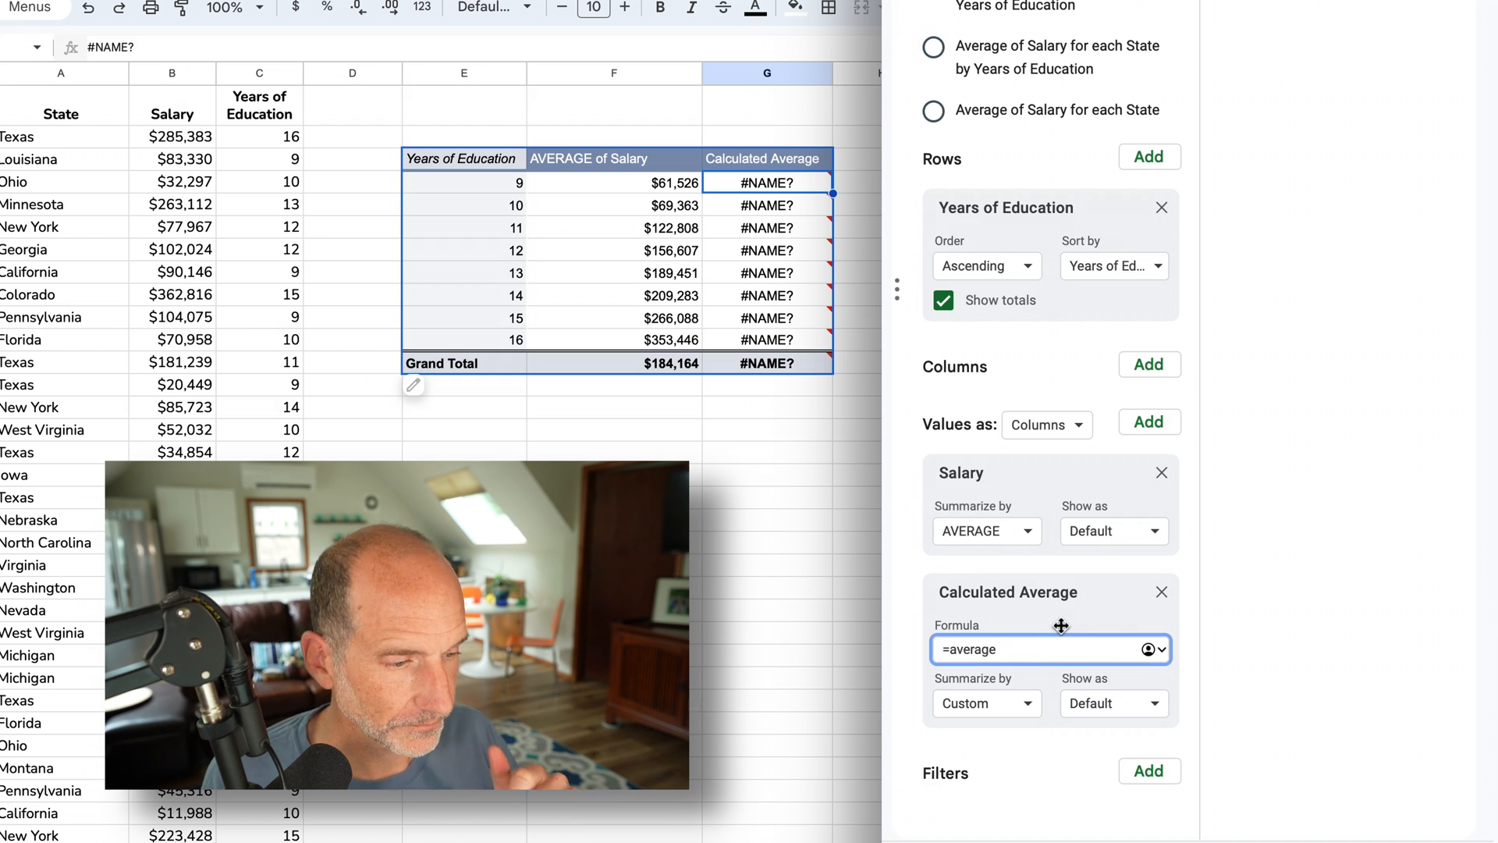
{"action": "scroll", "scroll_direction": "up", "scroll_amount": 3}
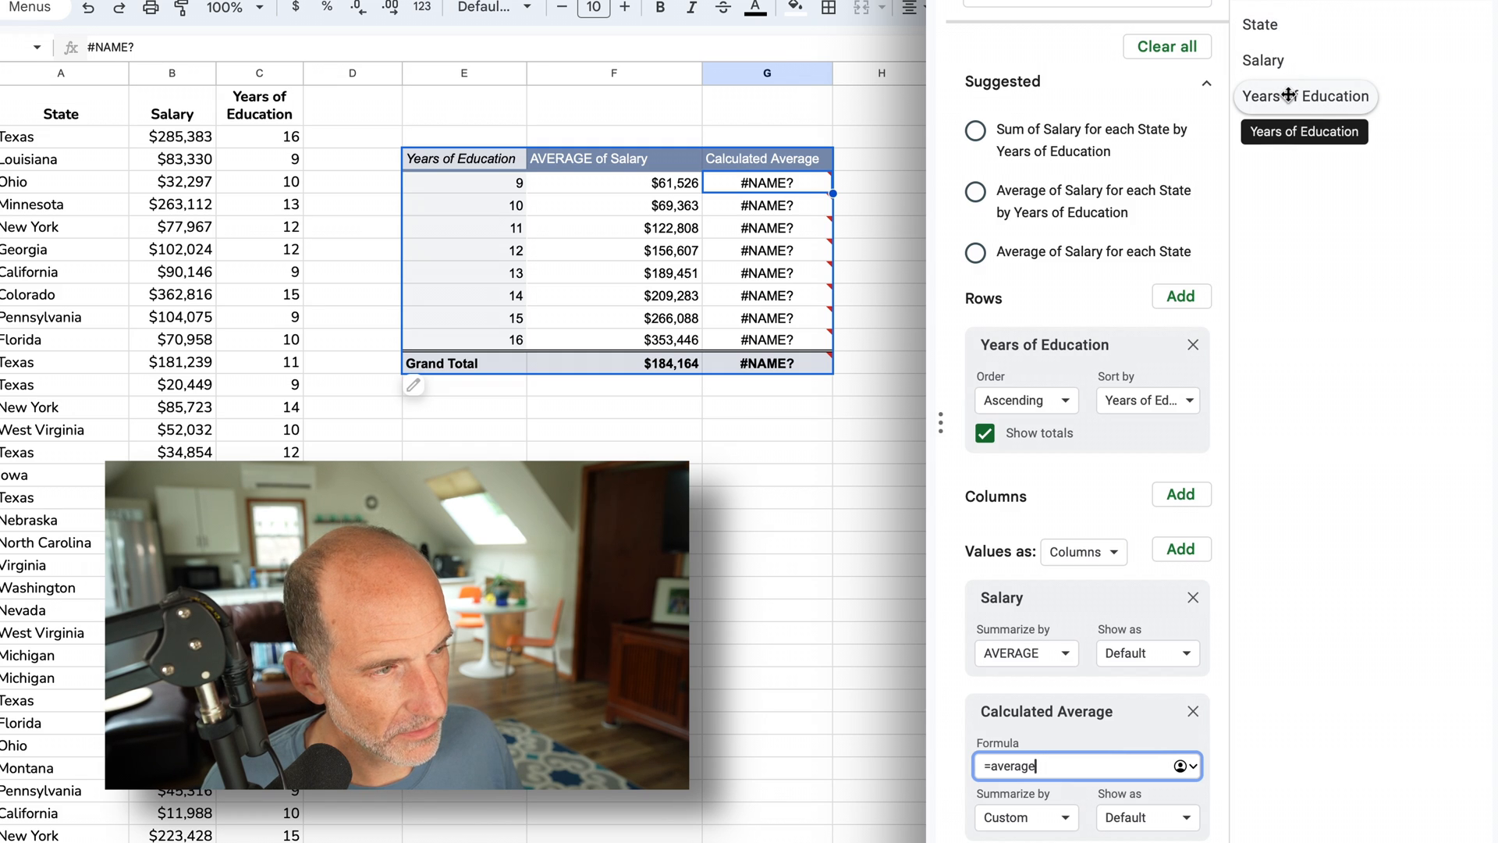
{"action": "mouse_move", "coordinate": [1196, 431]}
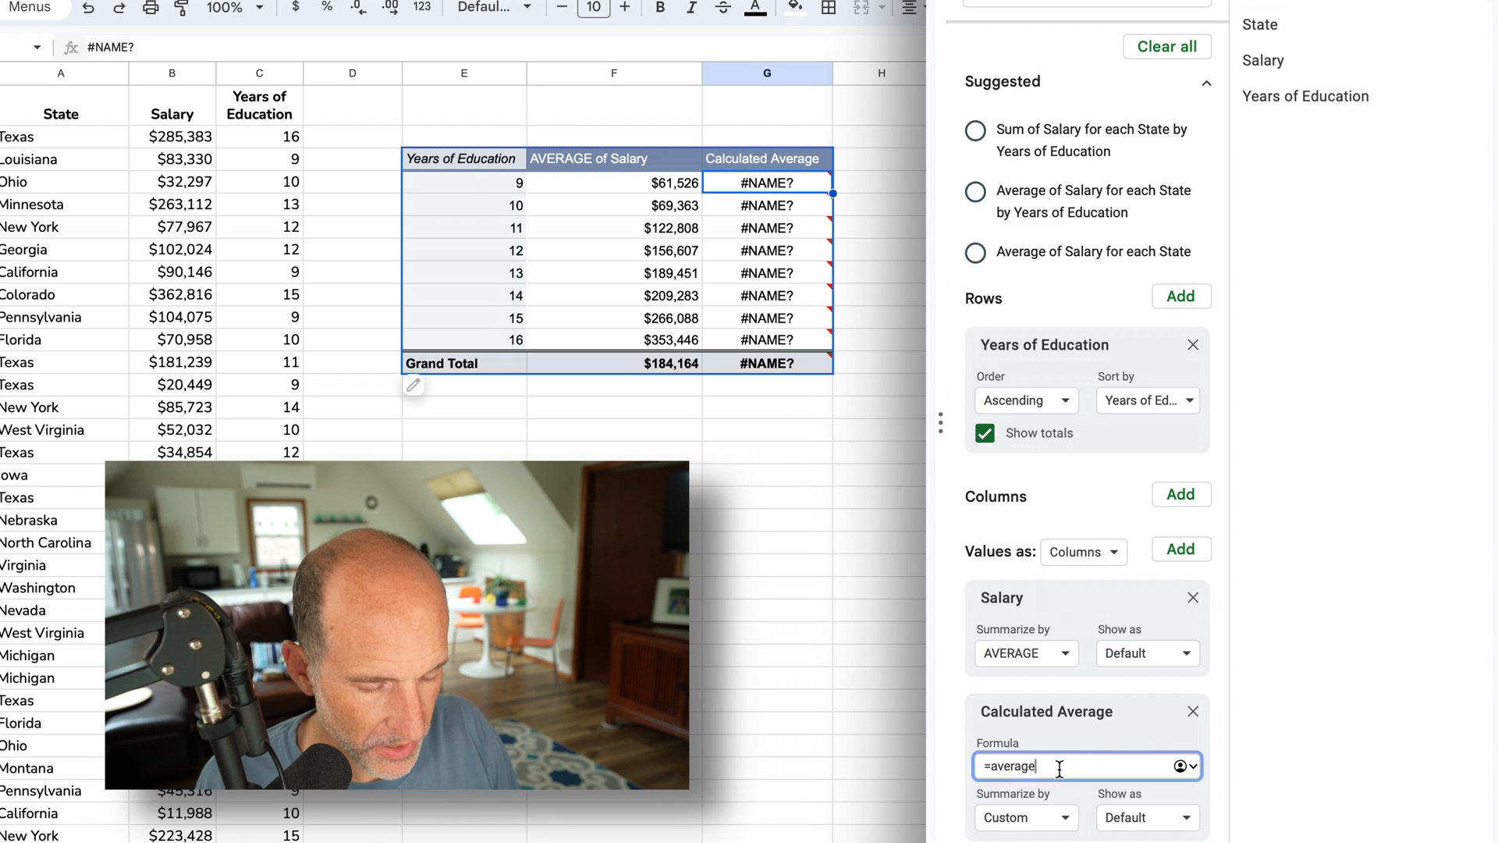
{"action": "type", "text": "(a"}
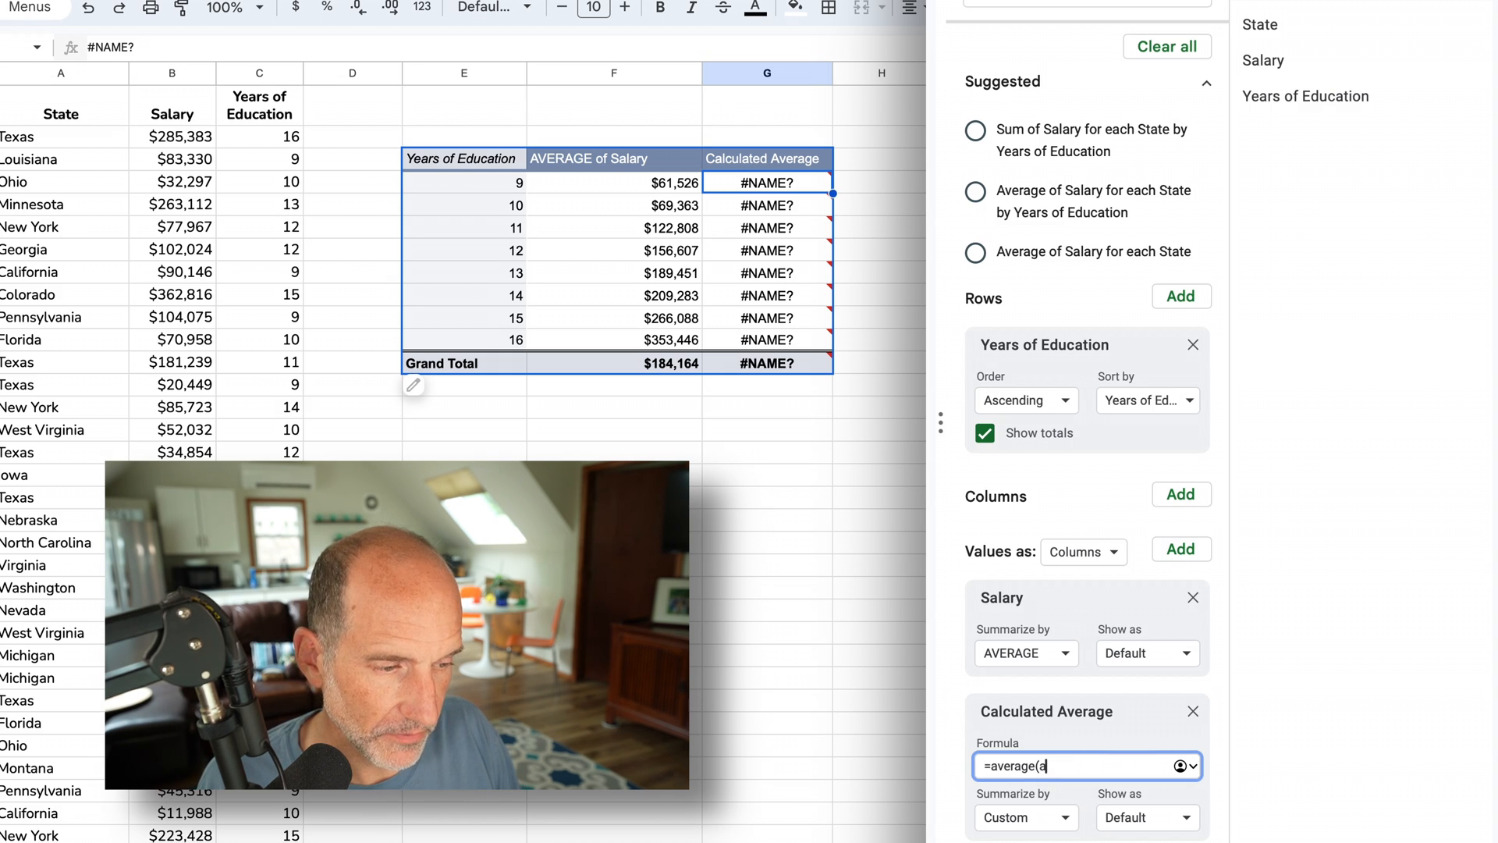
{"action": "type", "text": "vera"}
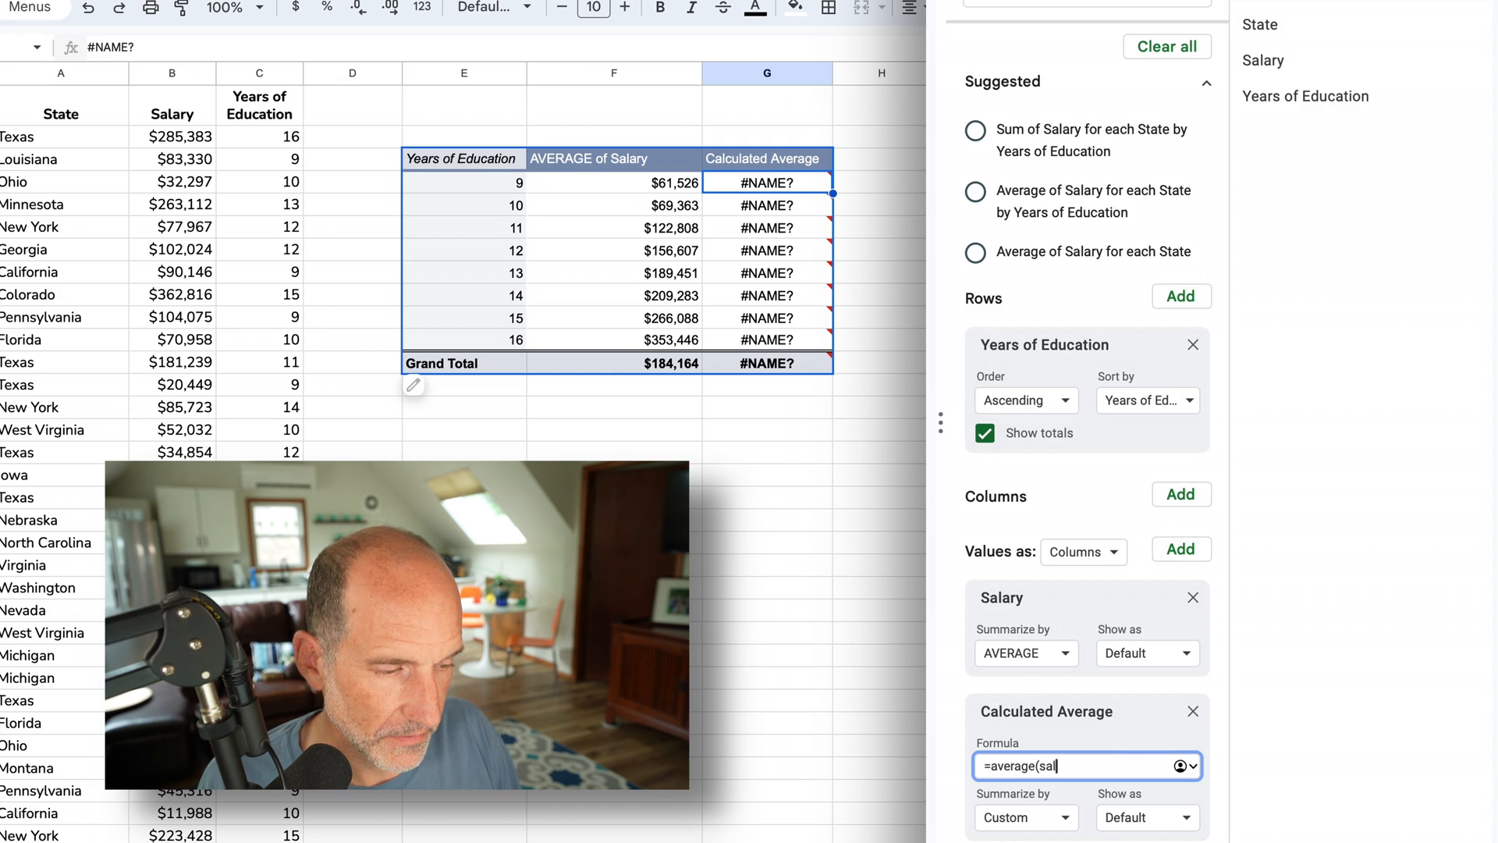
{"action": "type", "text": "ary)"}
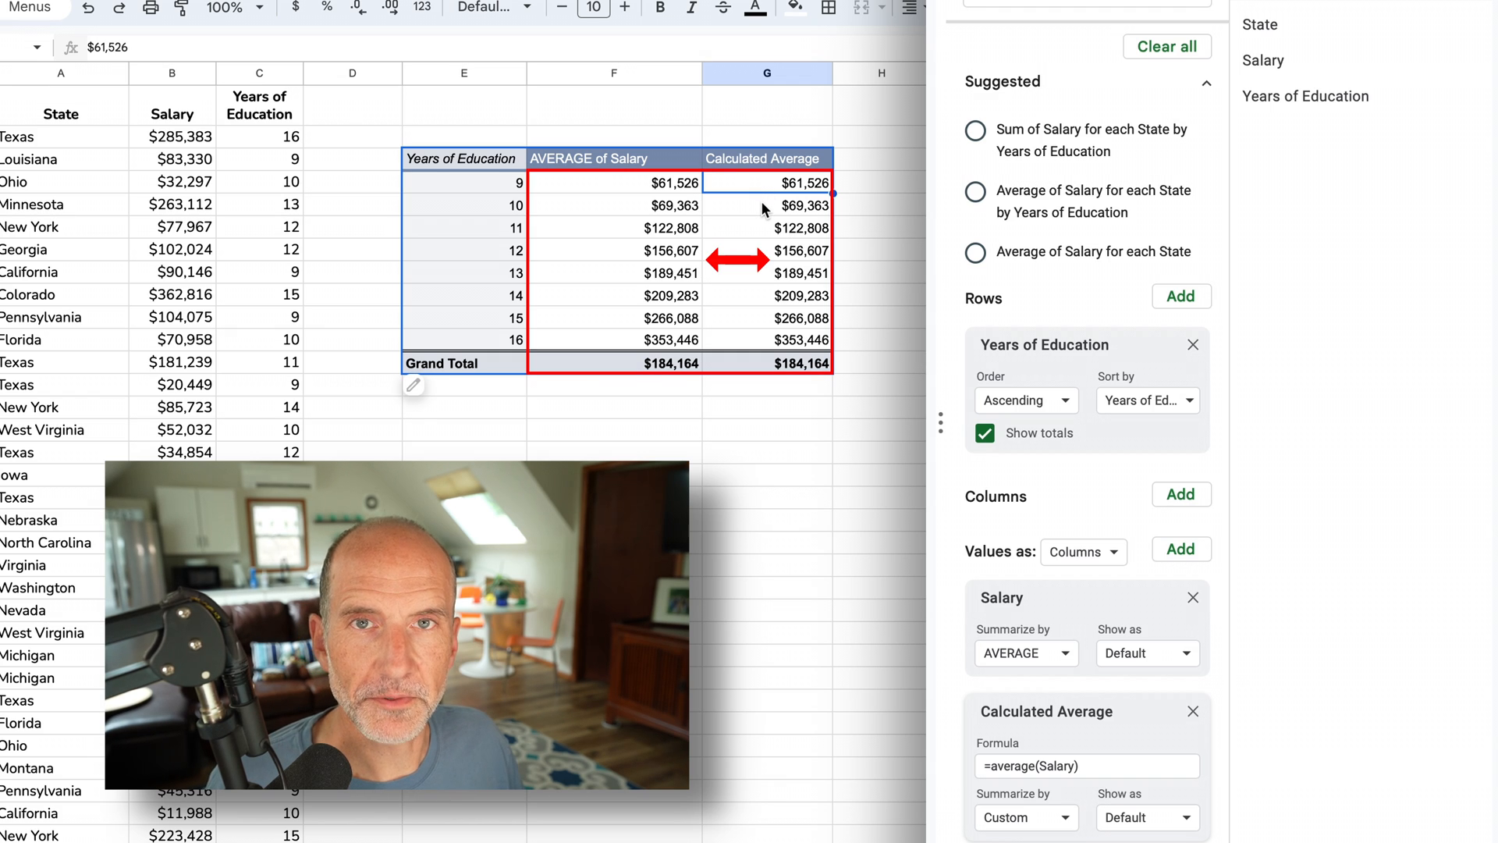
{"action": "mouse_move", "coordinate": [779, 227]}
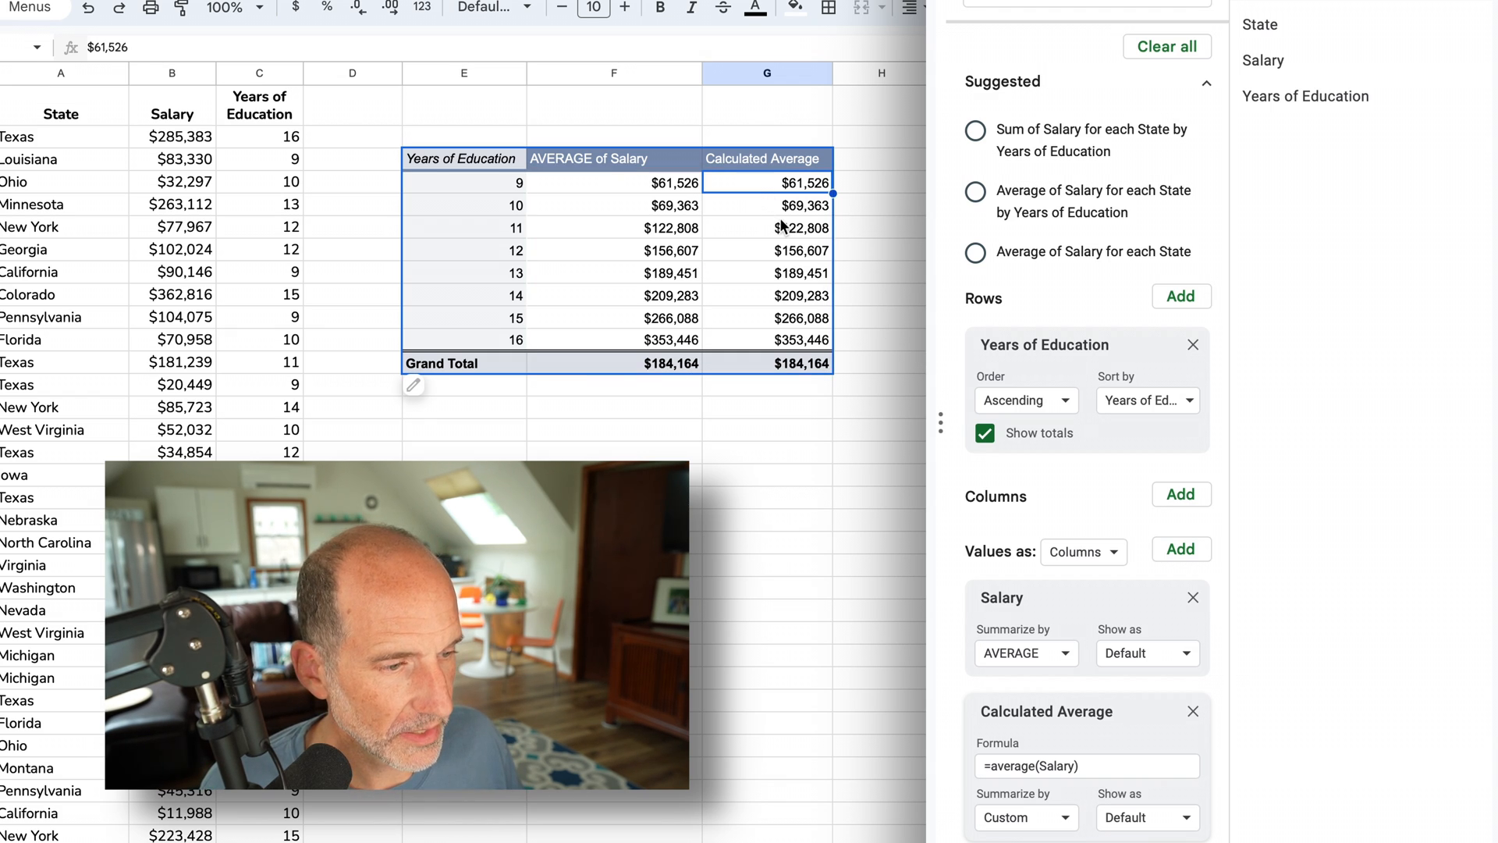
{"action": "mouse_move", "coordinate": [786, 230]}
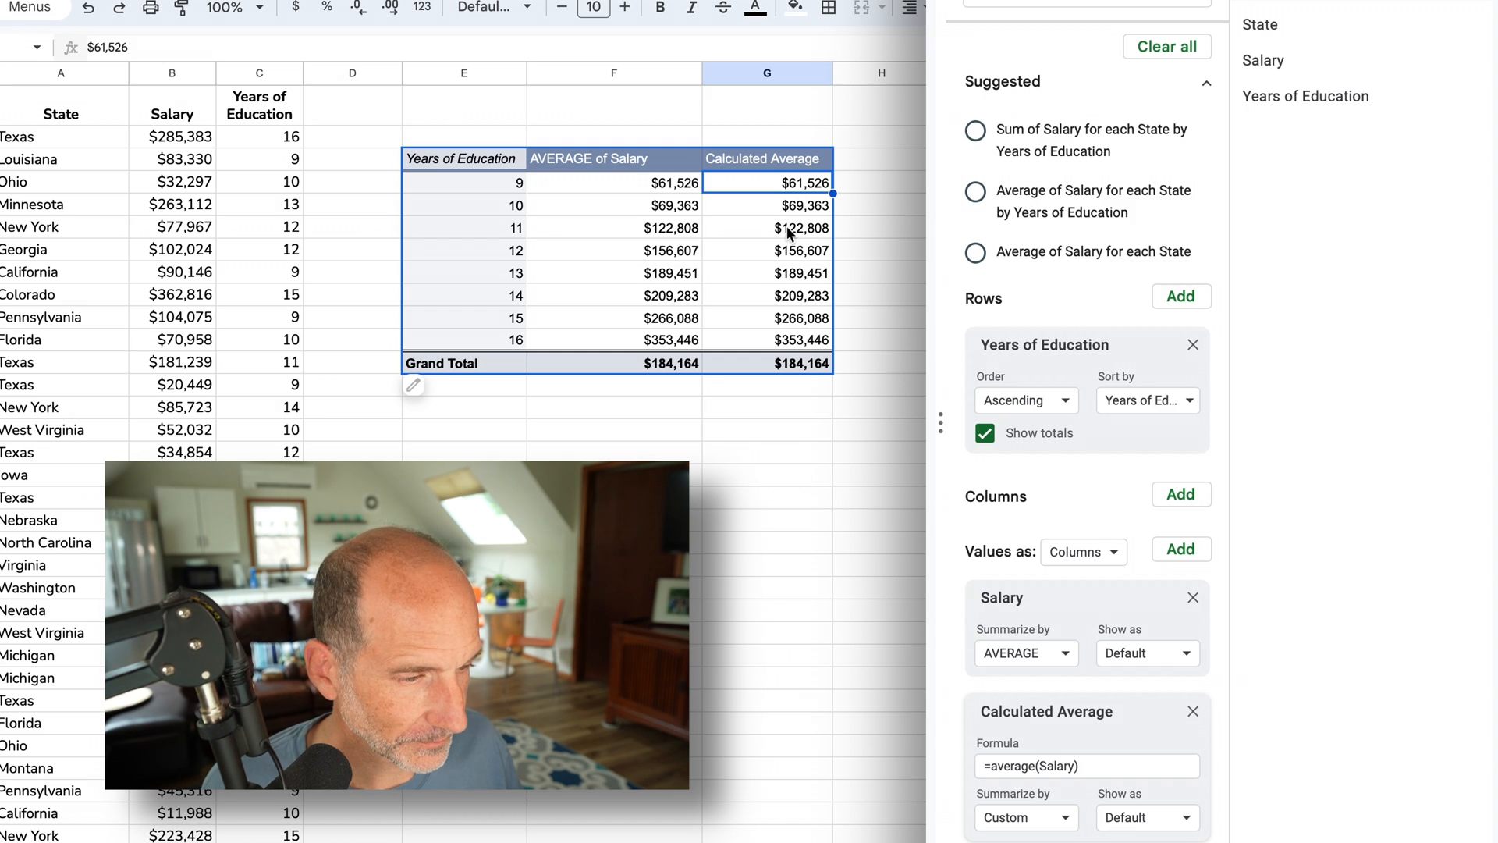
{"action": "mouse_move", "coordinate": [891, 256]}
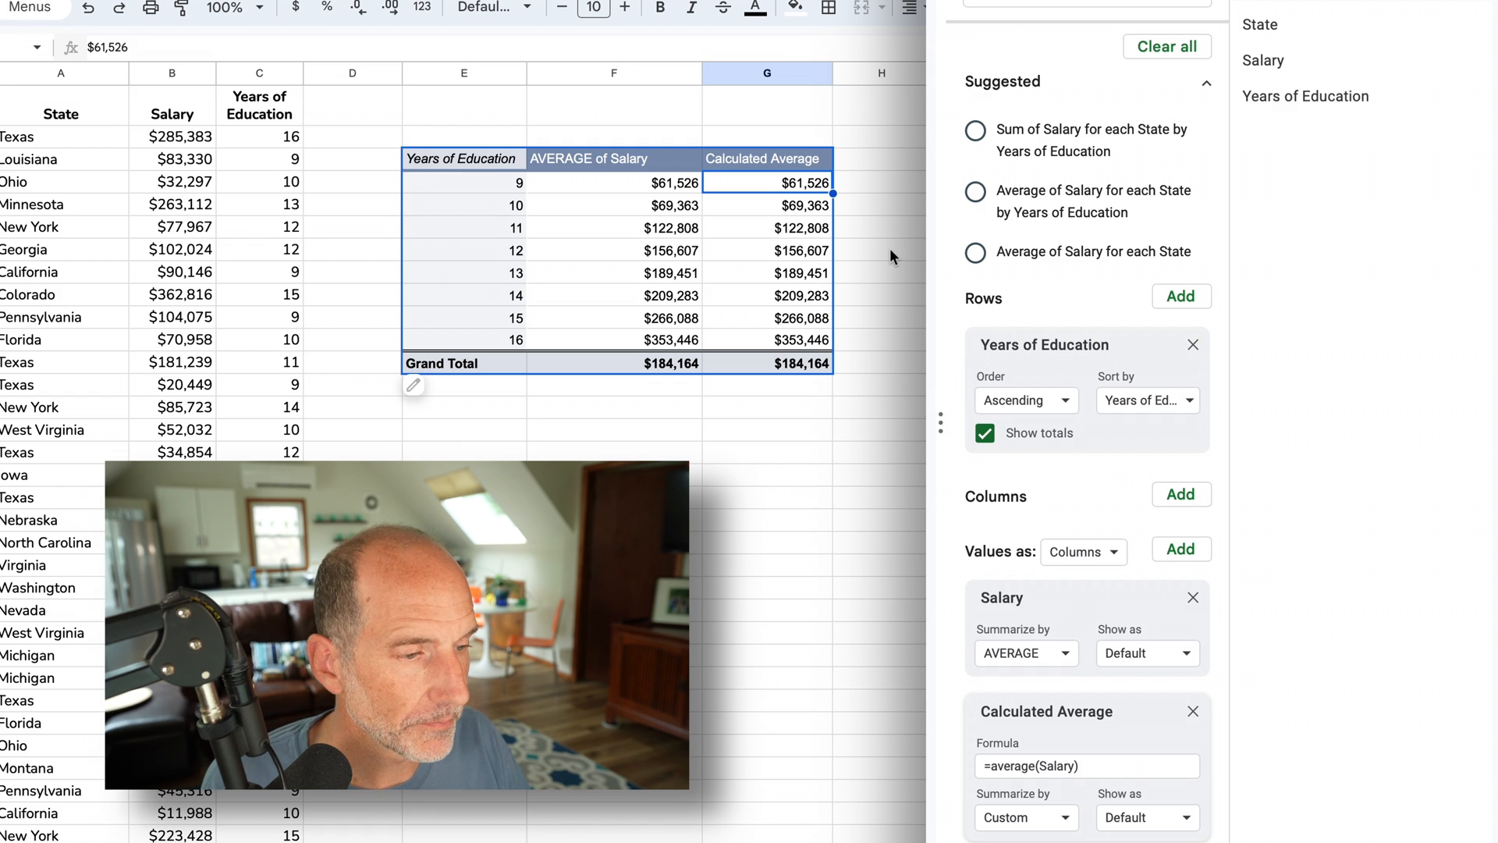
{"action": "mouse_move", "coordinate": [673, 182]}
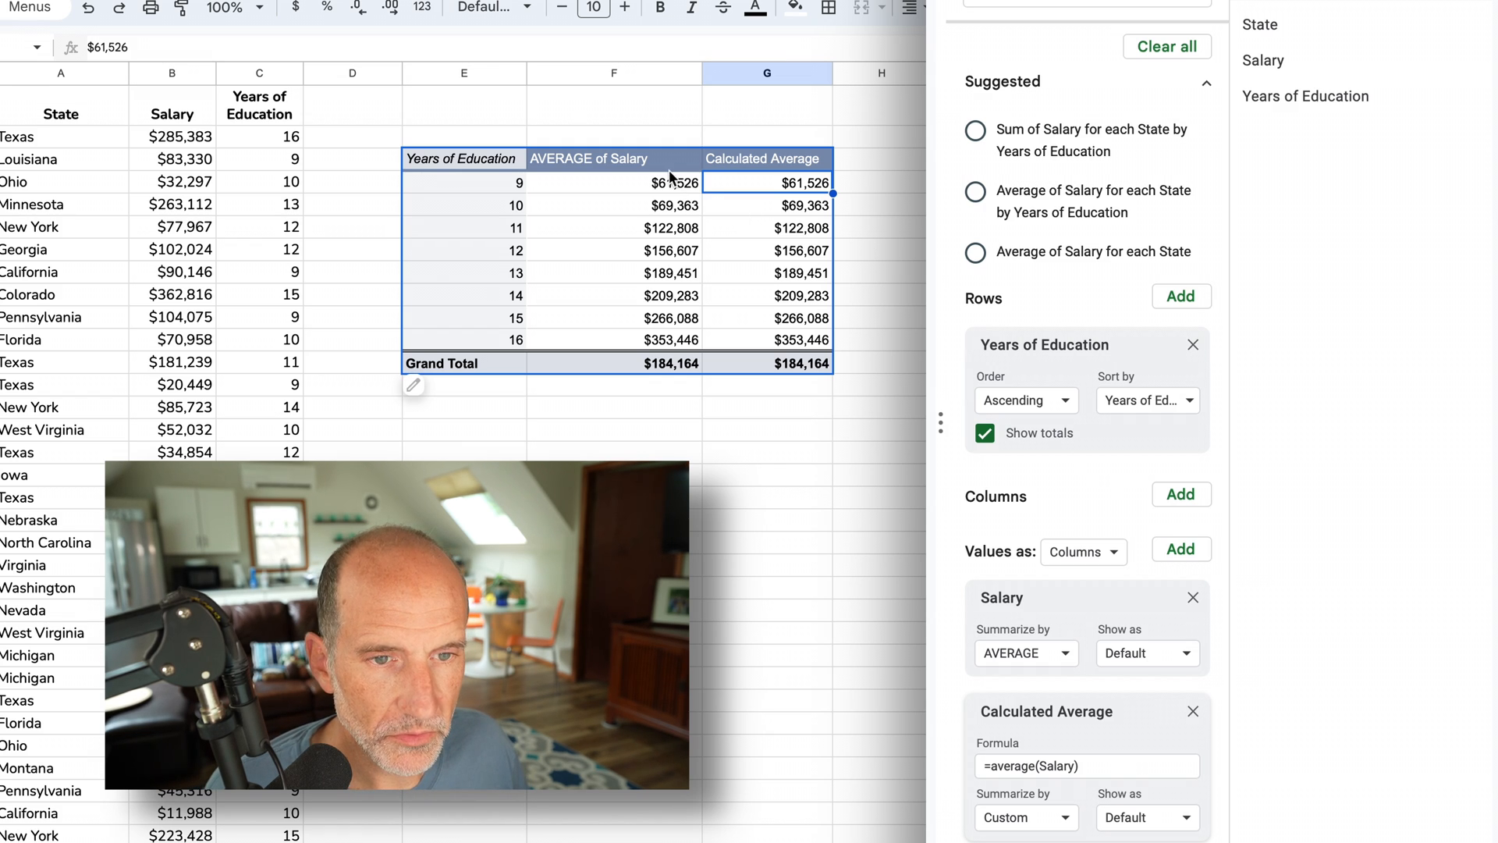
{"action": "mouse_move", "coordinate": [432, 170]}
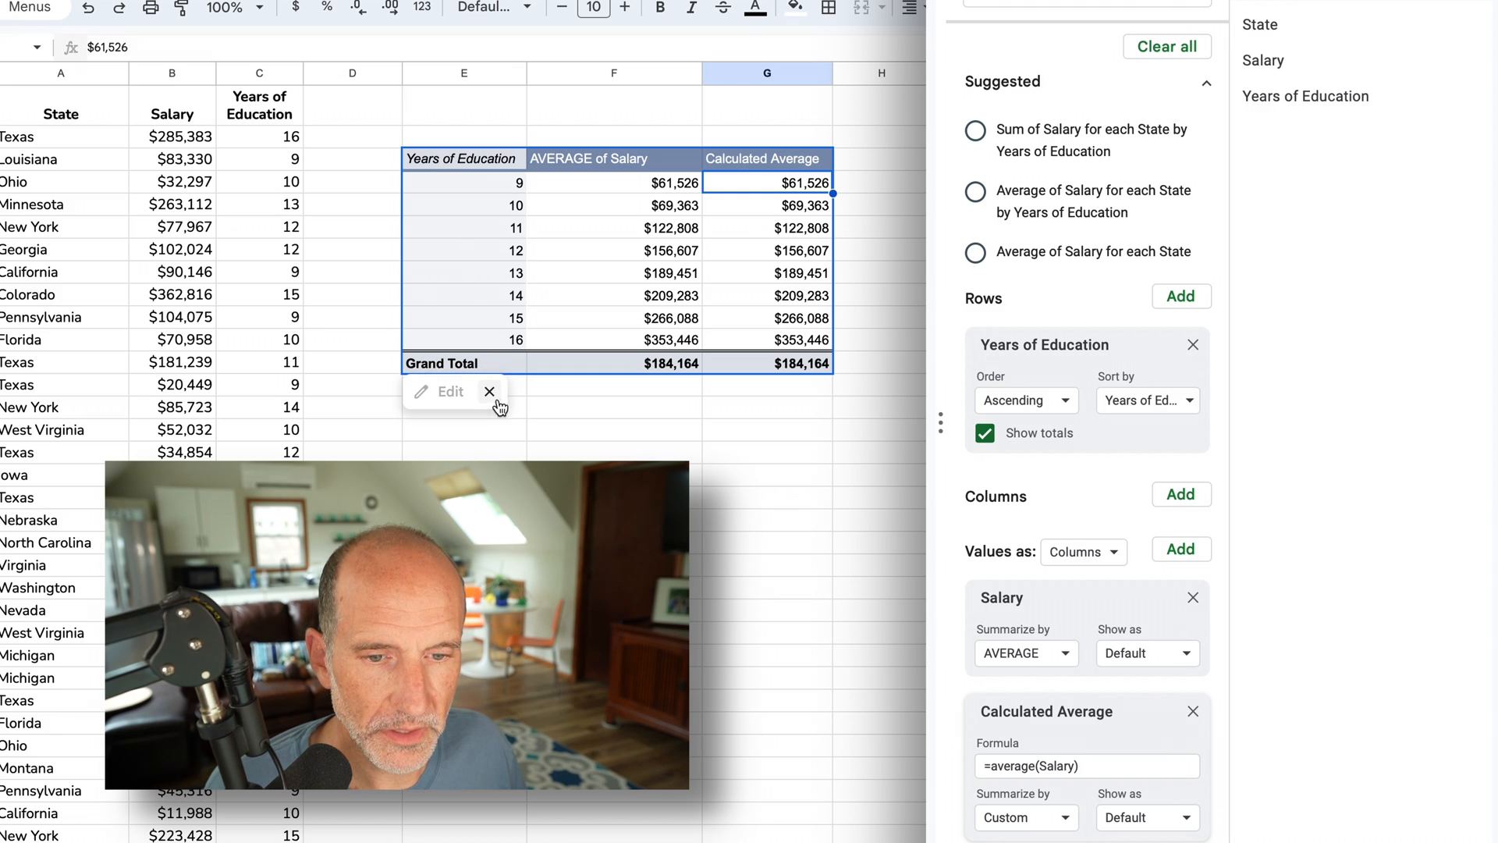
- Insert a second pivot table from Sheet2!A1:C201 at cell E15 of the existing sheet
{"action": "left_click", "coordinate": [151, 16]}
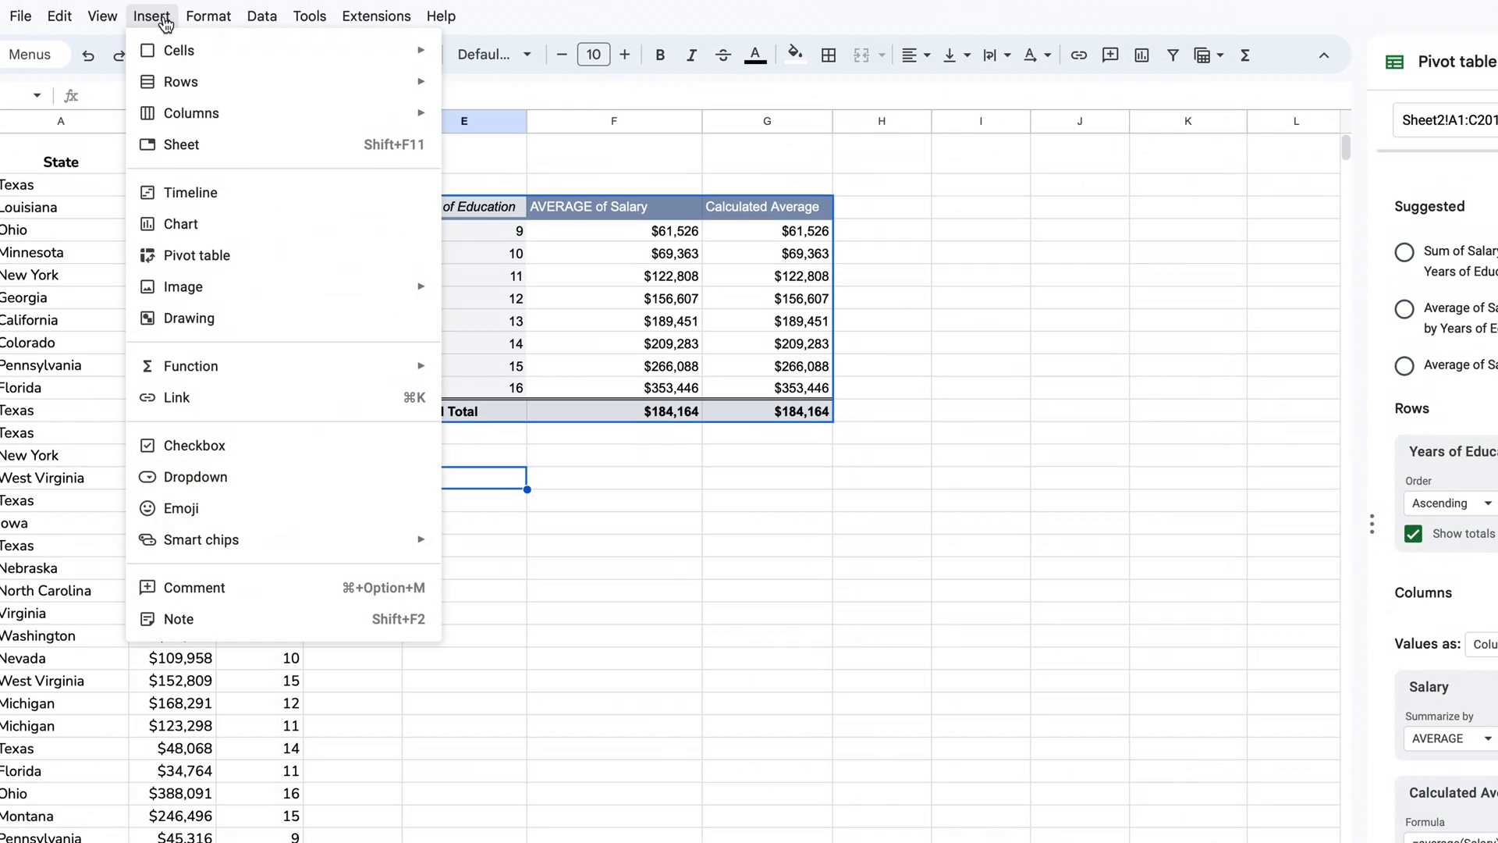
{"action": "left_click", "coordinate": [198, 255]}
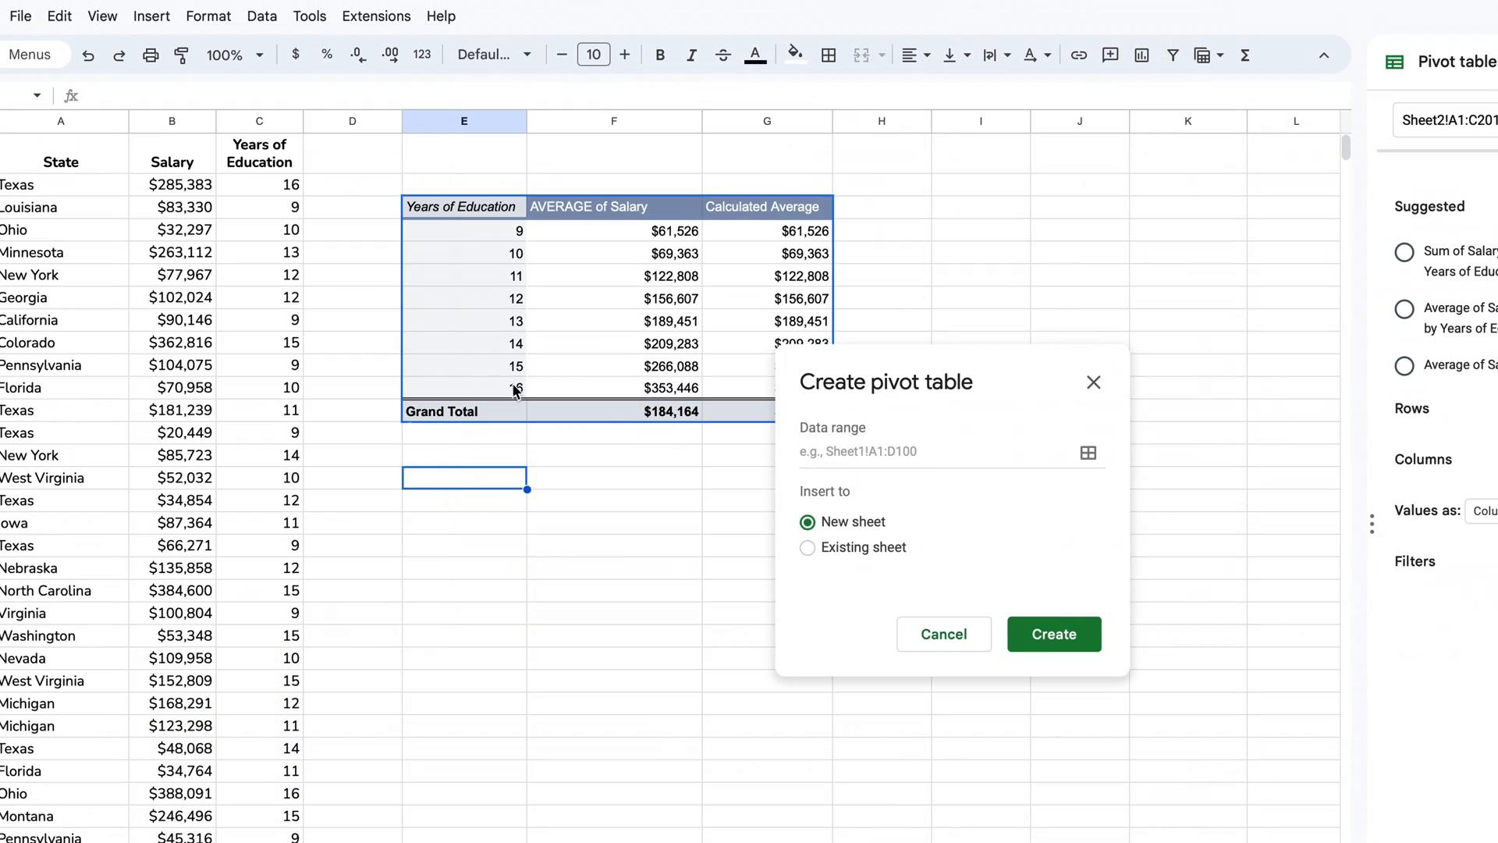
{"action": "left_click", "coordinate": [946, 452]}
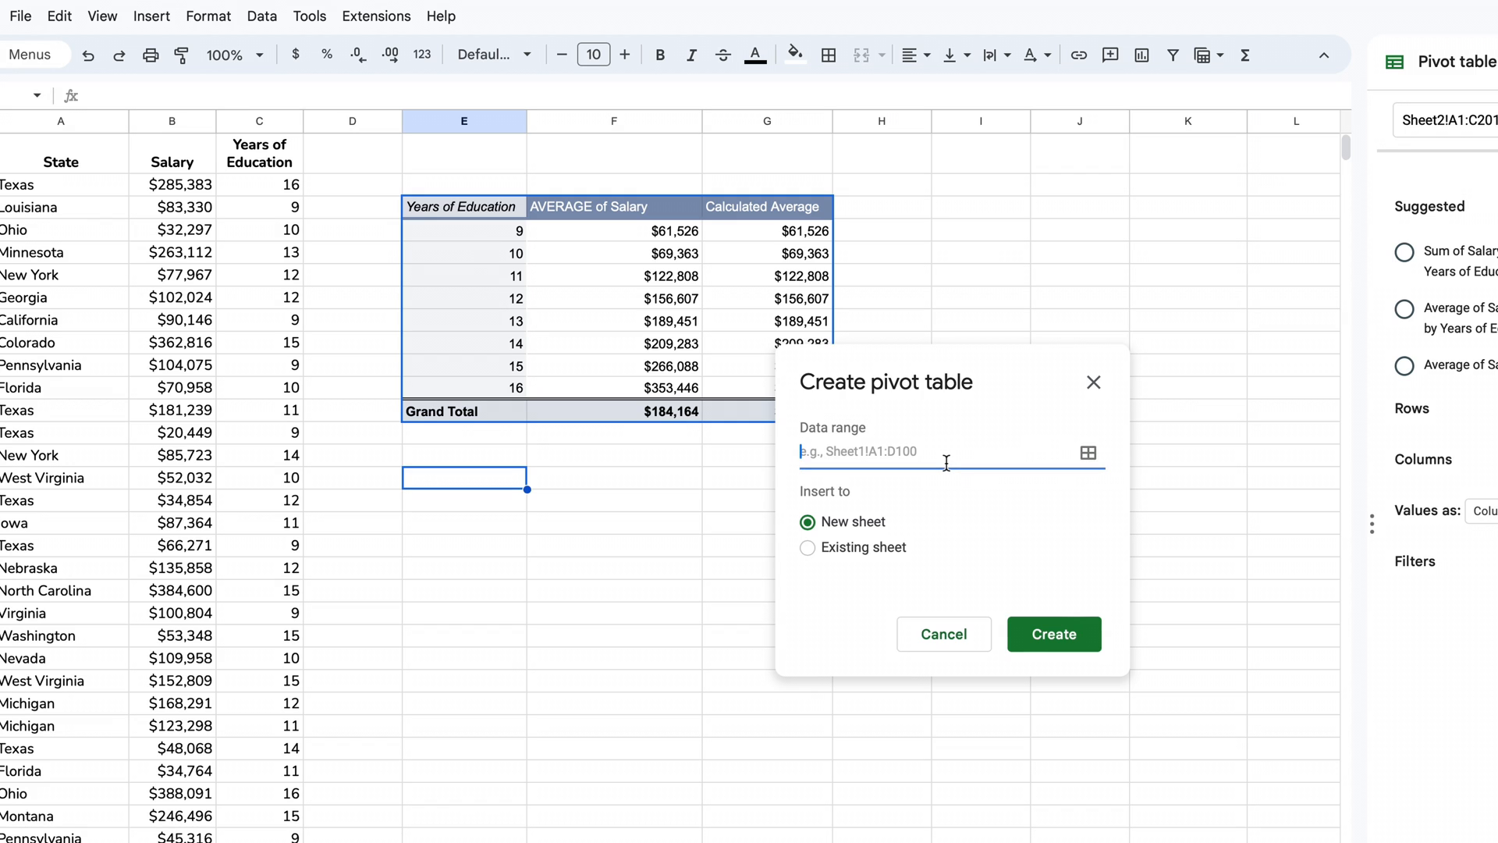
{"action": "left_click", "coordinate": [1087, 452]}
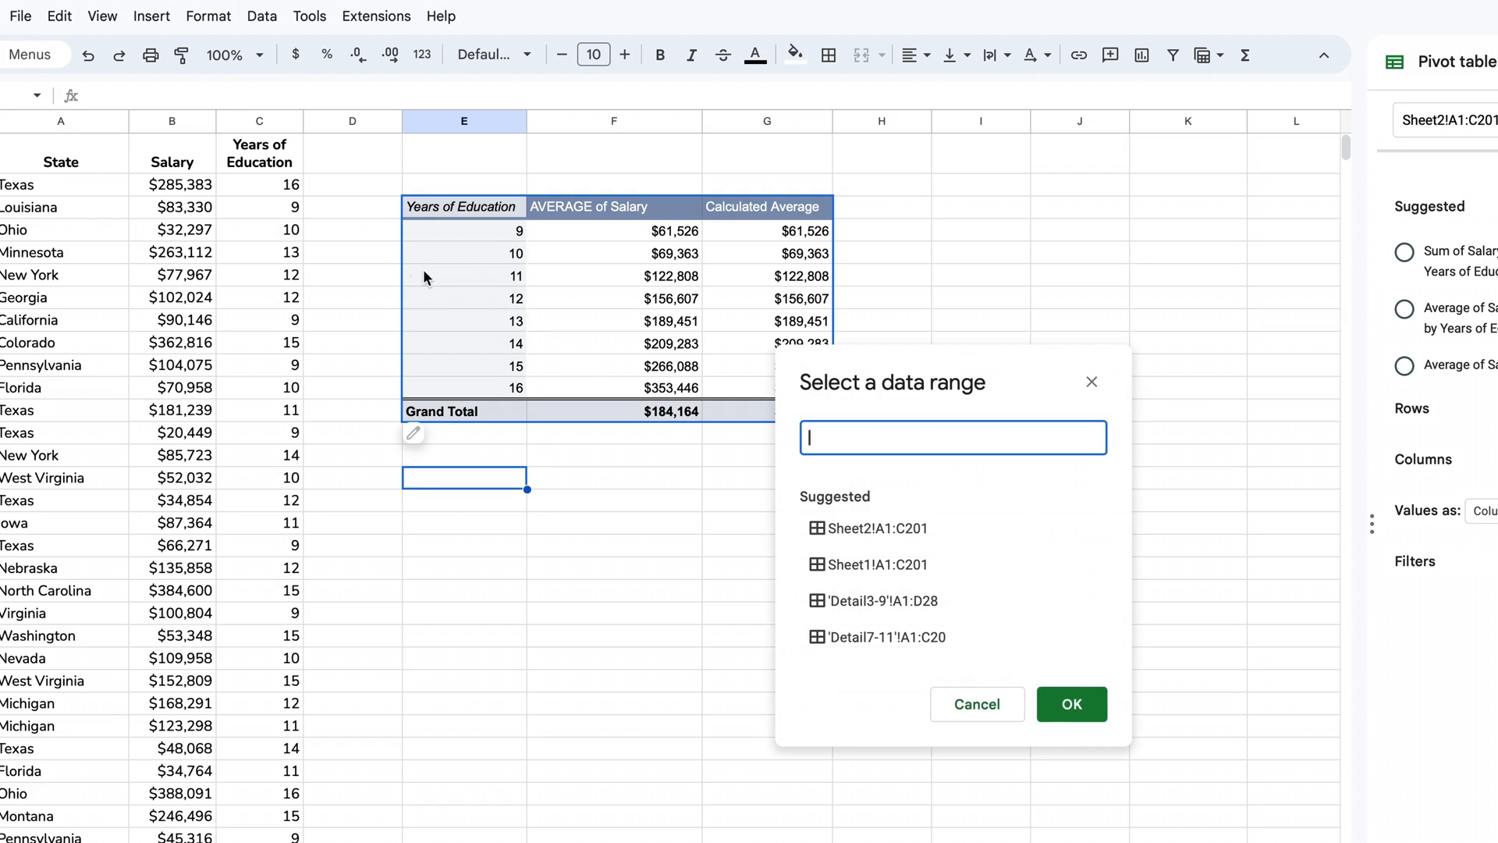
{"action": "left_click", "coordinate": [876, 528]}
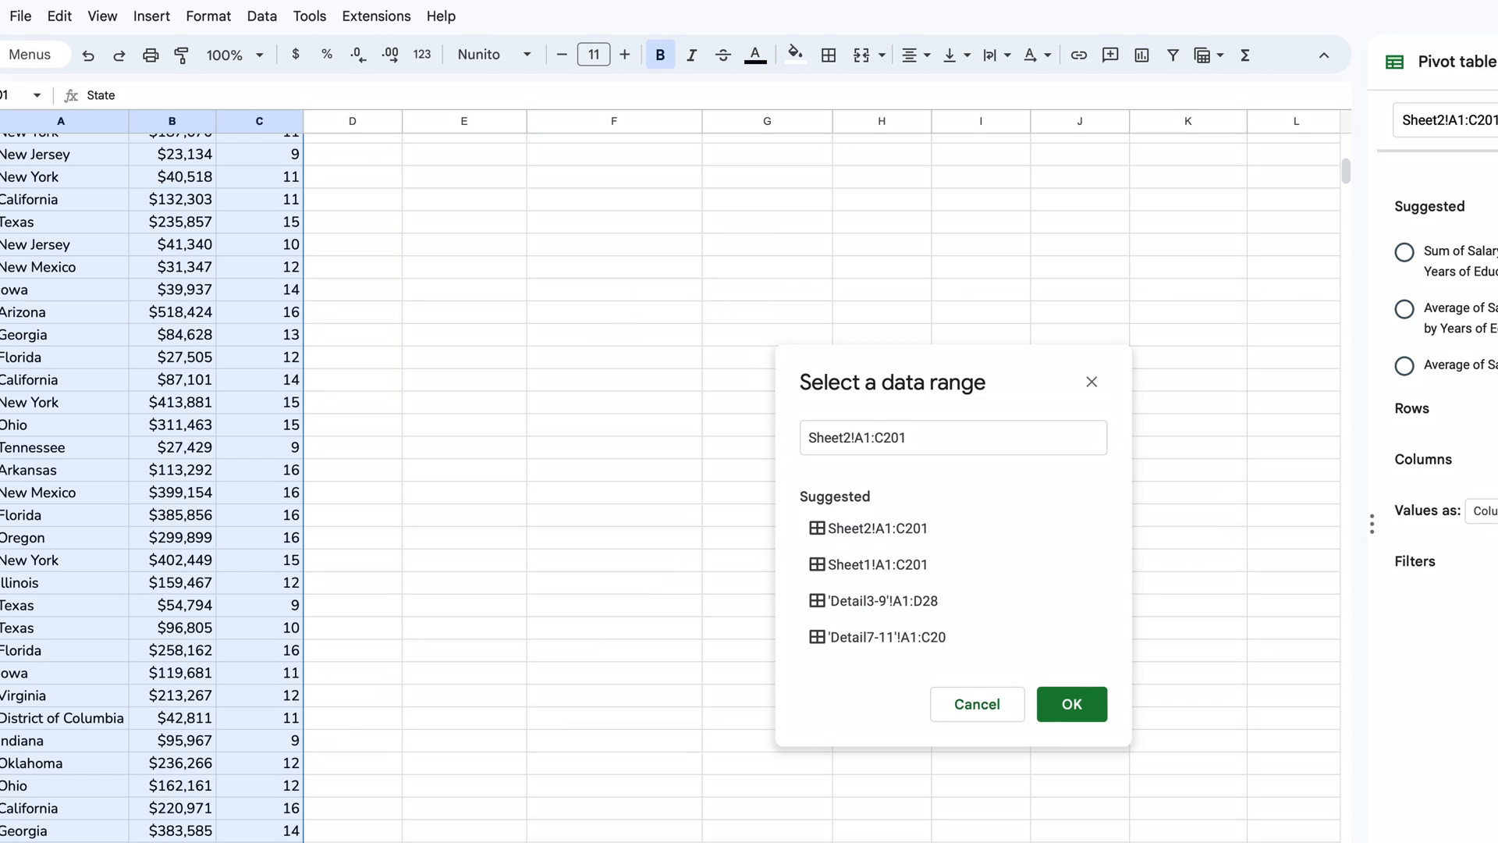
{"action": "left_click", "coordinate": [1070, 704]}
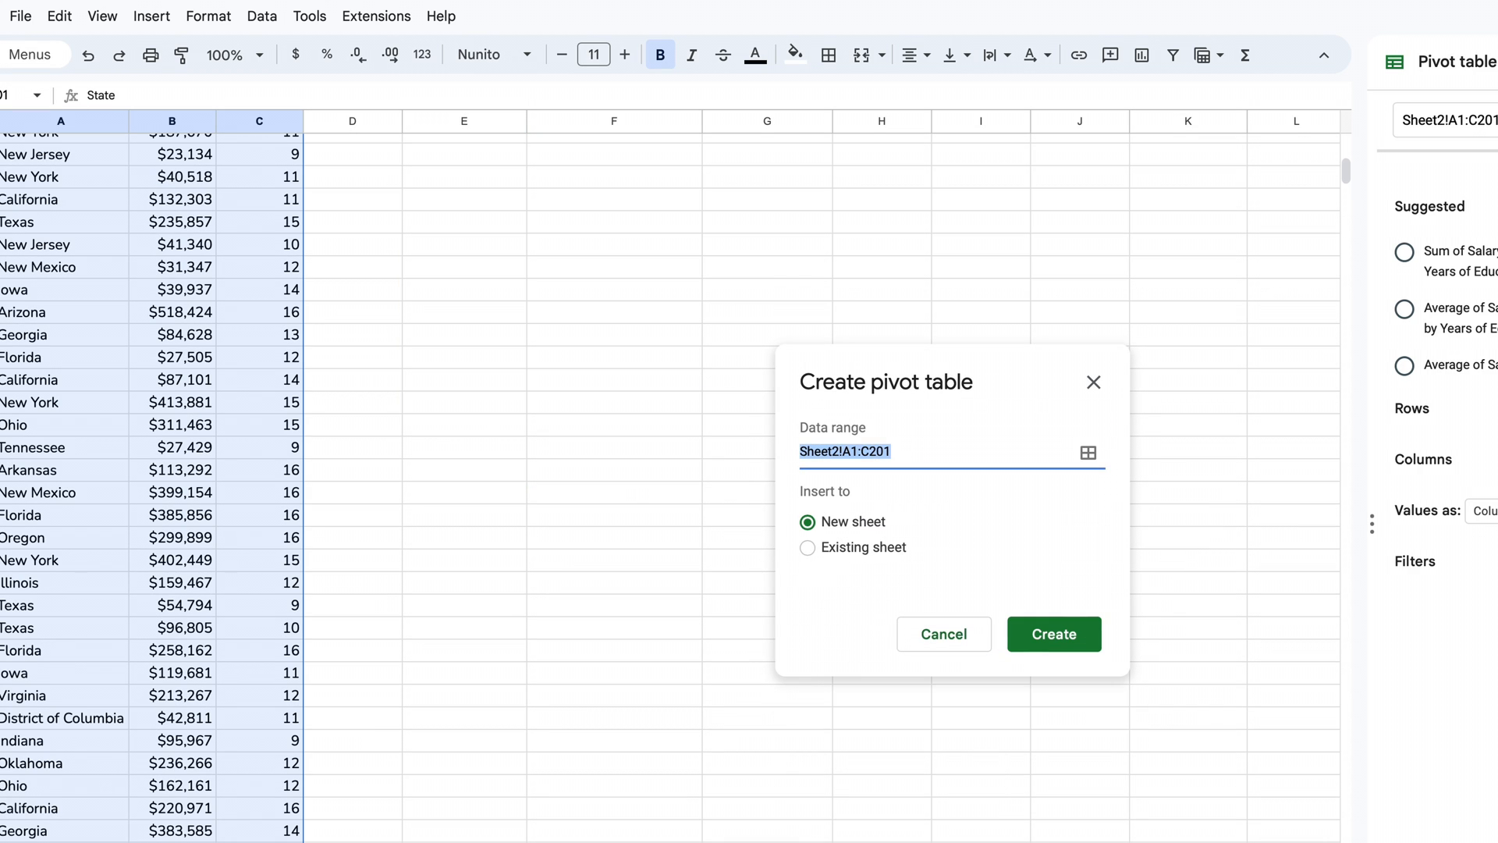
{"action": "mouse_move", "coordinate": [803, 545]}
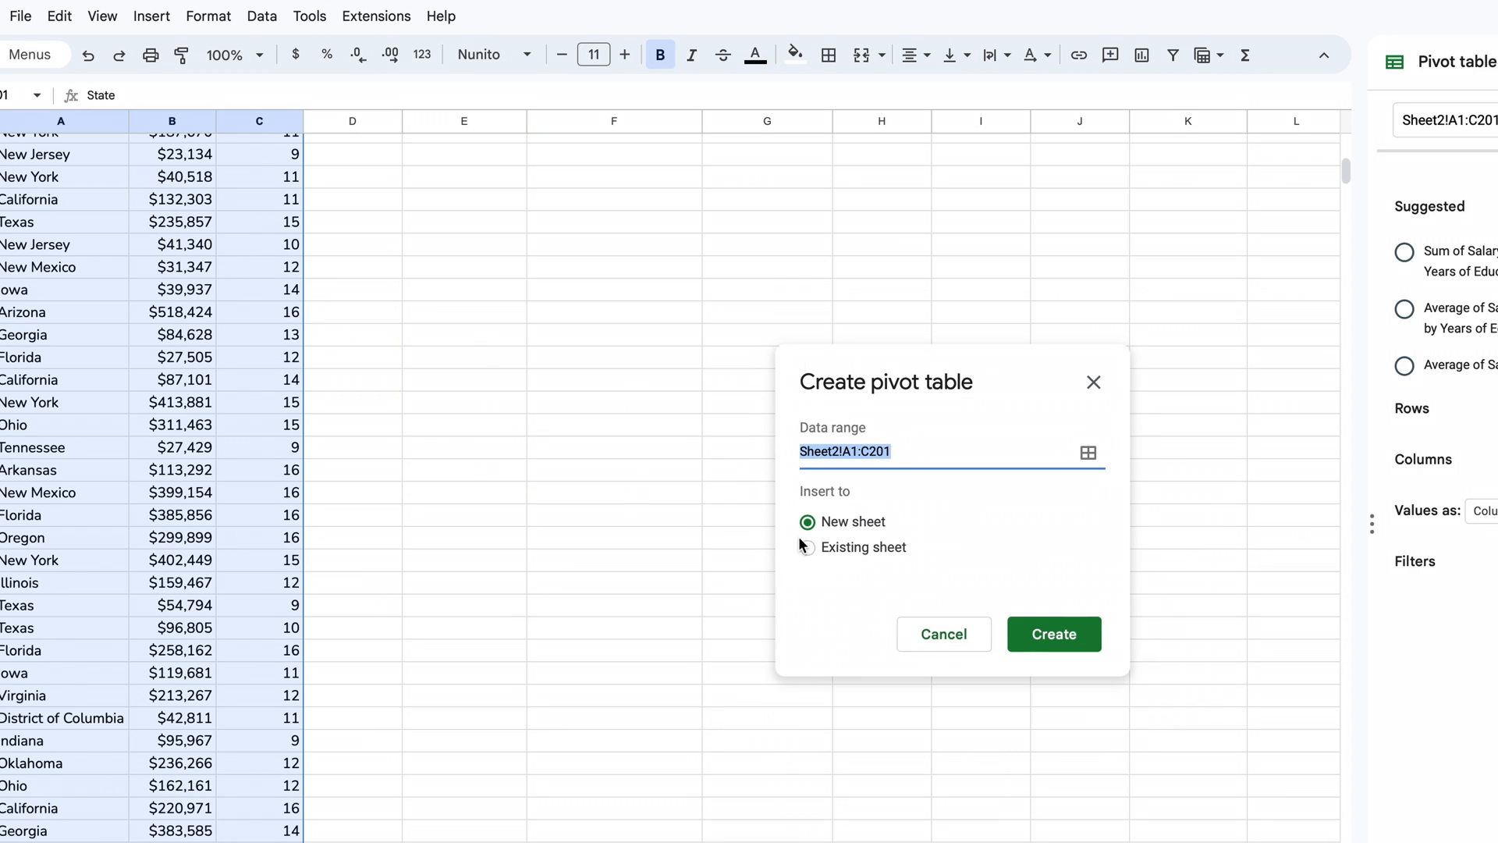
{"action": "left_click", "coordinate": [808, 547]}
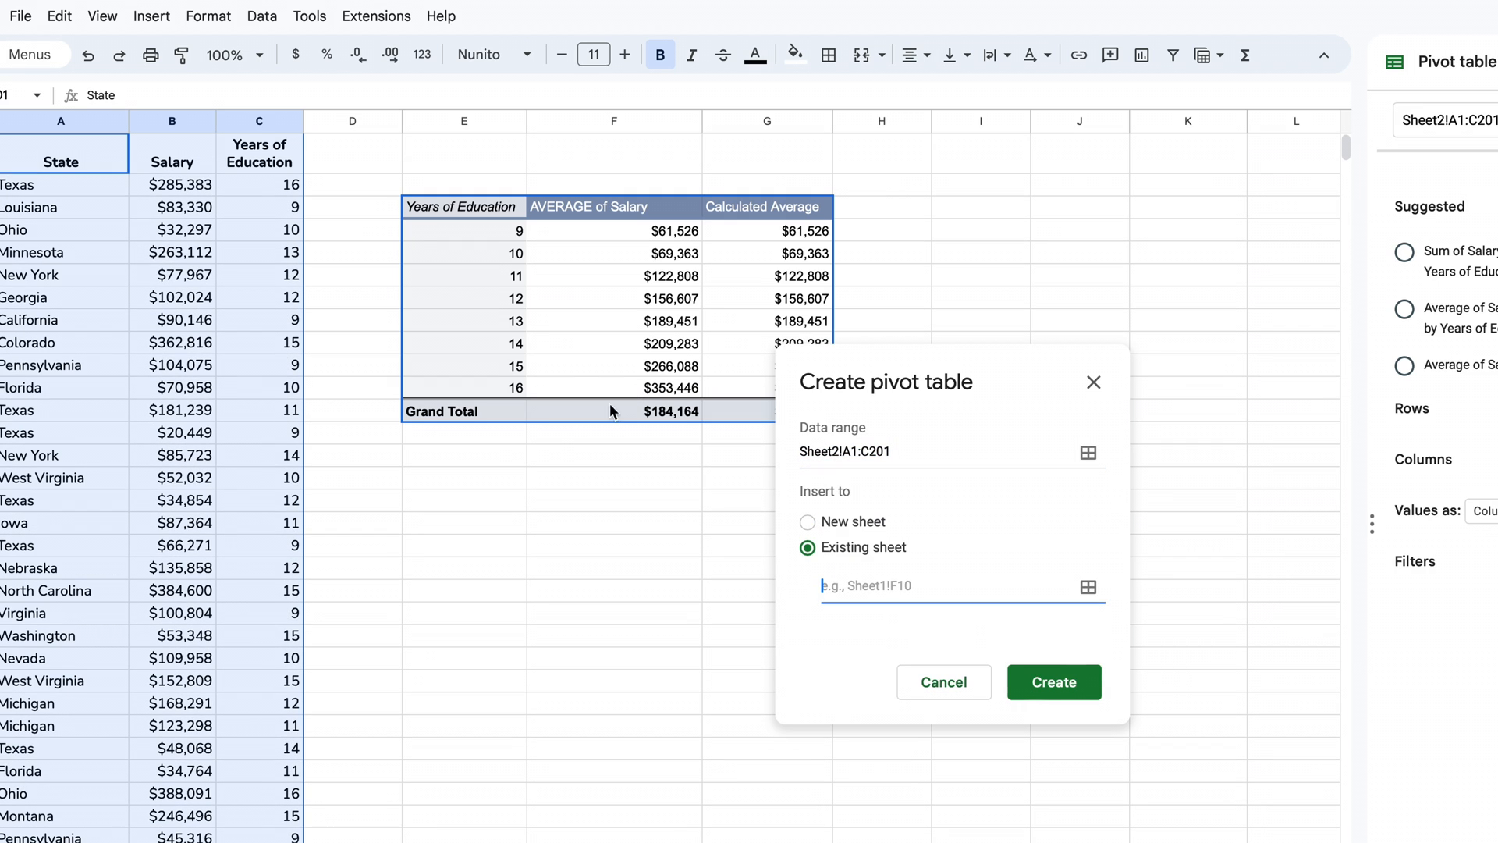
{"action": "mouse_move", "coordinate": [497, 485]}
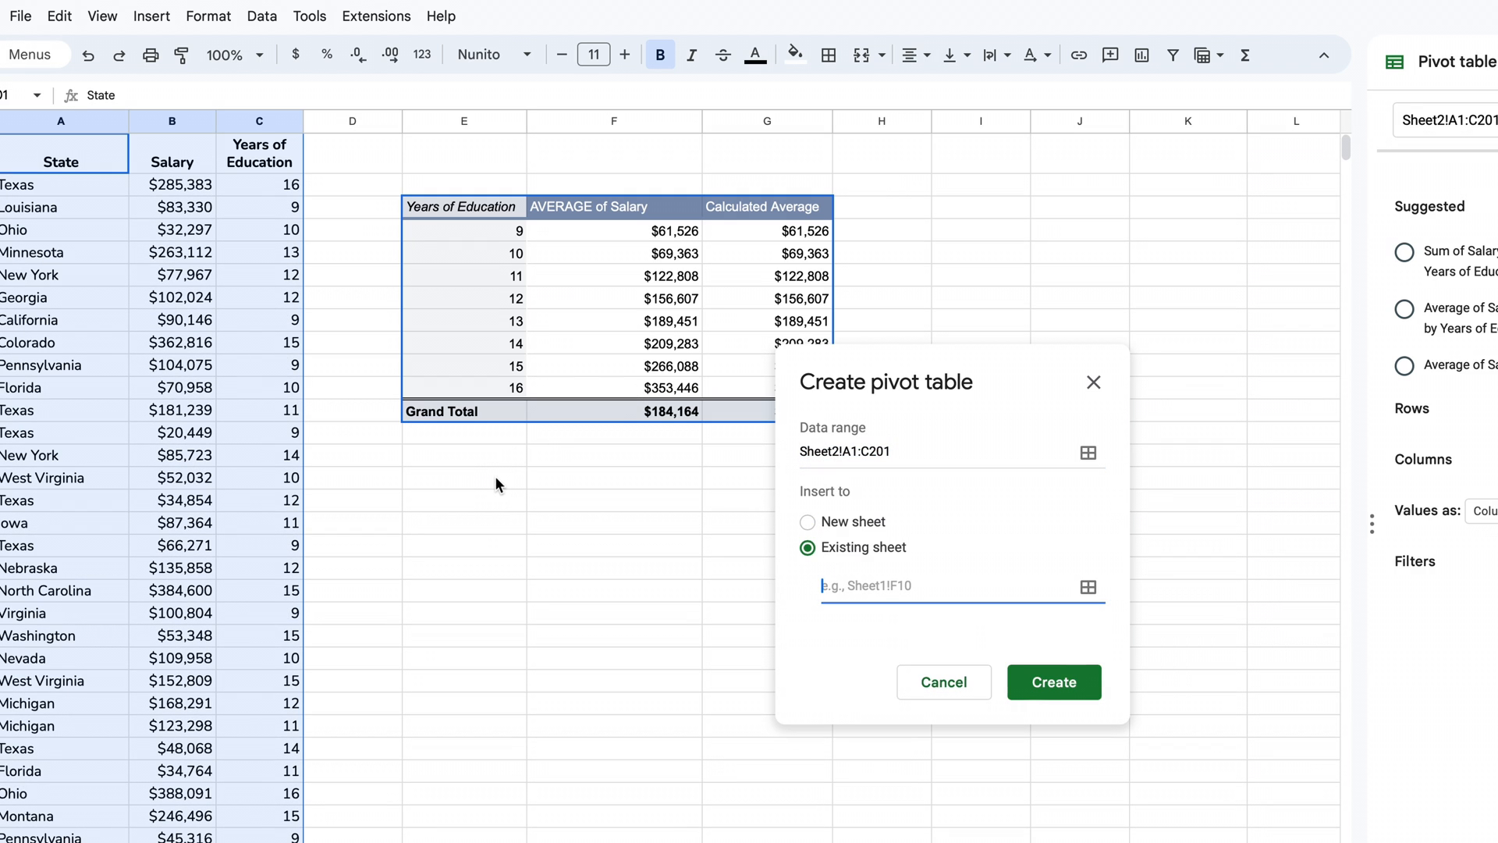
{"action": "left_click", "coordinate": [464, 477]}
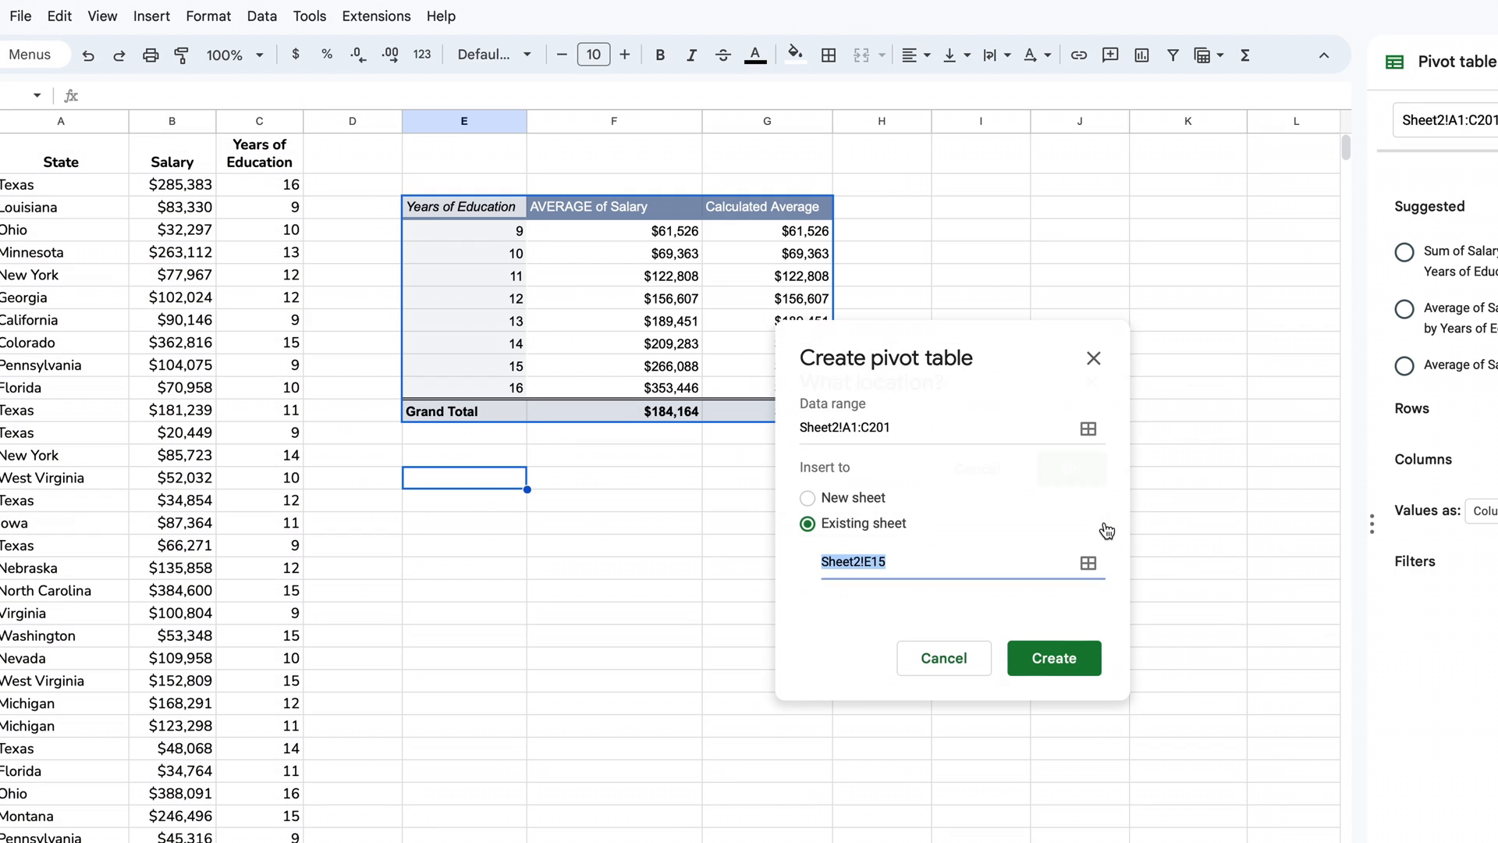
{"action": "left_click", "coordinate": [1052, 657]}
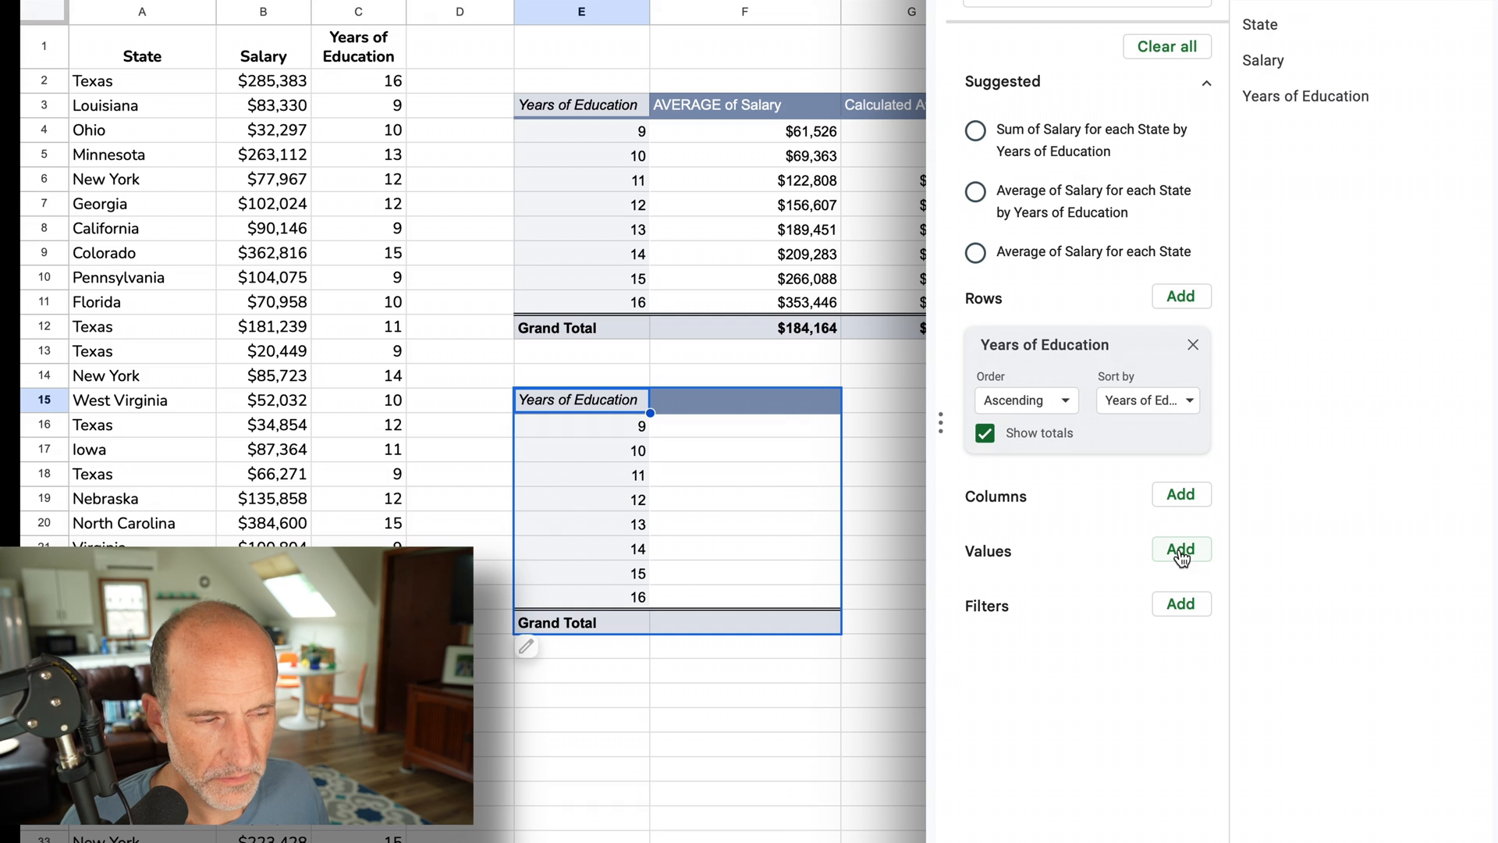
- Add Salary and Years of Education as SUM values in the second pivot table
{"action": "left_click", "coordinate": [1181, 549]}
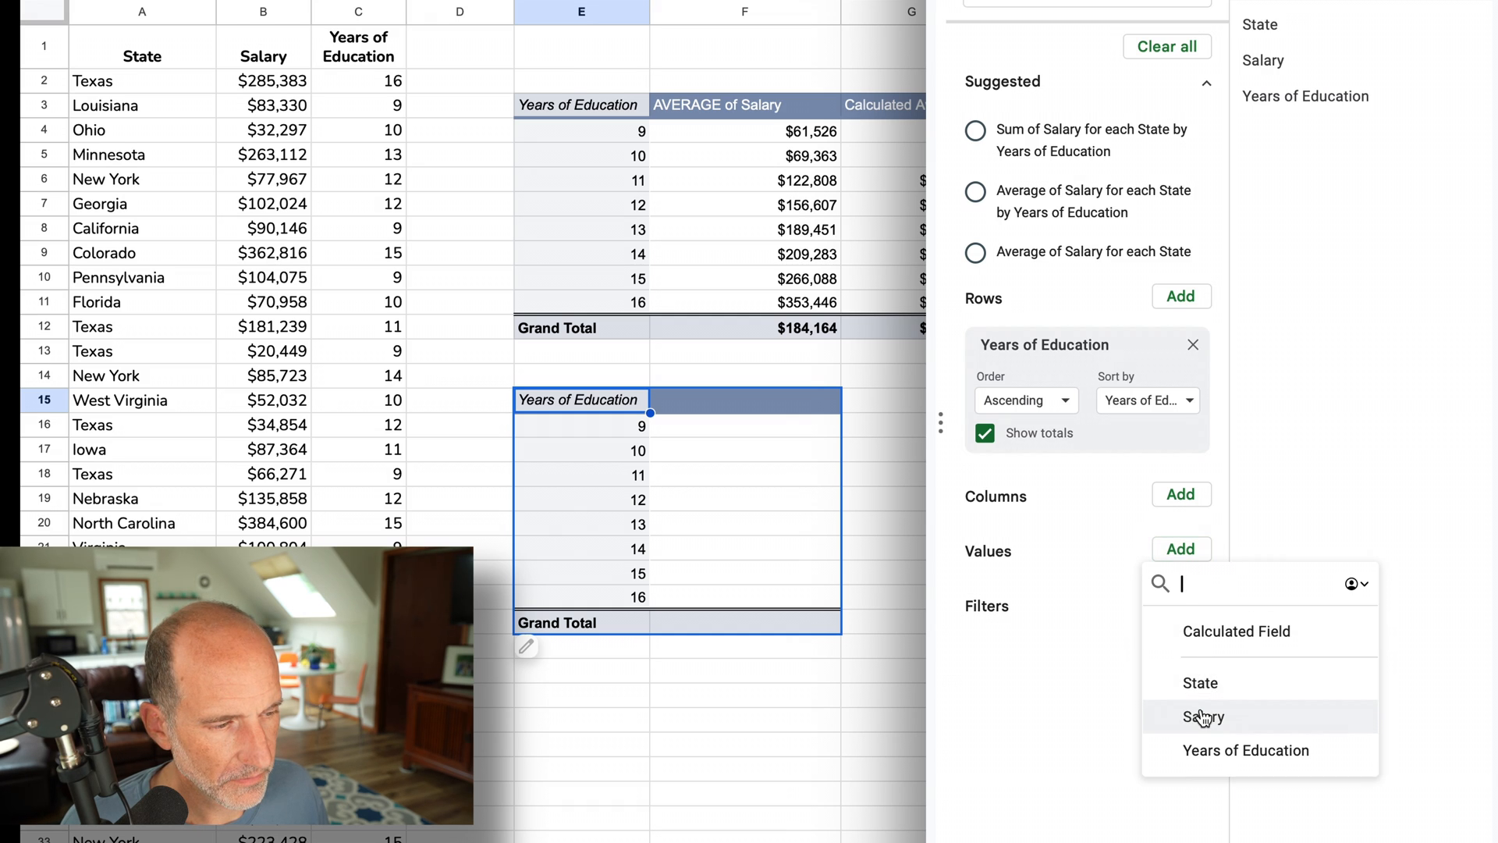
{"action": "left_click", "coordinate": [1203, 716]}
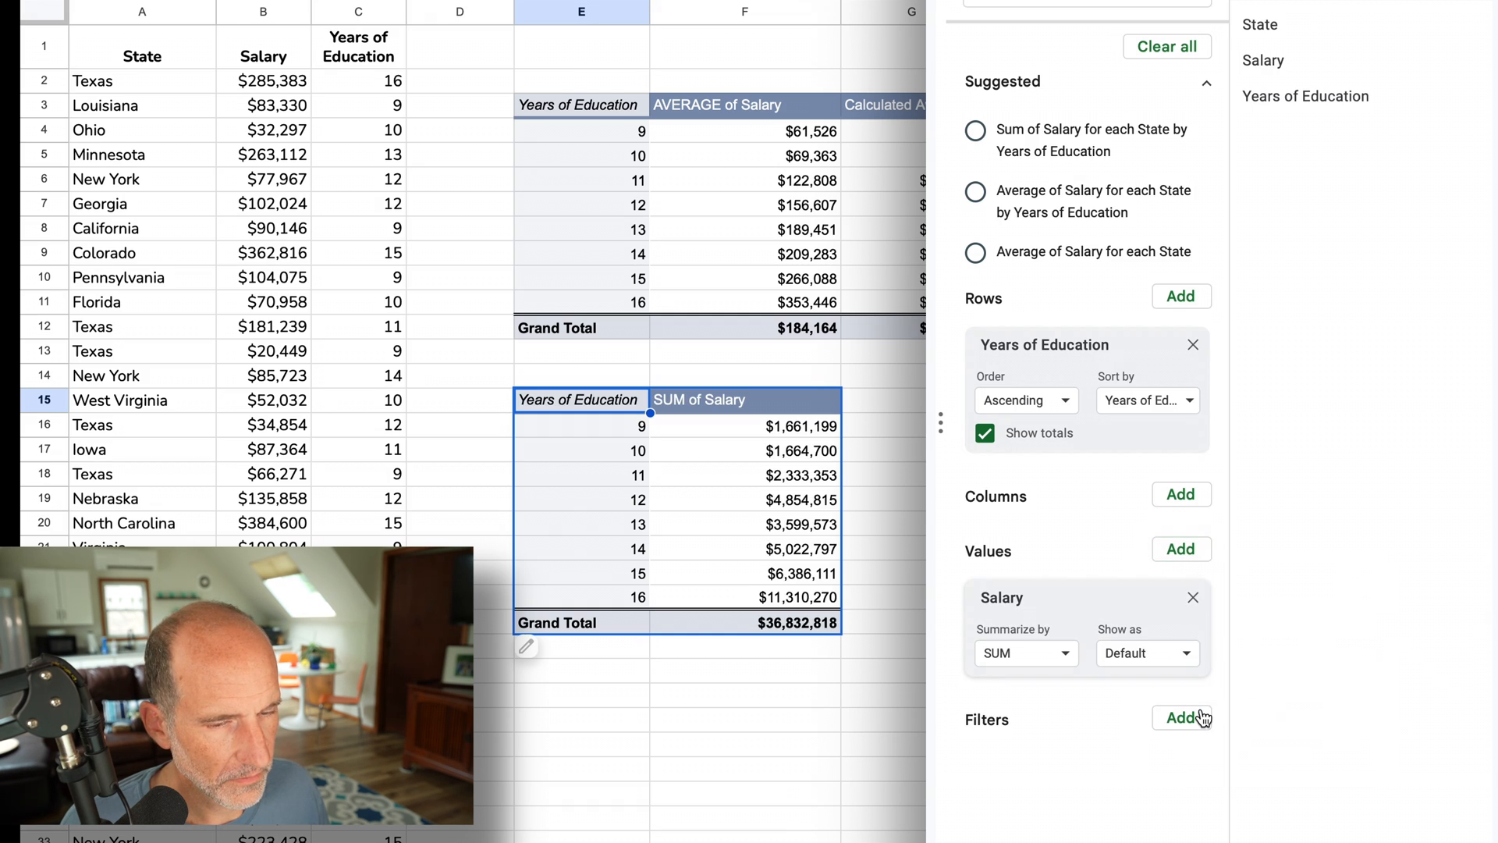
{"action": "mouse_move", "coordinate": [1180, 549]}
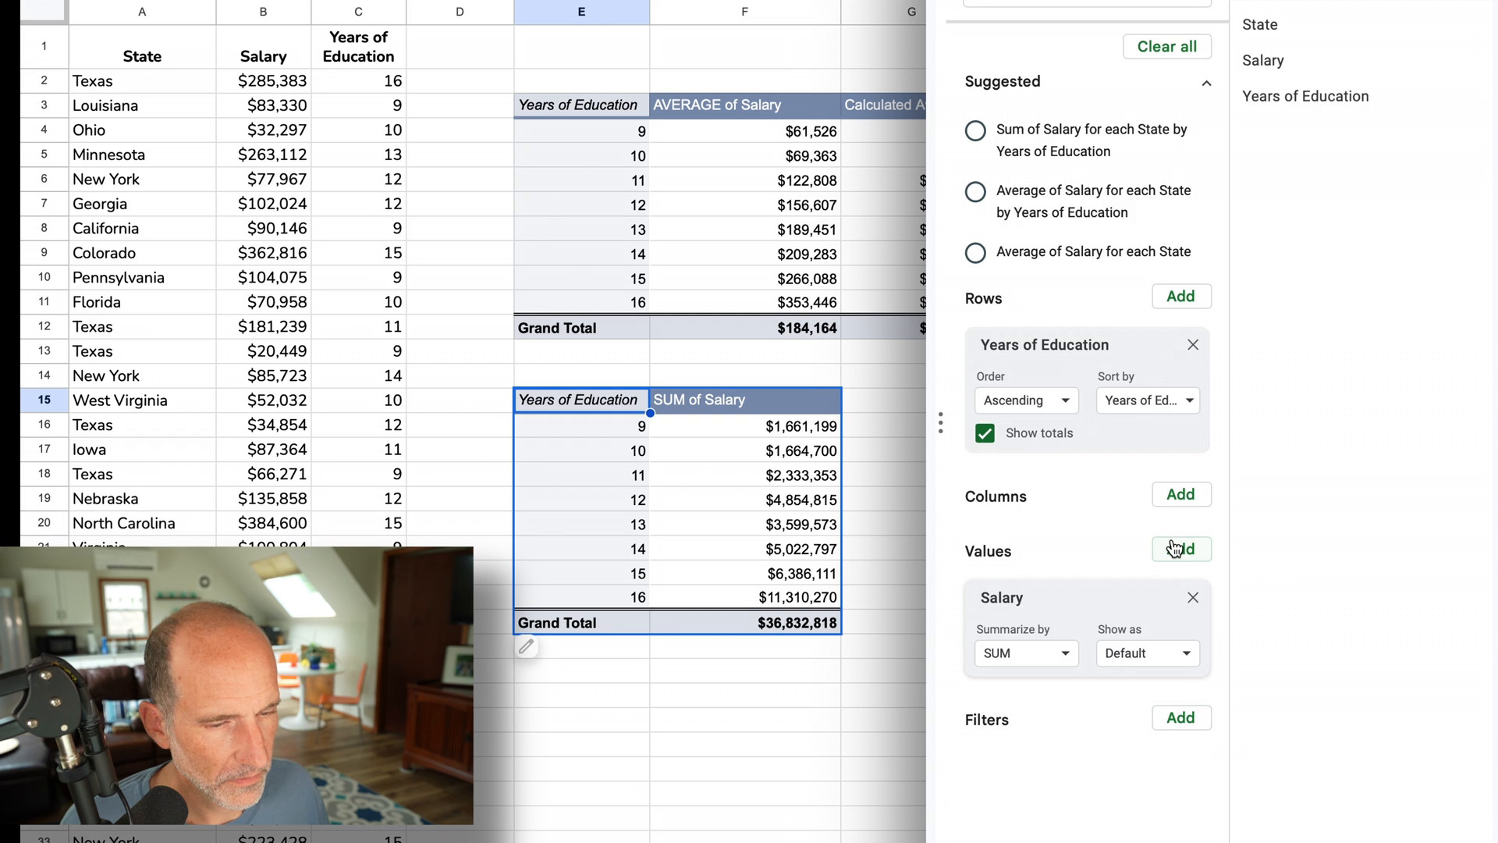
{"action": "left_click", "coordinate": [1181, 549]}
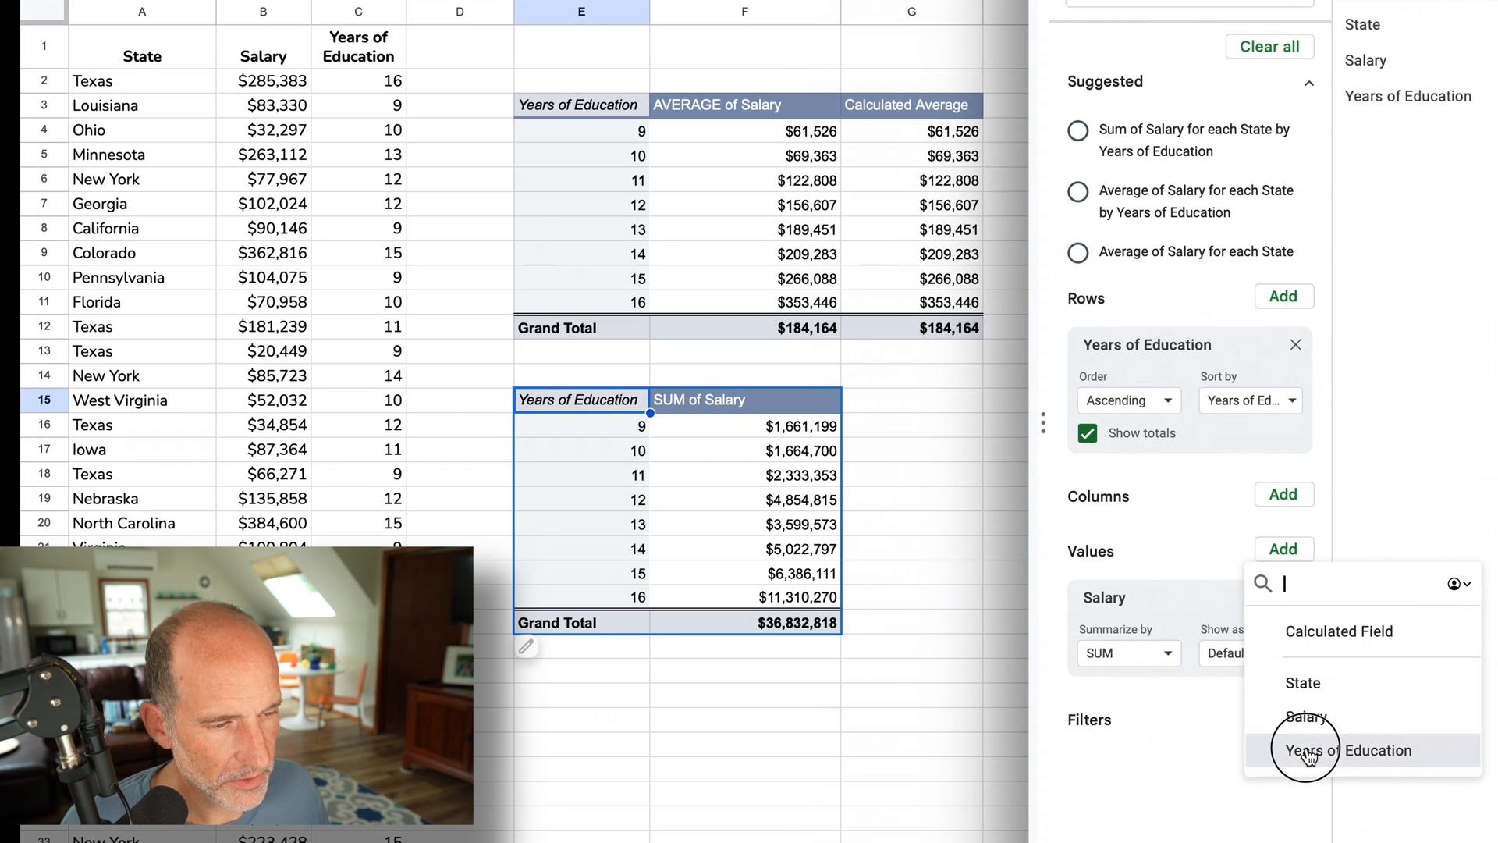
{"action": "left_click", "coordinate": [1348, 750]}
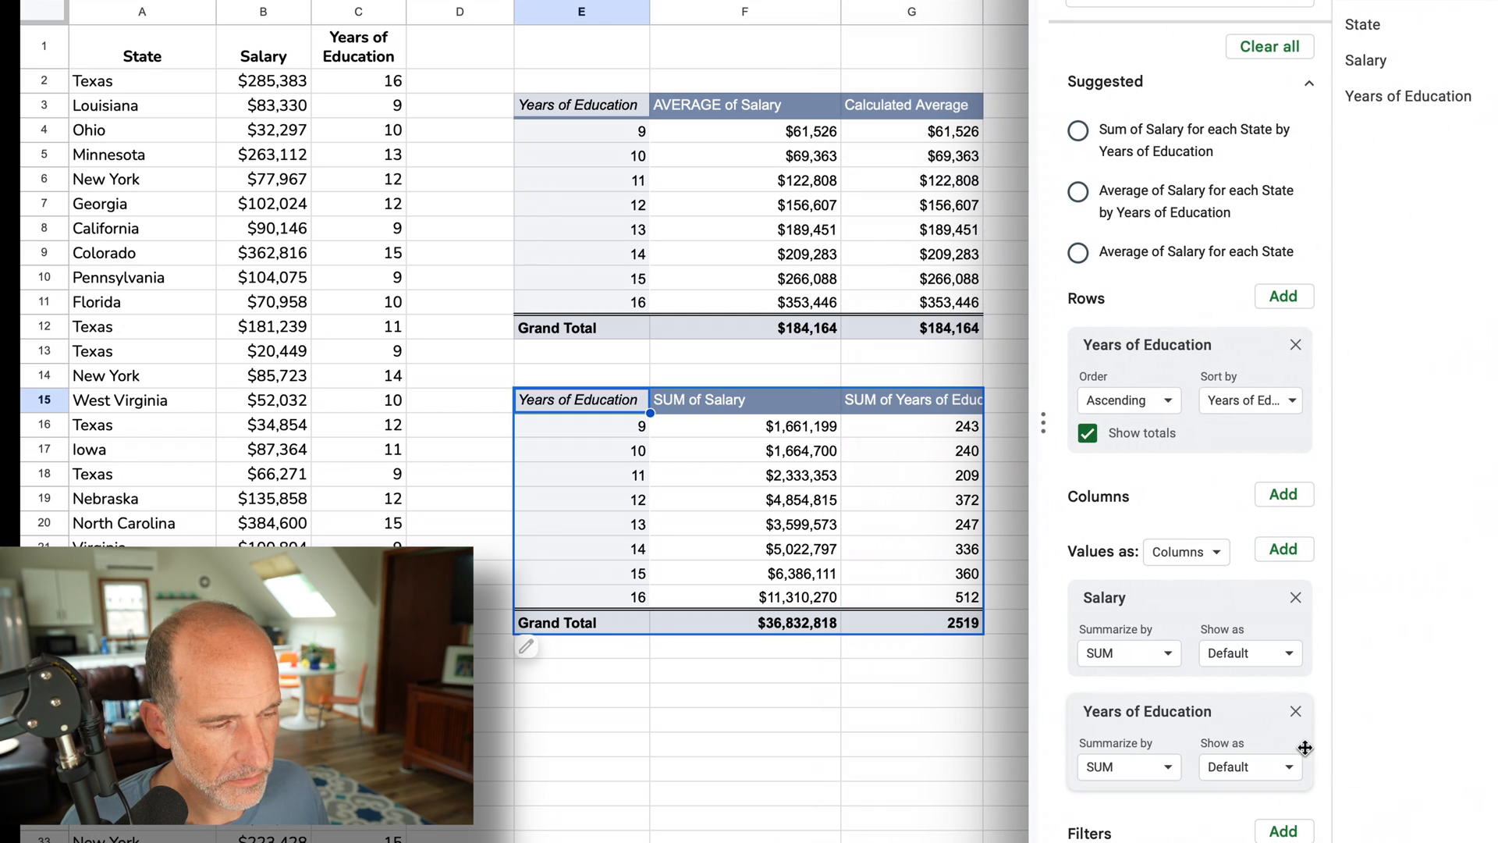
{"action": "mouse_move", "coordinate": [817, 430]}
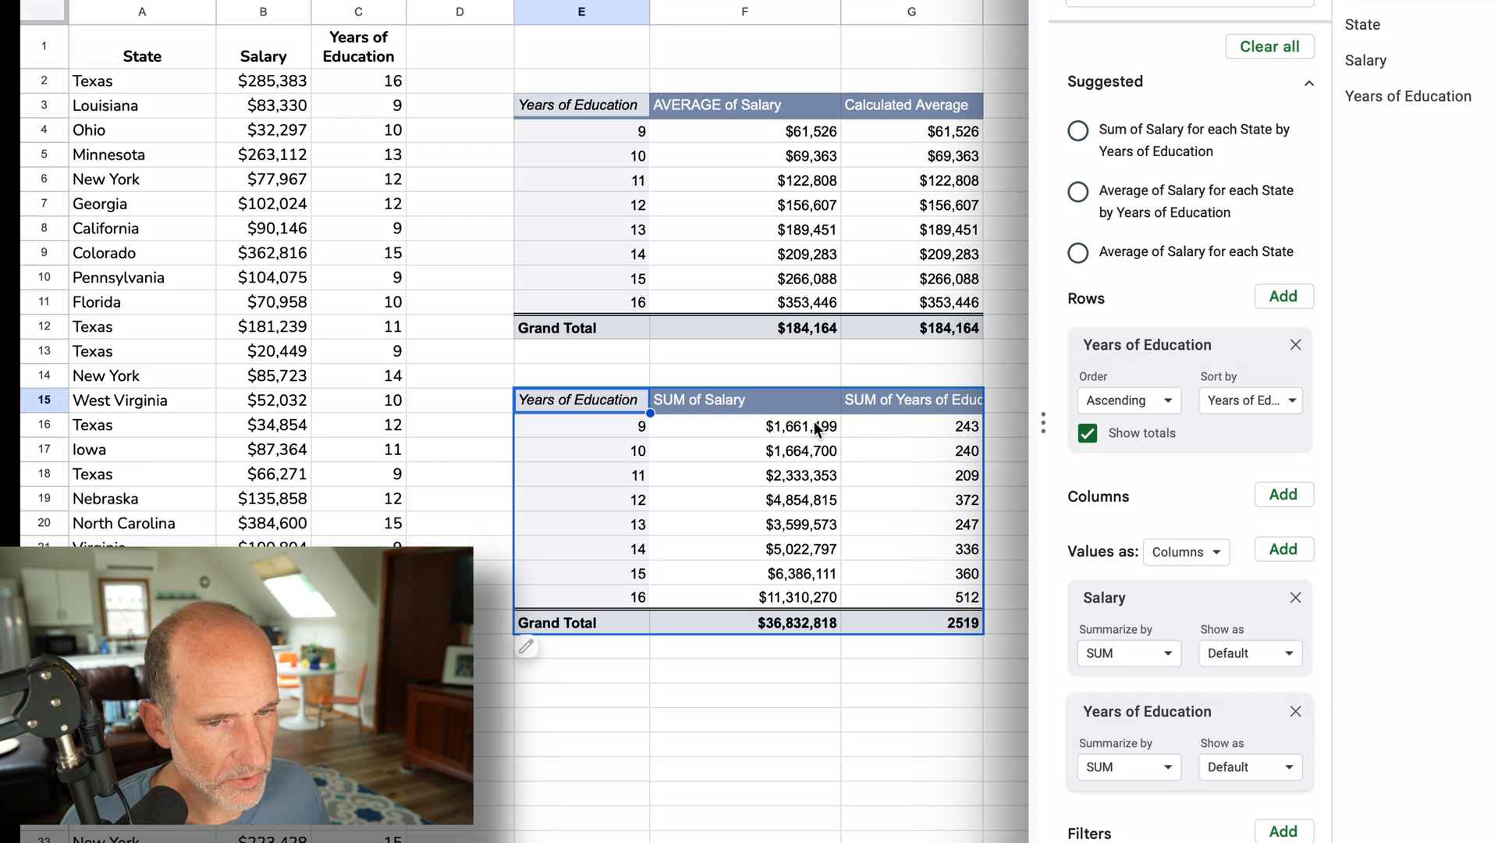
{"action": "mouse_move", "coordinate": [906, 440]}
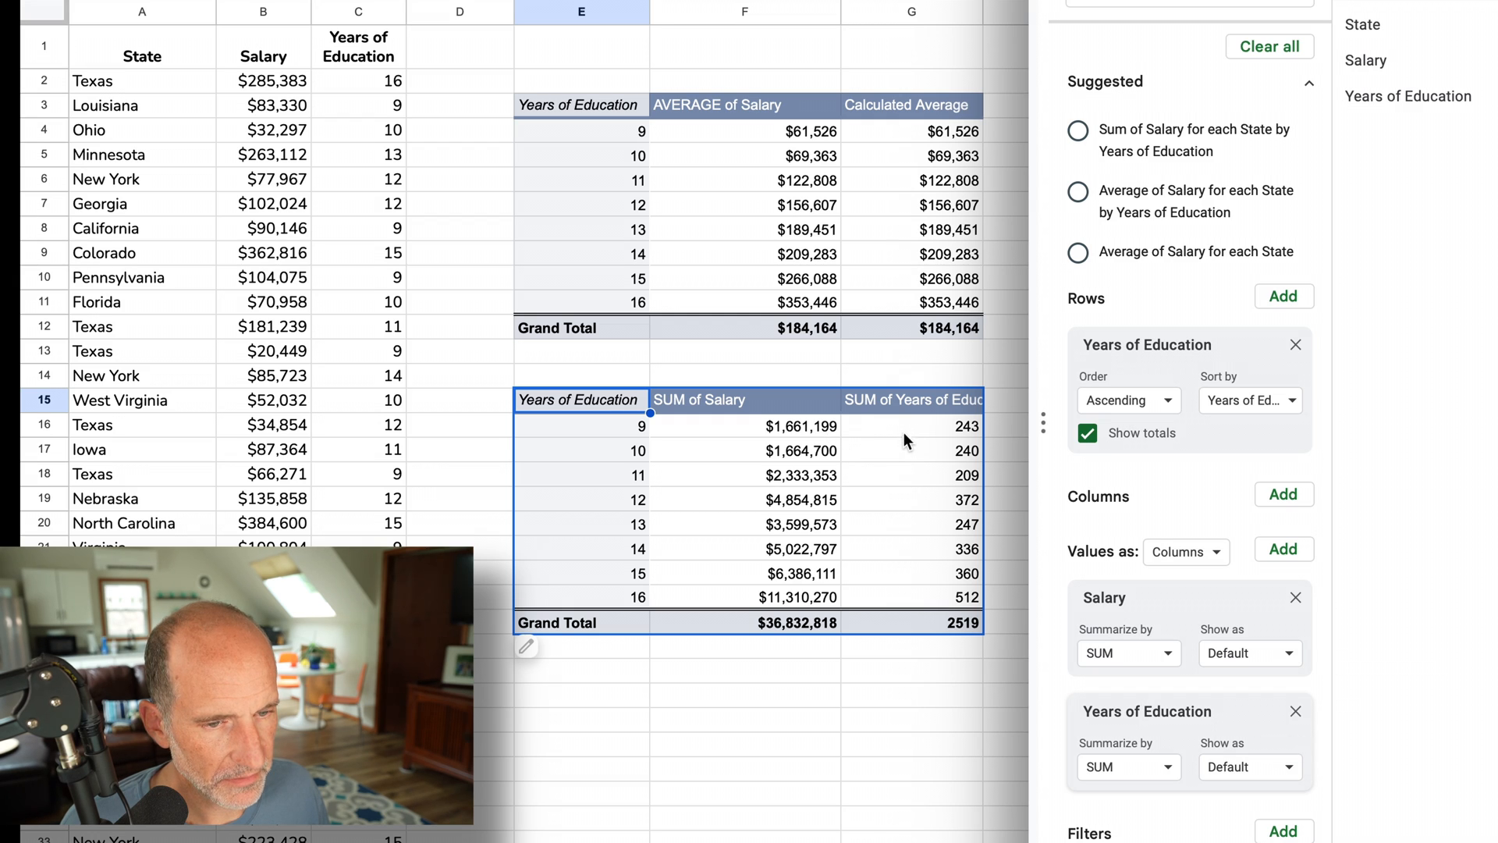
{"action": "mouse_move", "coordinate": [800, 514]}
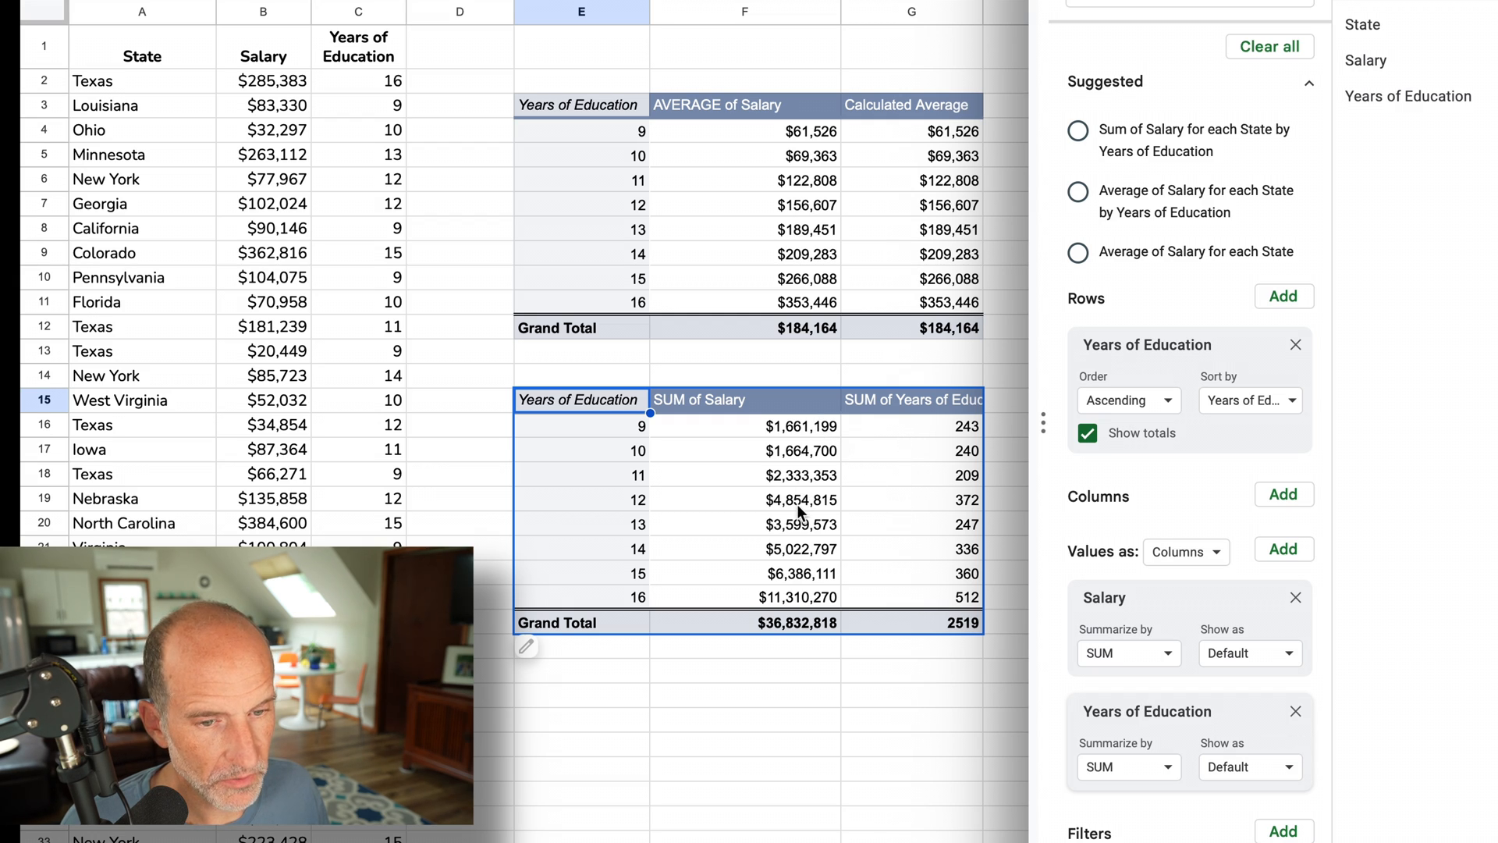
{"action": "mouse_move", "coordinate": [906, 437]}
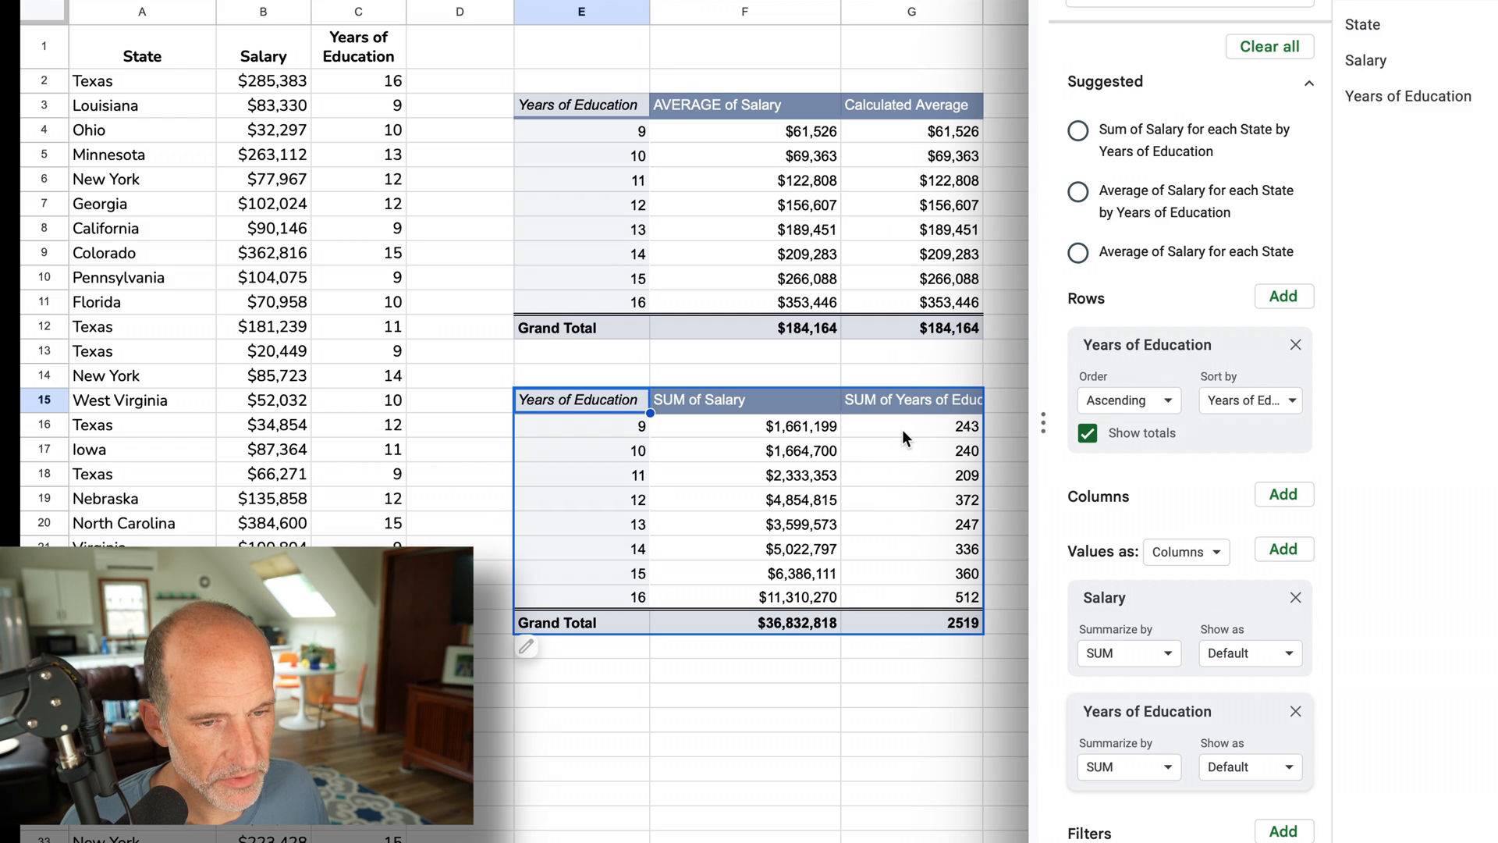
{"action": "mouse_move", "coordinate": [869, 436]}
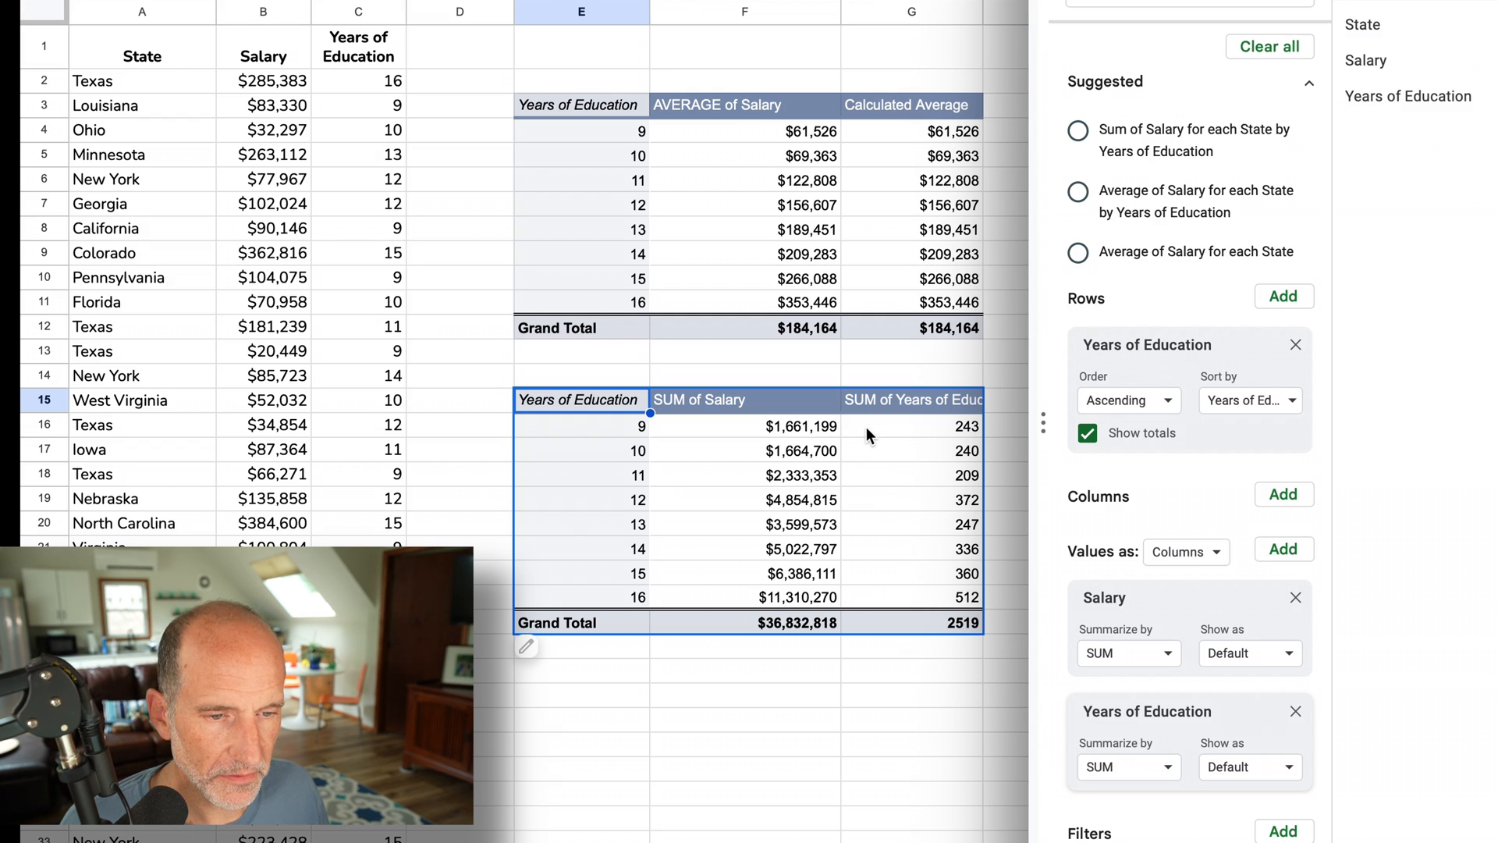
{"action": "mouse_move", "coordinate": [874, 532]}
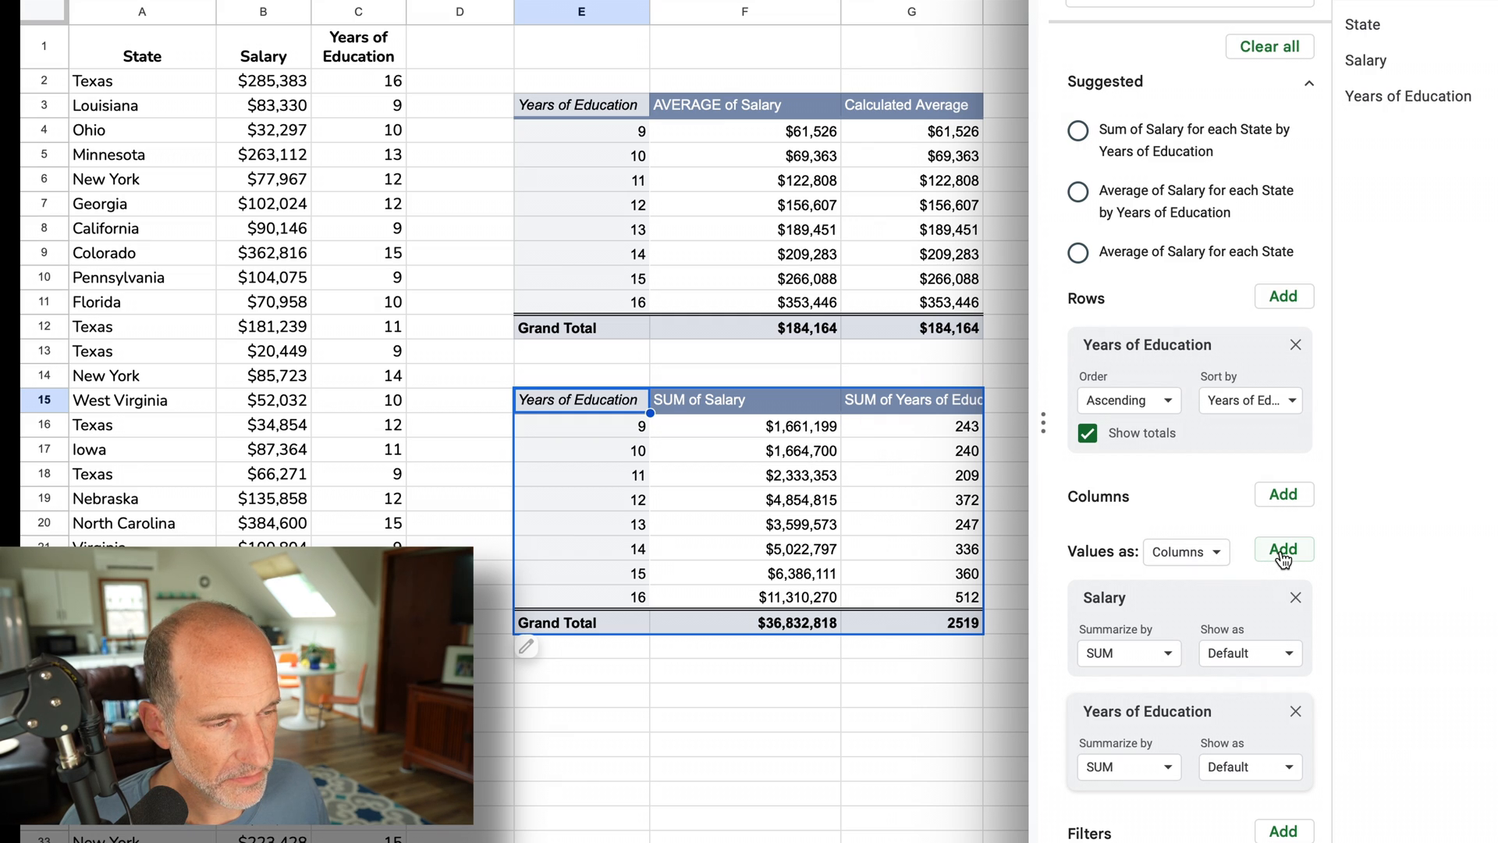
- Add a custom calculated field with formula =sum(Salary)/sum('Years of Education')
{"action": "left_click", "coordinate": [1283, 549]}
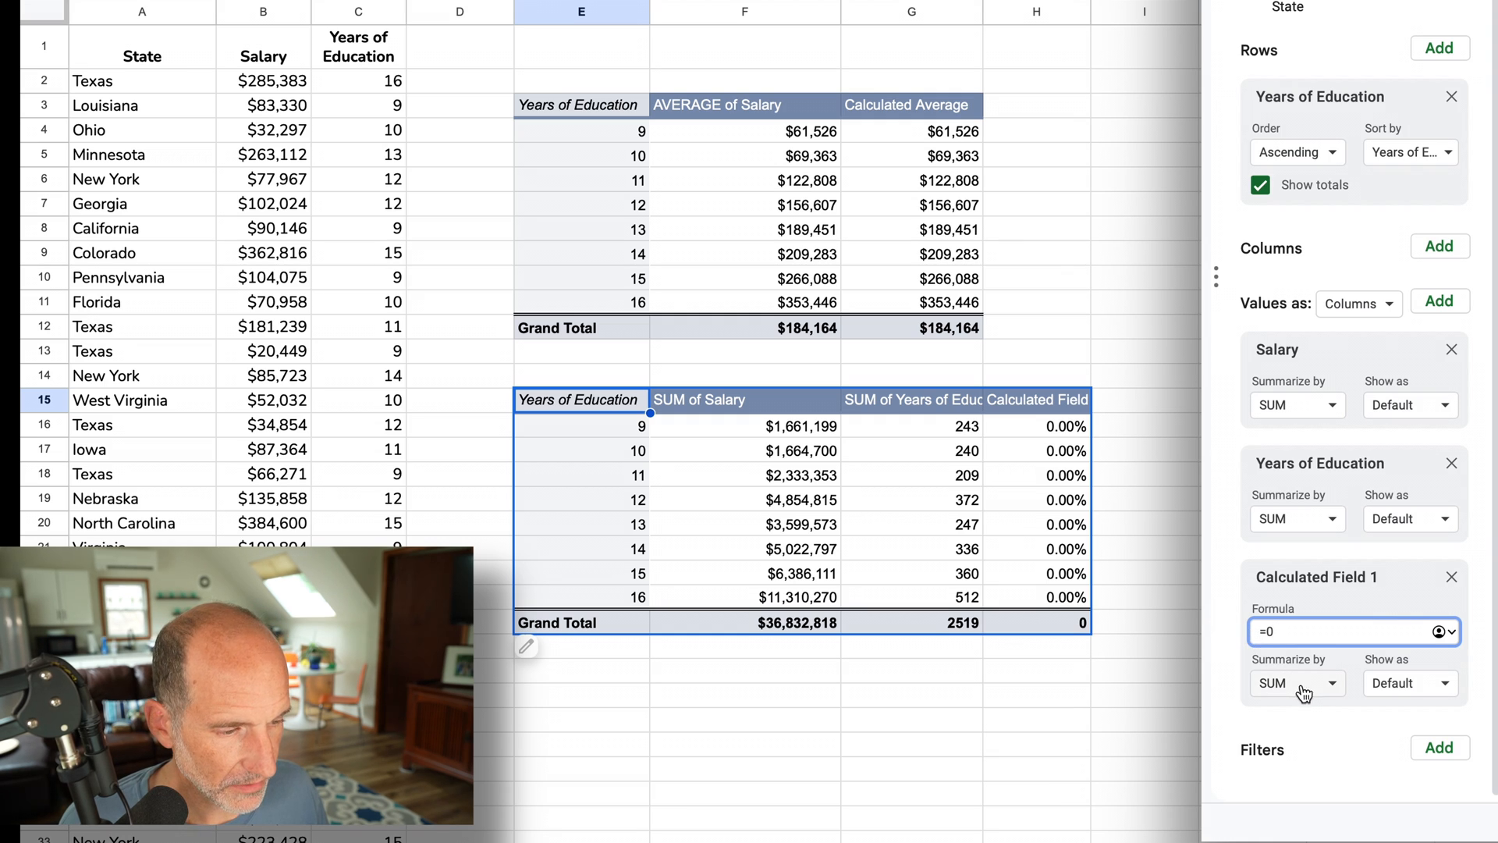
{"action": "left_click", "coordinate": [1297, 682]}
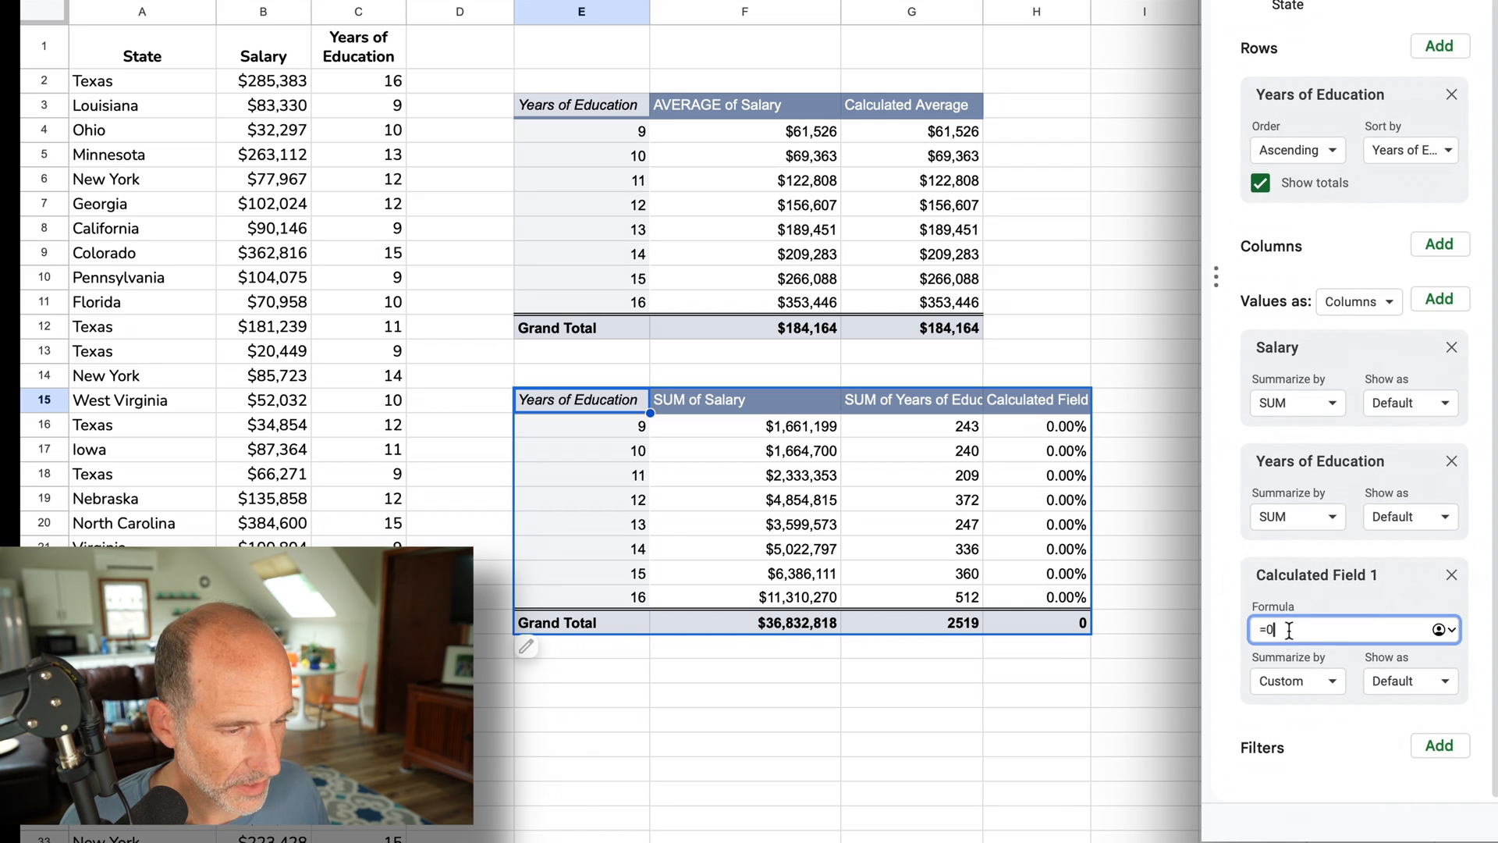
{"action": "type", "text": "sum("}
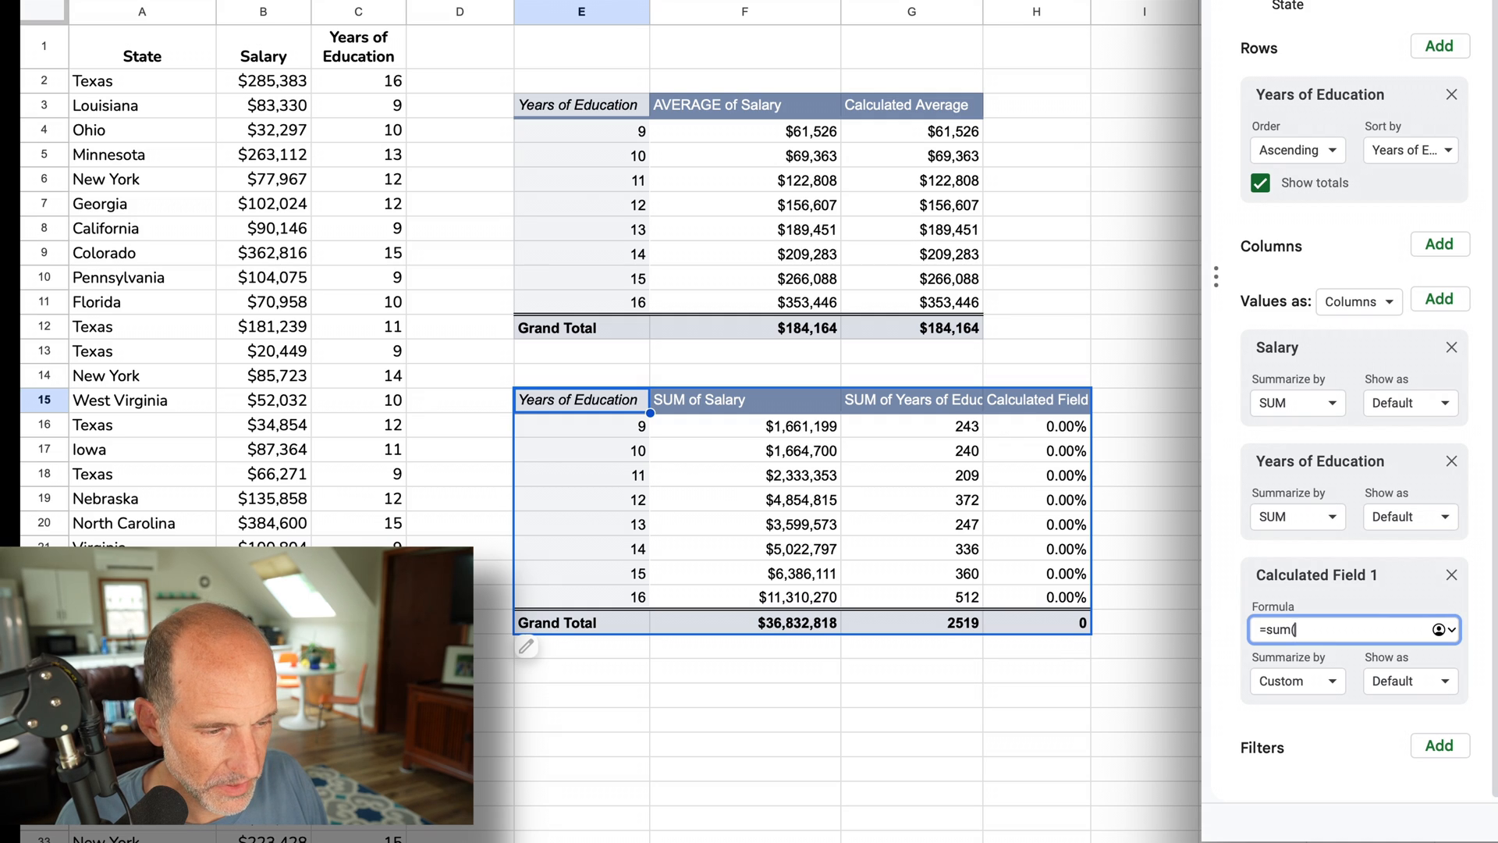
{"action": "type", "text": "s"}
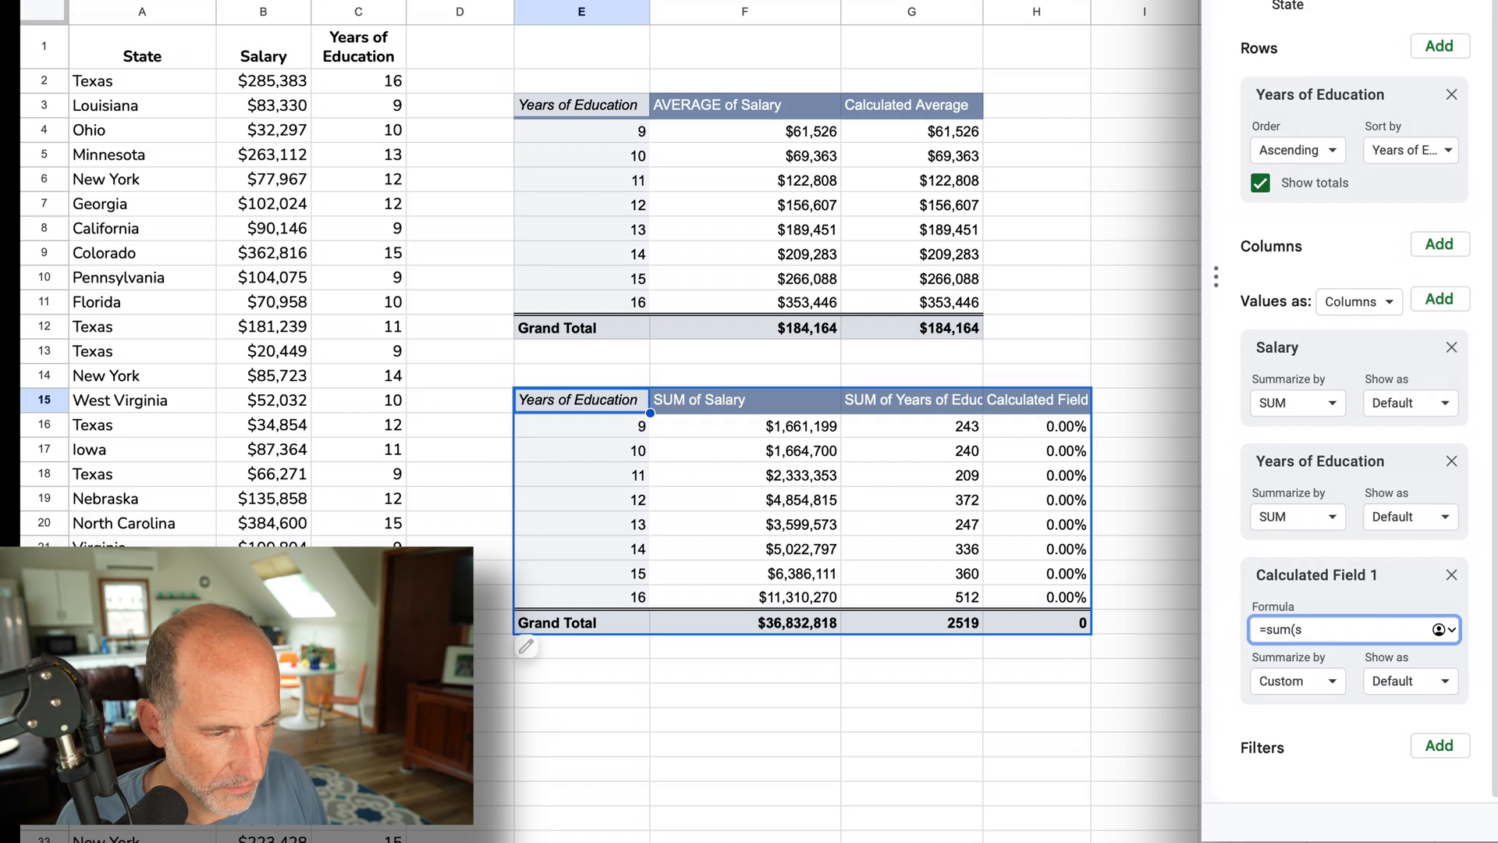
{"action": "type", "text": "alary"}
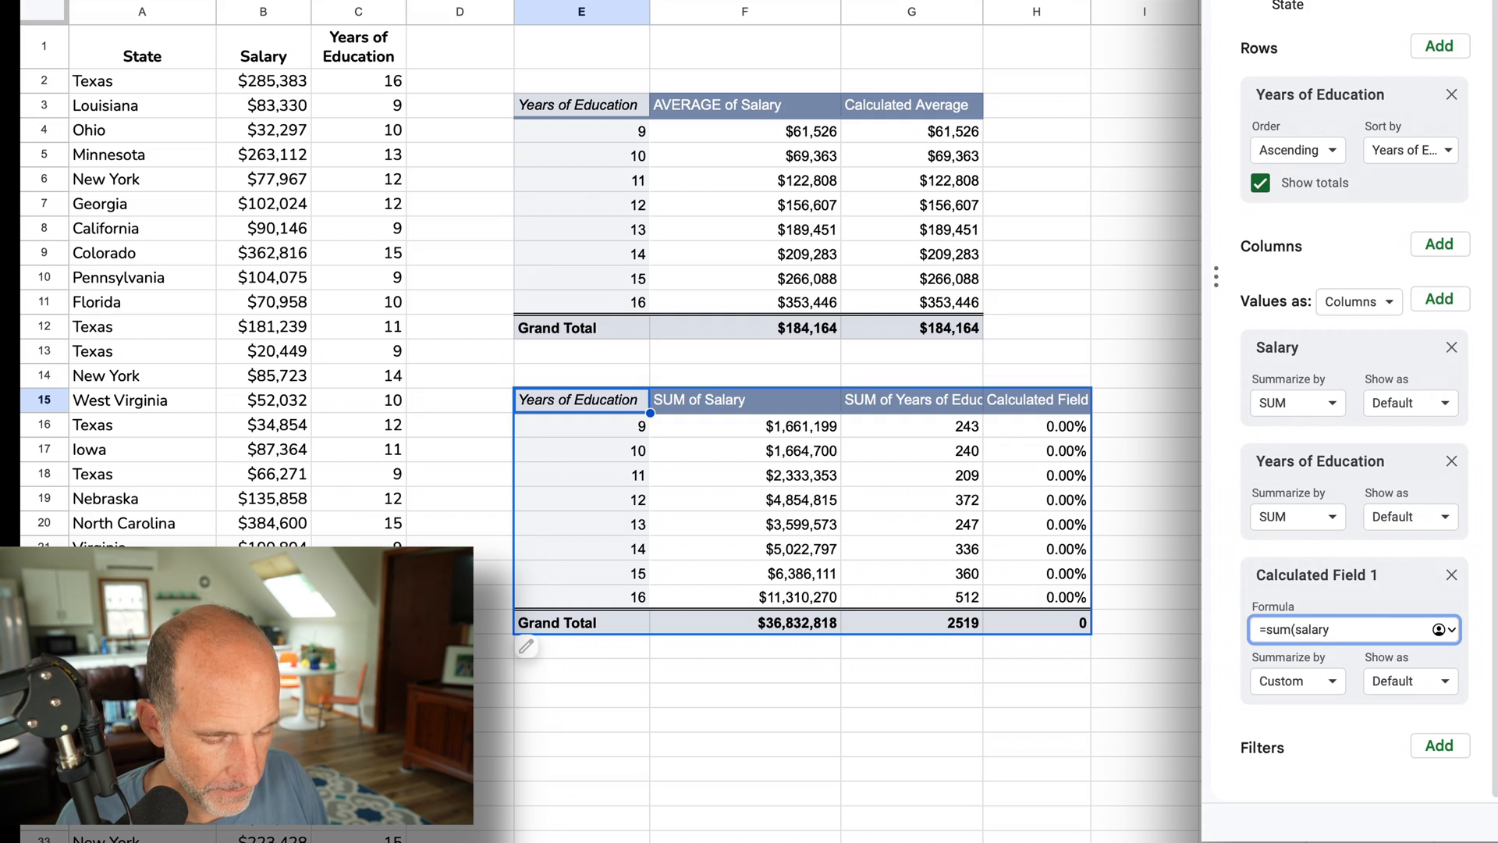
{"action": "type", "text": "/"}
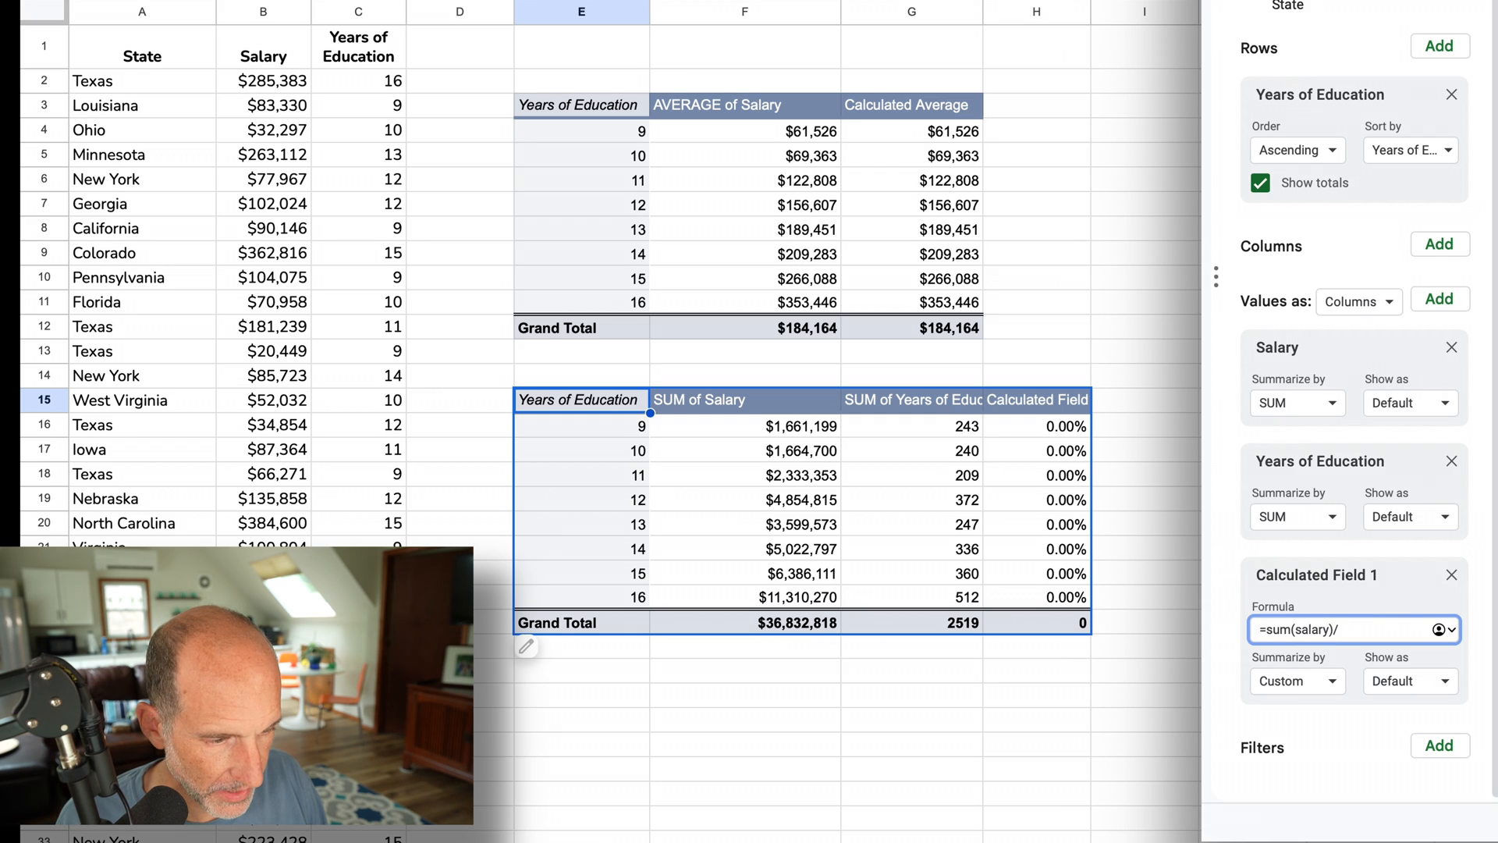
{"action": "type", "text": "sum("}
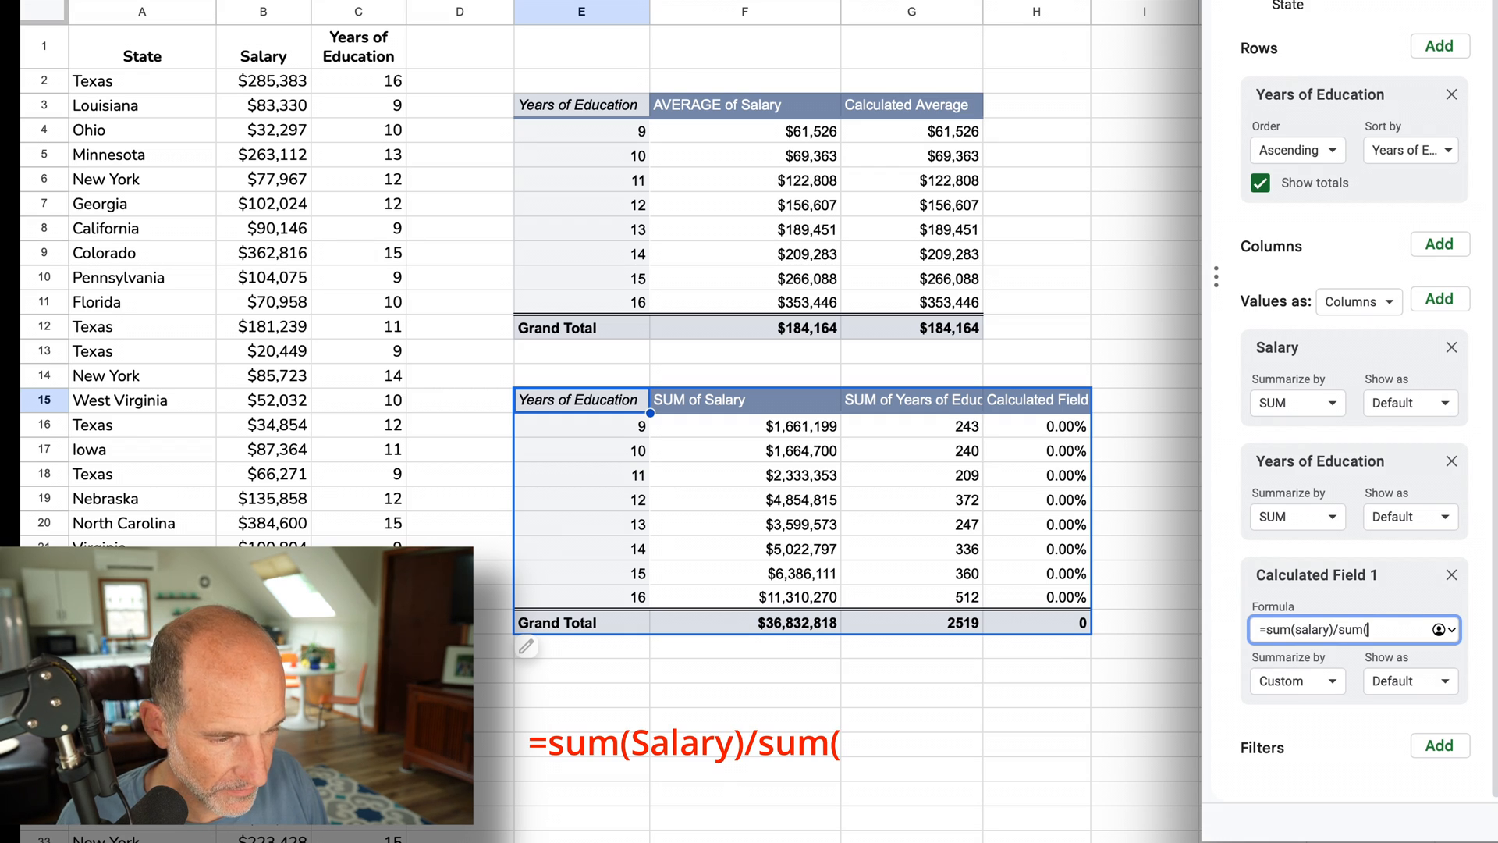
{"action": "type", "text": "years of educati"}
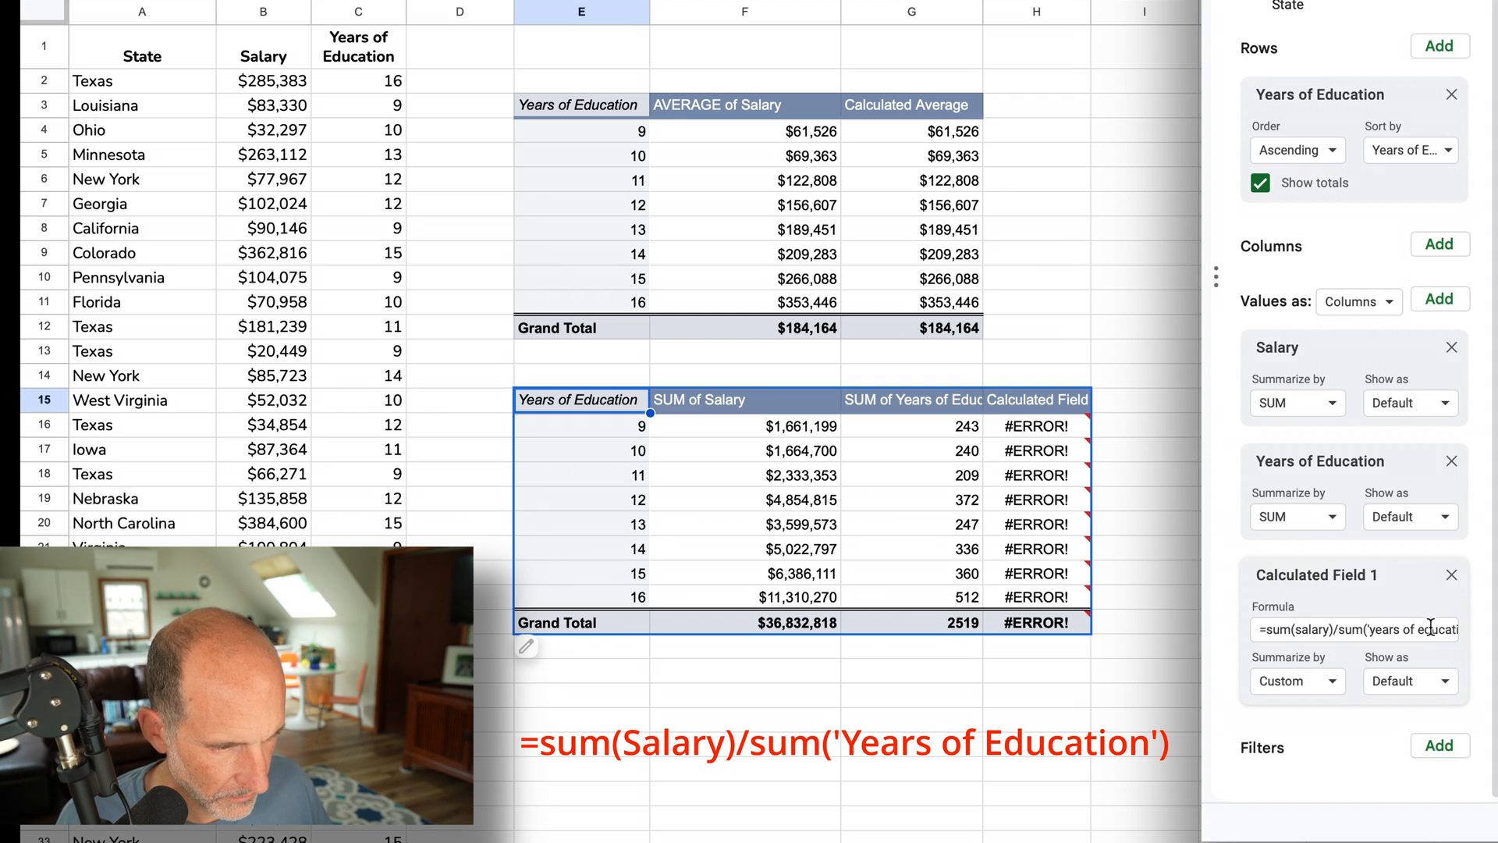
{"action": "left_click", "coordinate": [1352, 629]}
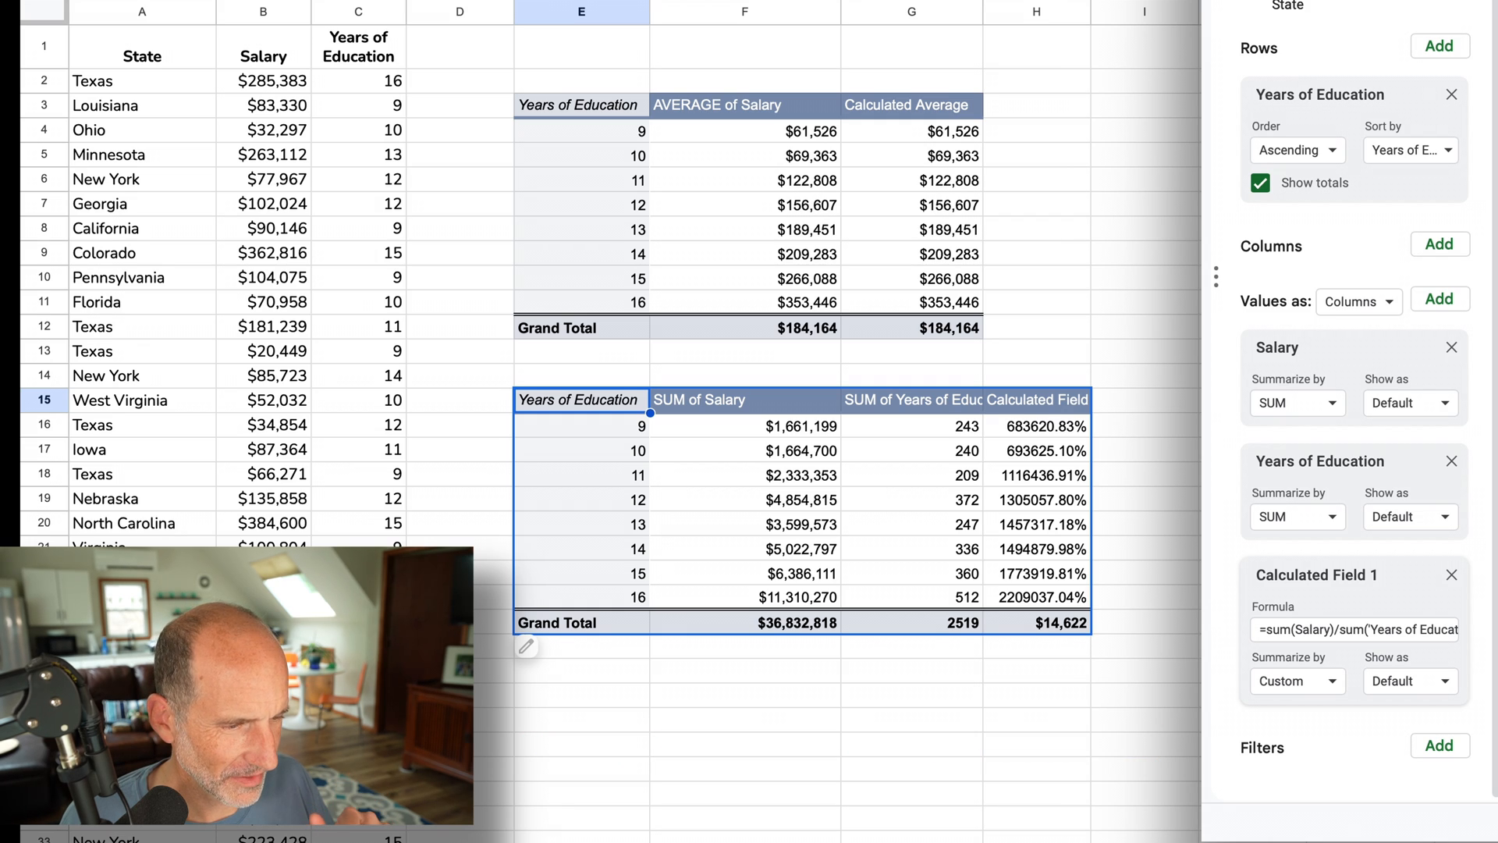
{"action": "left_click", "coordinate": [1144, 425]}
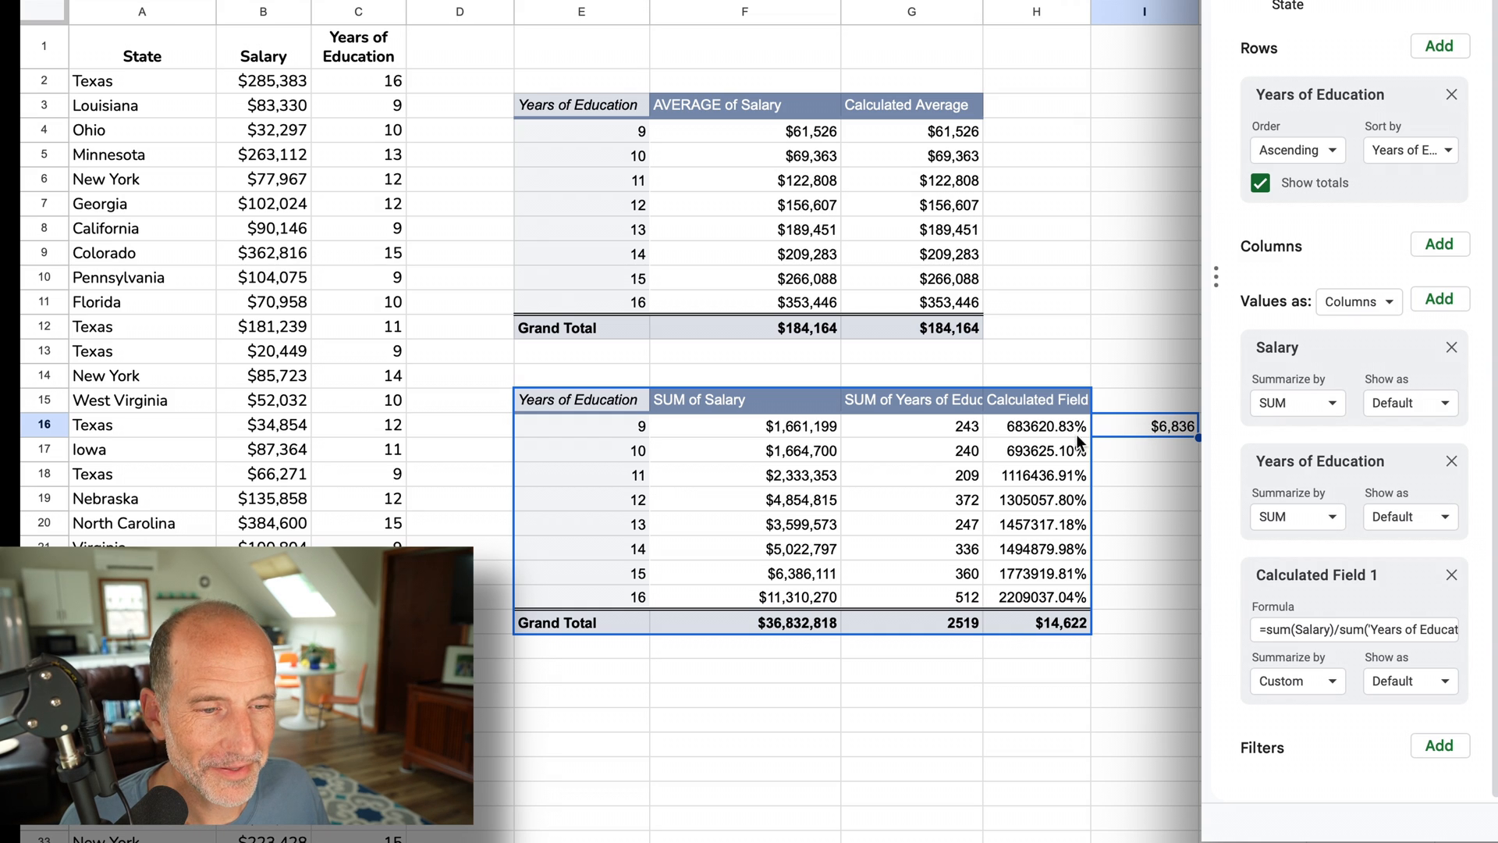
- Remove the SUM of Salary entry from the lower pivot table's values
{"action": "left_click", "coordinate": [1042, 596]}
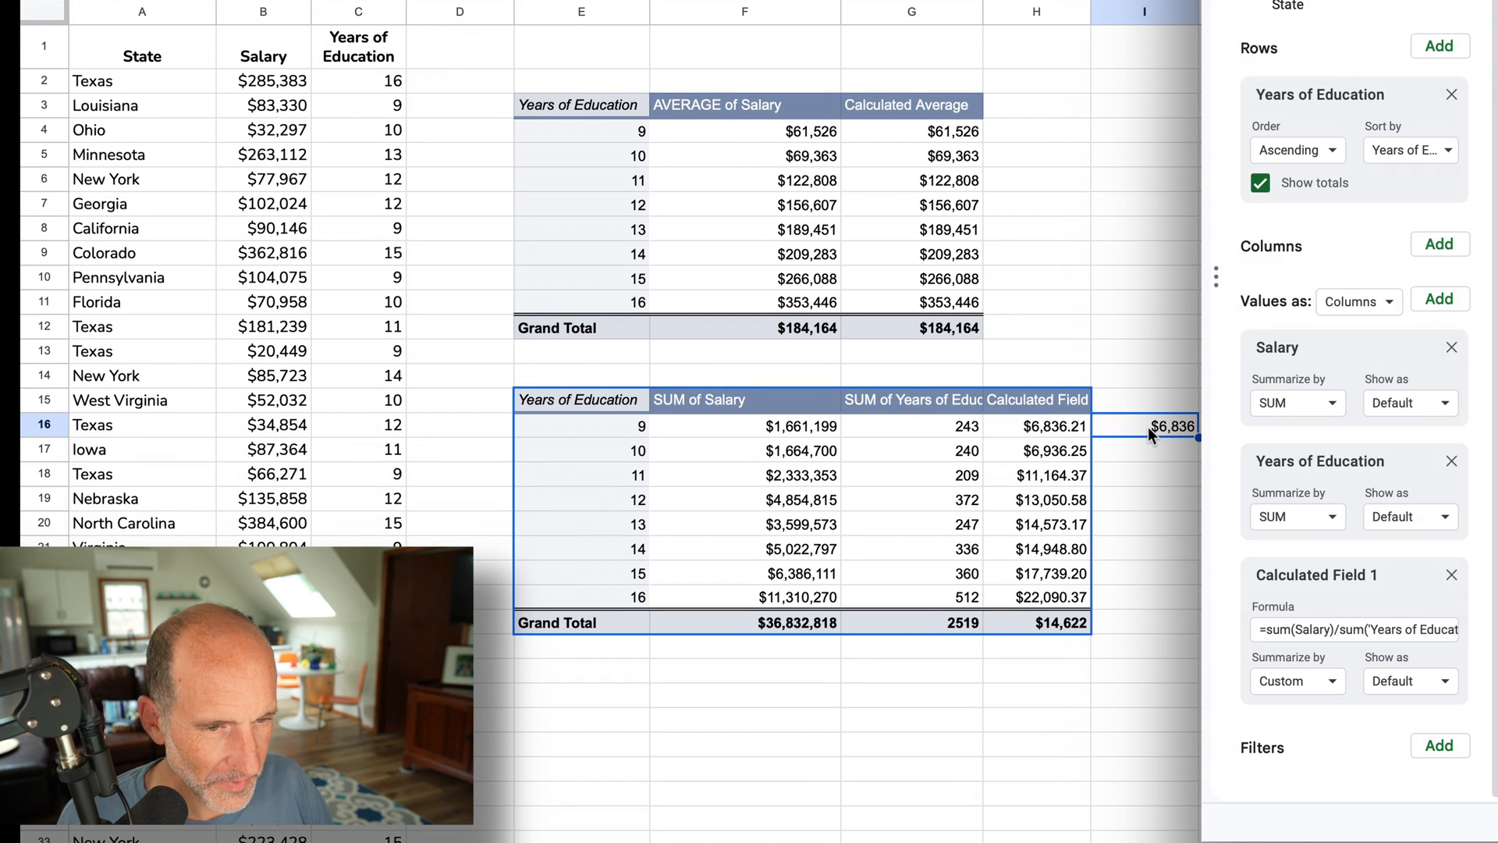
{"action": "left_click", "coordinate": [1152, 476]}
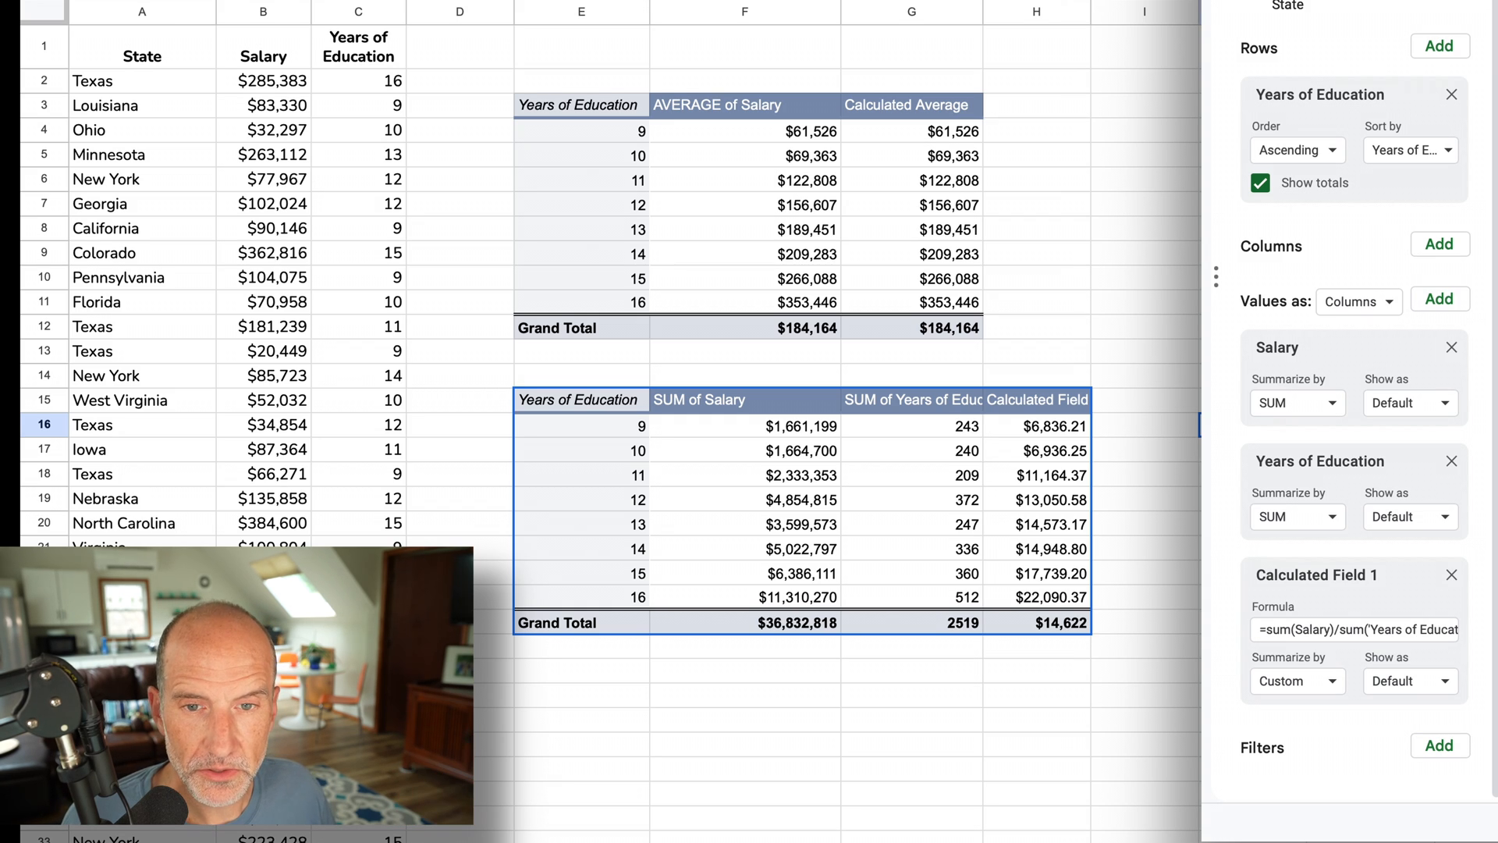
{"action": "left_click", "coordinate": [263, 105]}
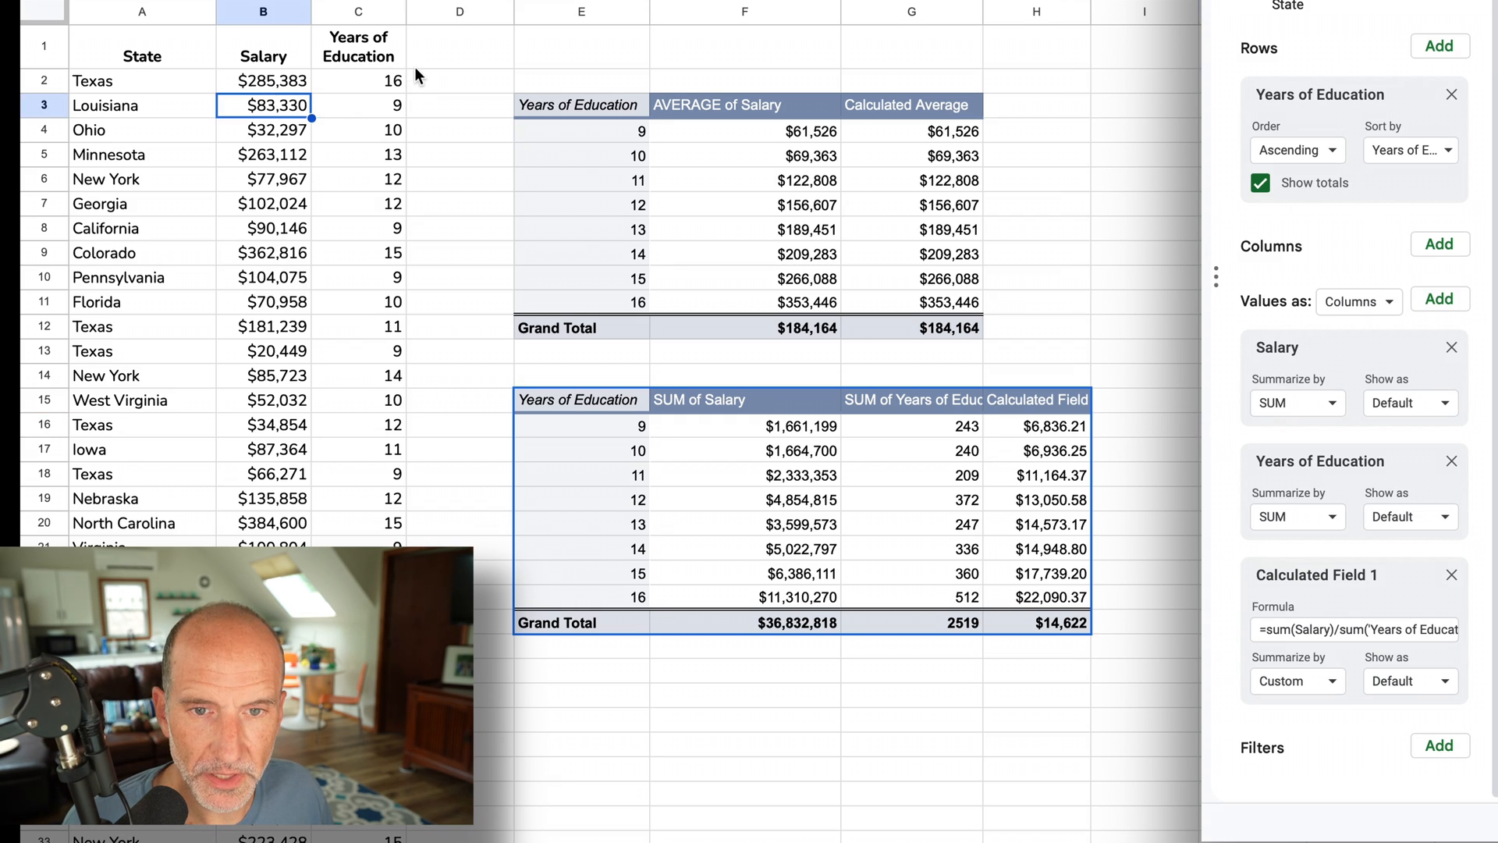
{"action": "left_click", "coordinate": [460, 47]}
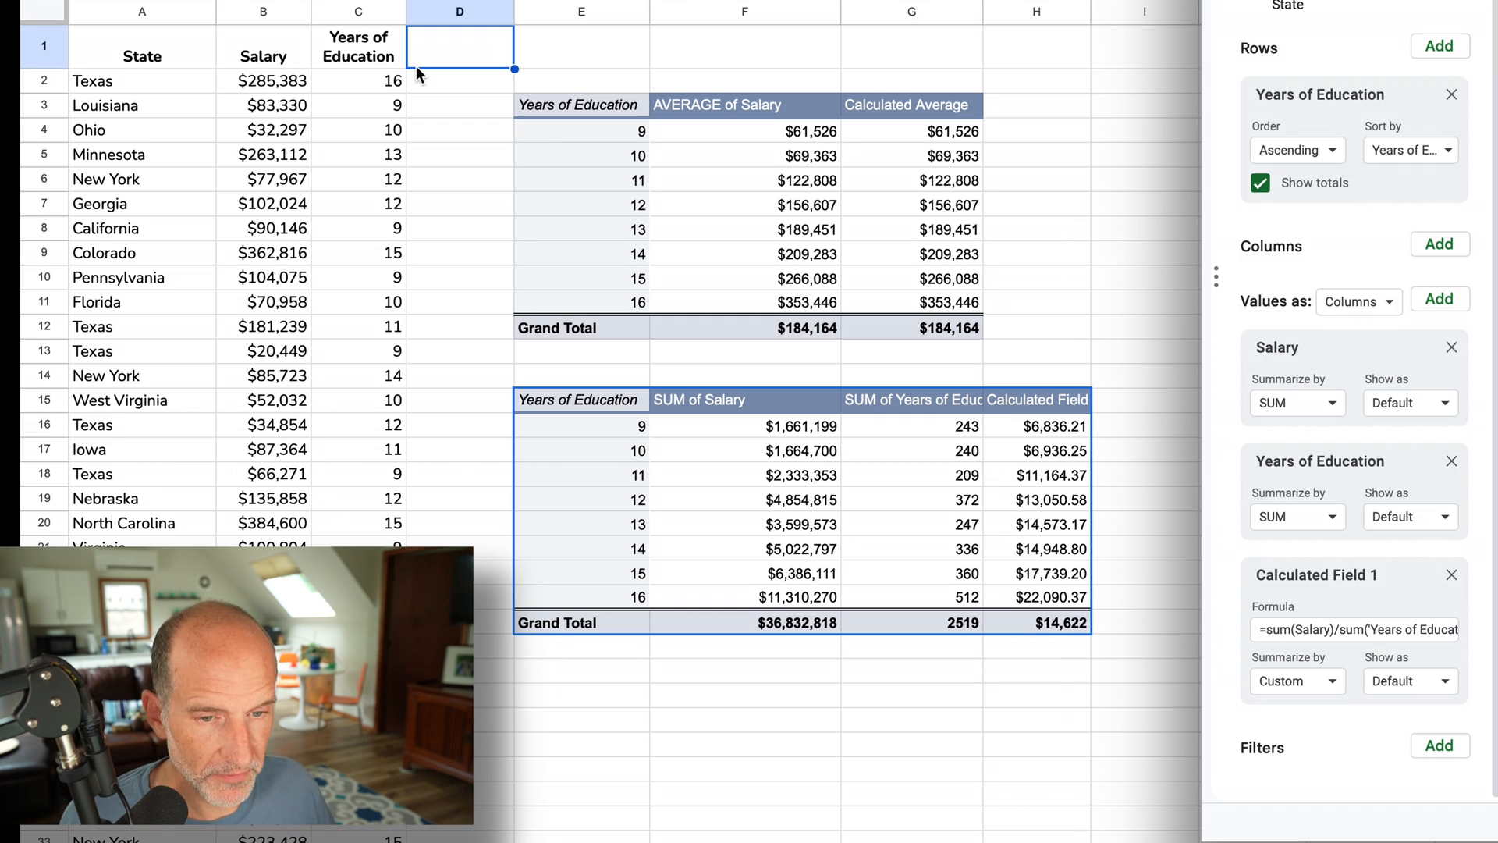
- Inspect the calculated field values, from $6,836.21 at 9 years to $22,090.37 at 16
{"action": "left_click", "coordinate": [910, 572]}
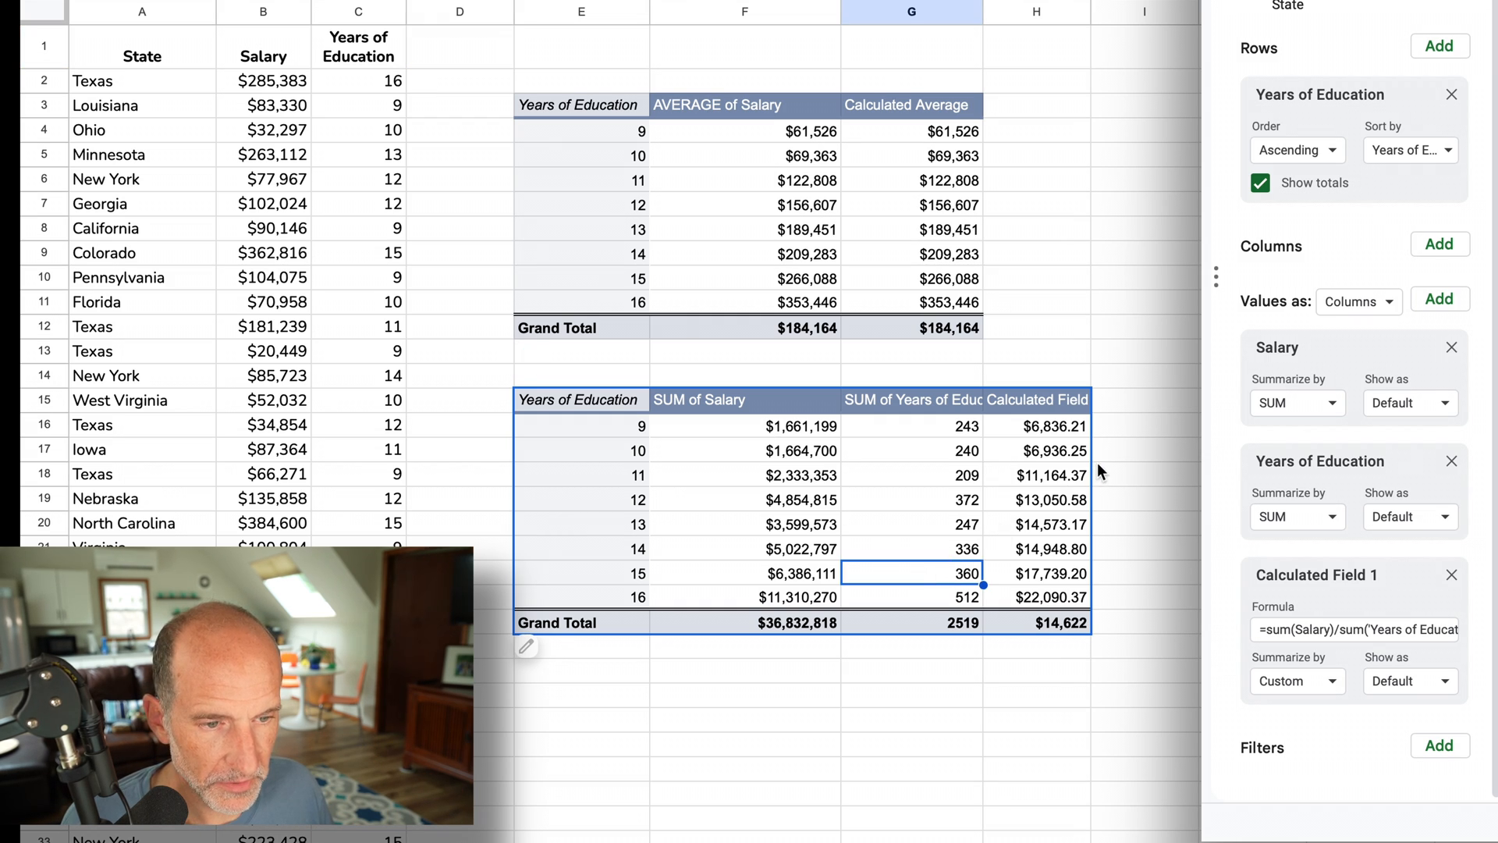
{"action": "left_click", "coordinate": [1037, 450]}
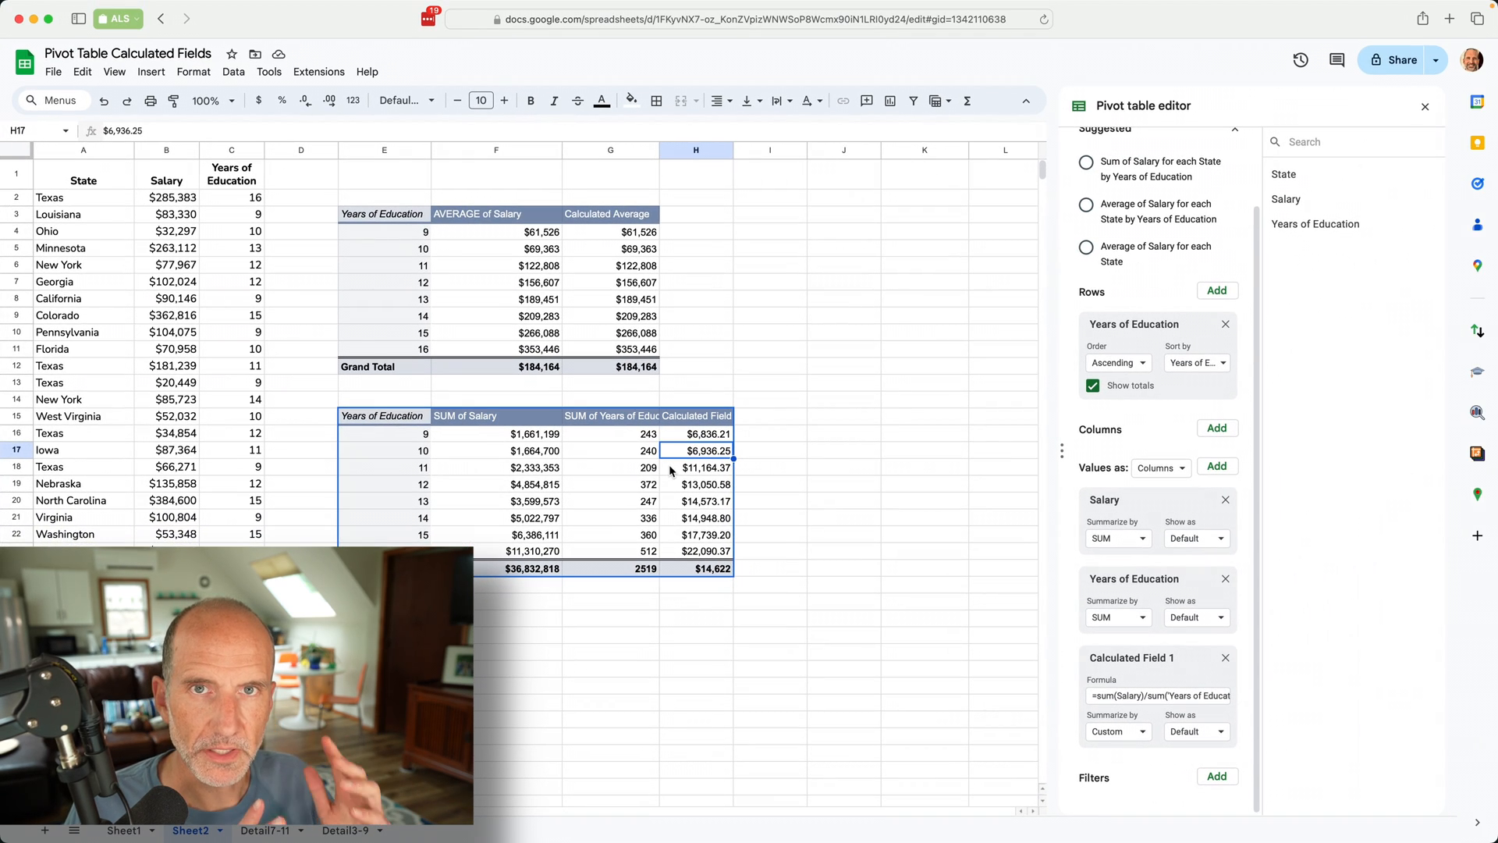
{"action": "mouse_move", "coordinate": [741, 494]}
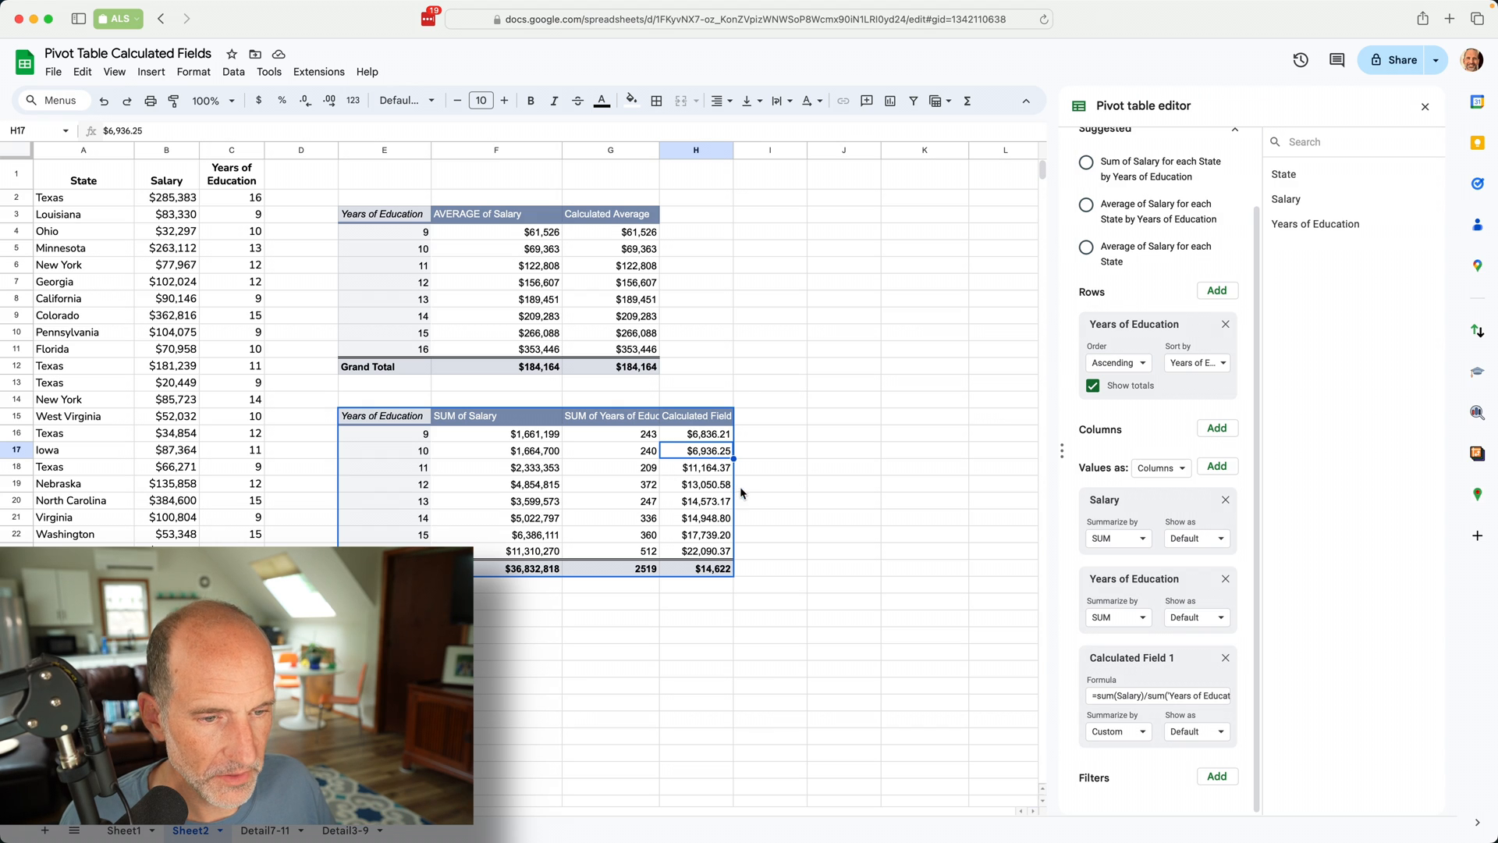
{"action": "left_click", "coordinate": [610, 499]}
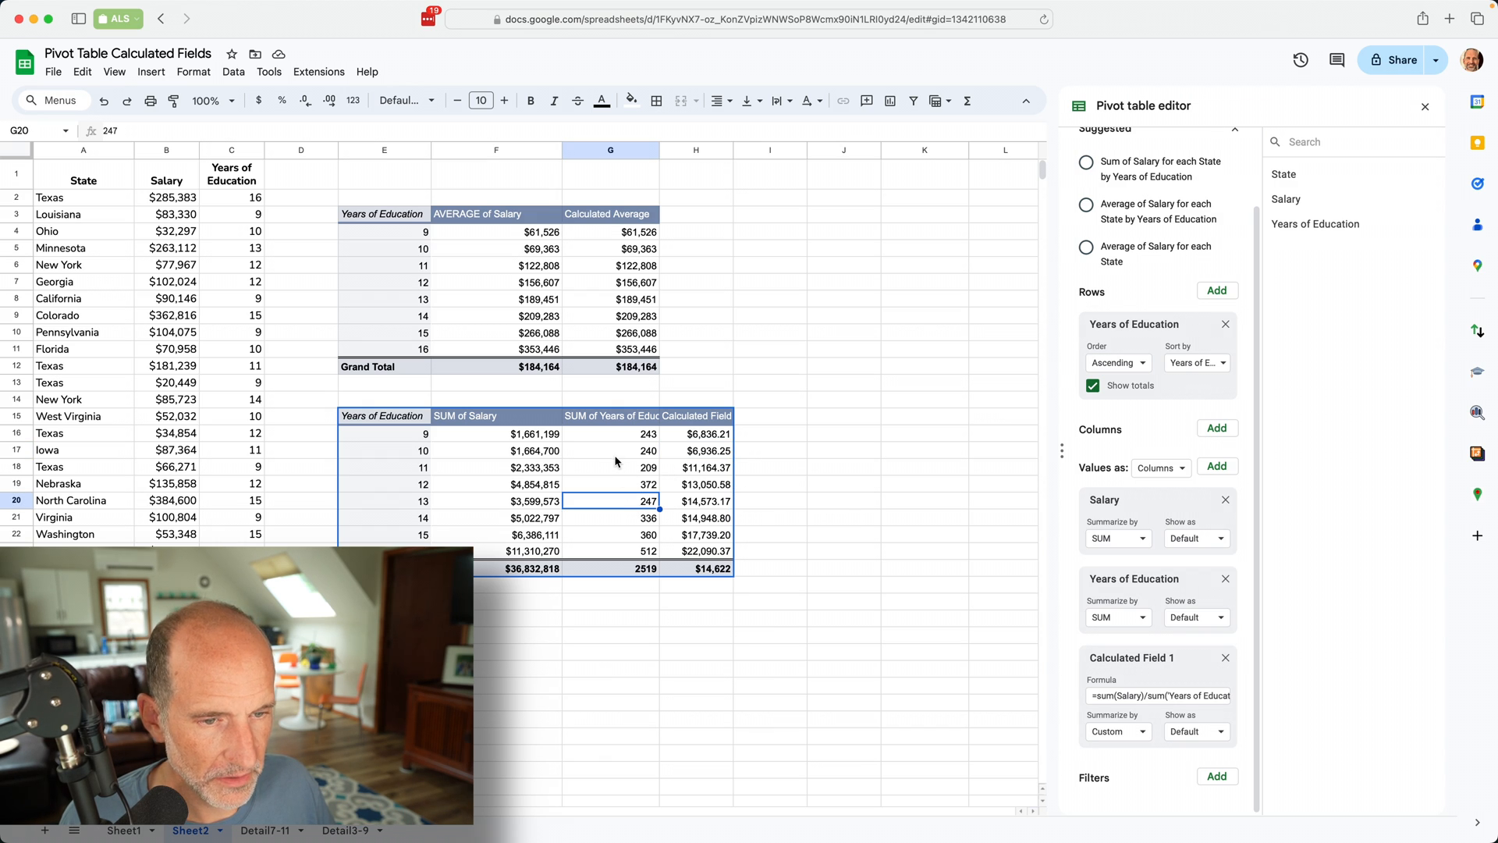
{"action": "mouse_move", "coordinate": [1228, 501]}
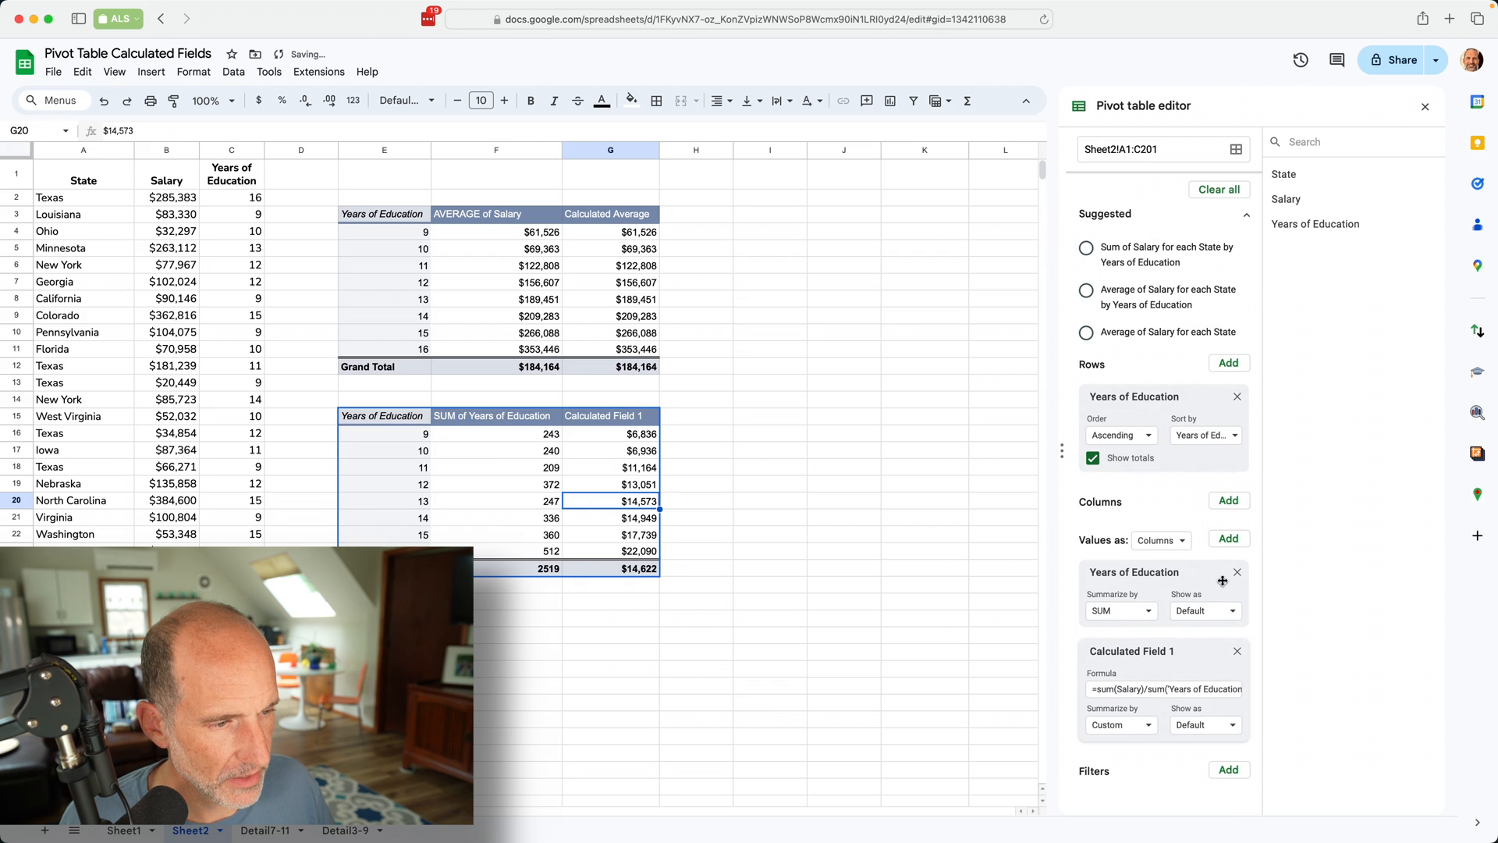
- Remove Years of Education from the lower pivot's values and add State as its columns
{"action": "left_click", "coordinate": [1236, 571]}
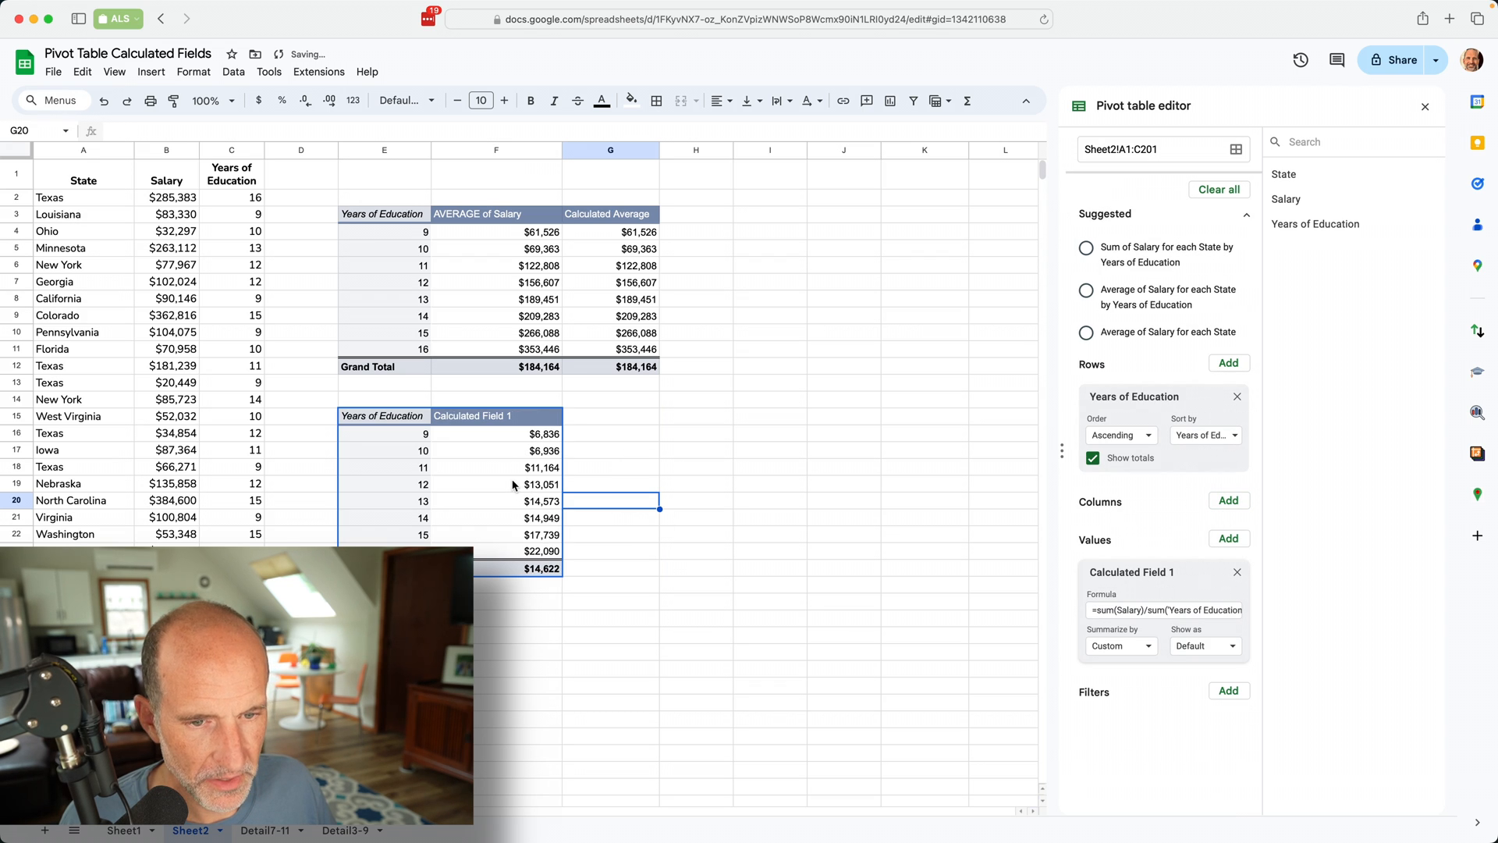
{"action": "left_click", "coordinate": [495, 450]}
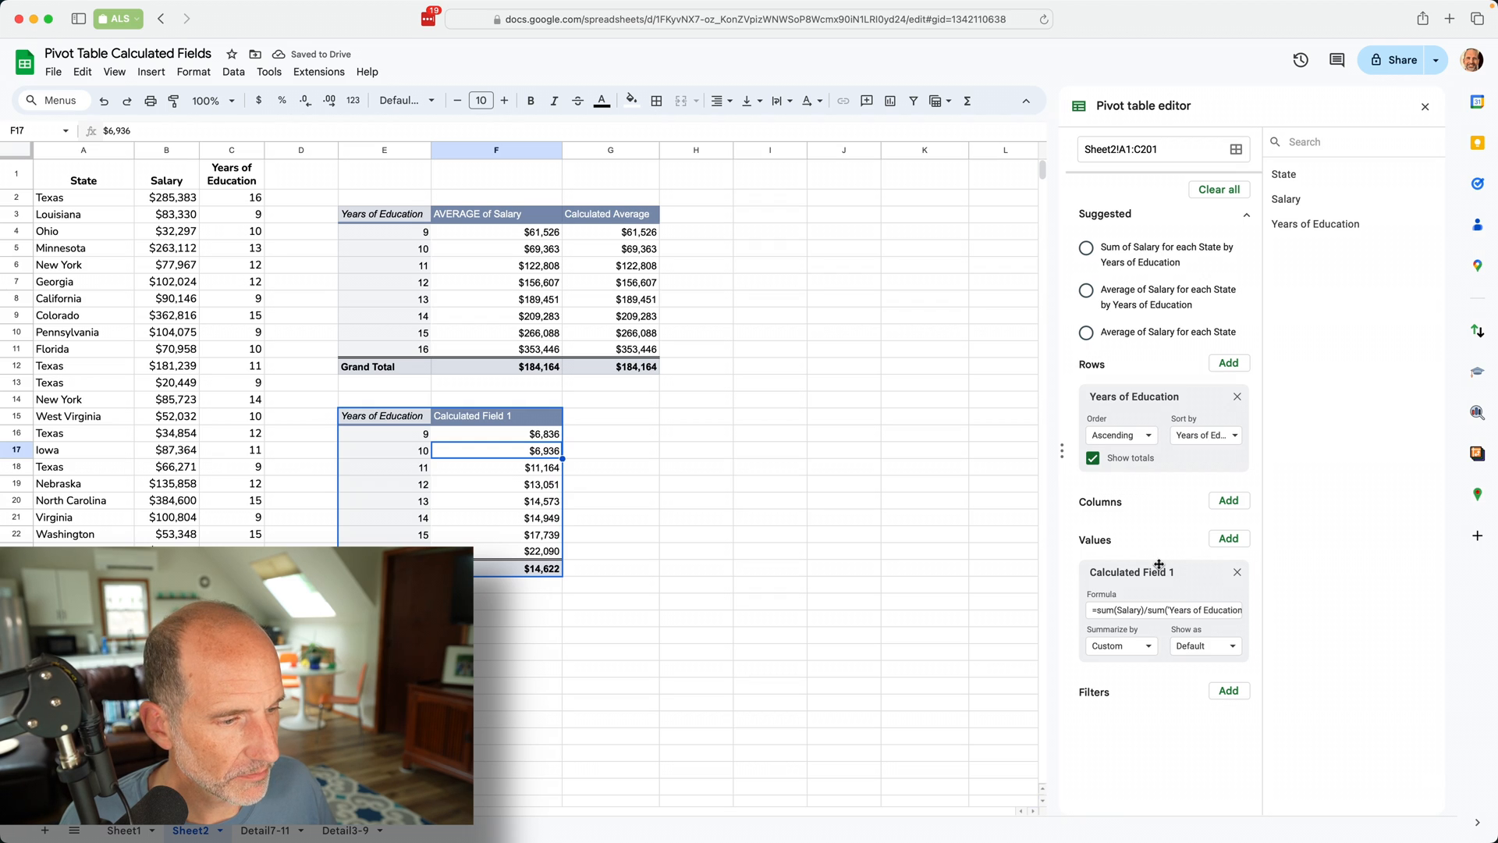
{"action": "mouse_move", "coordinate": [1153, 409]}
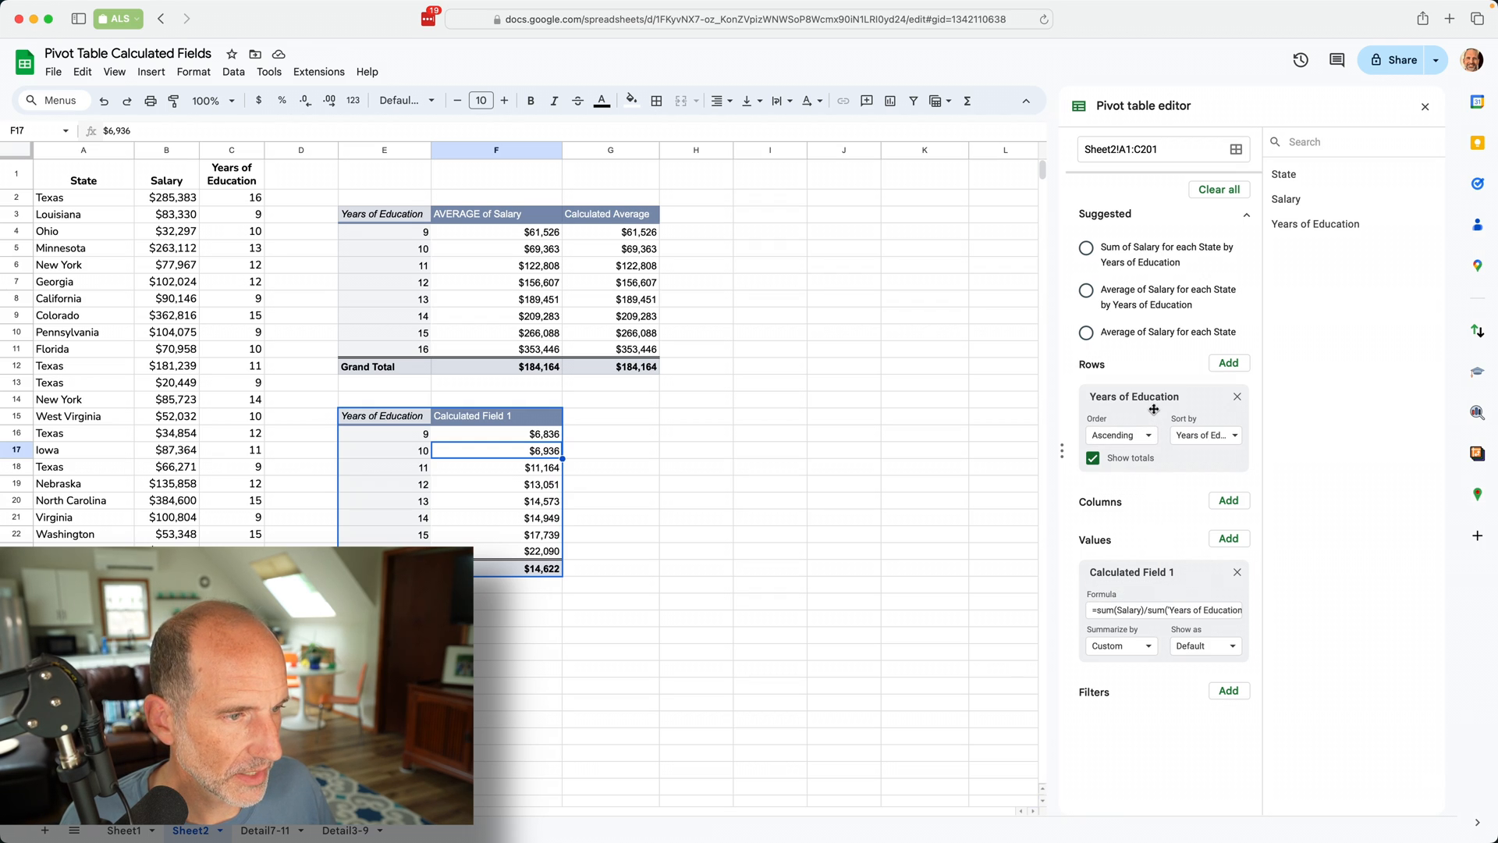
{"action": "mouse_move", "coordinate": [1134, 395]}
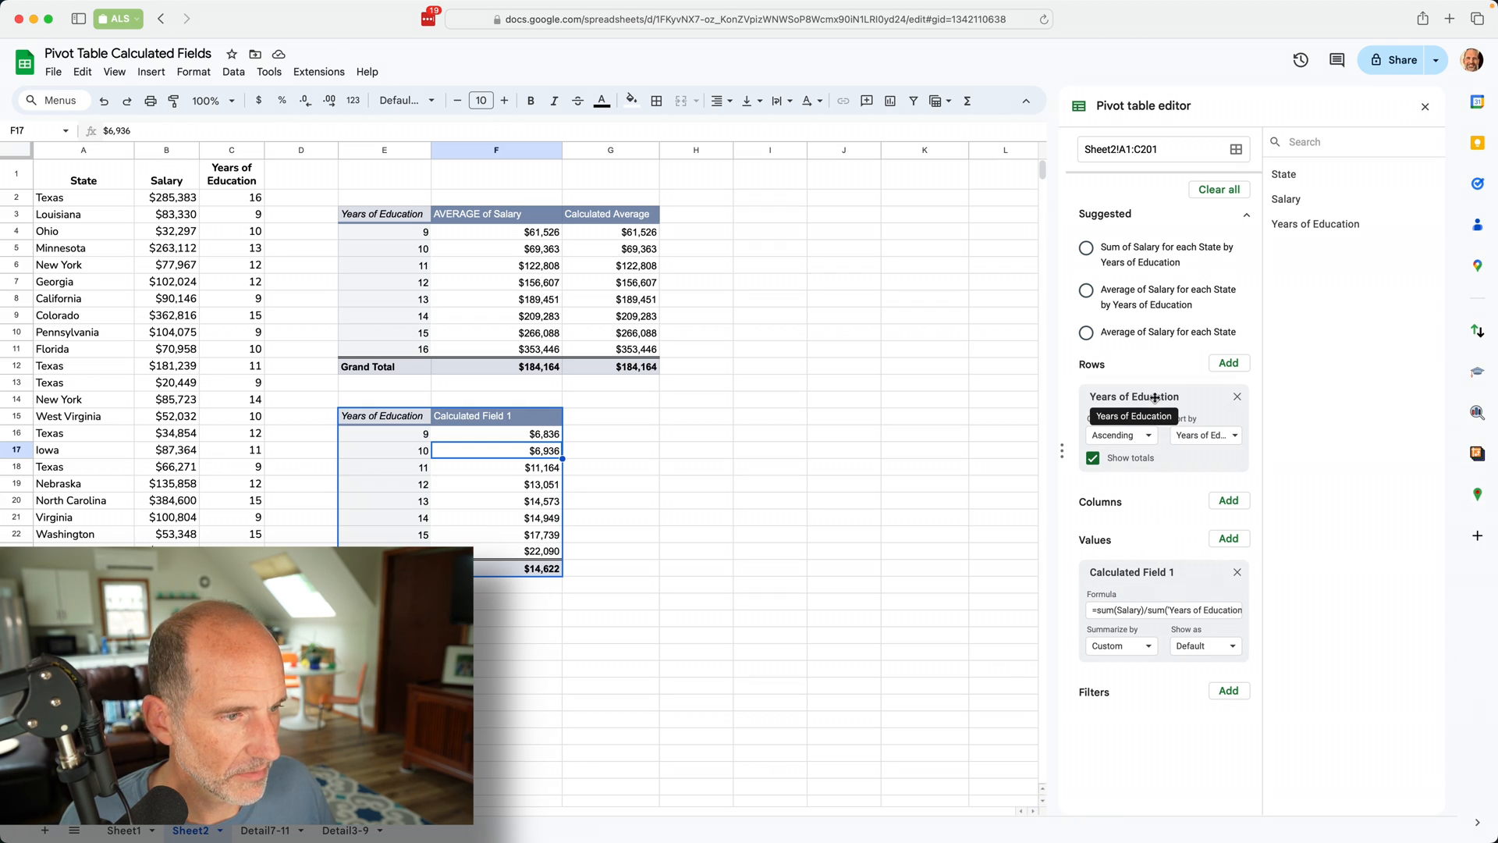
{"action": "left_click", "coordinate": [1153, 395]}
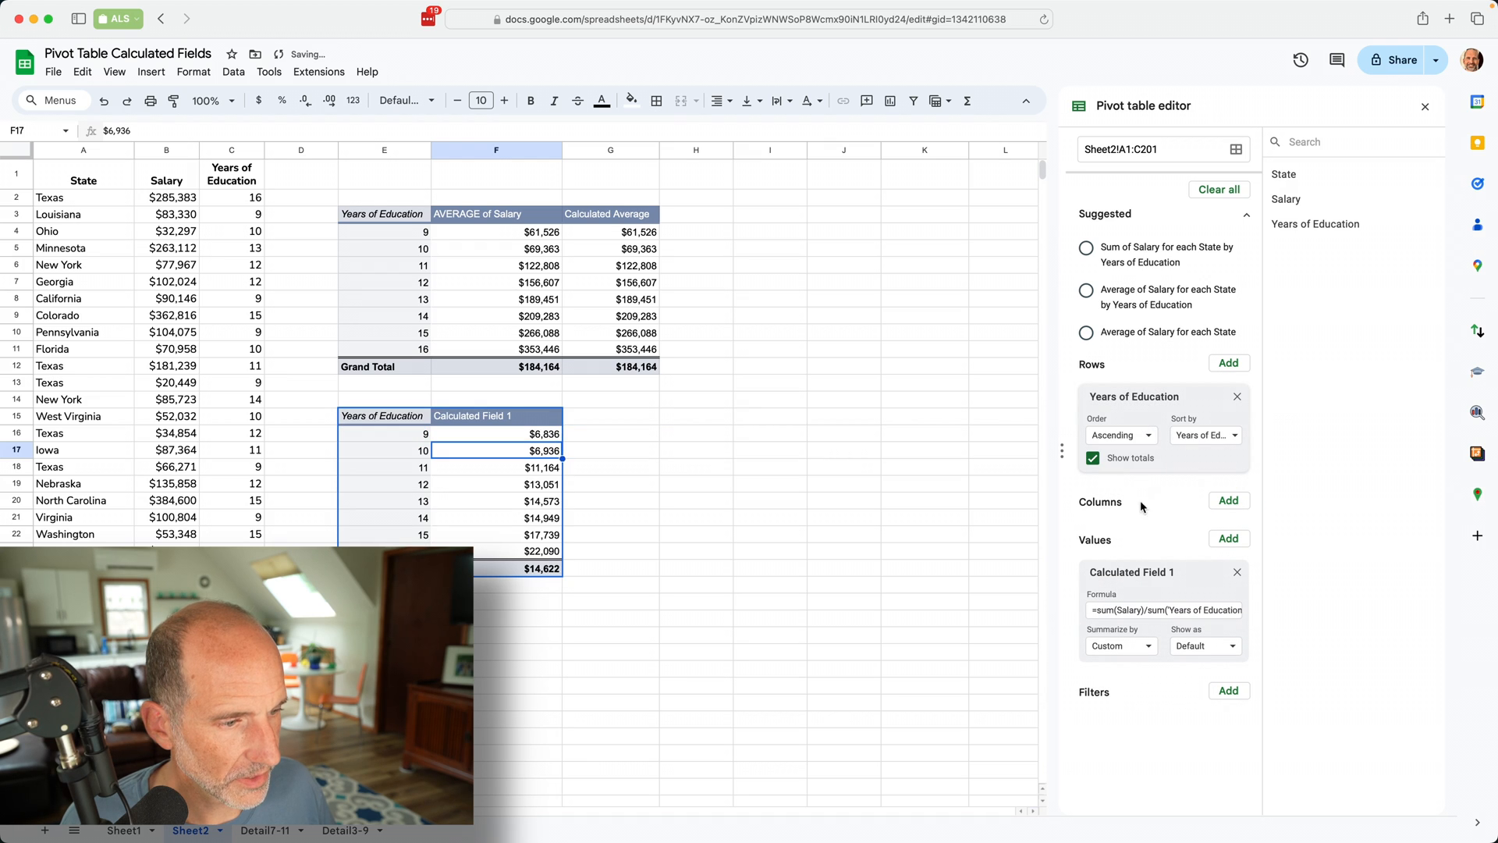
{"action": "left_click", "coordinate": [1229, 501]}
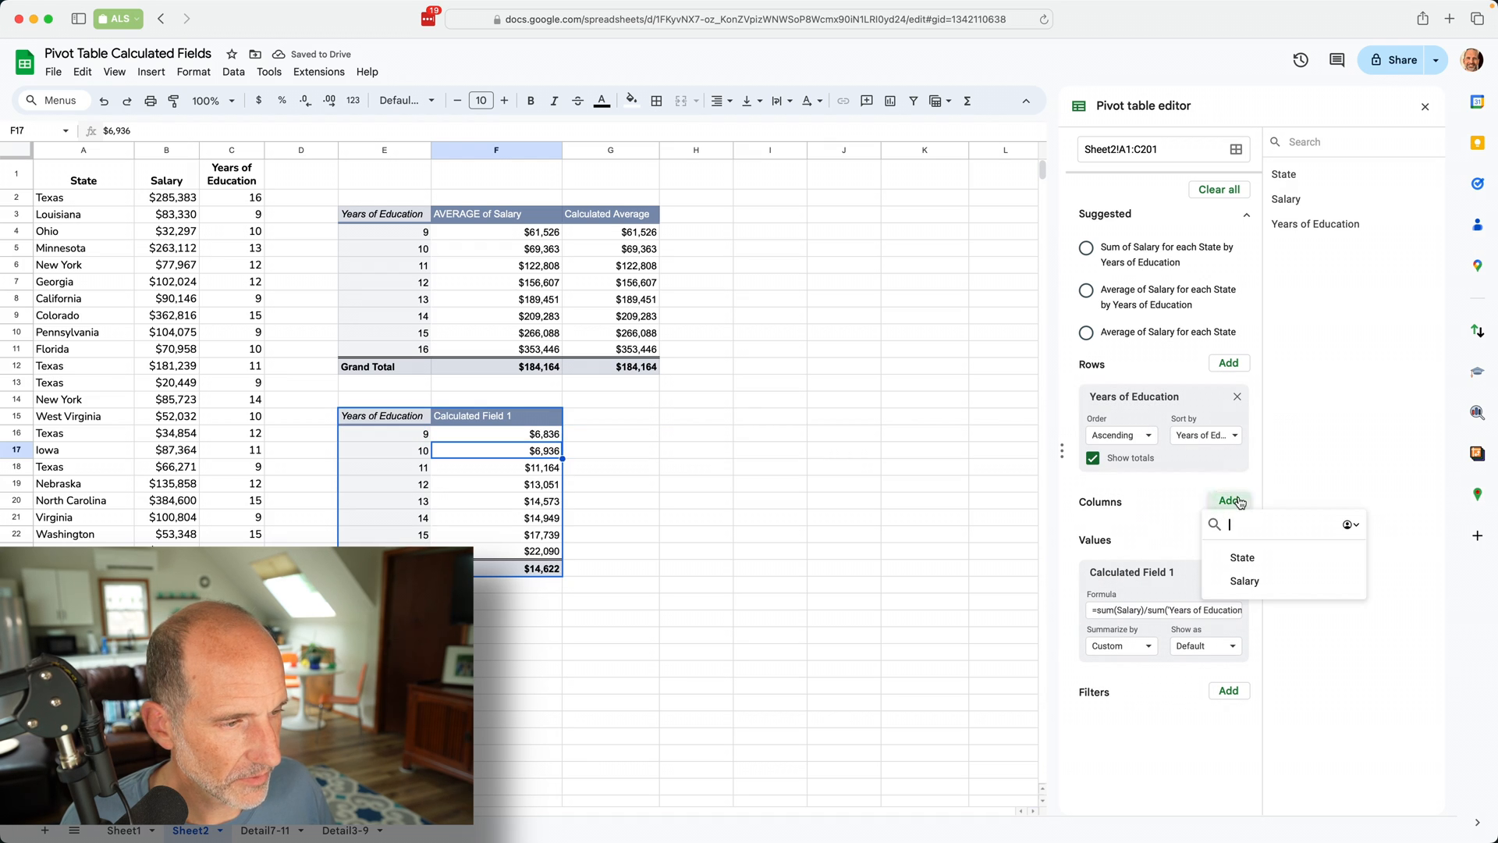
{"action": "mouse_move", "coordinate": [1242, 557]}
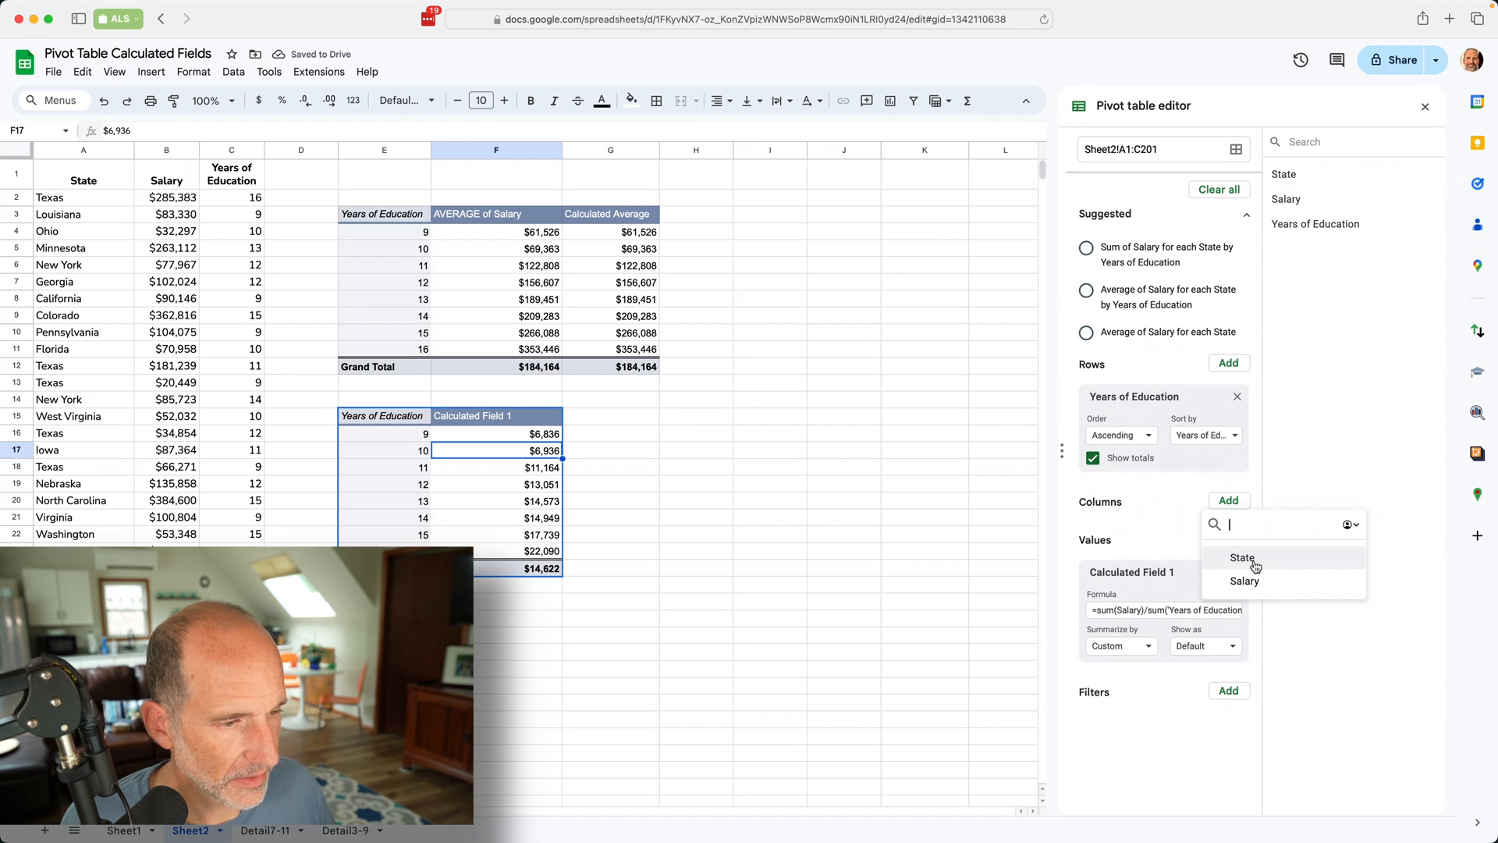
{"action": "left_click", "coordinate": [1243, 557]}
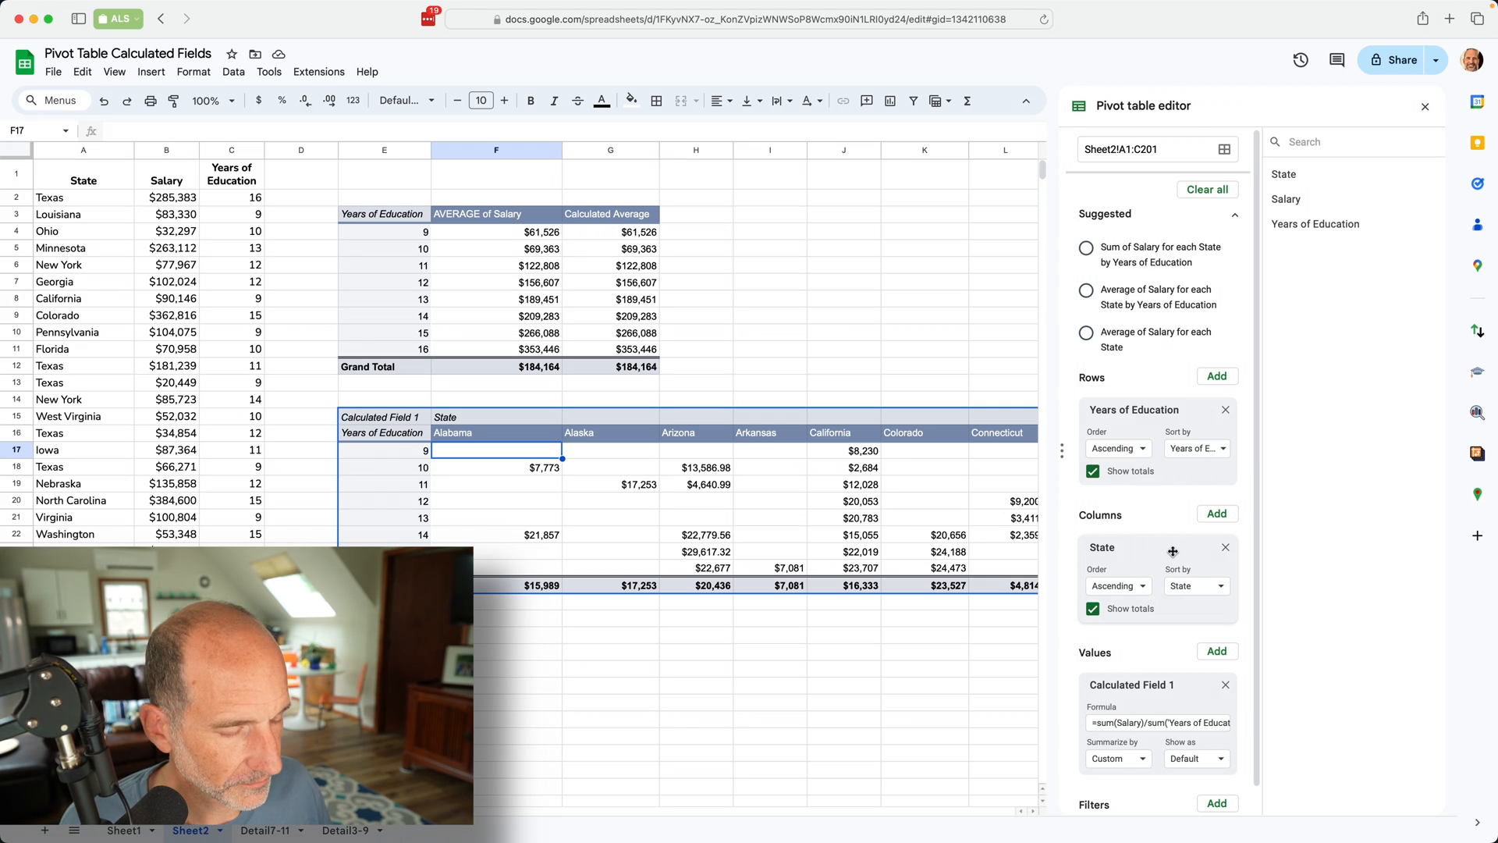
{"action": "left_click", "coordinate": [1425, 107]}
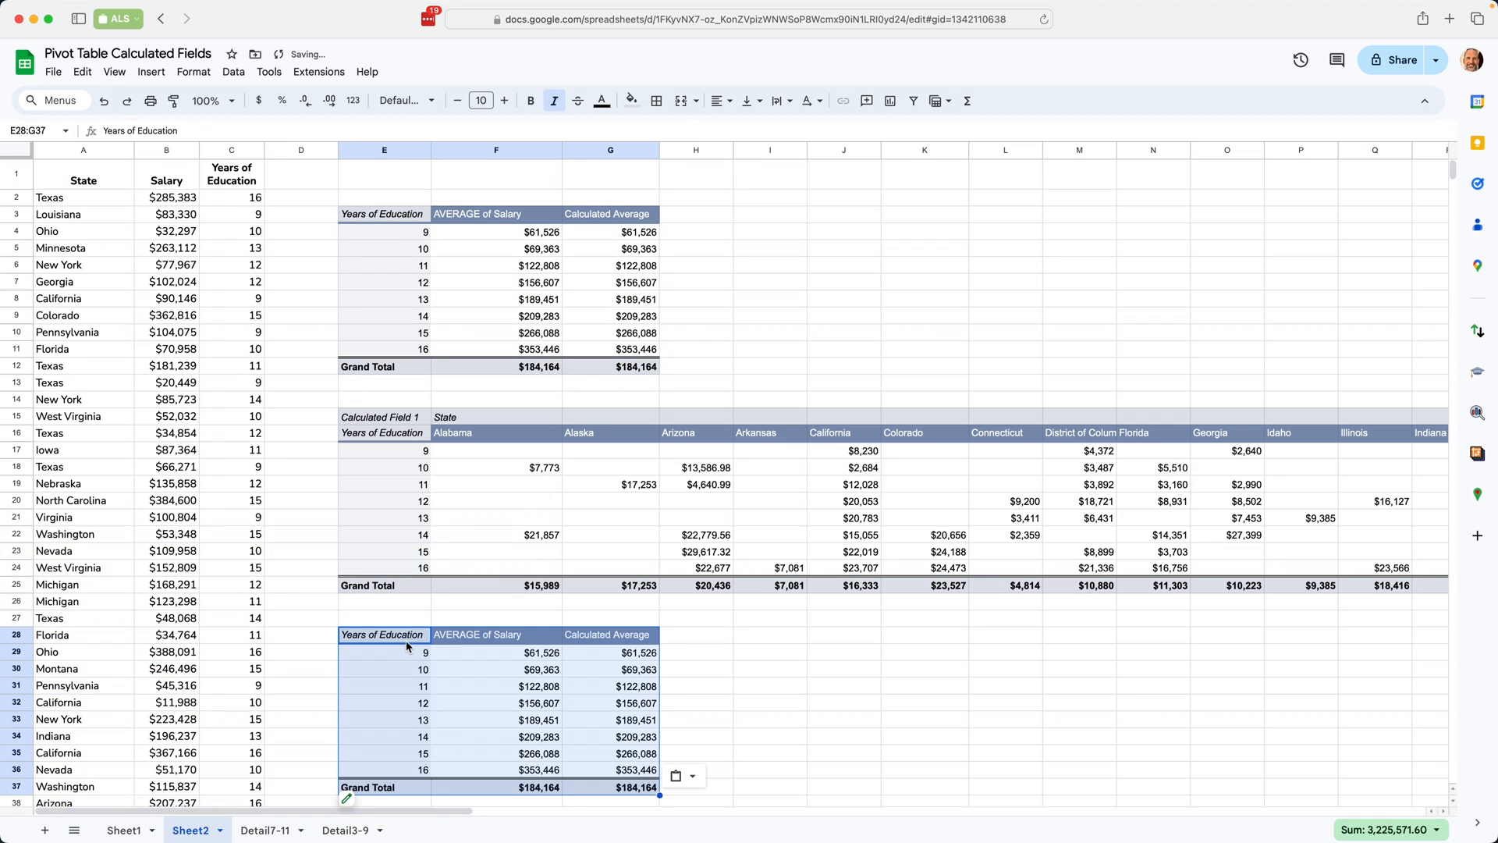
- Paste a copy of the average-salary pivot table at E28 and open its pivot table editor
{"action": "scroll", "scroll_direction": "down", "scroll_amount": 3}
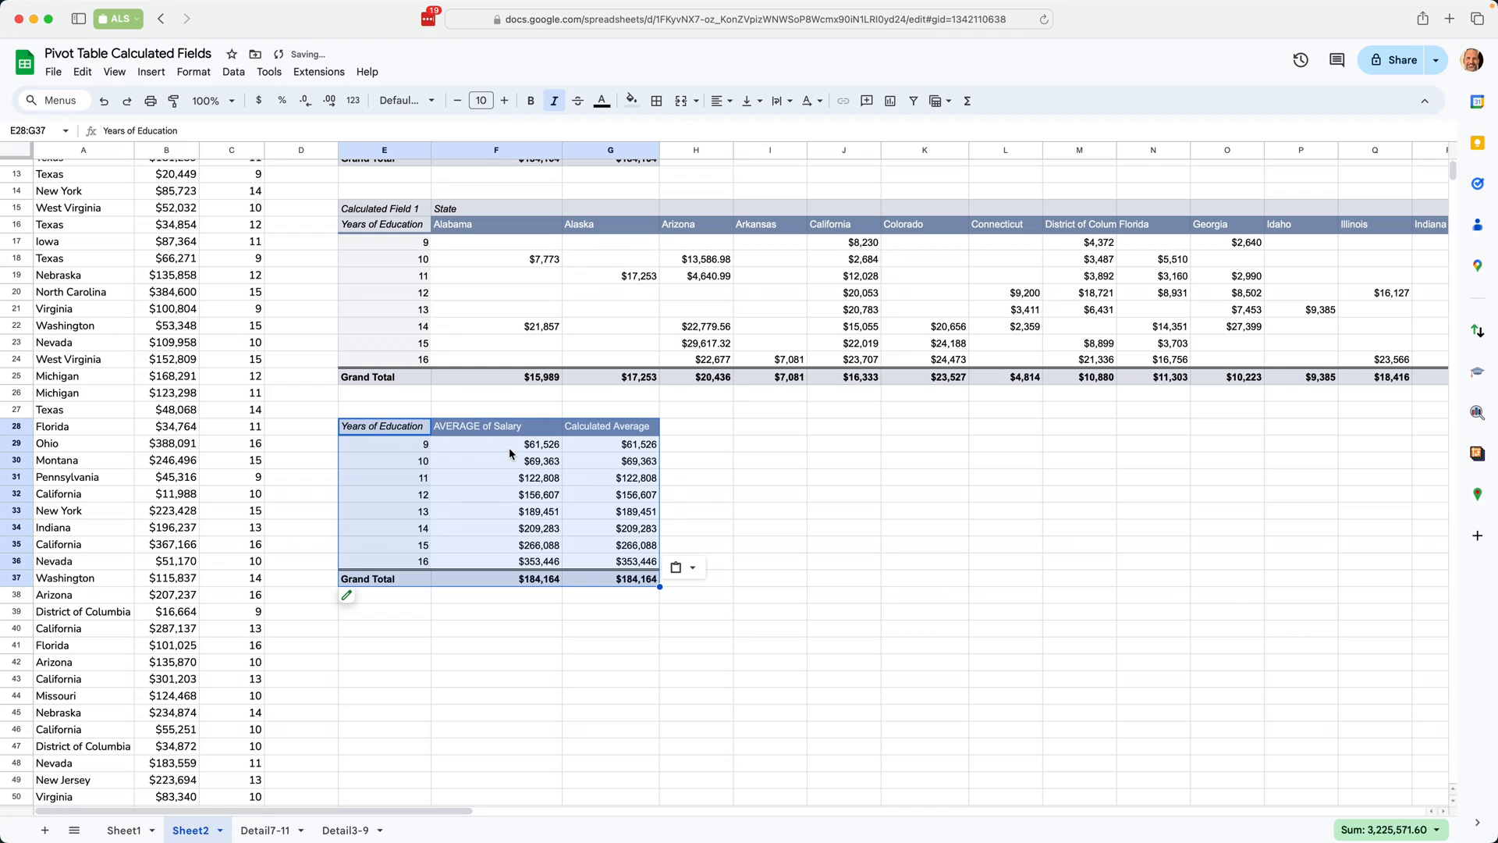
{"action": "left_click", "coordinate": [540, 443]}
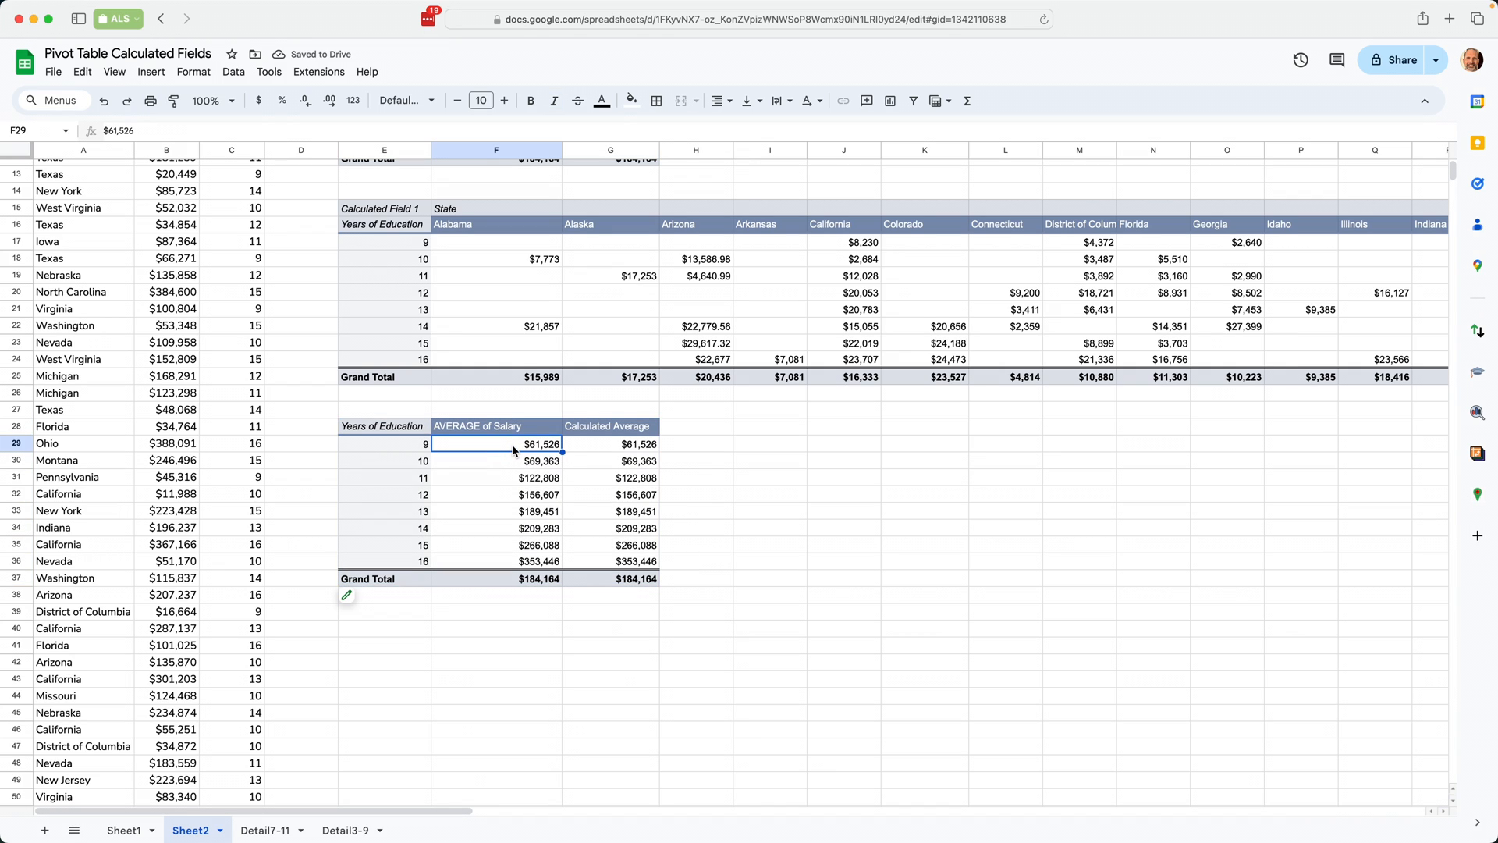
{"action": "mouse_move", "coordinate": [496, 498]}
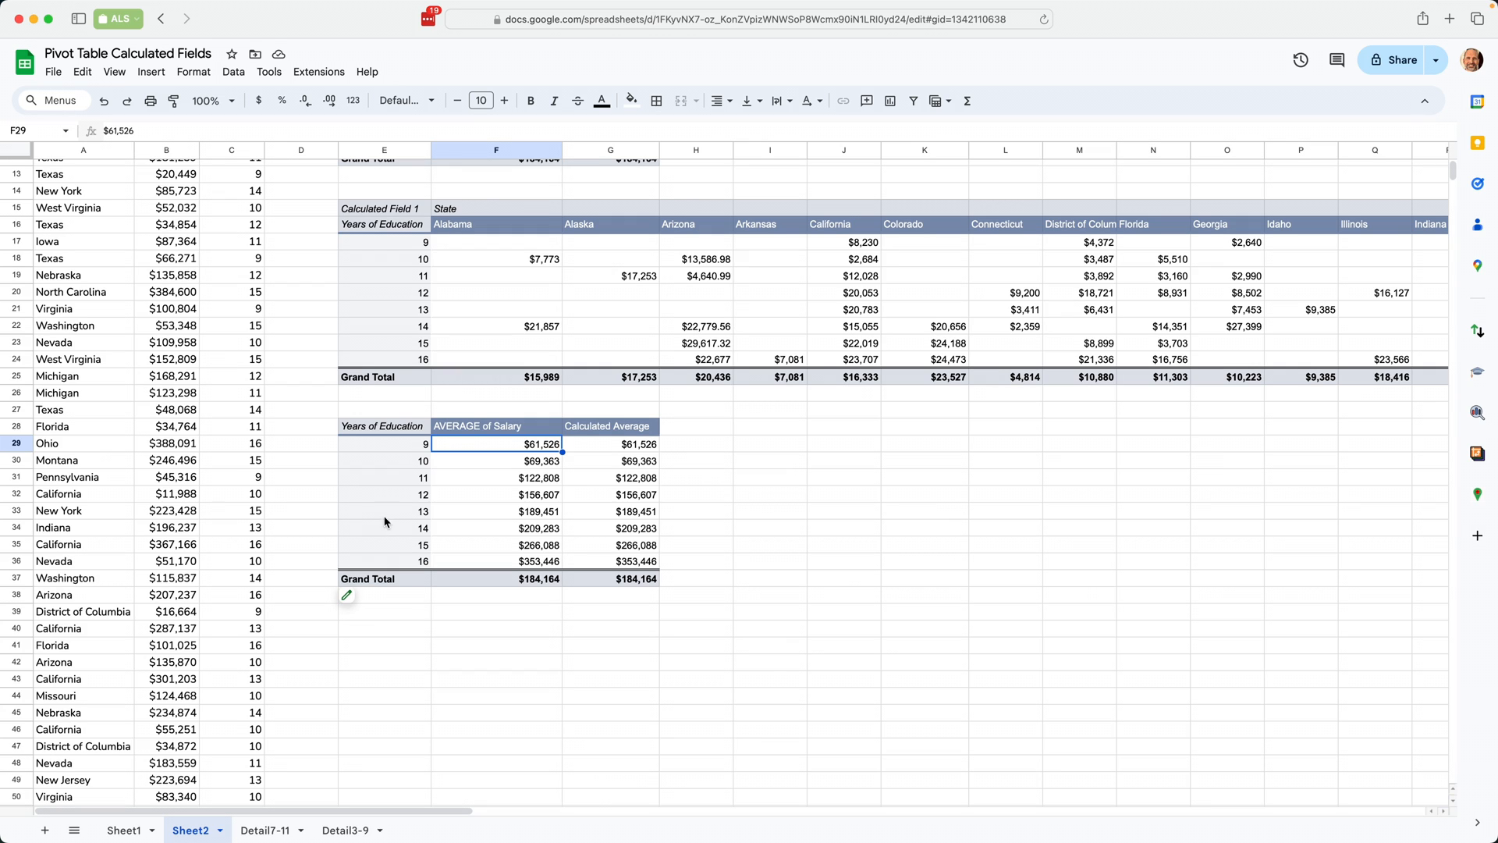
{"action": "left_click", "coordinate": [923, 494]}
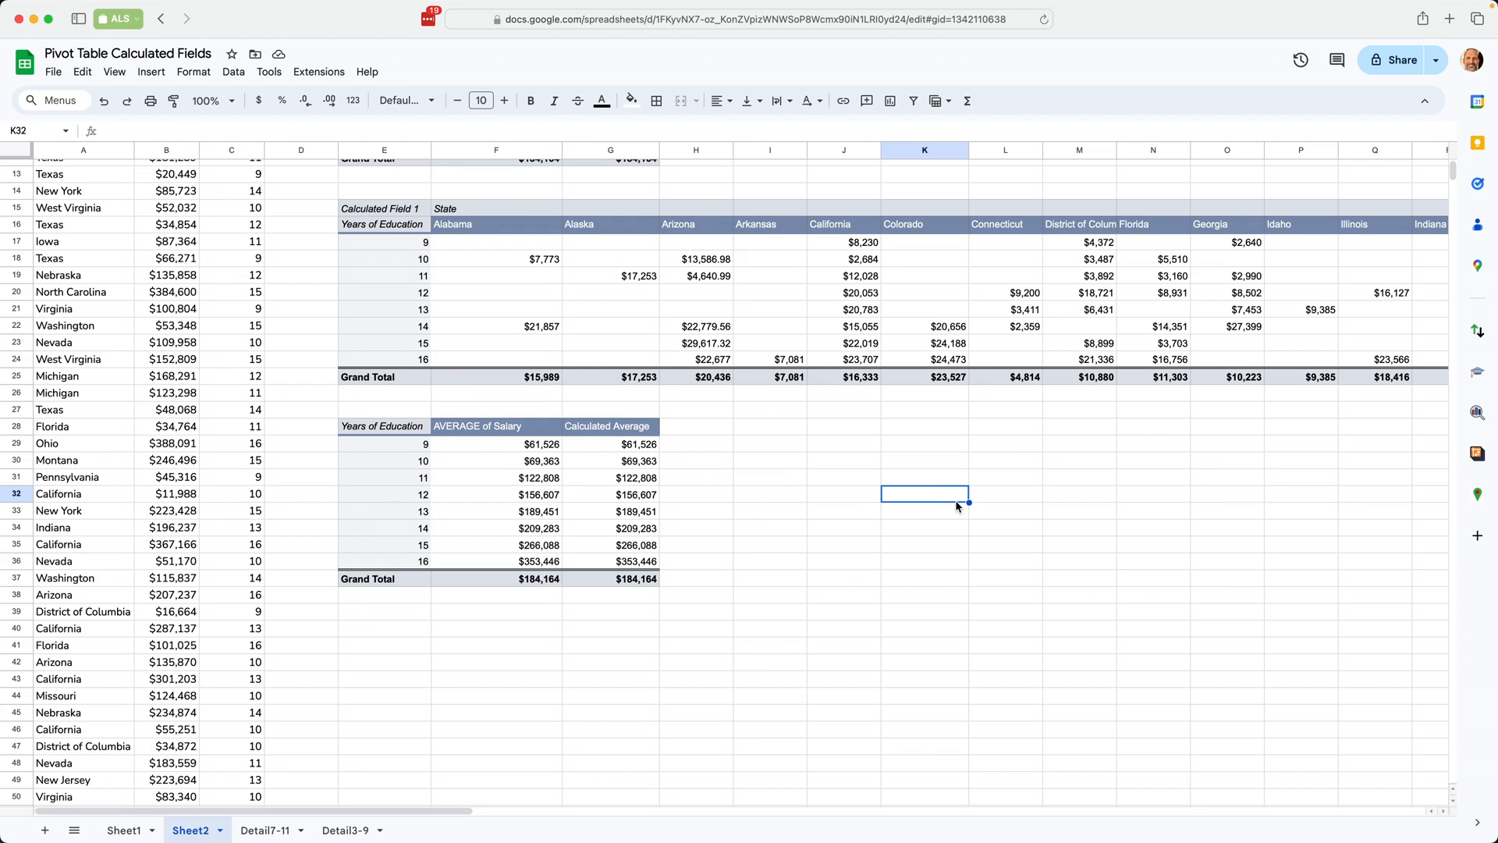
{"action": "left_click", "coordinate": [495, 511]}
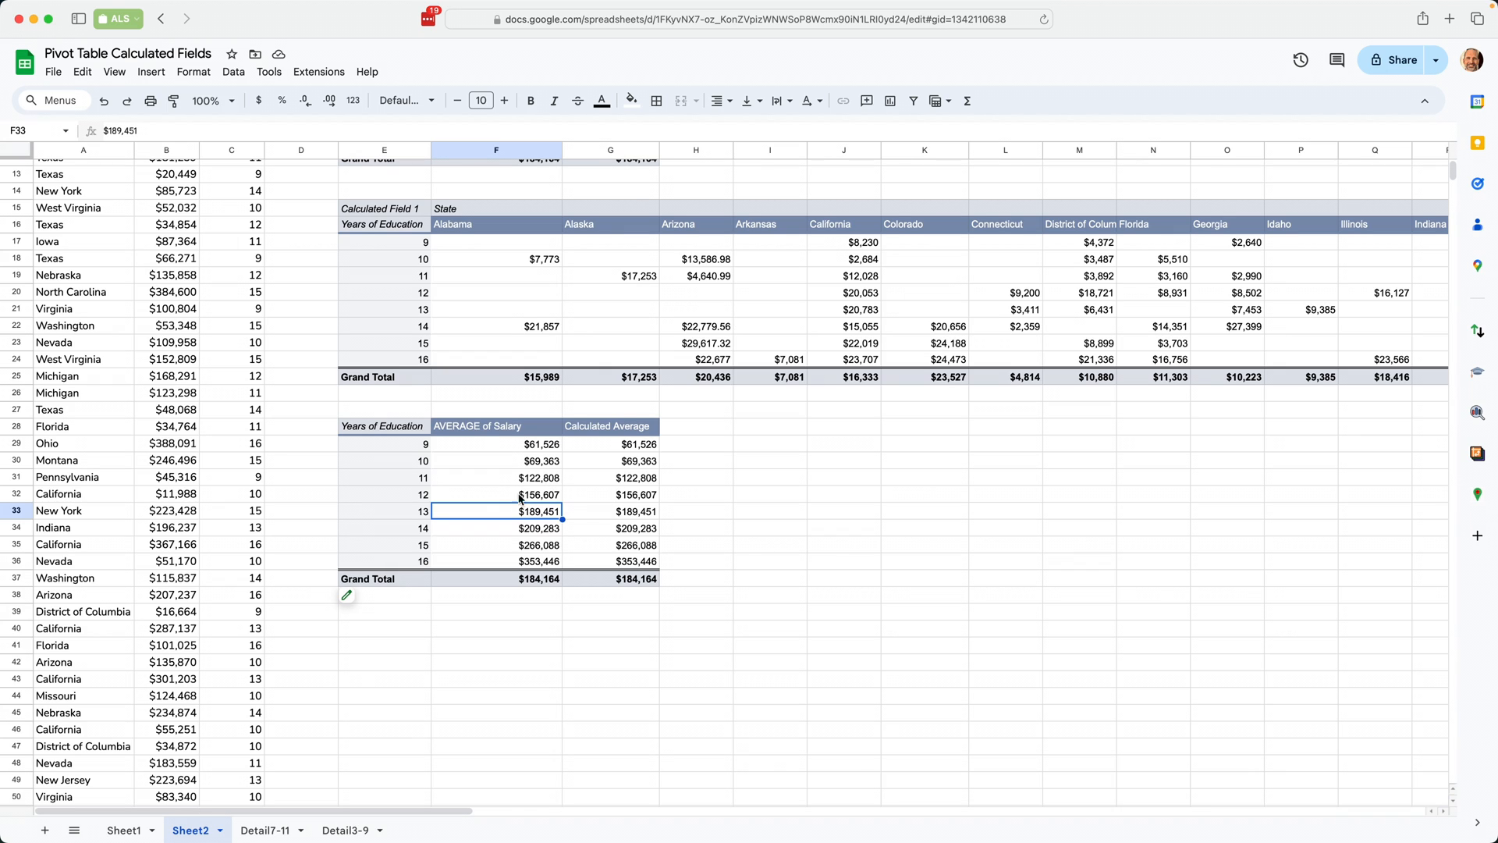
{"action": "left_click", "coordinate": [346, 595]}
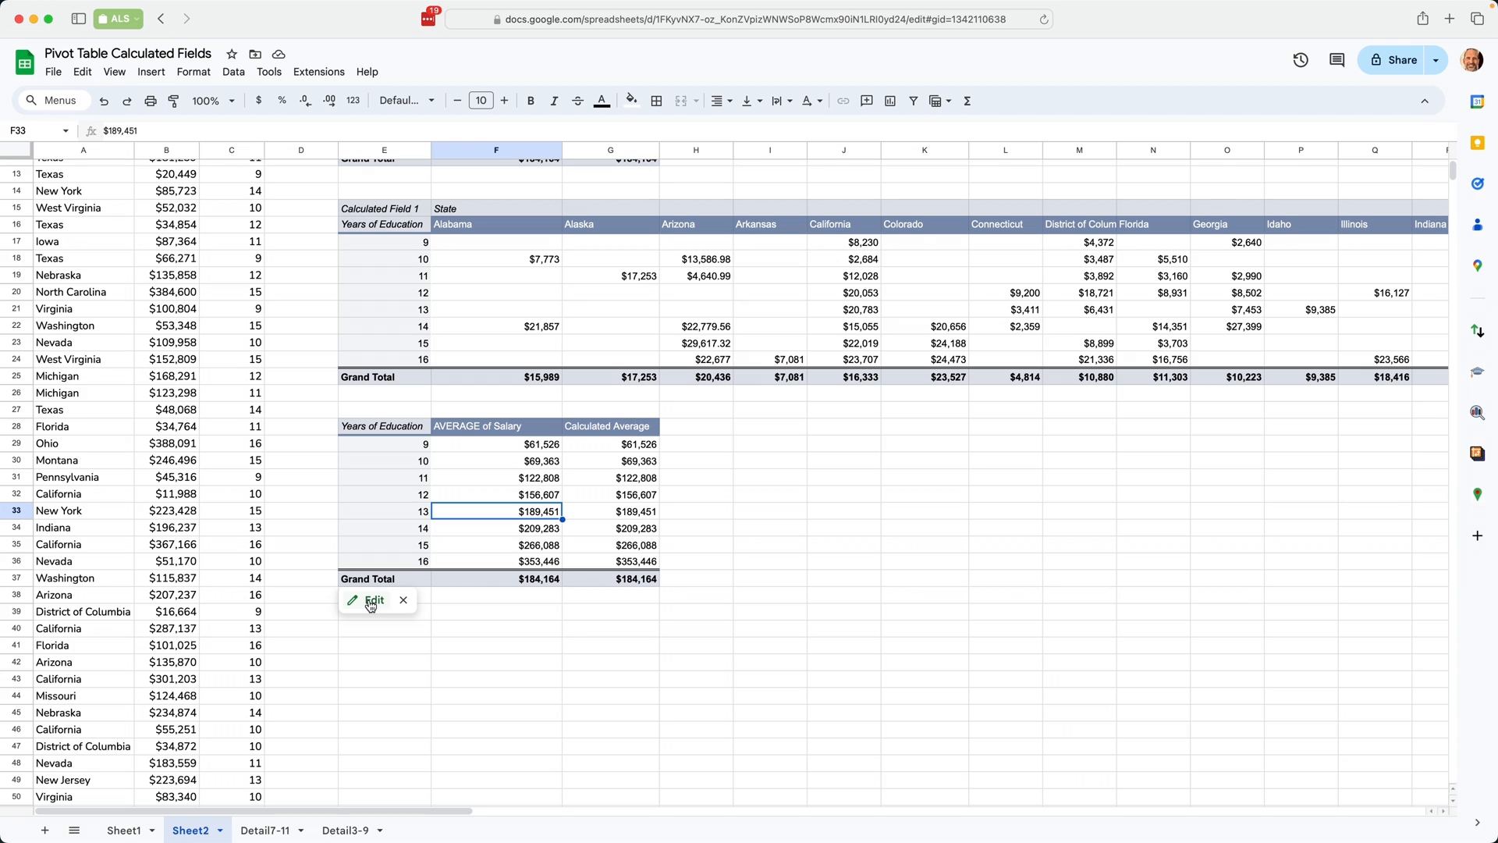
{"action": "left_click", "coordinate": [373, 600]}
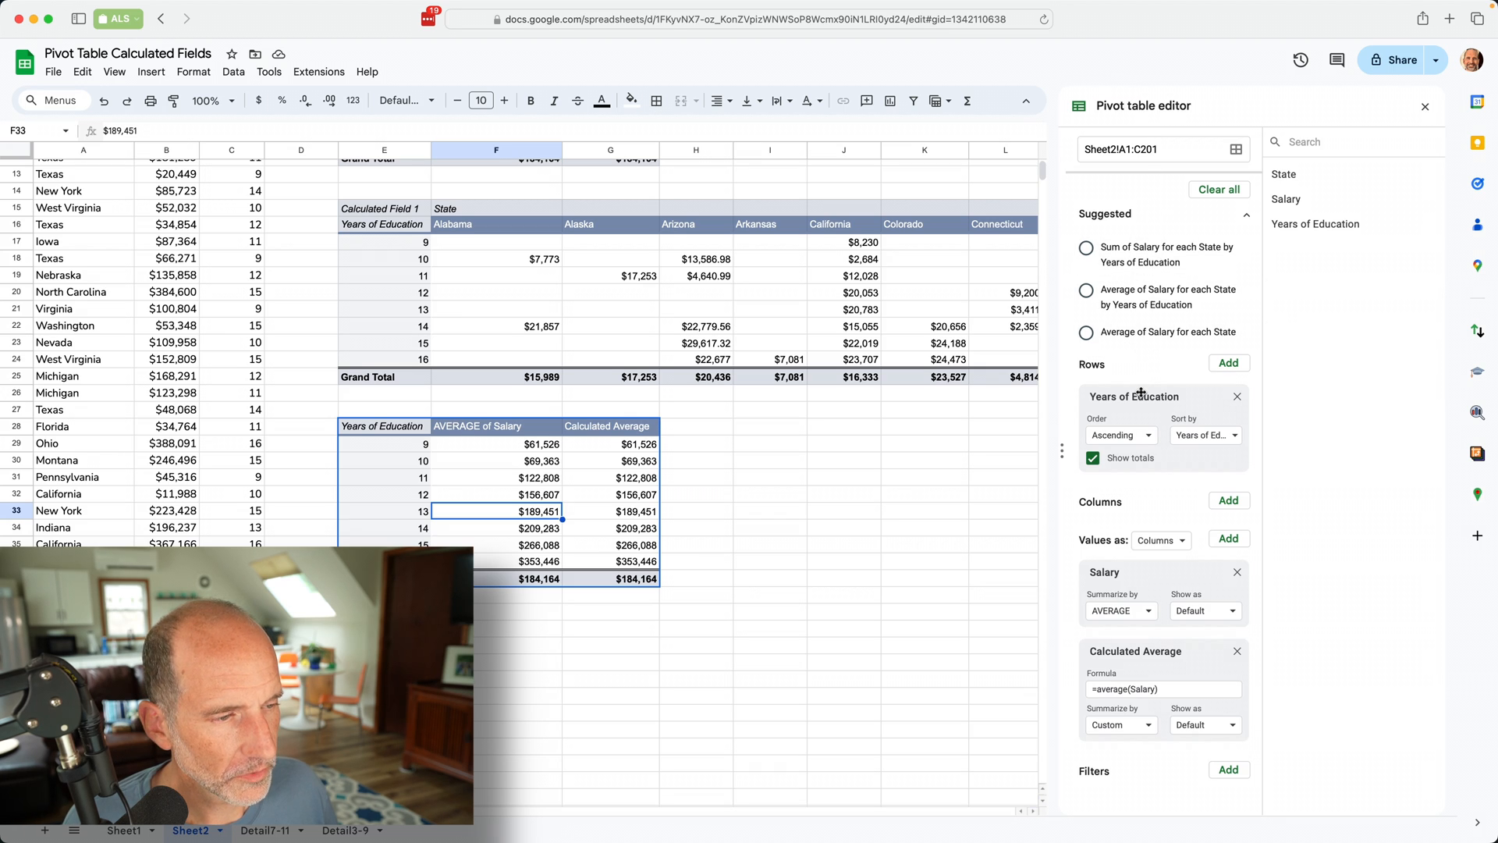
{"action": "mouse_move", "coordinate": [1139, 442]}
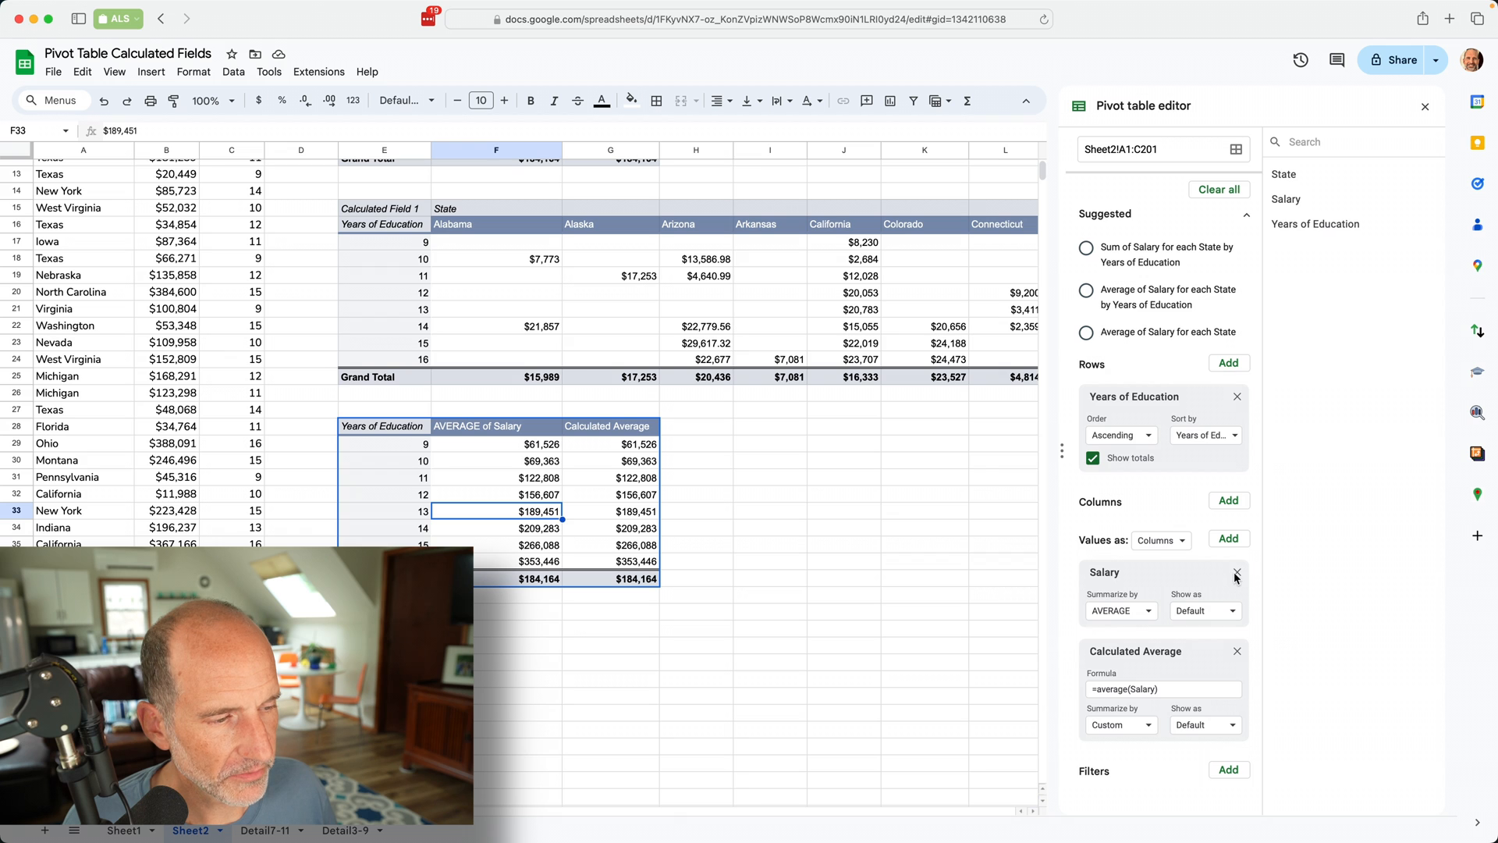
- Remove Salary and Calculated Average, then add Calculated Field 1 with an empty formula summarized as Custom
{"action": "left_click", "coordinate": [1236, 572]}
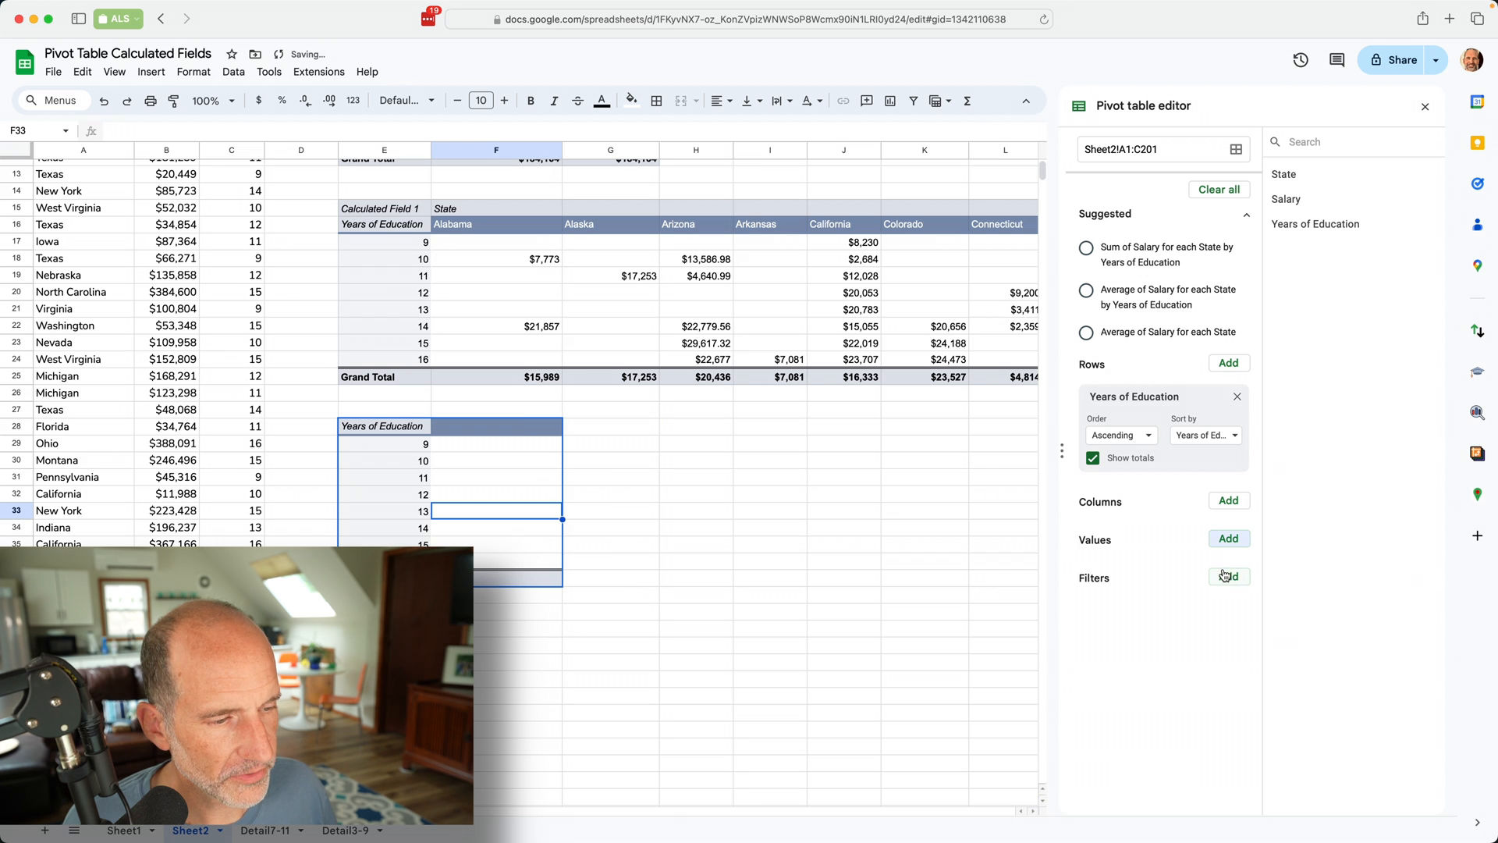
{"action": "left_click", "coordinate": [1229, 538]}
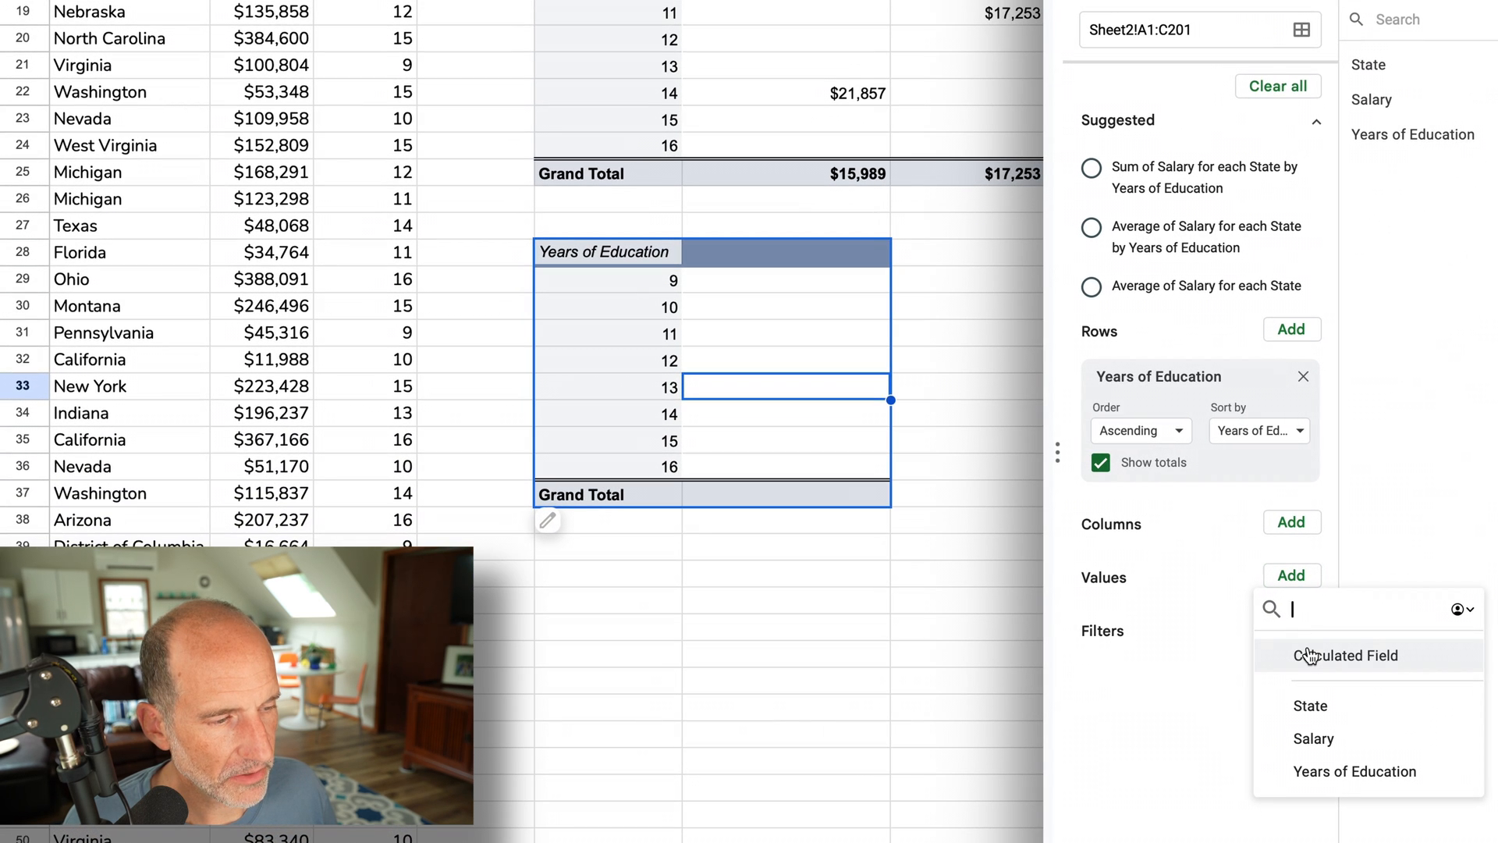
{"action": "left_click", "coordinate": [1345, 656]}
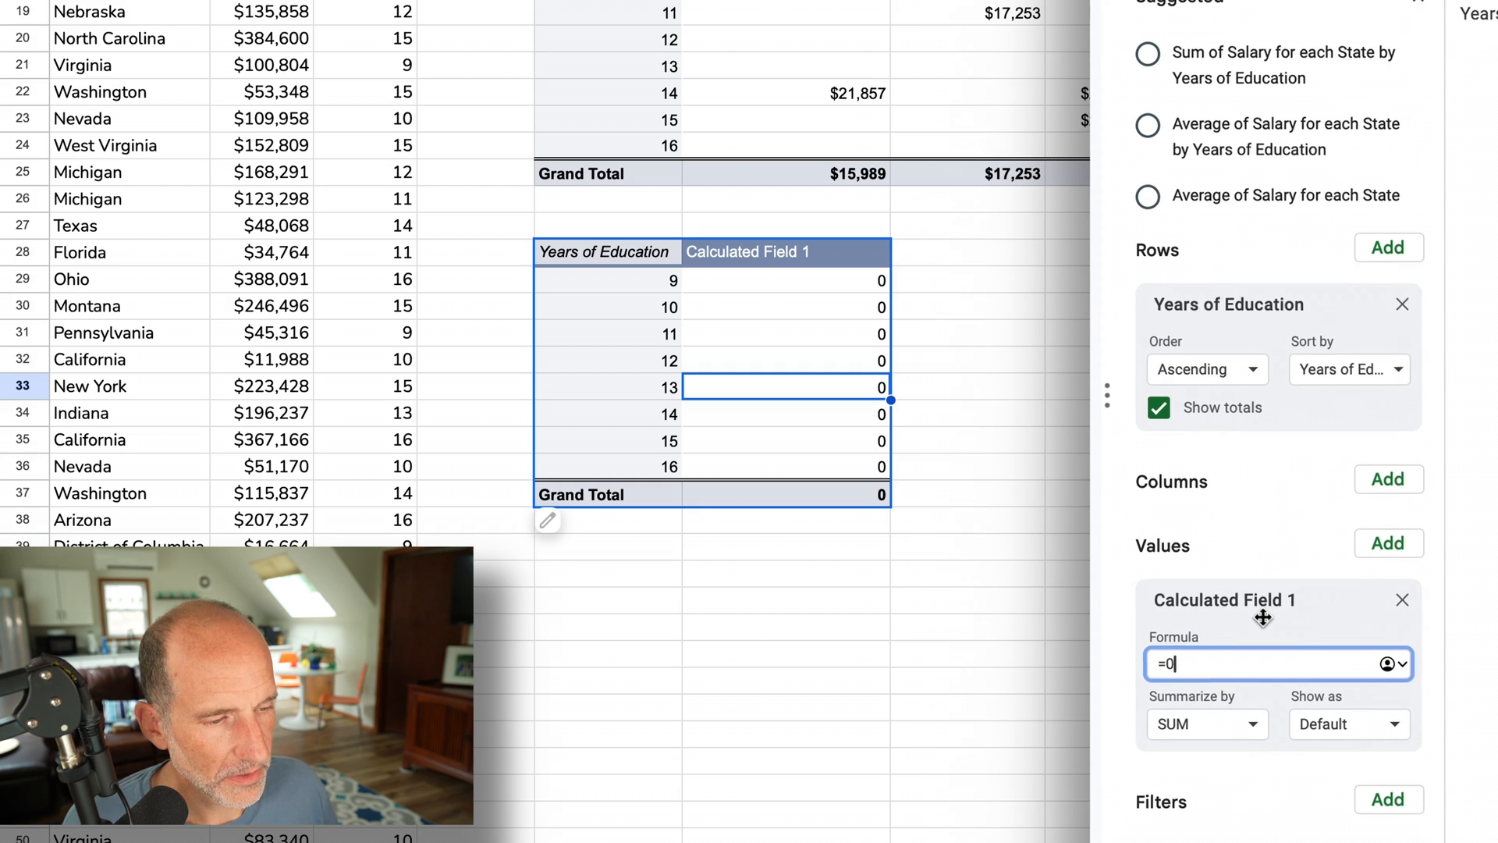
{"action": "key", "text": "Backspace"}
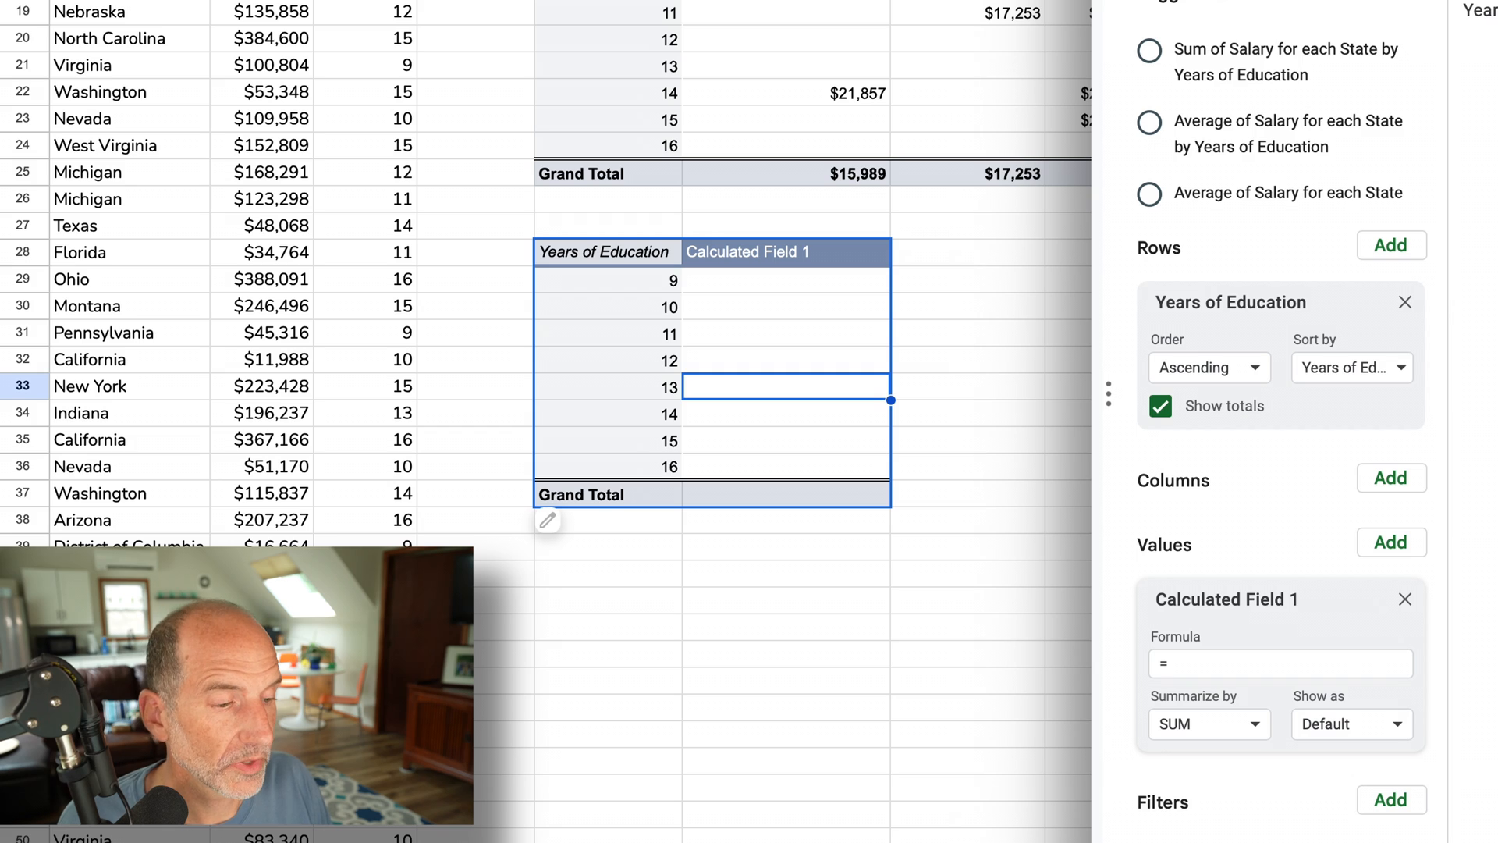
{"action": "left_click", "coordinate": [1207, 724]}
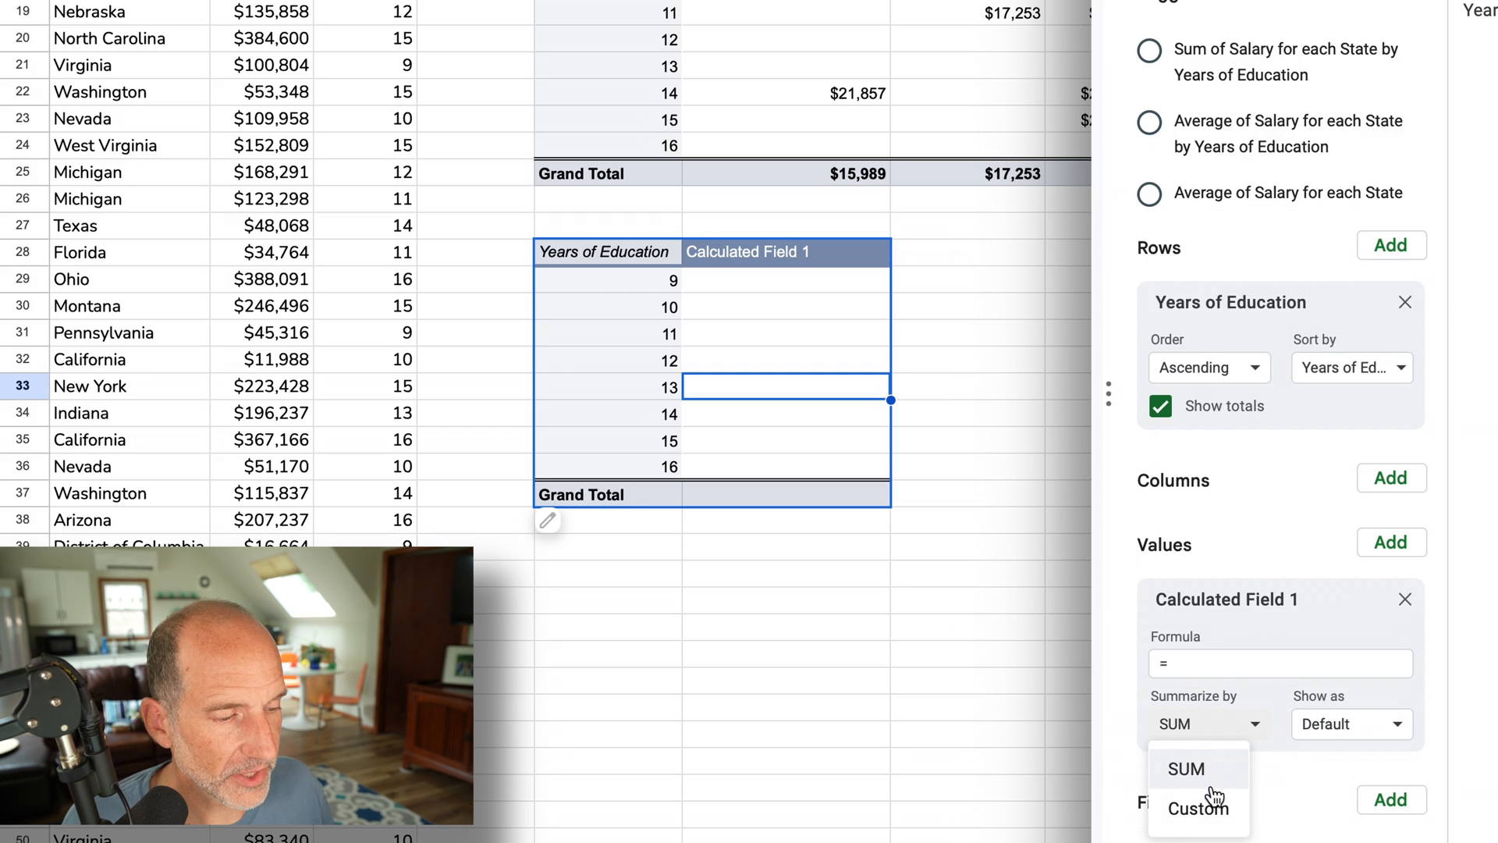
{"action": "left_click", "coordinate": [1197, 808]}
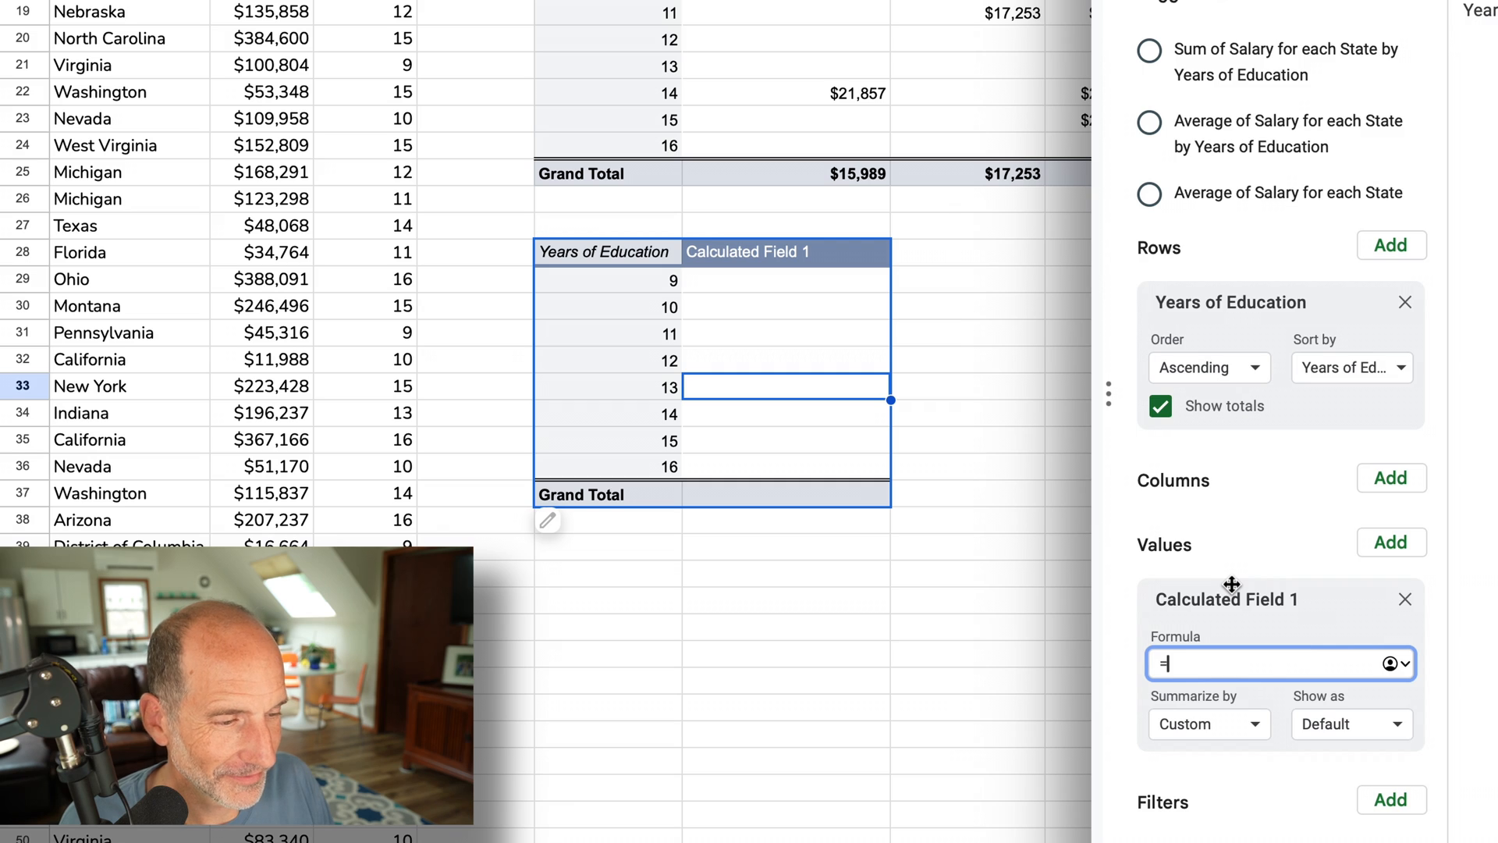
- Enter =countif(Salary,">100000") as Calculated Field 1's formula, giving a Grand Total of 130
{"action": "type", "text": "co"}
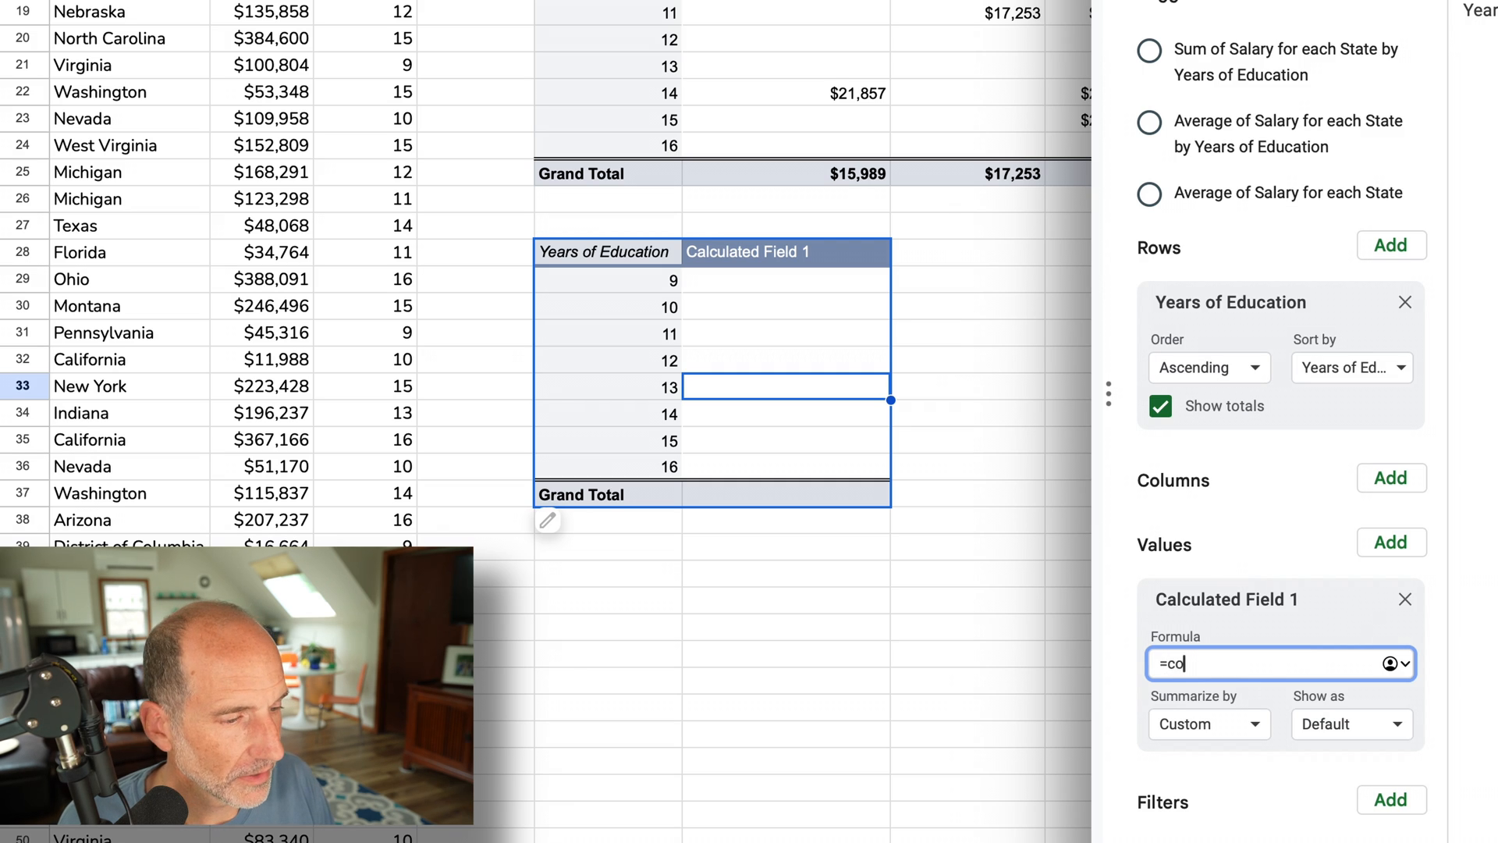
{"action": "type", "text": "unt"}
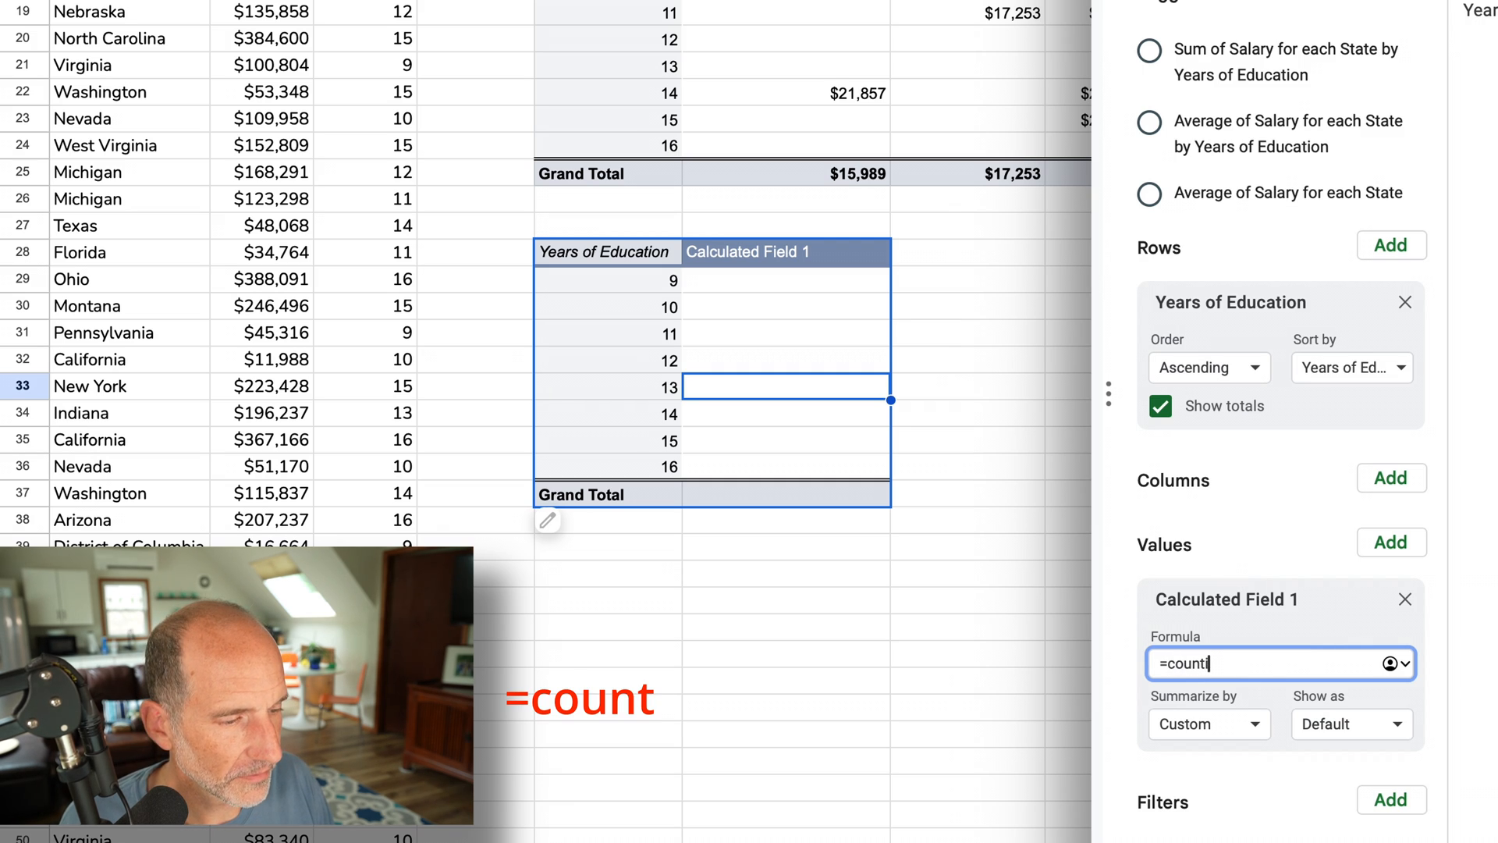
{"action": "type", "text": "if("}
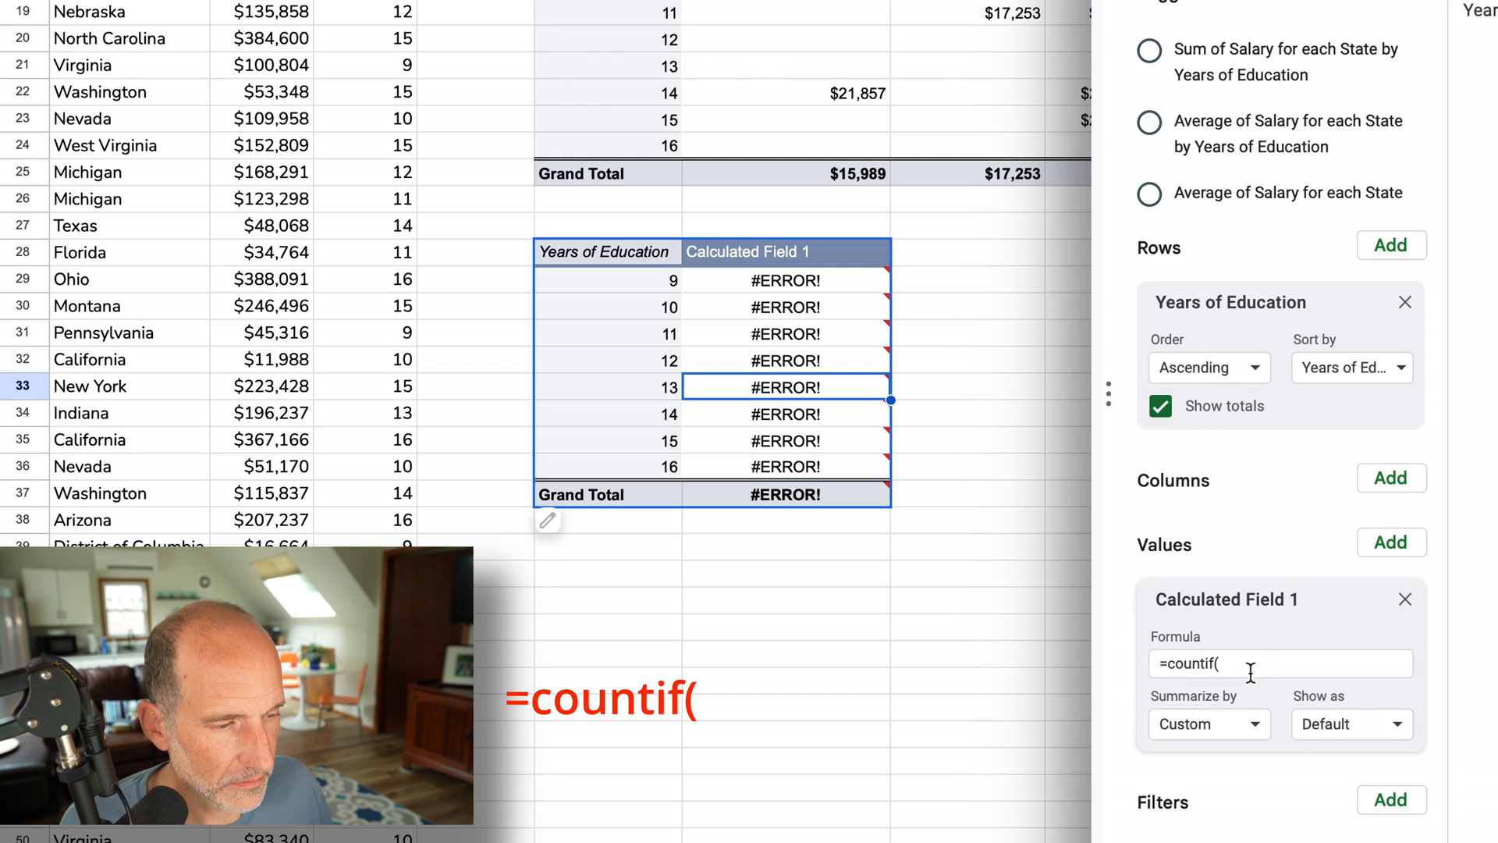
{"action": "type", "text": "salary,\""}
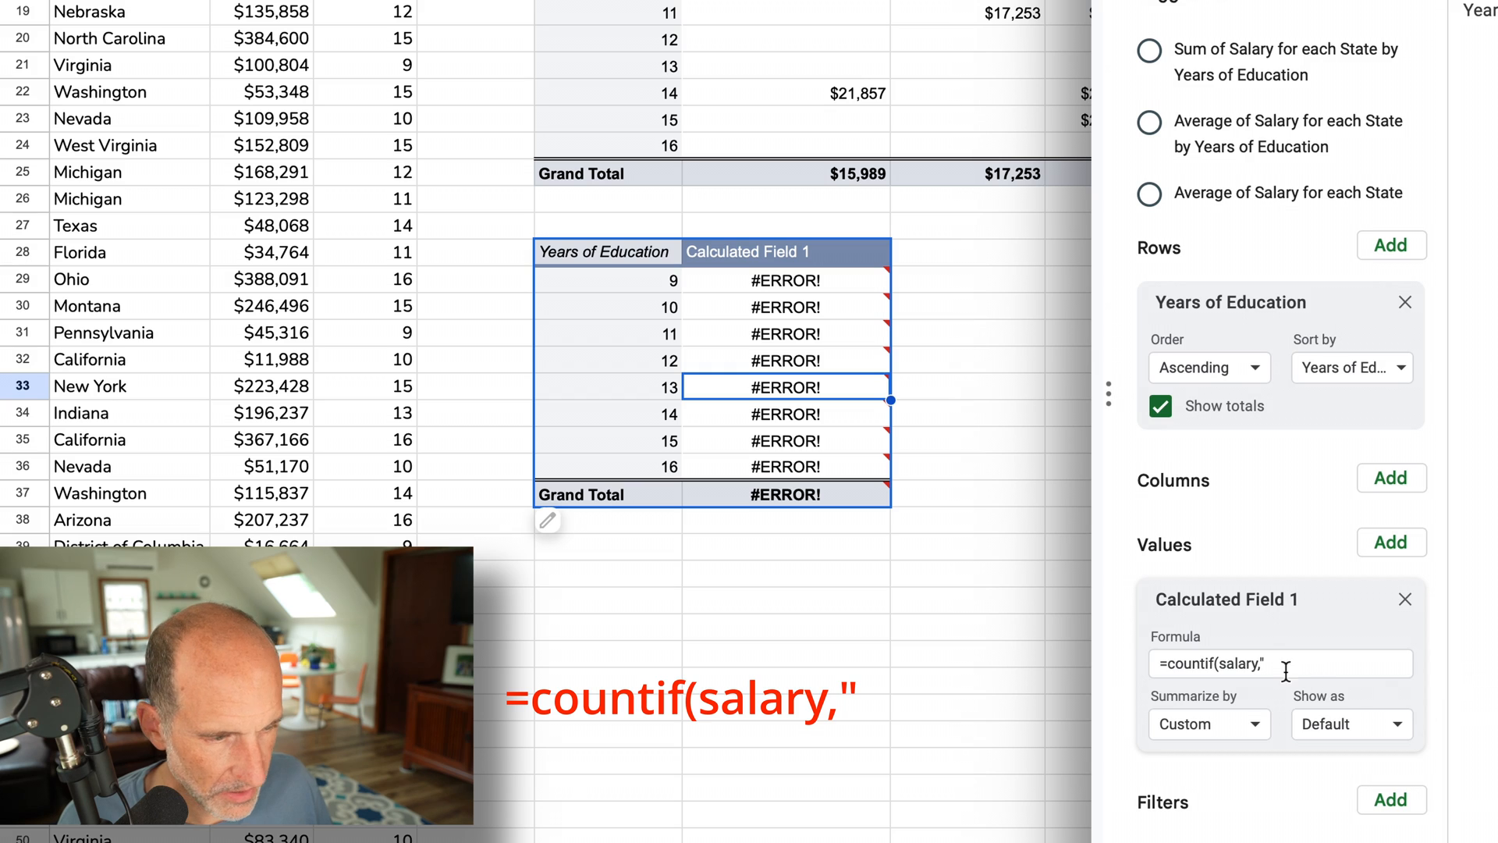
{"action": "type", "text": ">"}
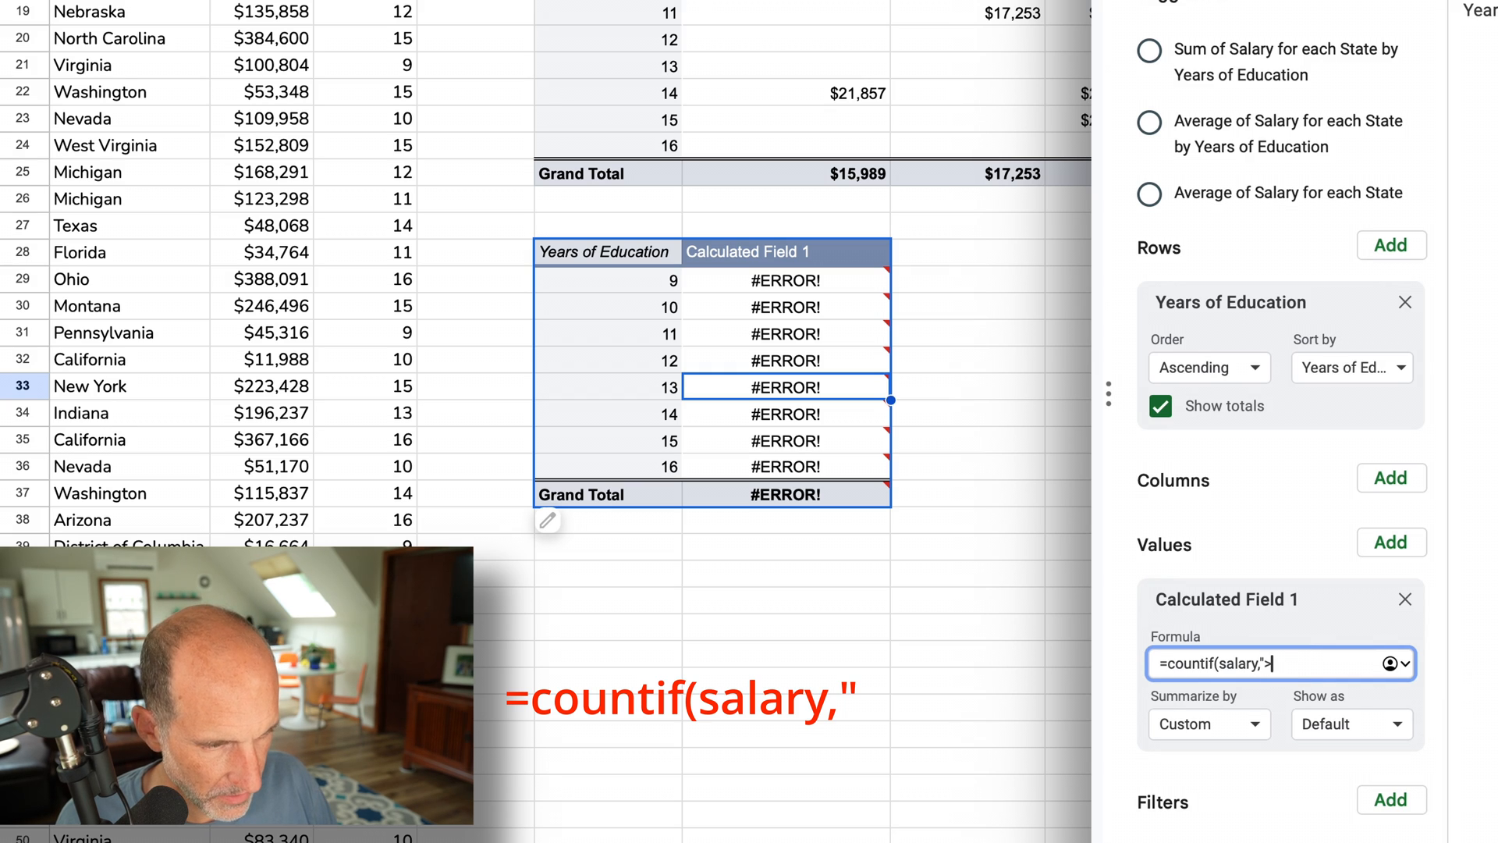
{"action": "type", "text": "1000"}
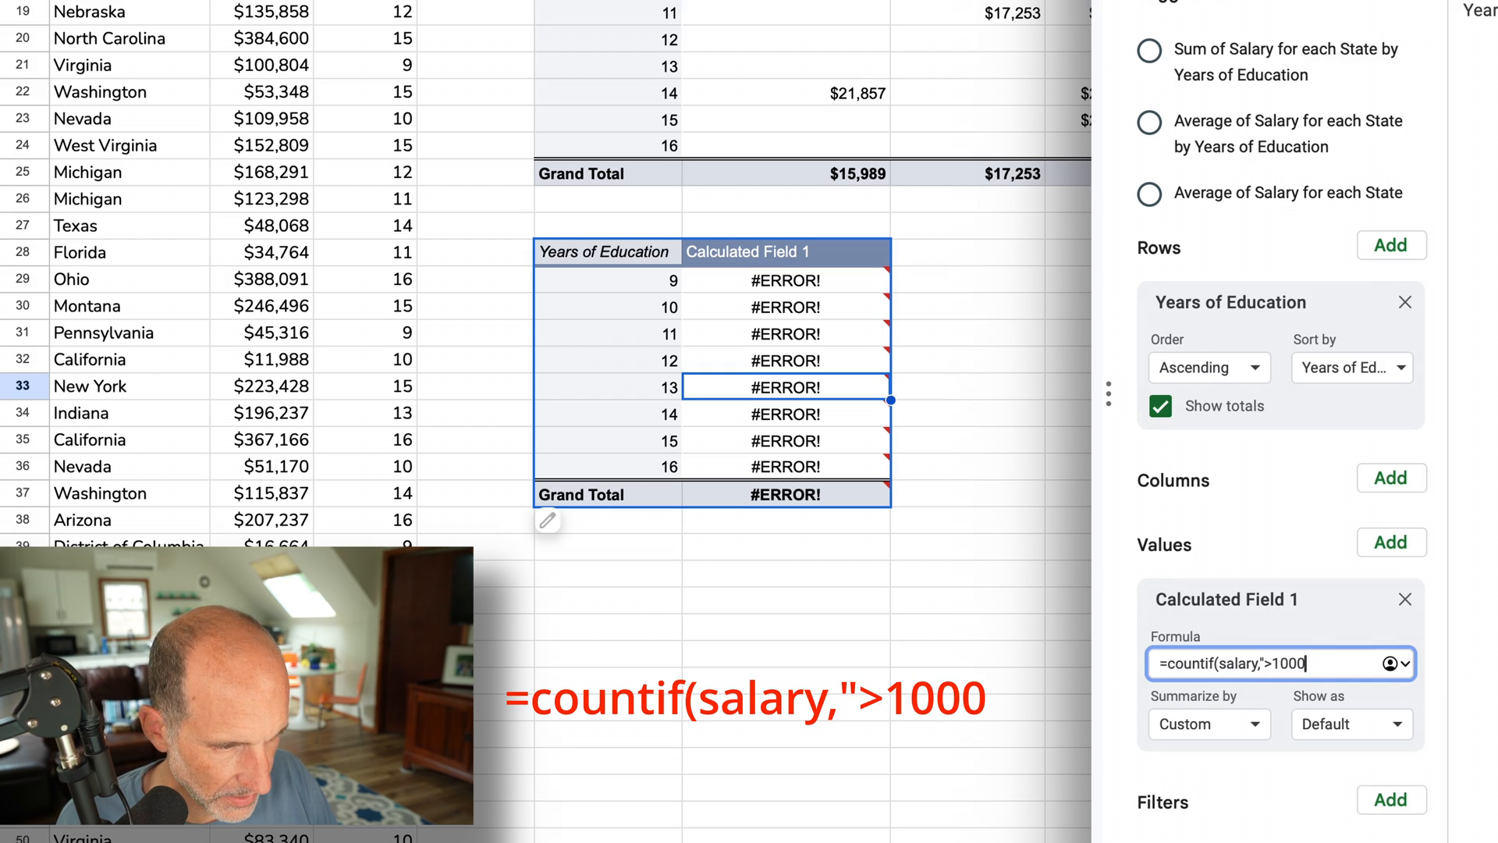
{"action": "type", "text": "00"}
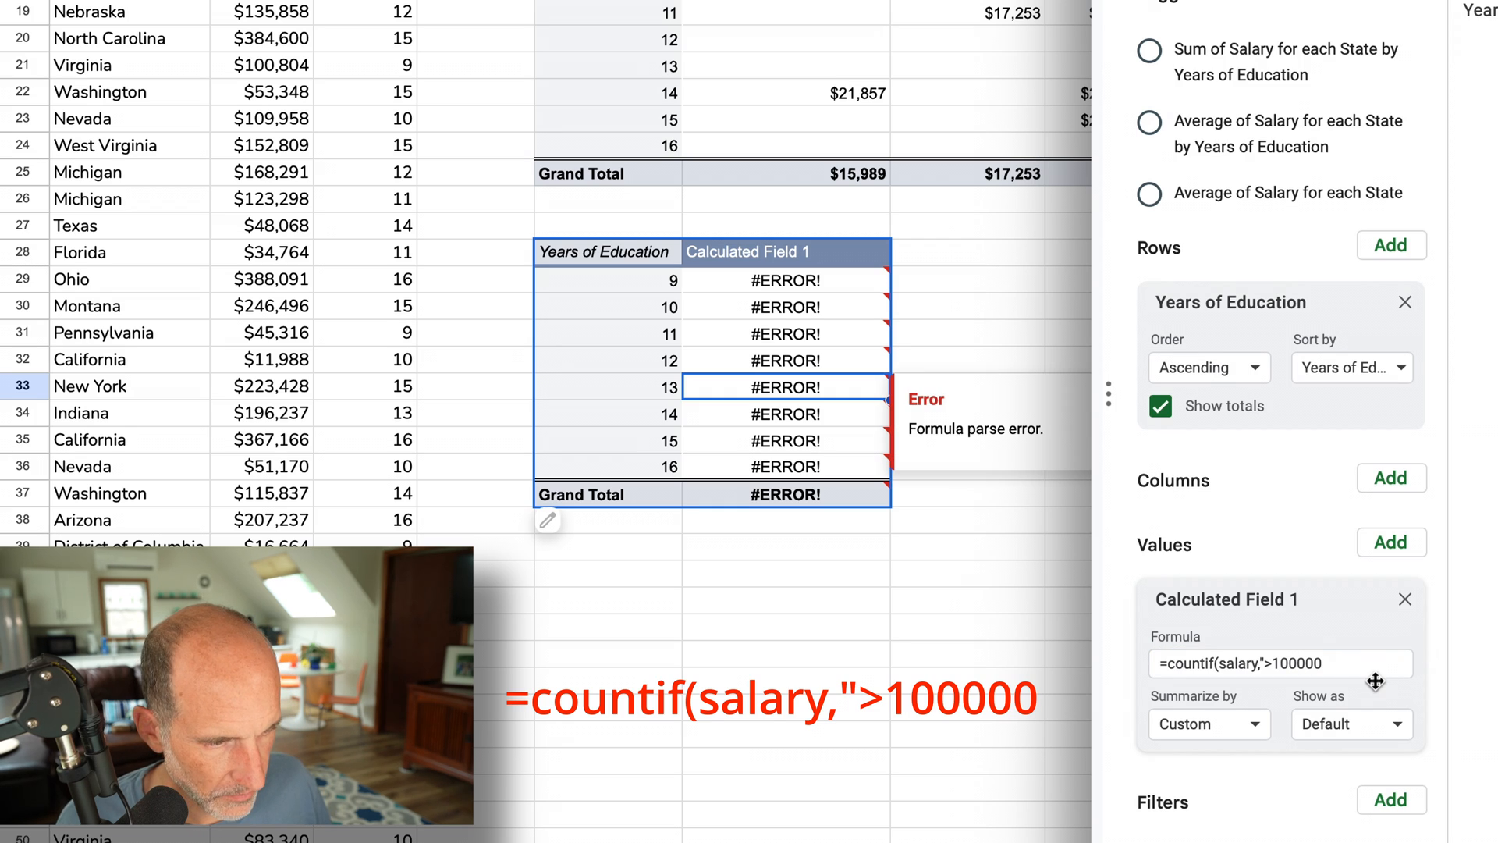
{"action": "left_click", "coordinate": [1276, 663]}
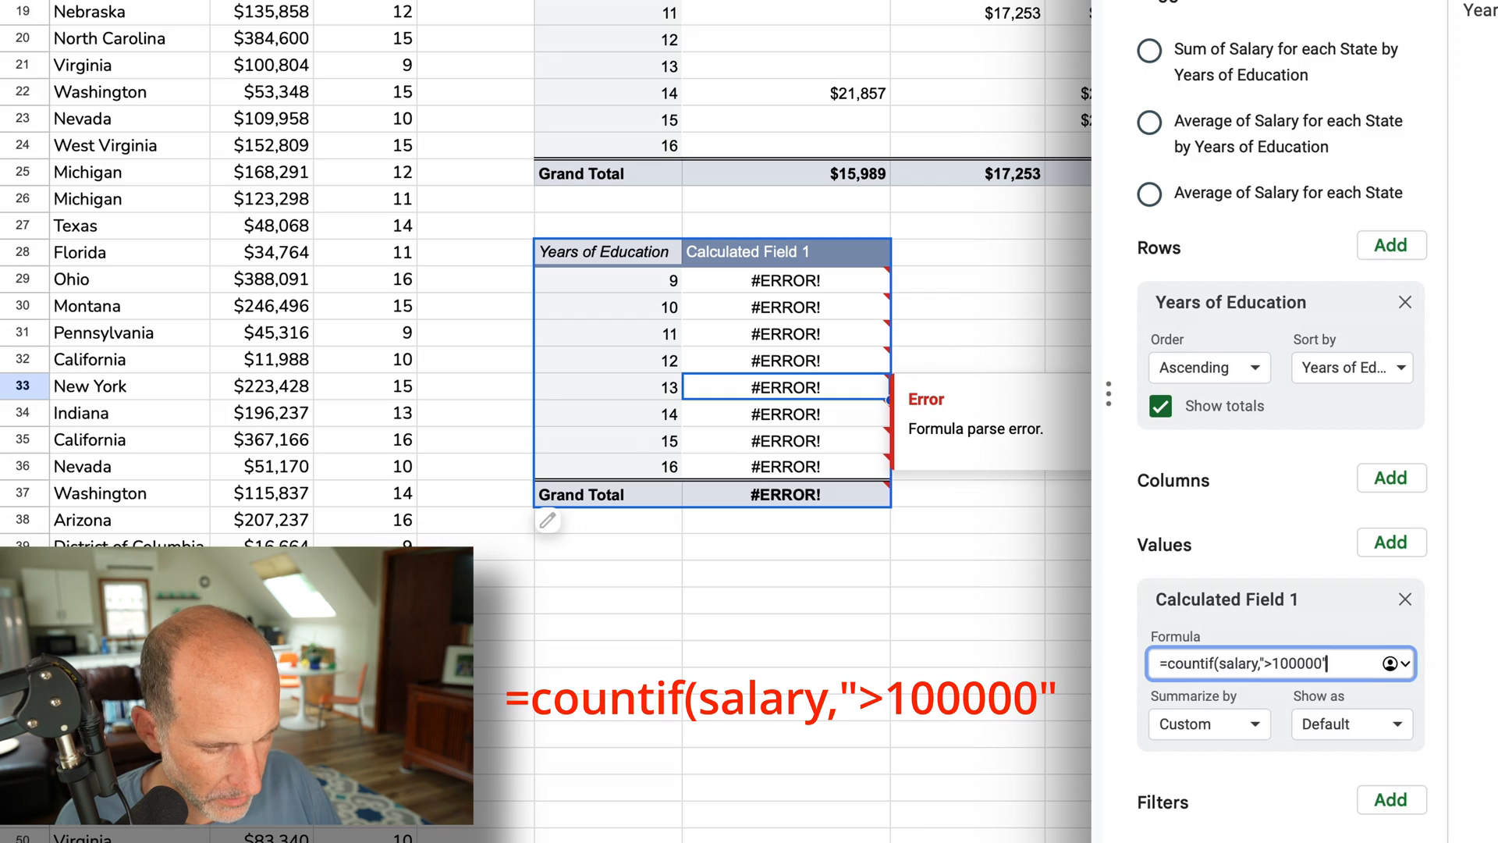
{"action": "type", "text": ")"}
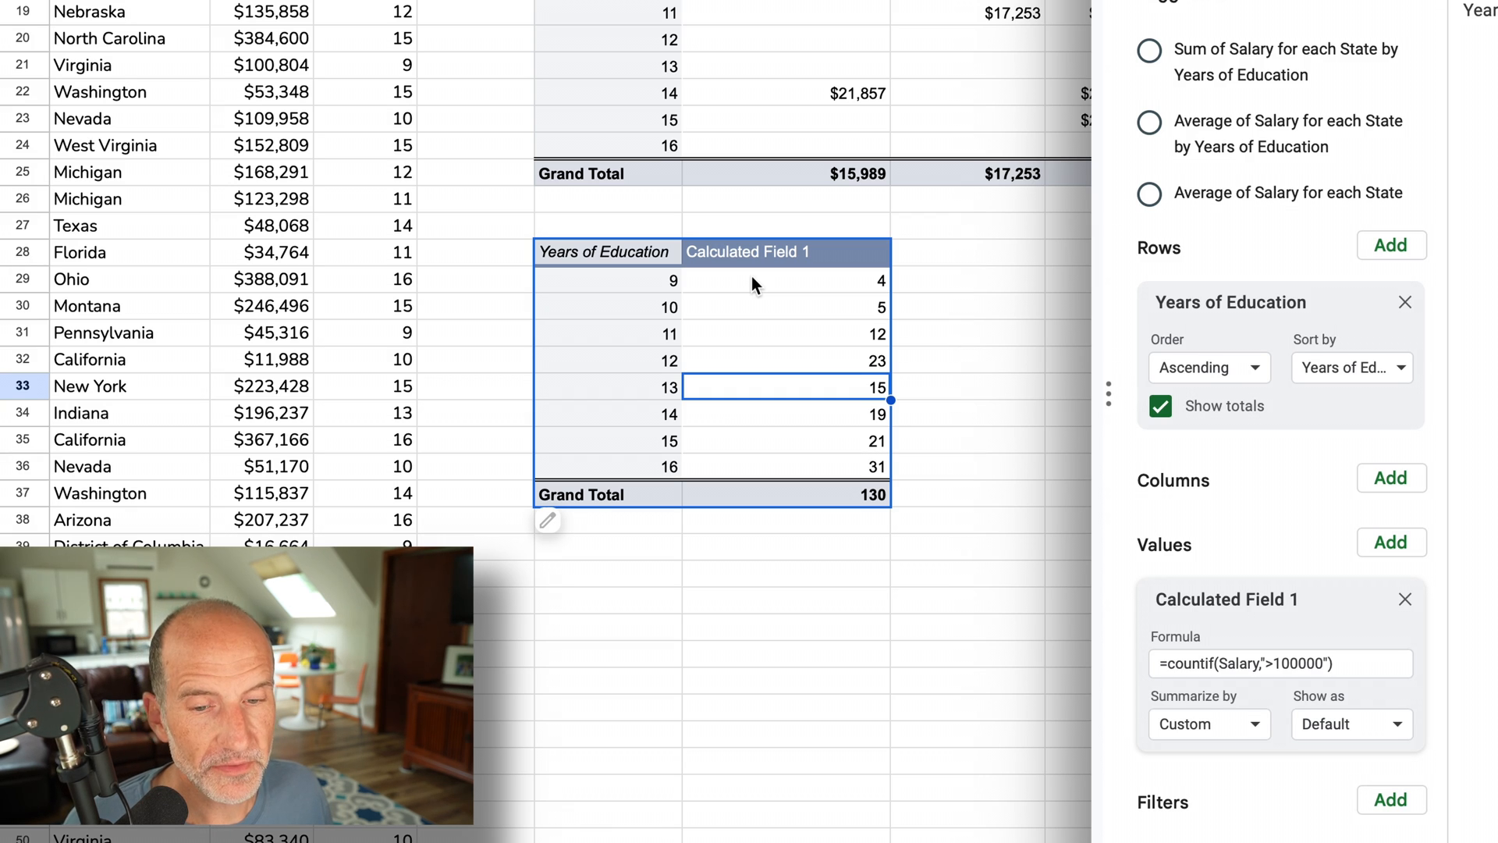
{"action": "mouse_move", "coordinate": [746, 312]}
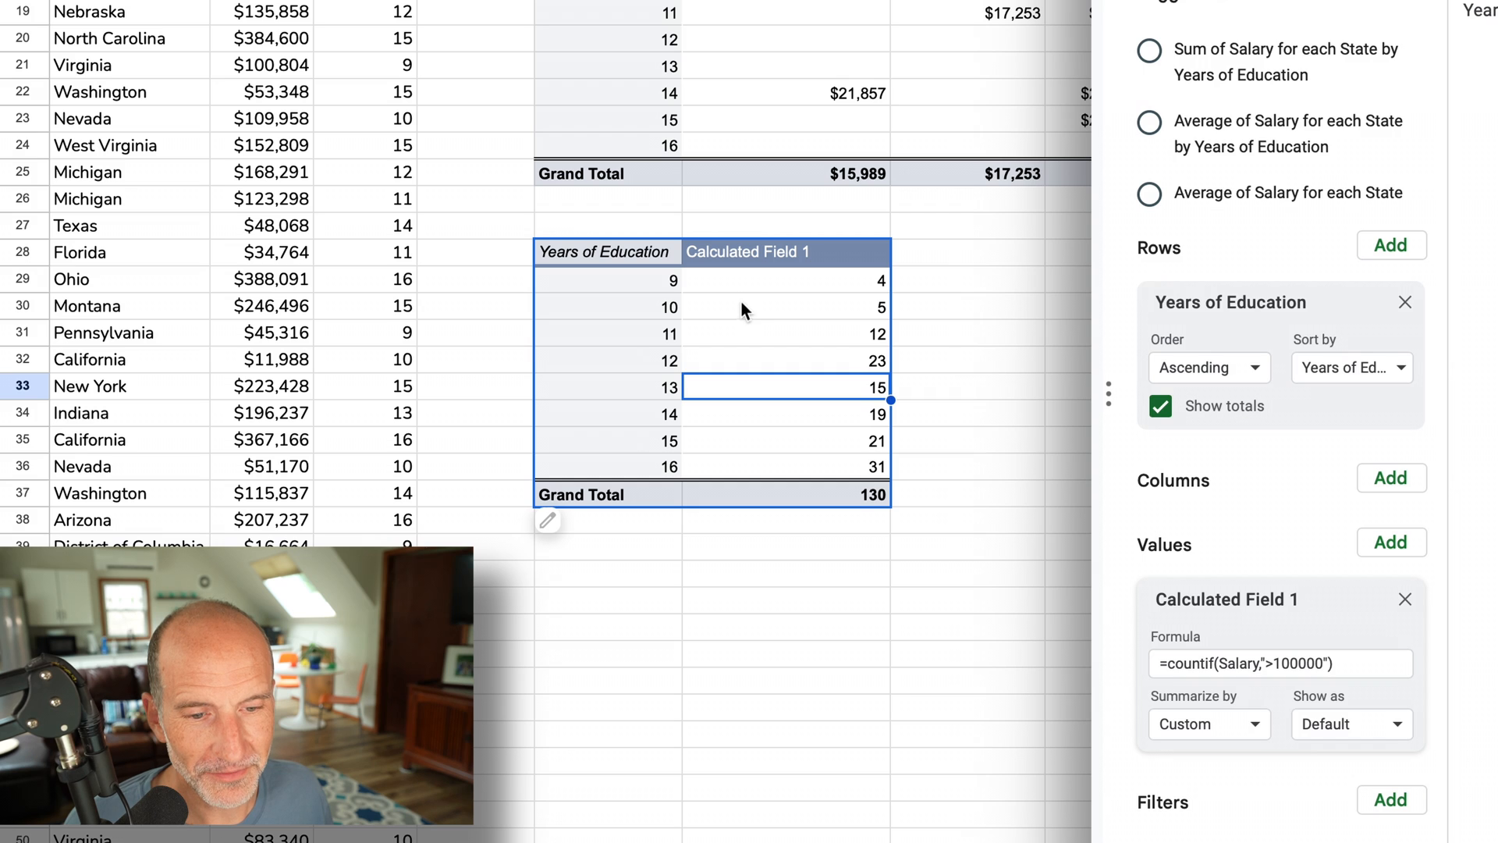
- Open the 28 detail records for 9 years of education and check their salaries, four above $100,000
{"action": "left_click", "coordinate": [749, 281]}
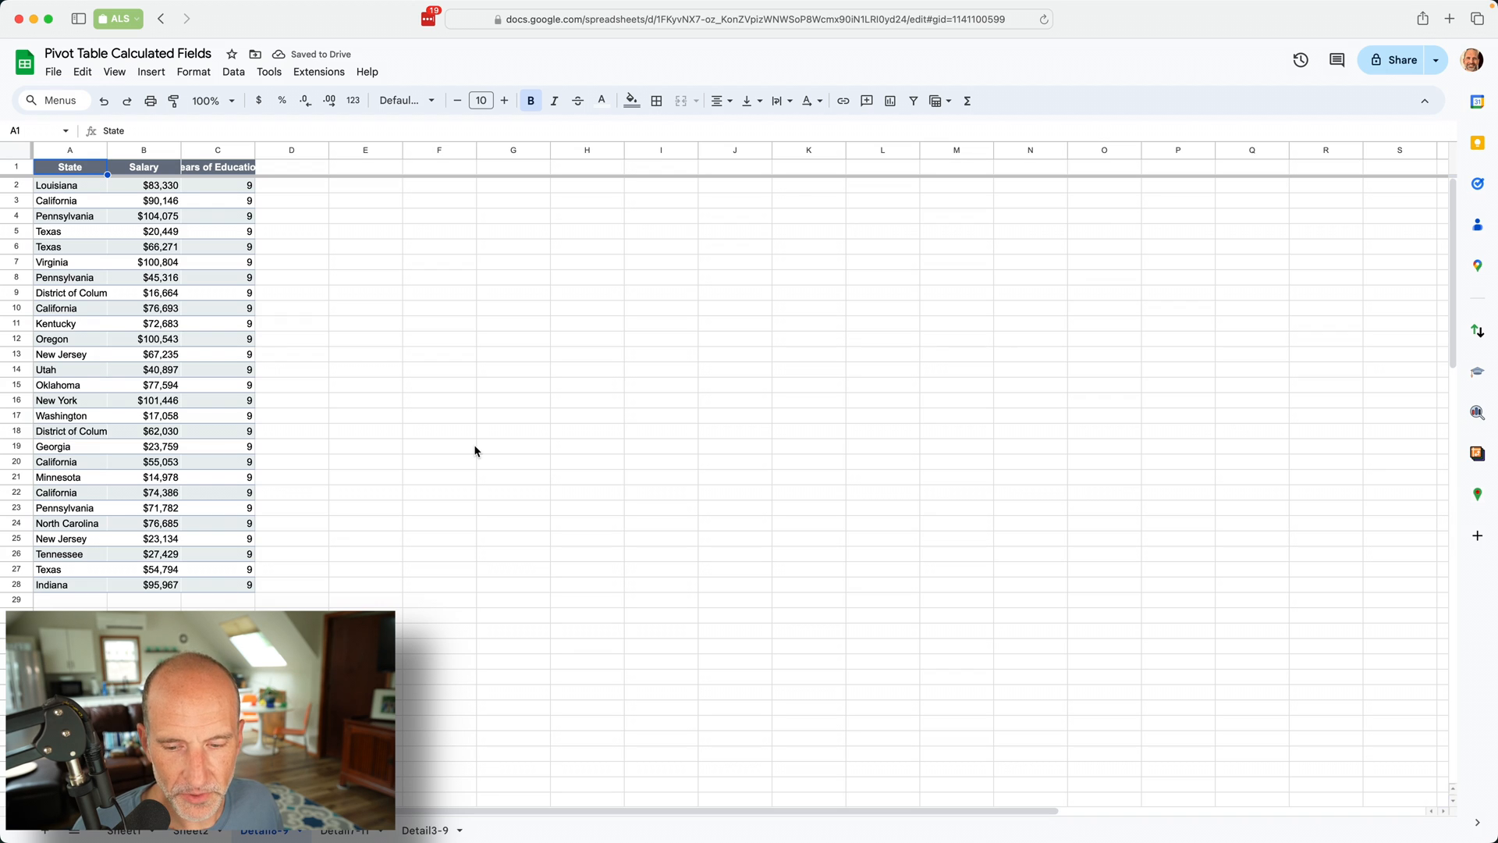
{"action": "mouse_move", "coordinate": [331, 303]}
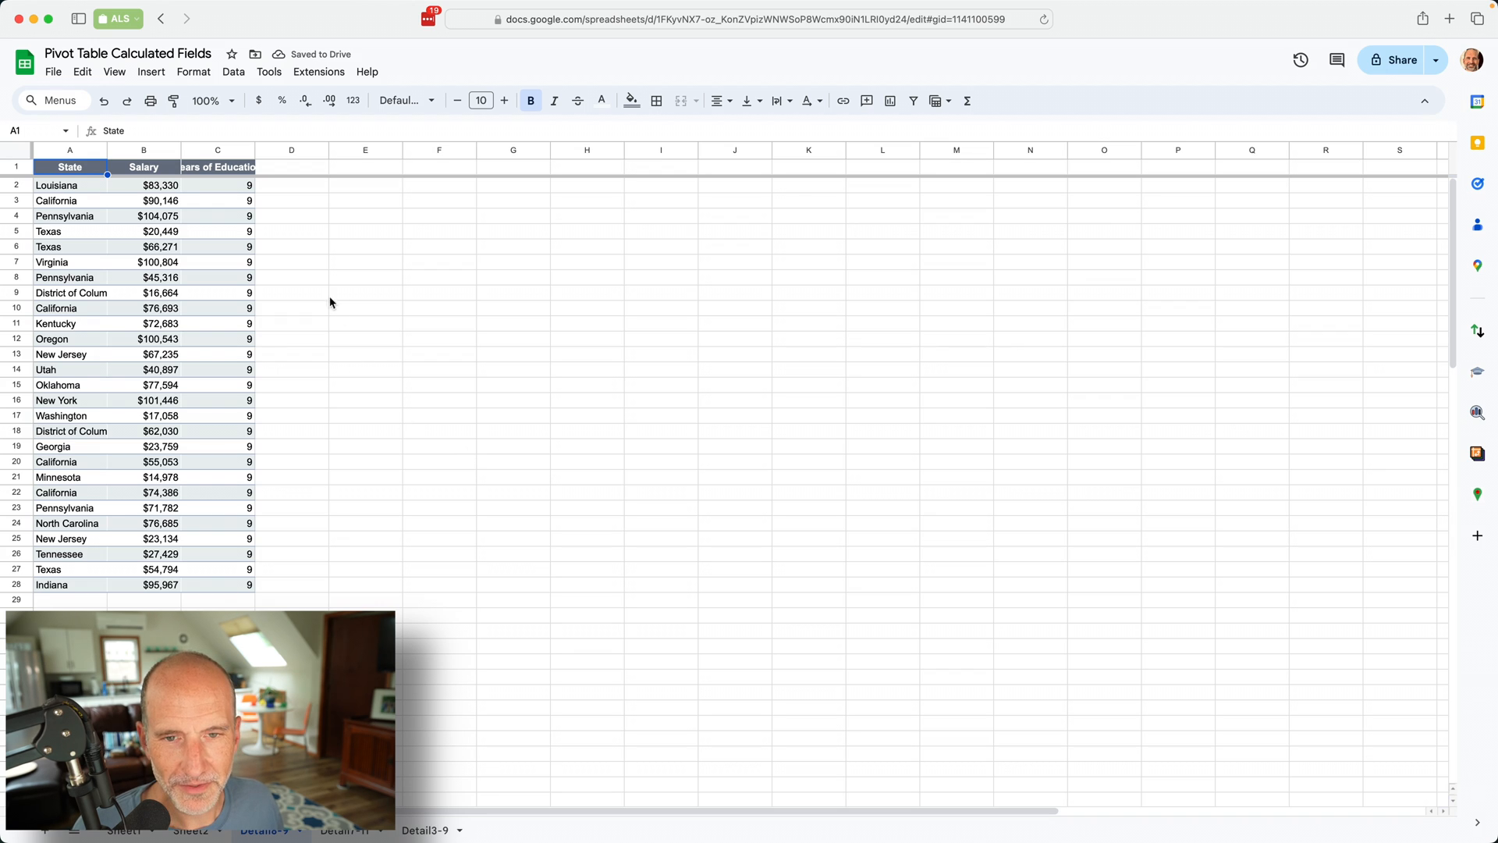
{"action": "left_click", "coordinate": [217, 277]}
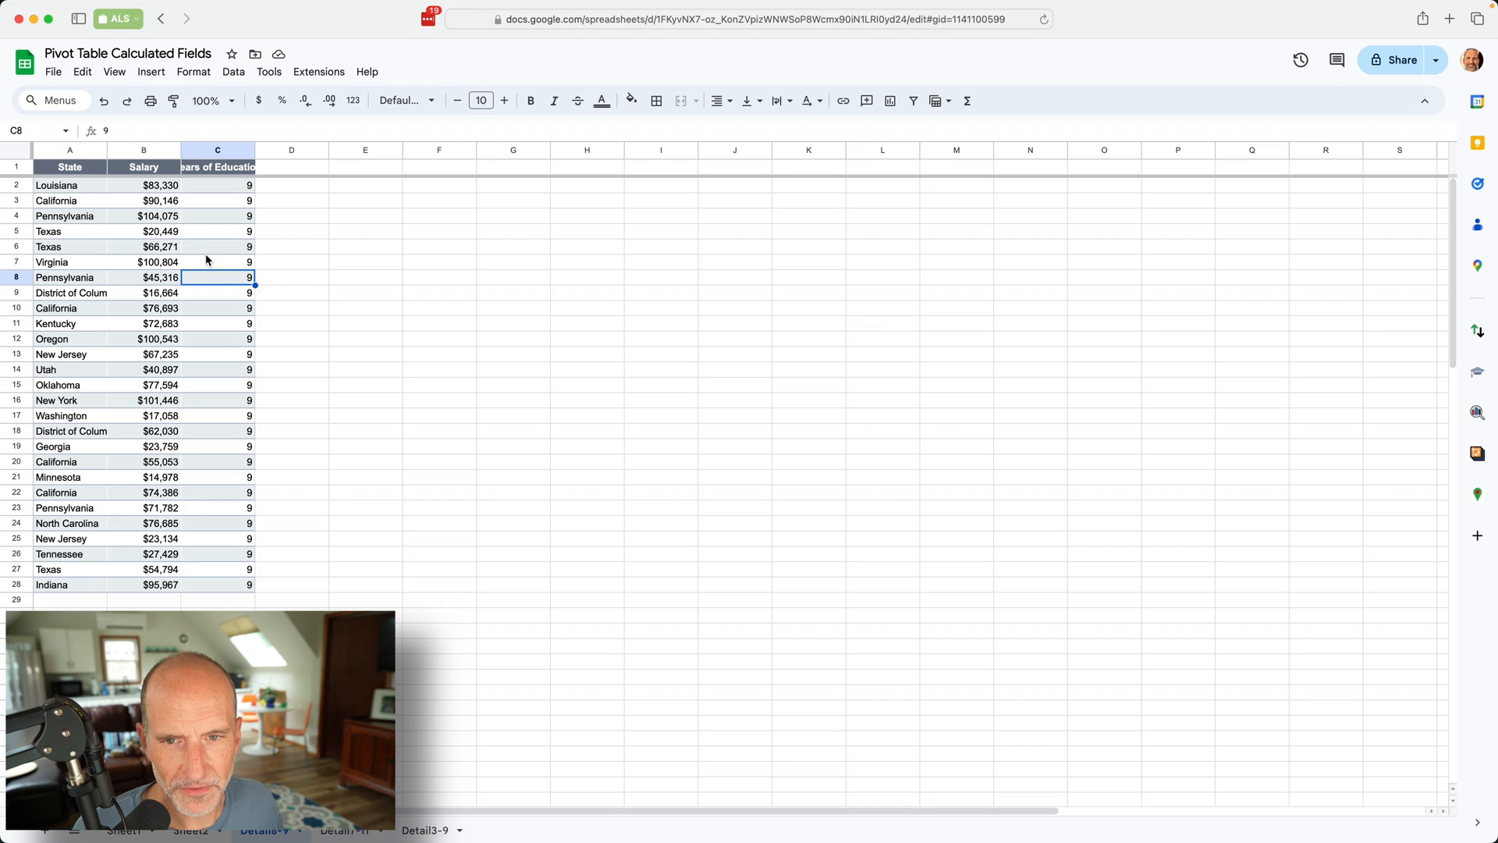
{"action": "mouse_move", "coordinate": [223, 197]}
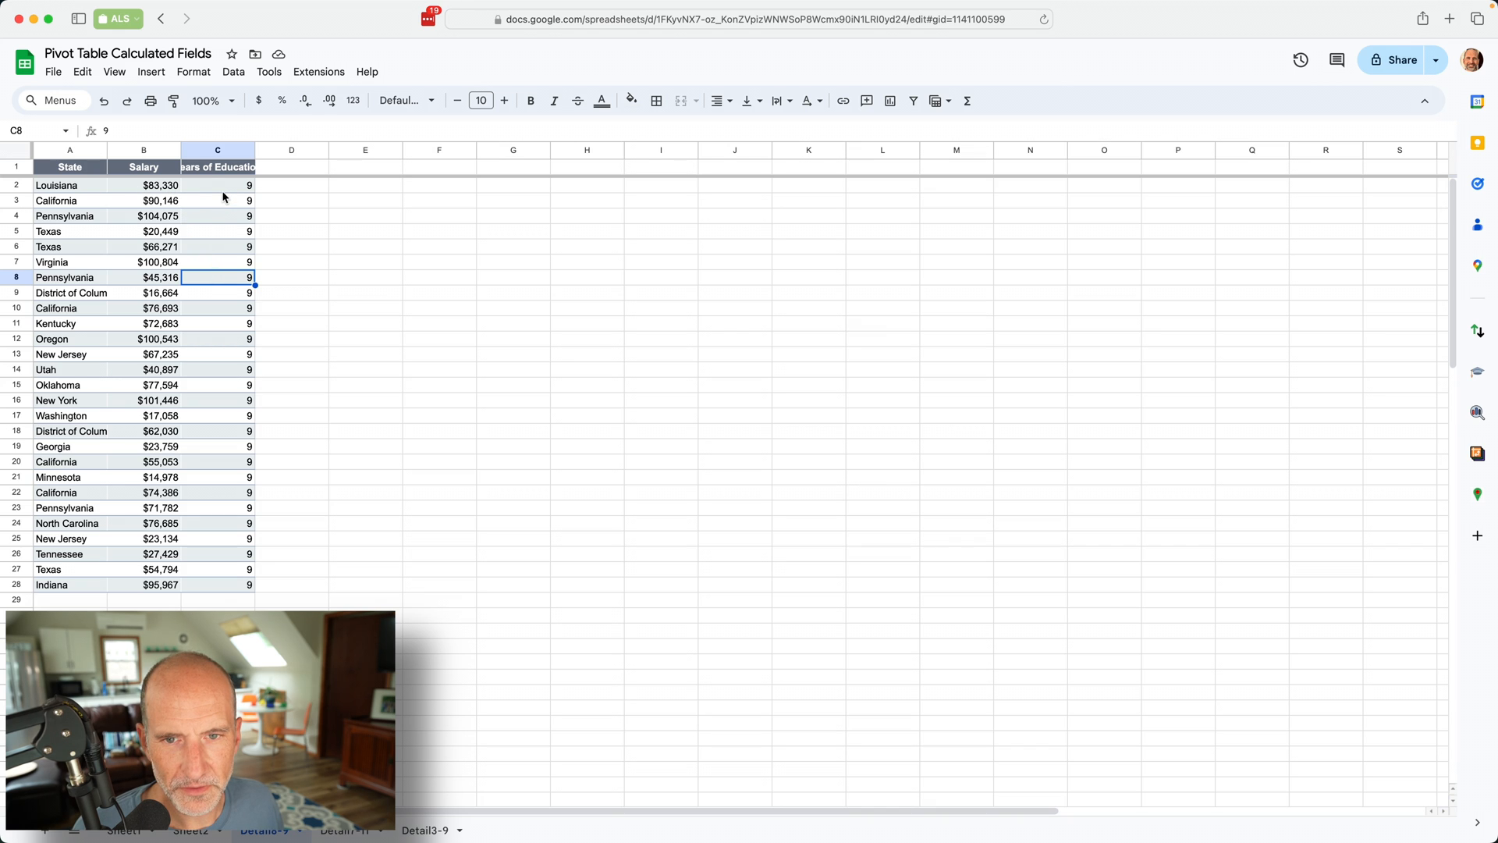
{"action": "left_click", "coordinate": [217, 230]}
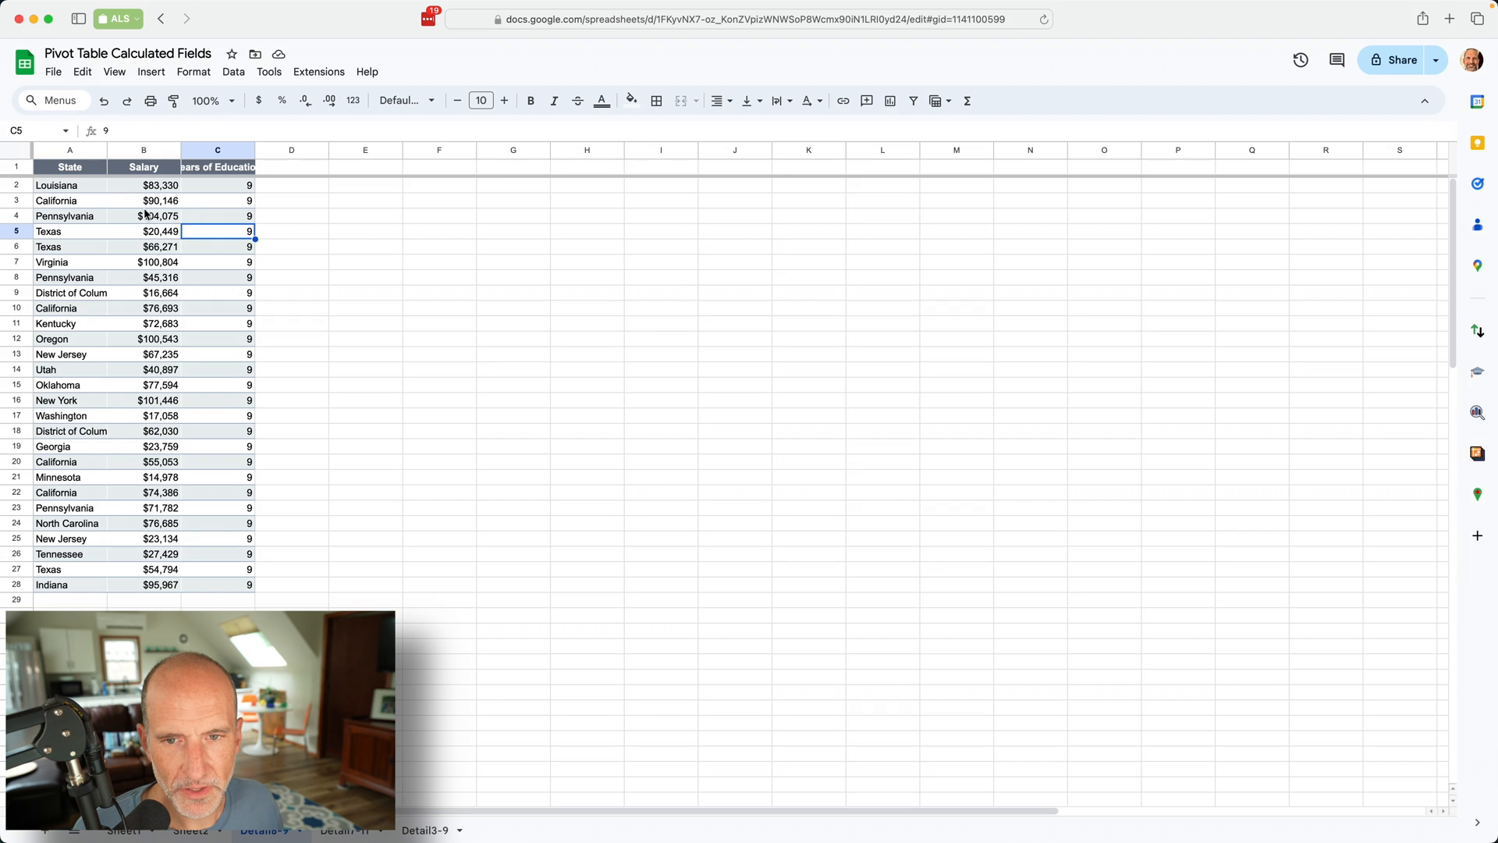
{"action": "left_click", "coordinate": [144, 261]}
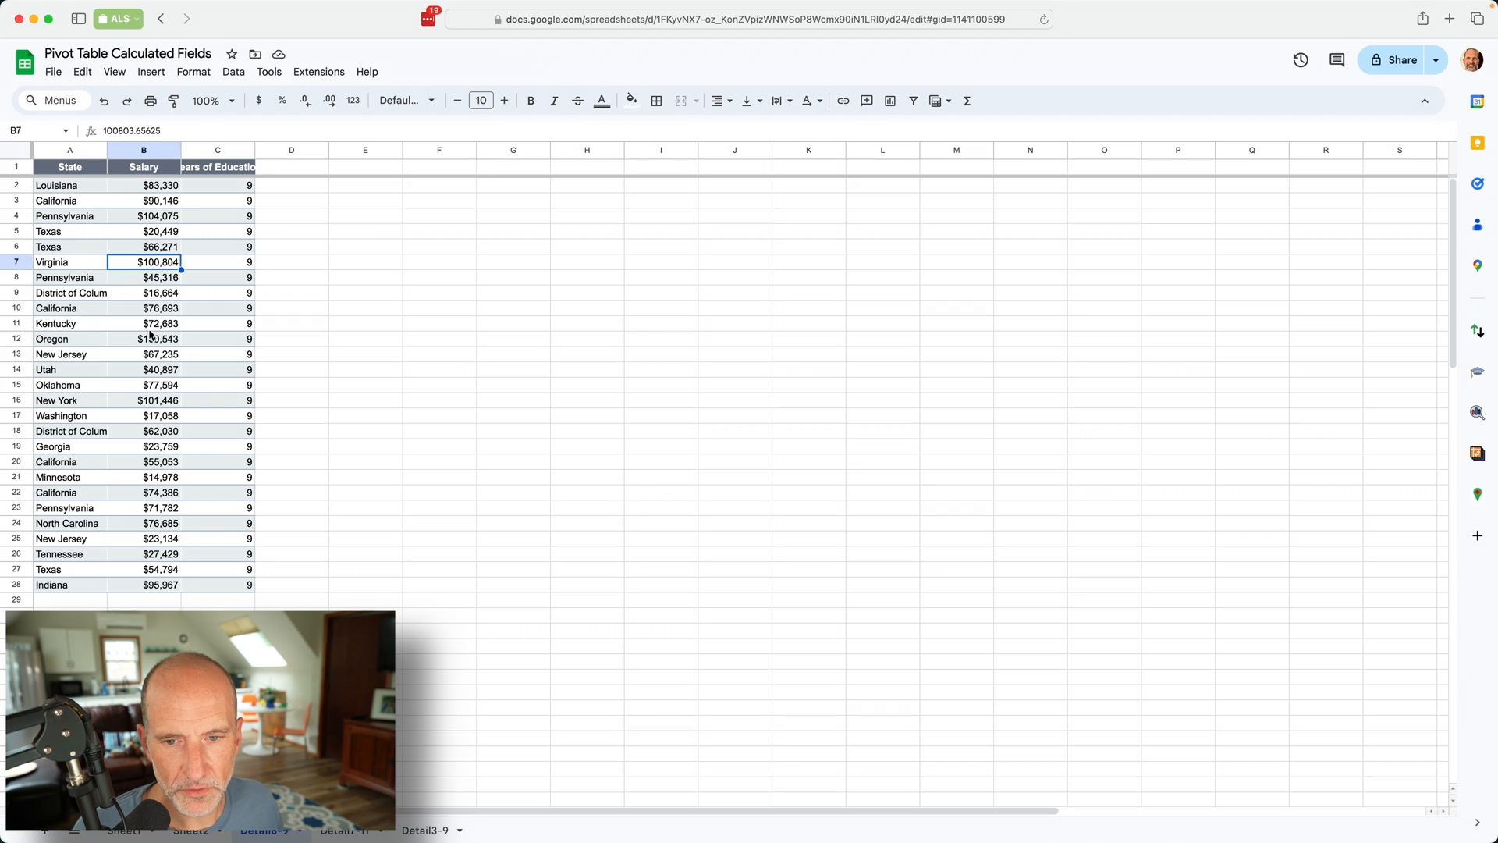
{"action": "mouse_move", "coordinate": [745, 831]}
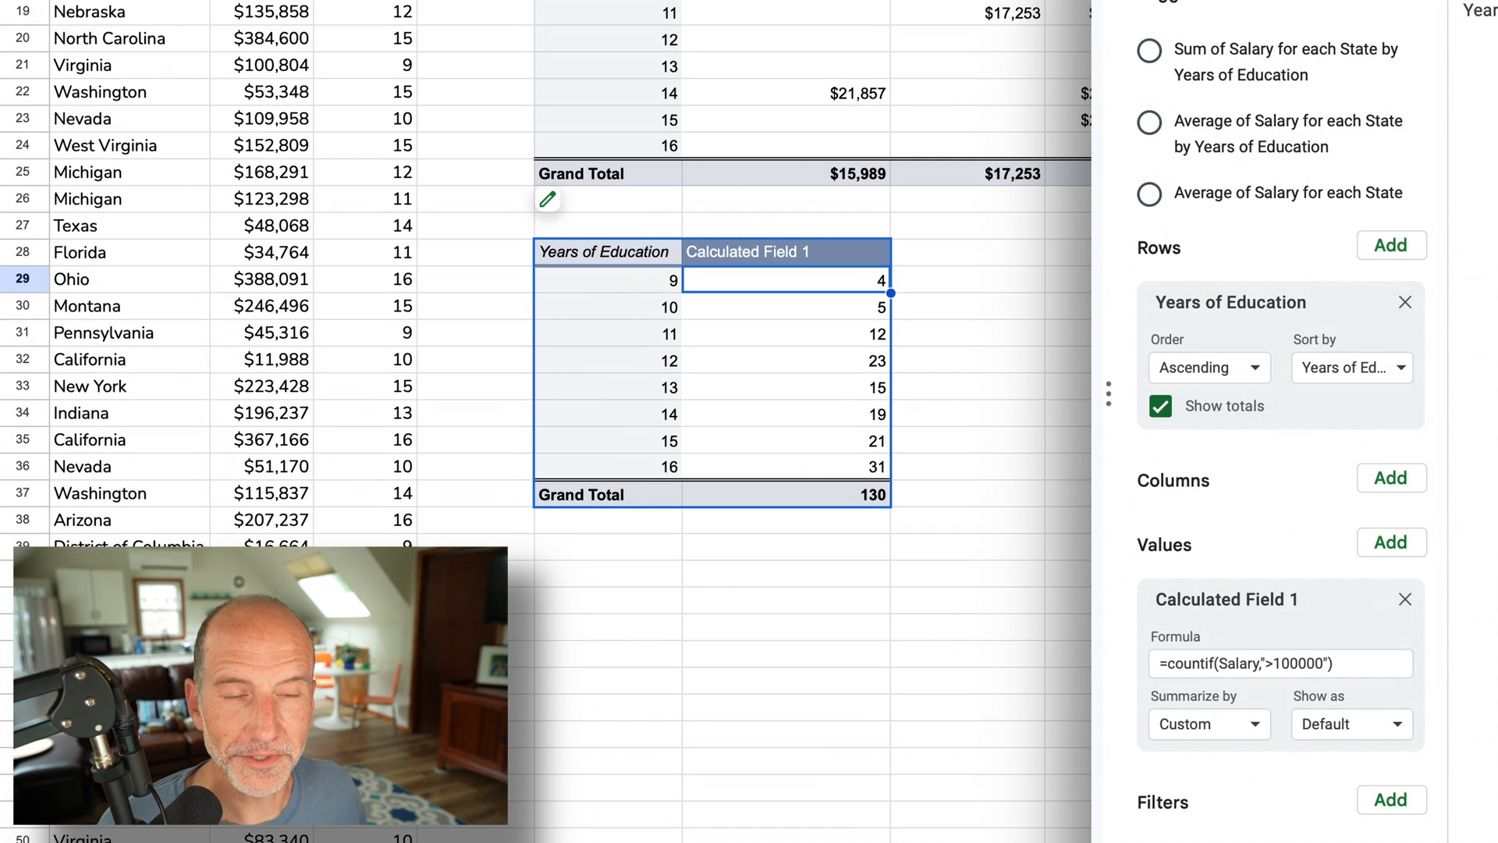
{"action": "mouse_move", "coordinate": [951, 281]}
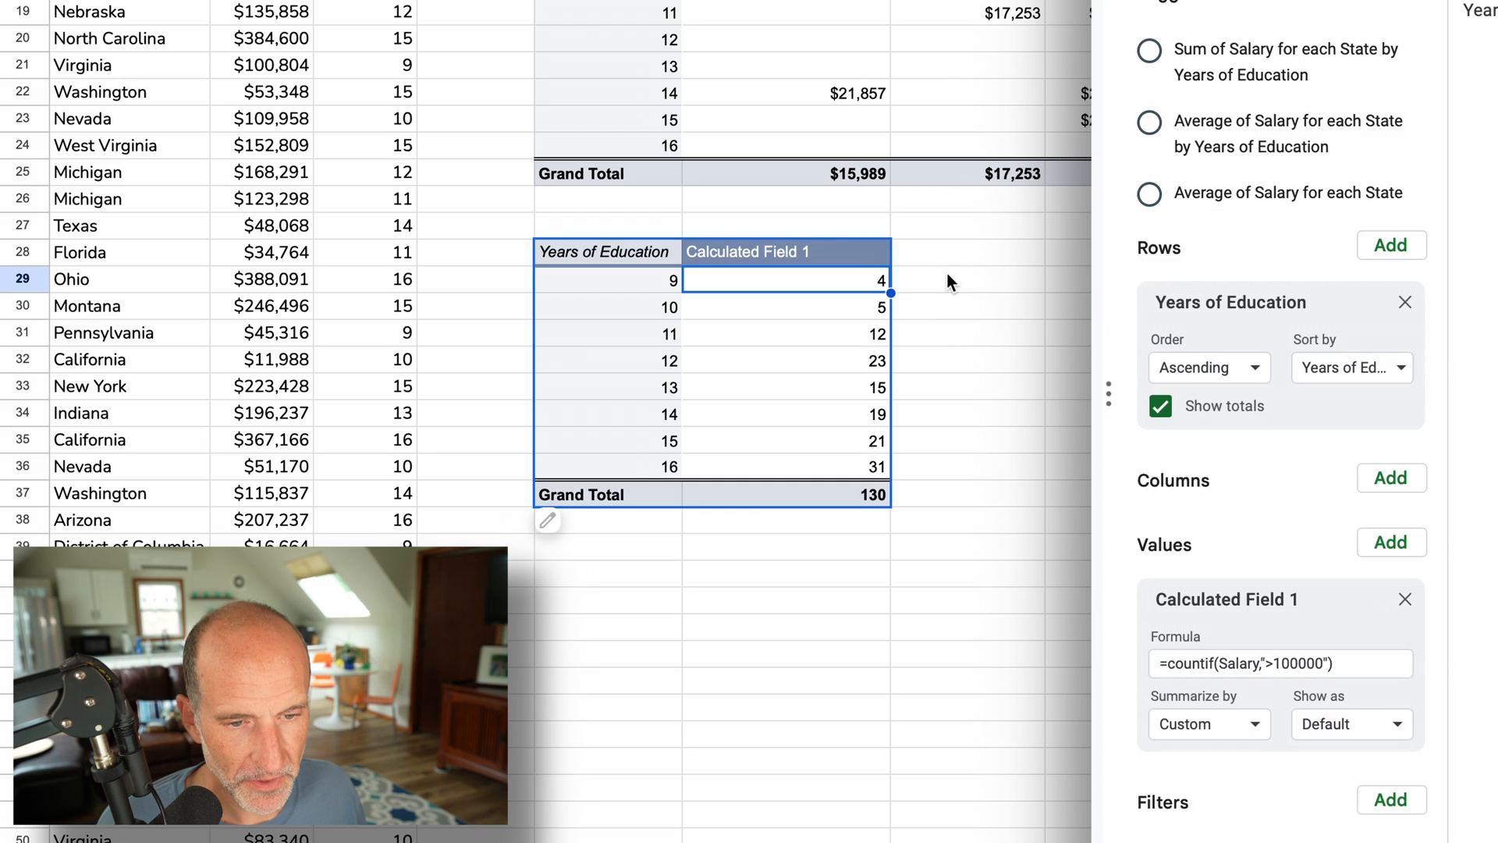
- Retitle the Calculated Field 1 column header as 'Number over 100K'
{"action": "left_click", "coordinate": [748, 251]}
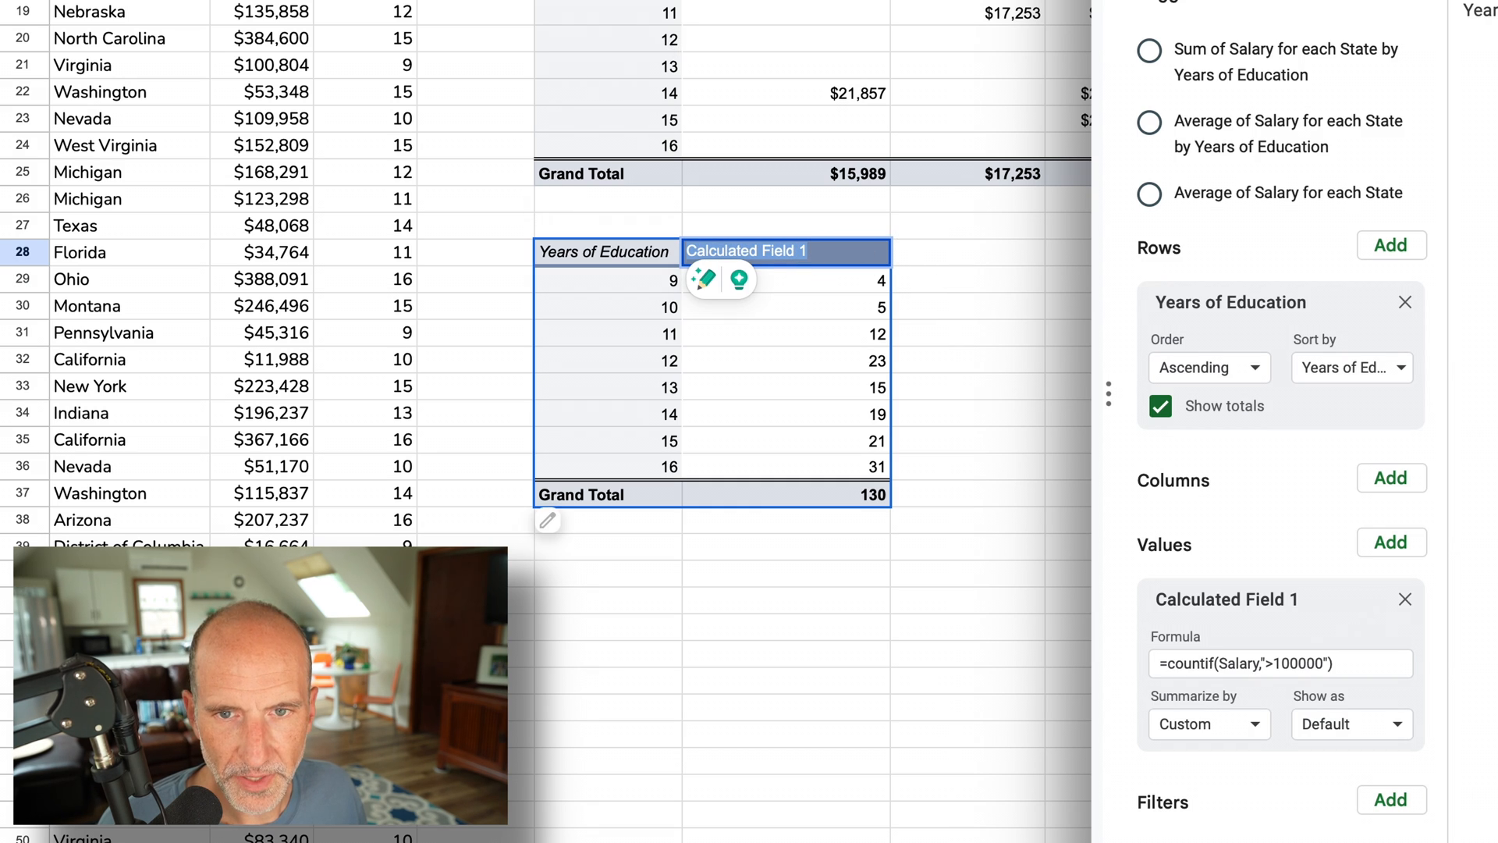
{"action": "scroll", "scroll_direction": "up", "scroll_amount": 3}
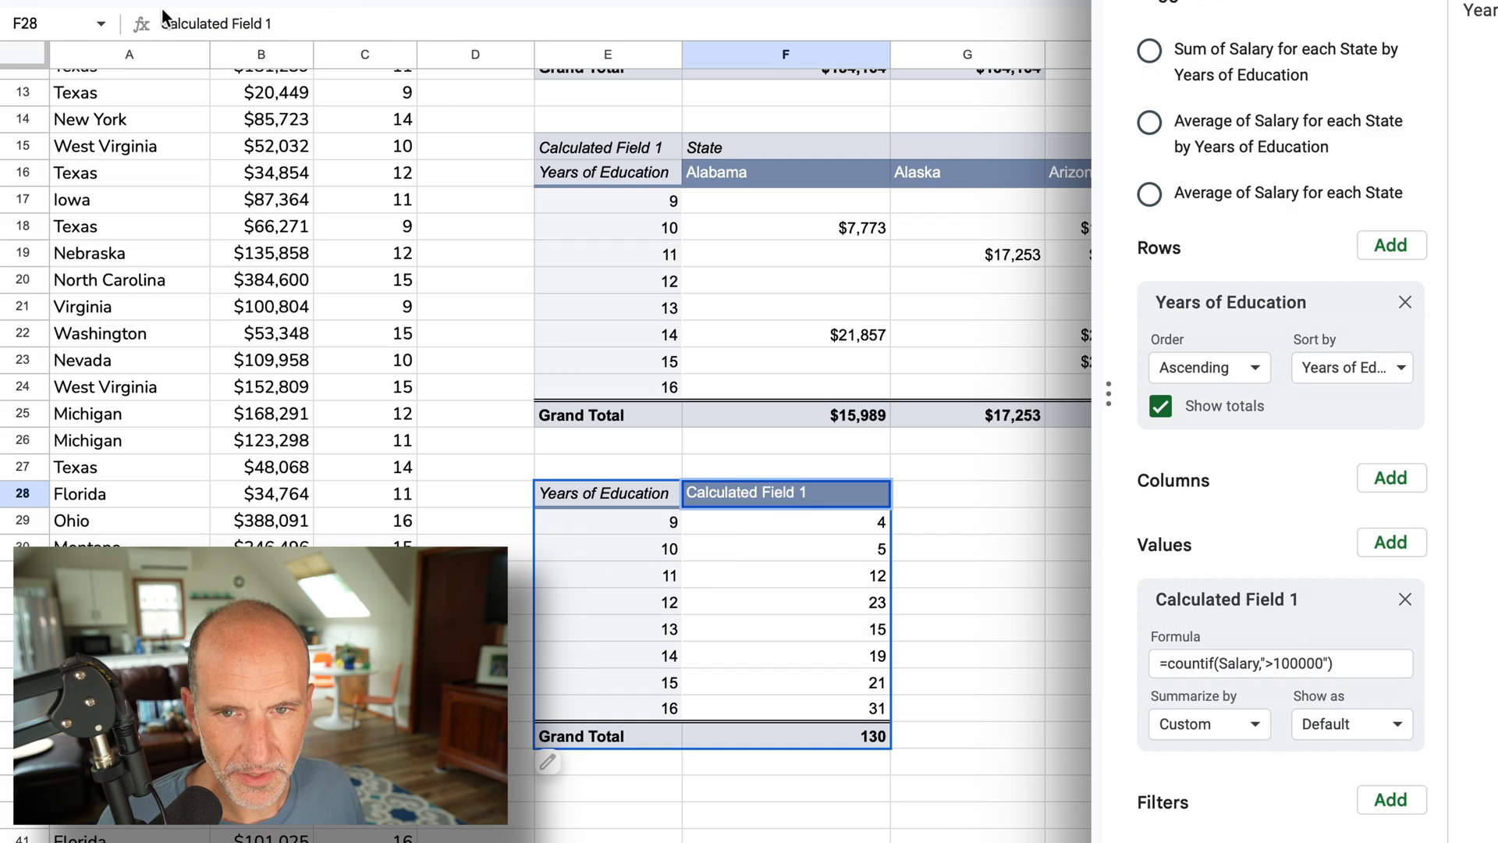
{"action": "triple_click", "coordinate": [216, 22]}
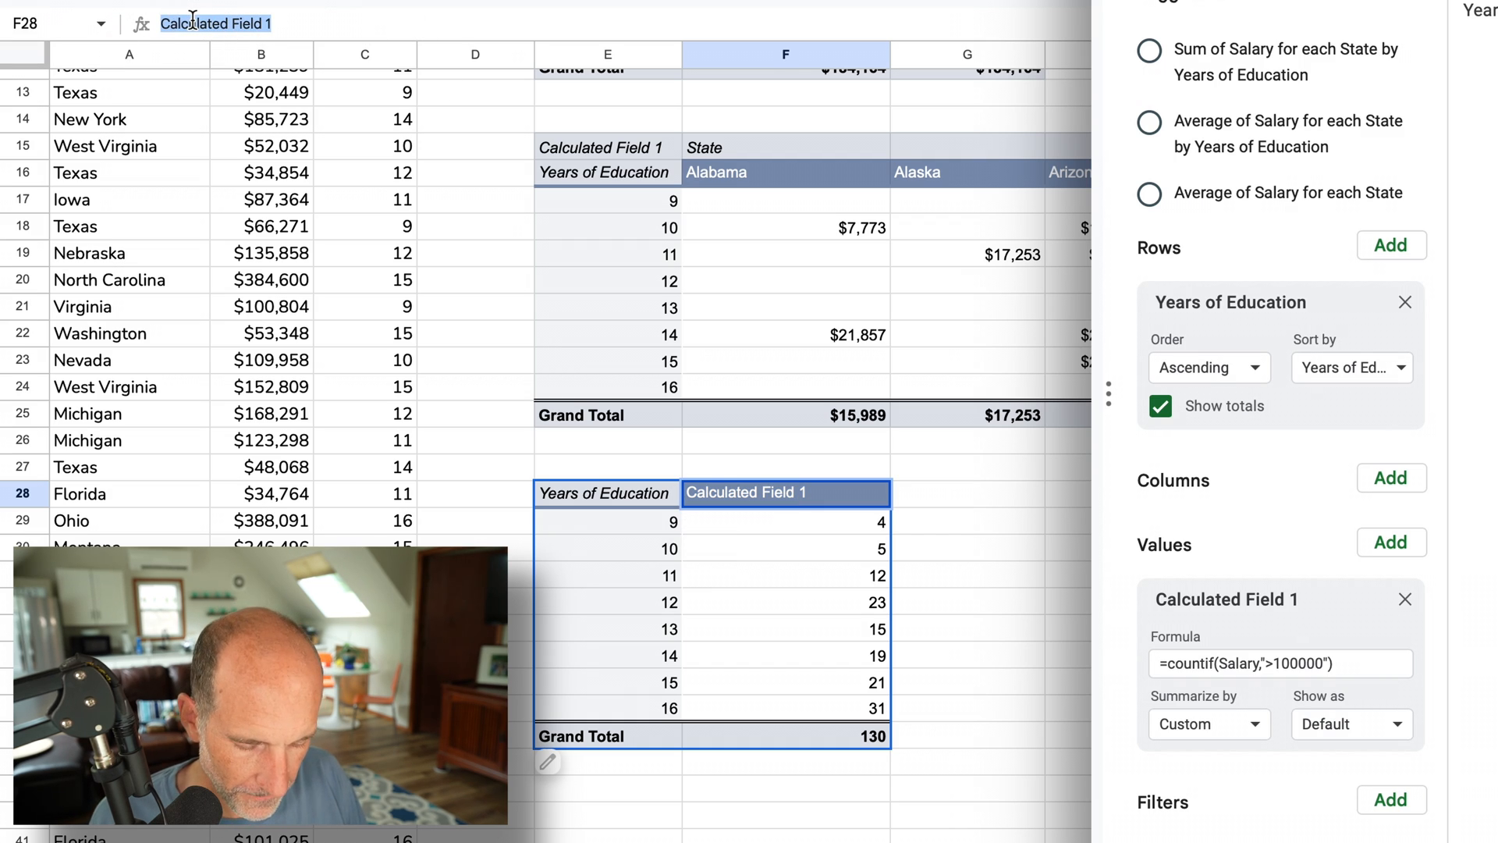
{"action": "type", "text": "O"}
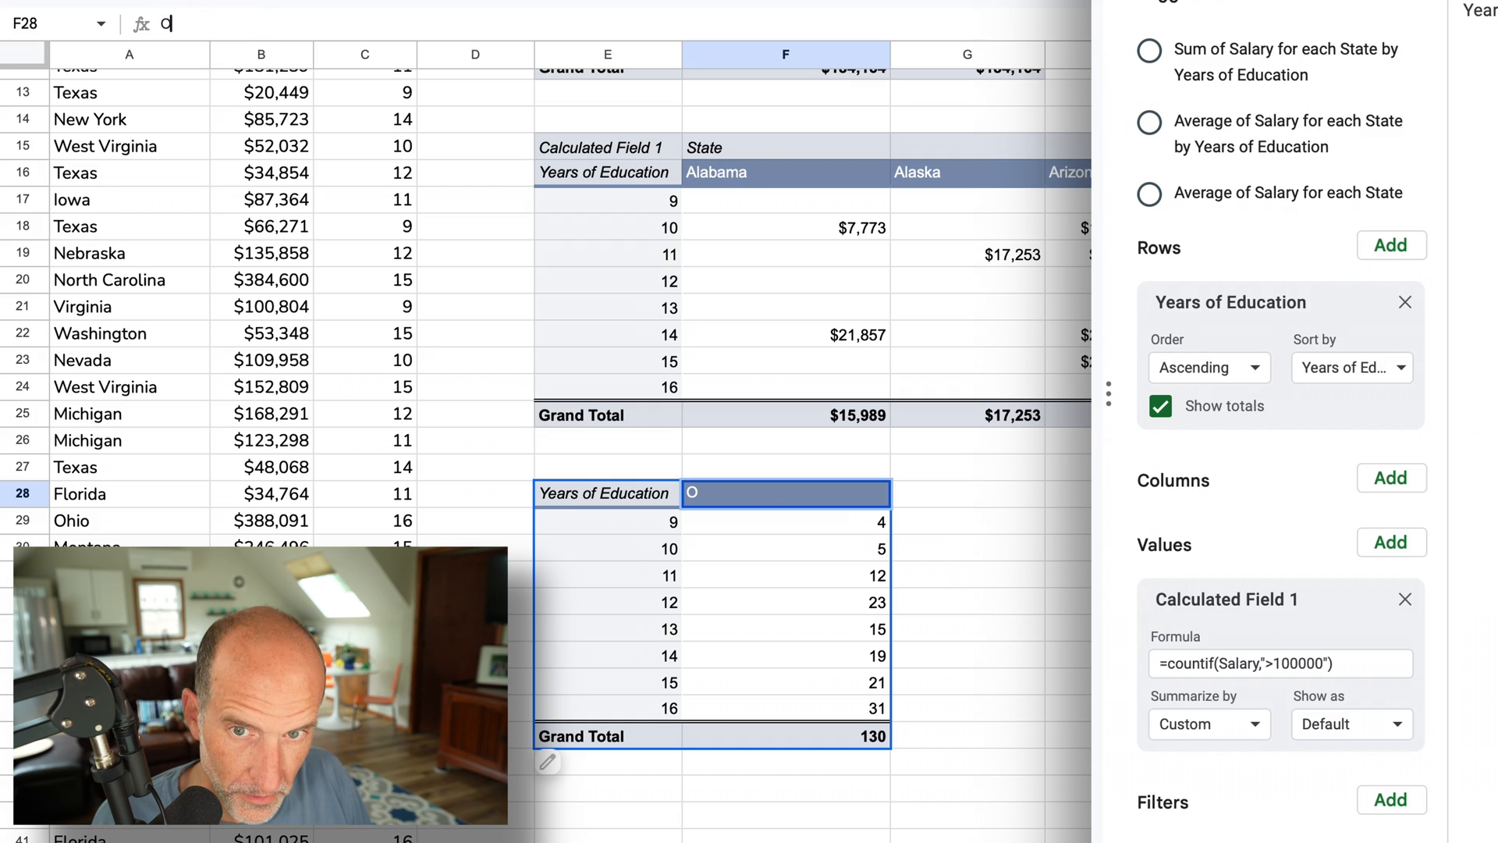
{"action": "type", "text": "Num"}
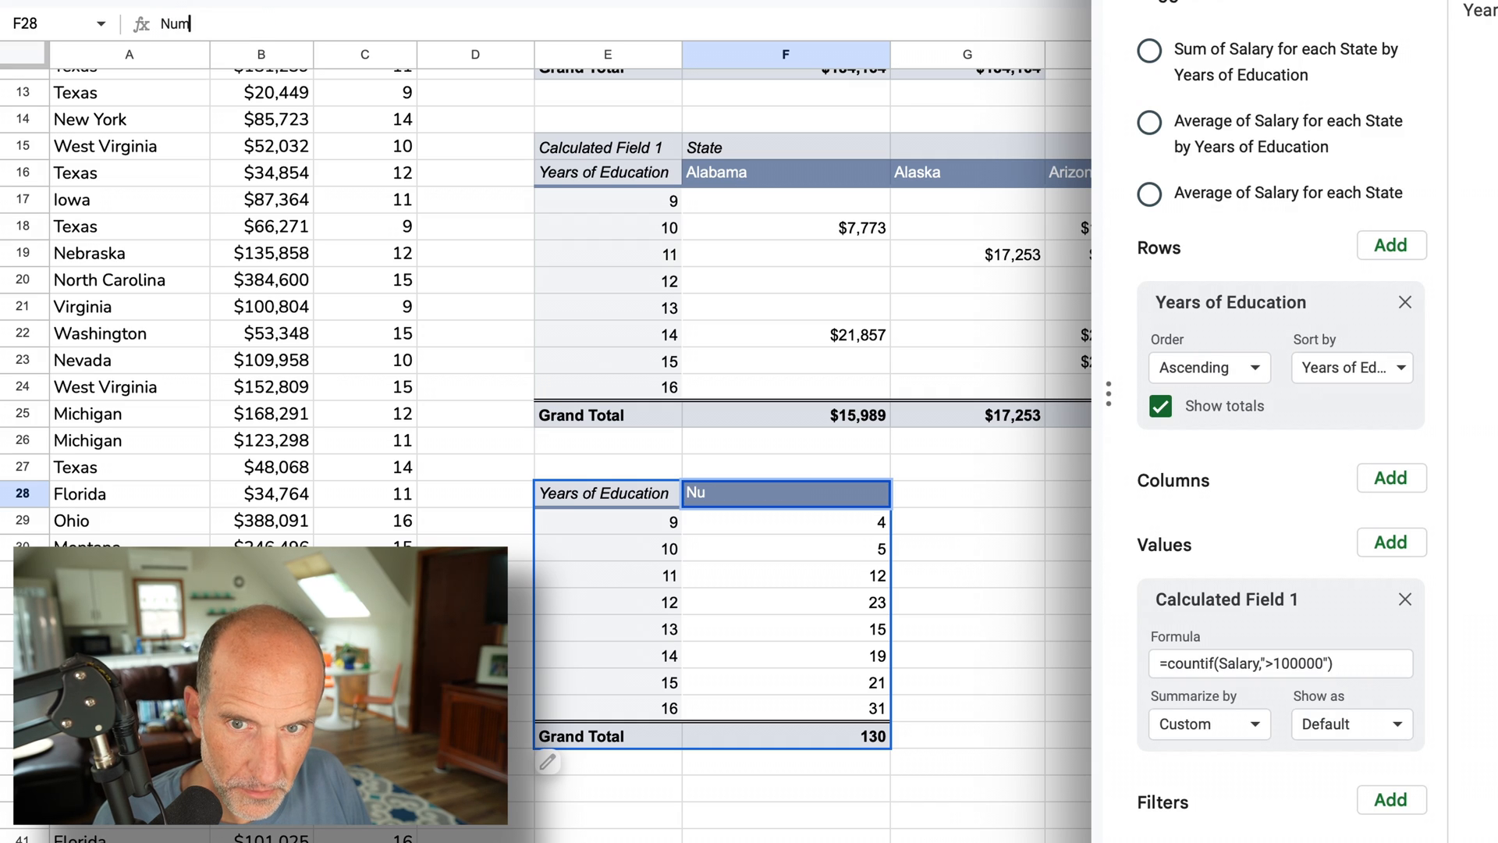
{"action": "type", "text": "ber over 100K"}
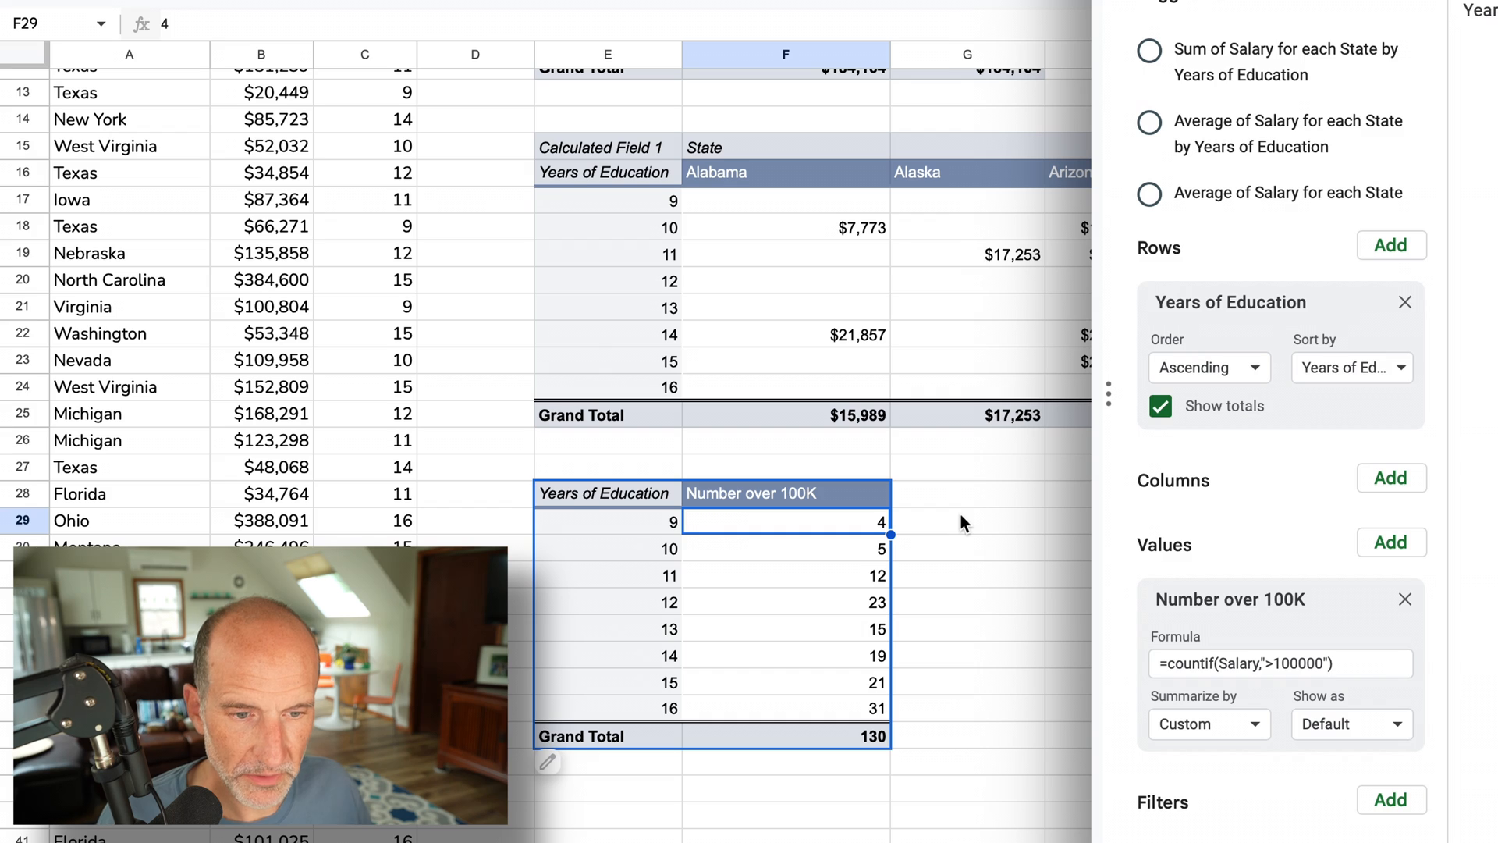
{"action": "mouse_move", "coordinate": [839, 545]}
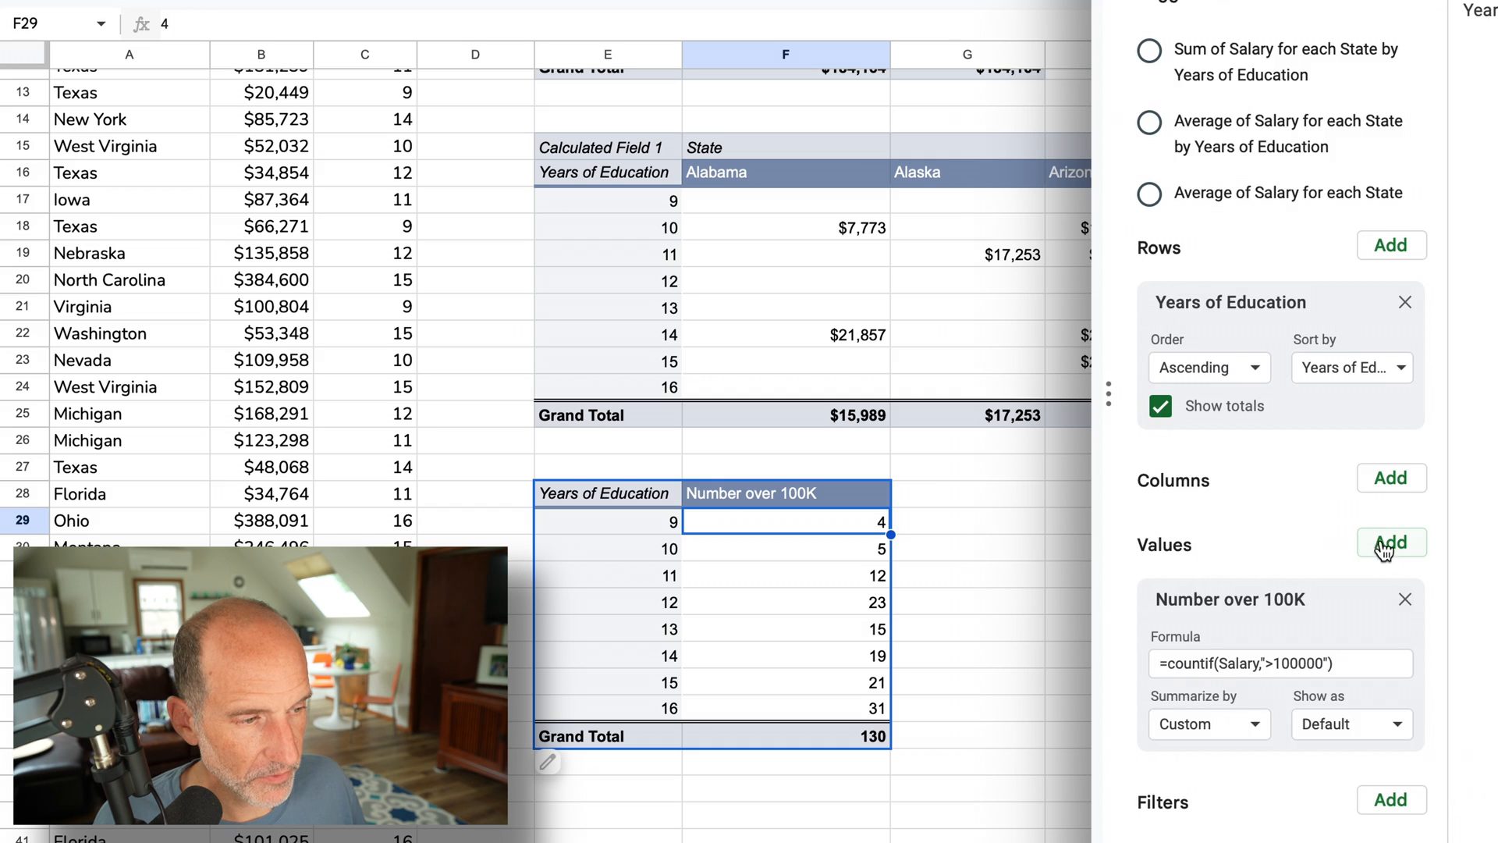
- Add Salary to Values summarized by COUNT, placed ahead of Number over 100K
{"action": "left_click", "coordinate": [1390, 541]}
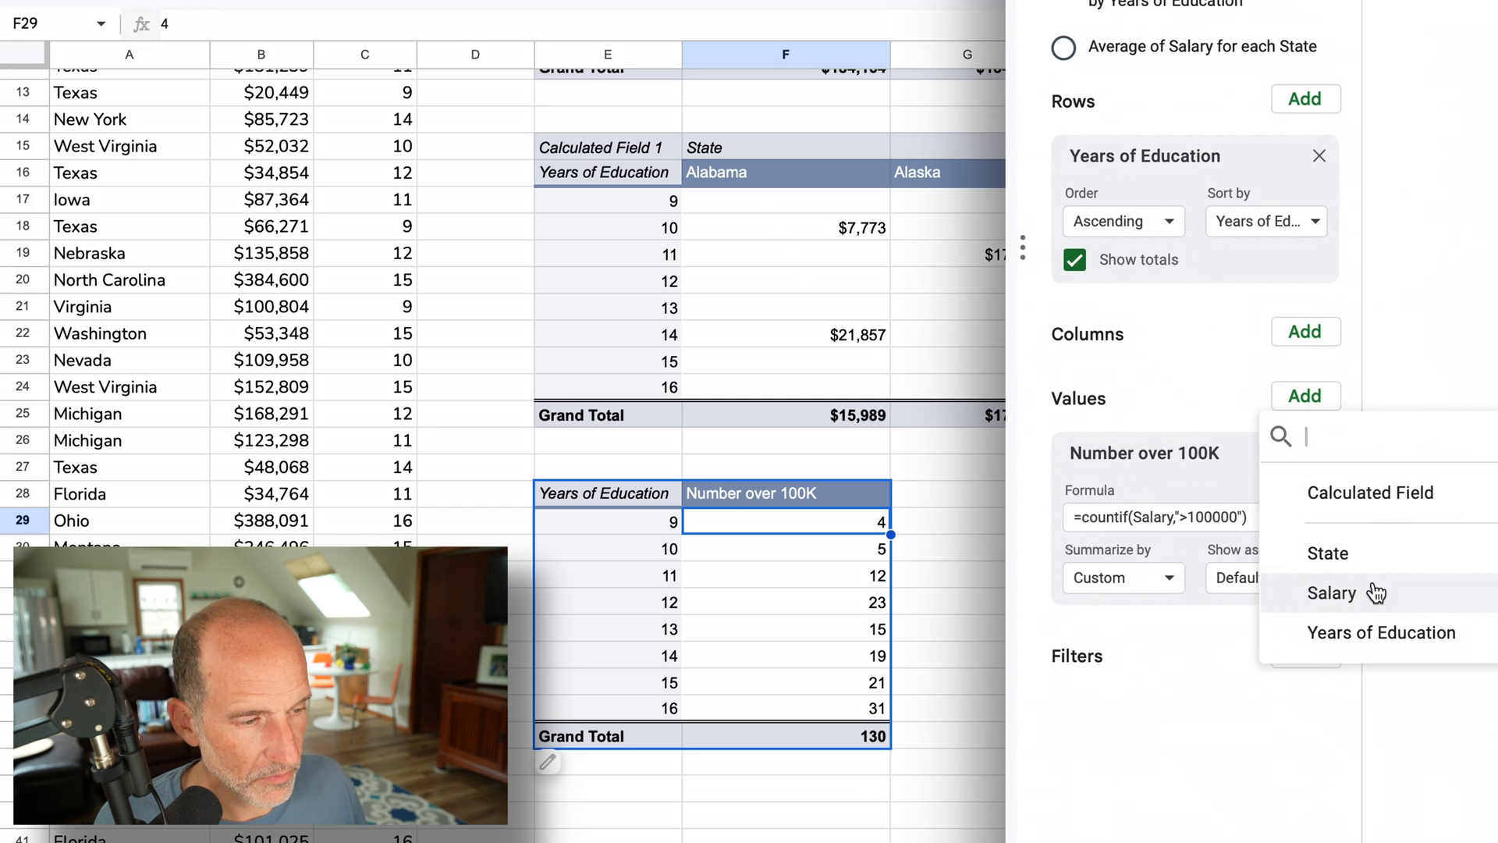
{"action": "left_click", "coordinate": [1332, 592]}
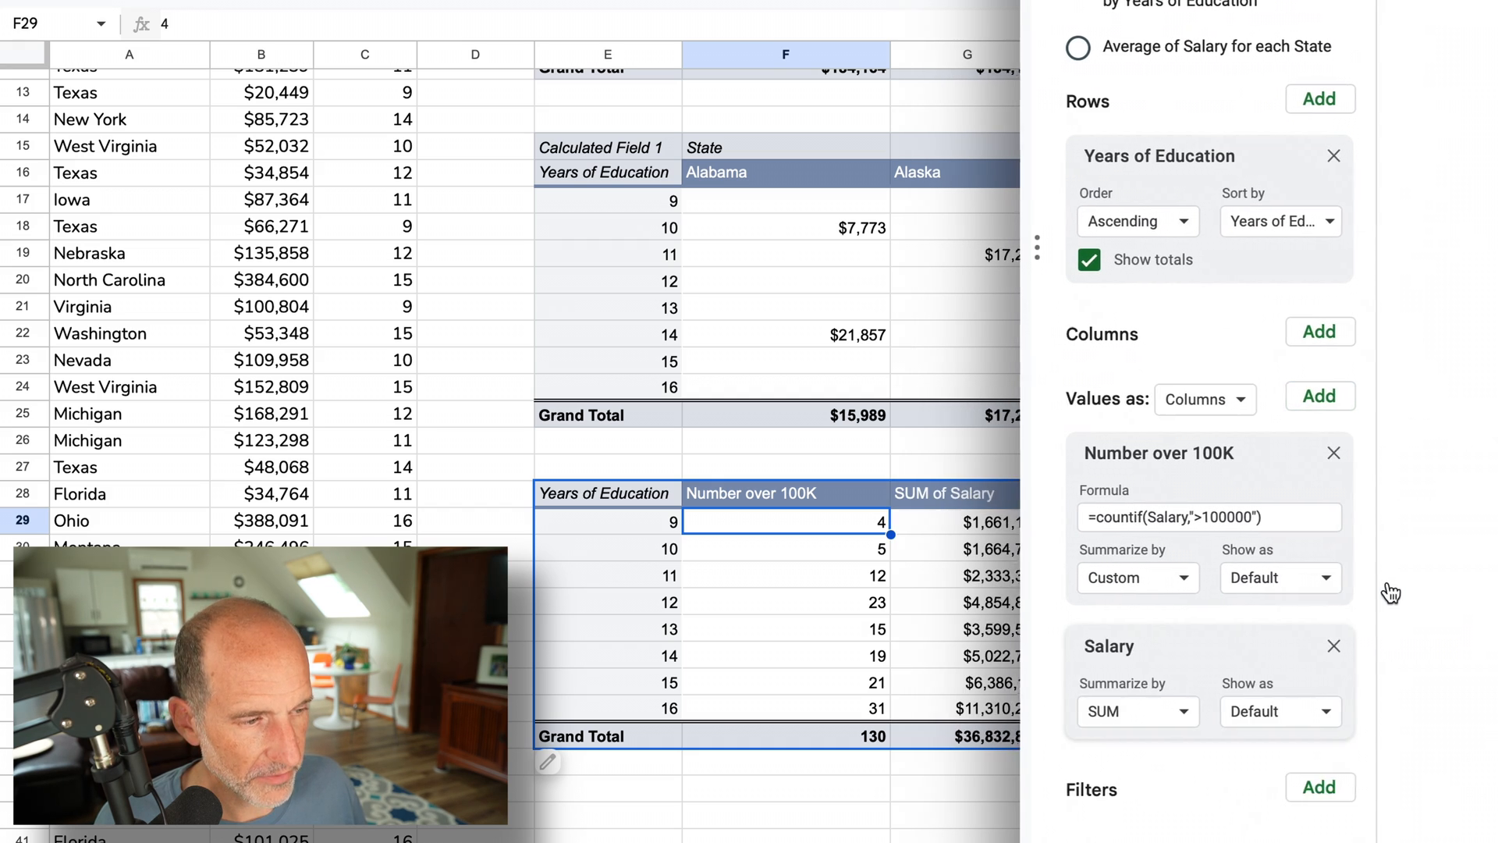
{"action": "left_click", "coordinate": [1137, 578]}
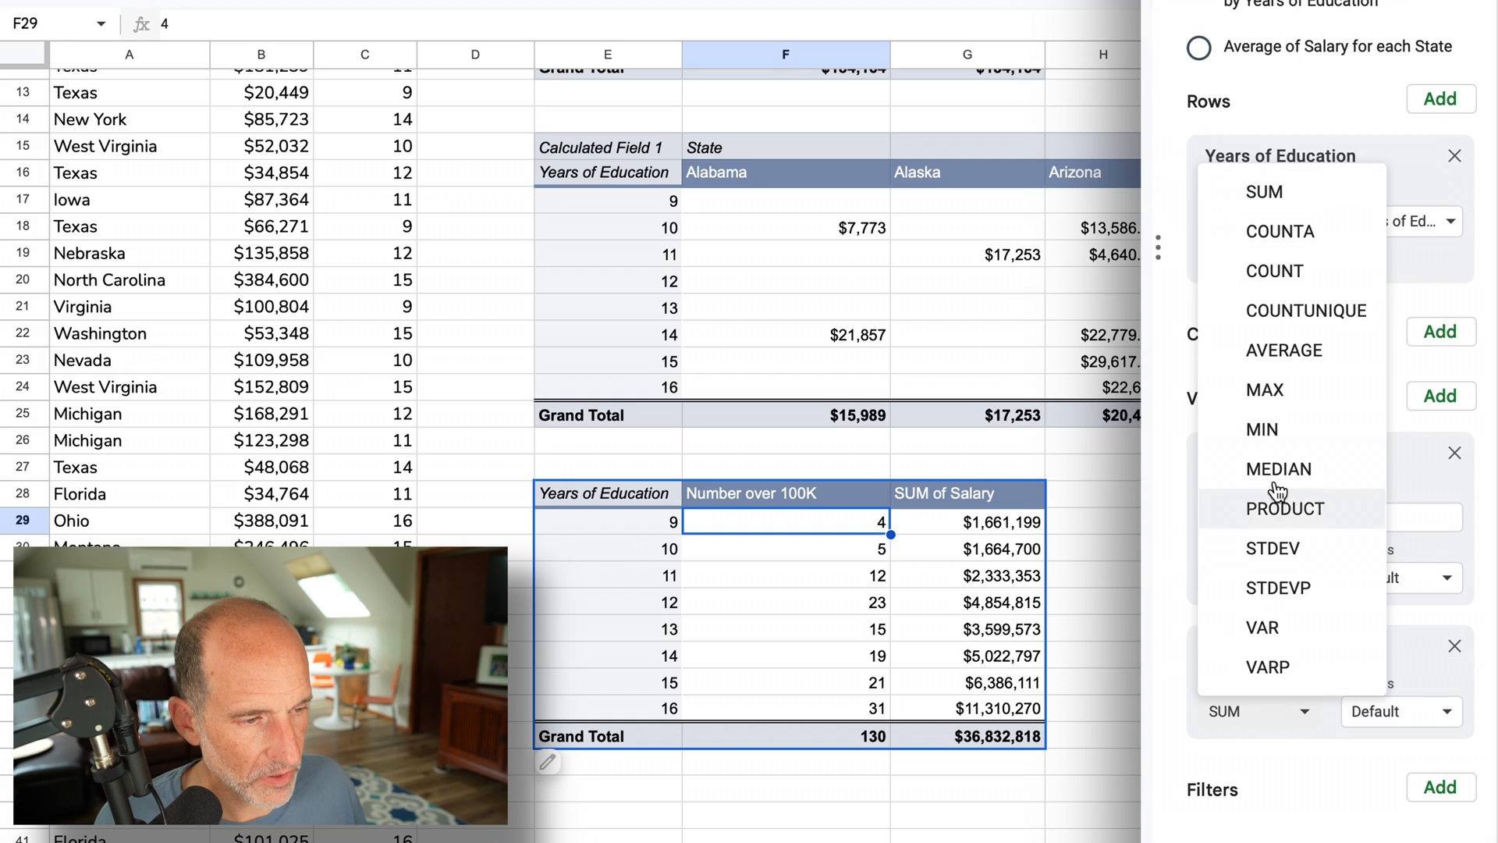
{"action": "left_click", "coordinate": [1274, 270]}
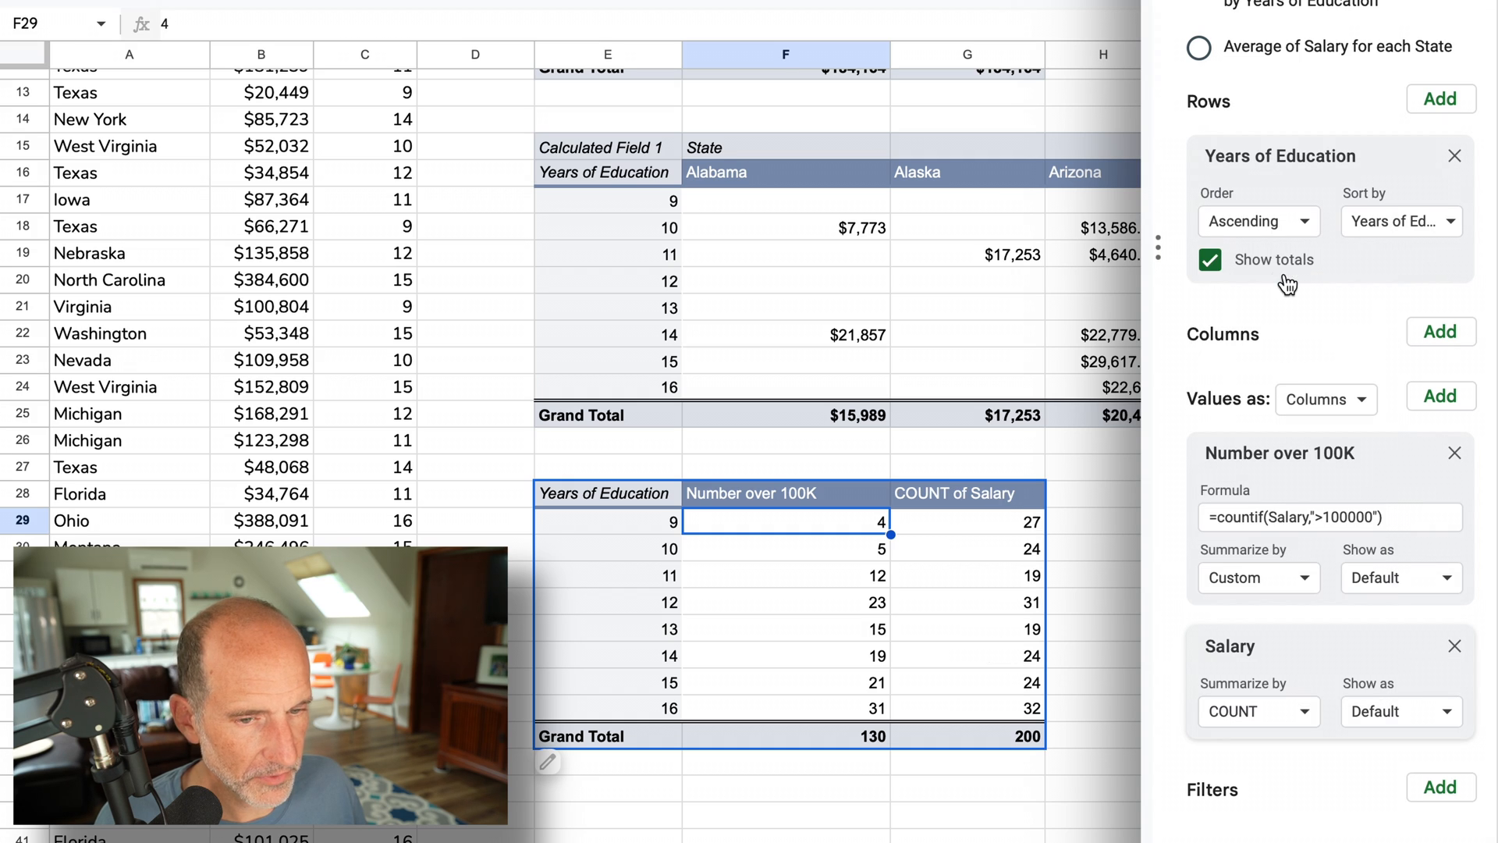
{"action": "mouse_move", "coordinate": [960, 507]}
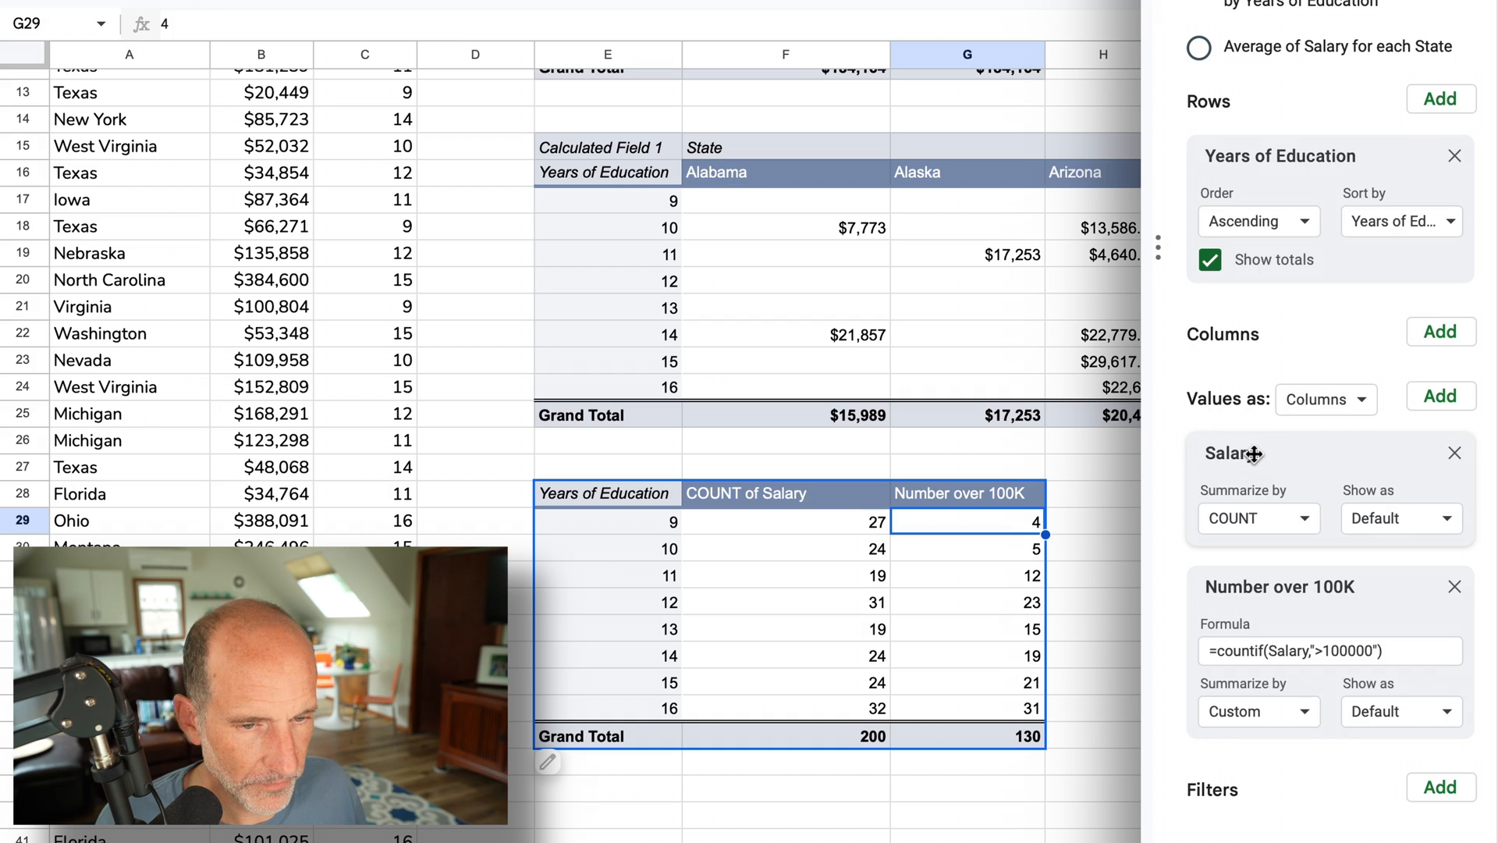
{"action": "mouse_move", "coordinate": [807, 536]}
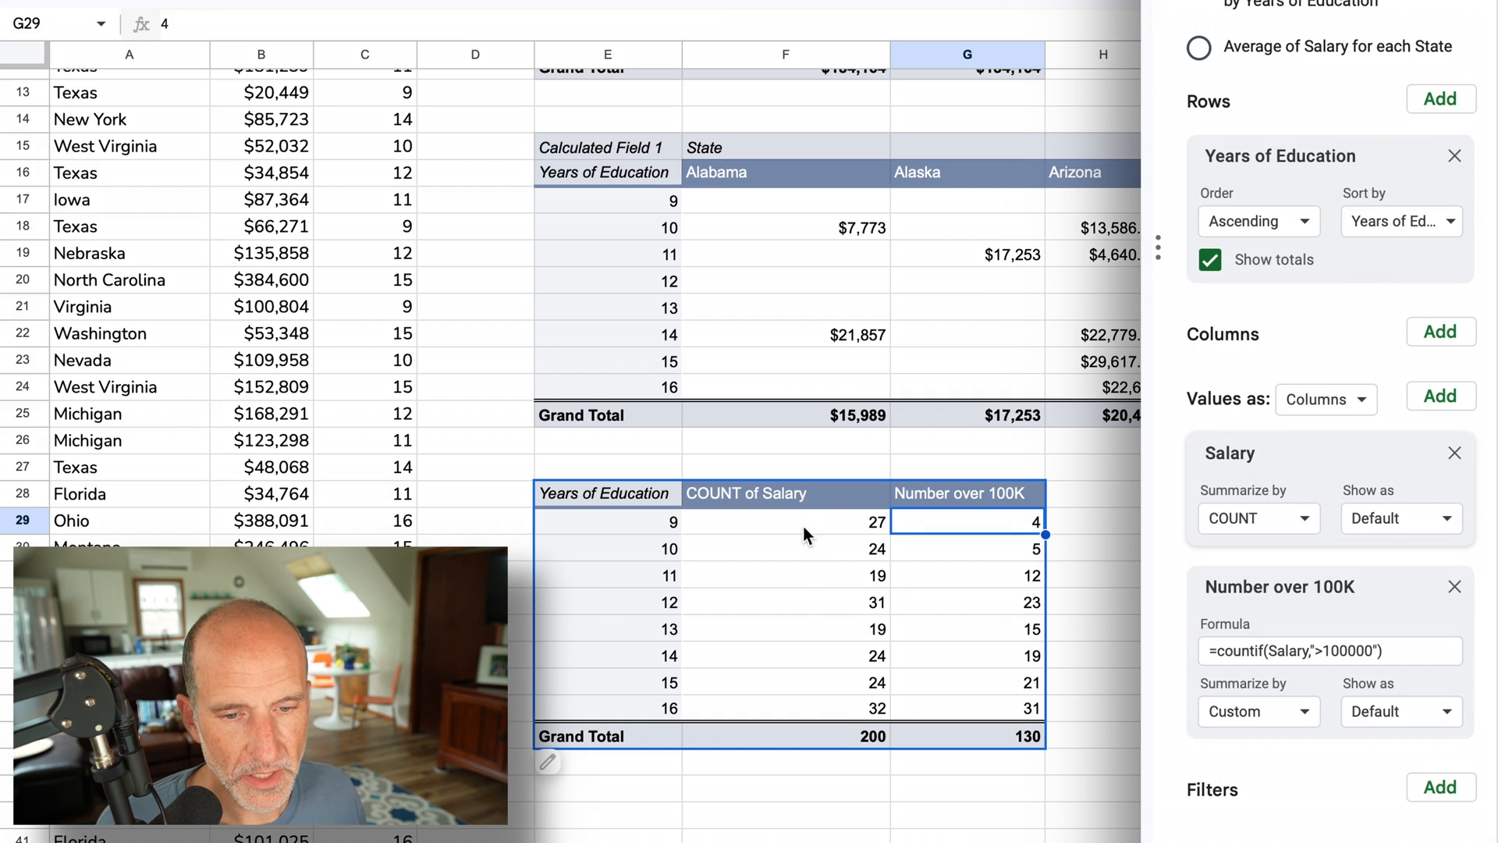
{"action": "mouse_move", "coordinate": [767, 612]}
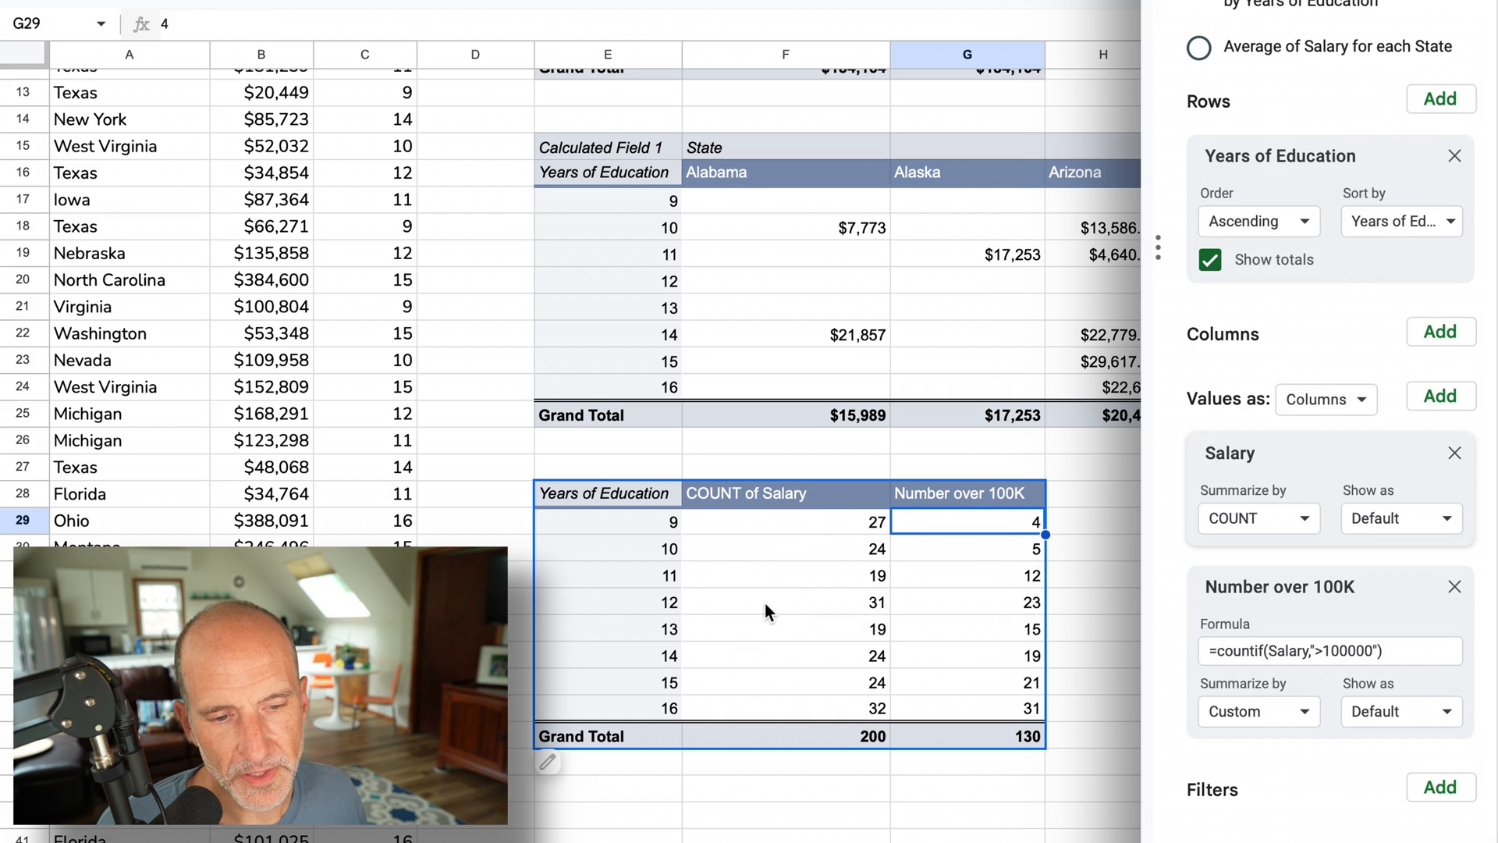
{"action": "left_click", "coordinate": [966, 601]}
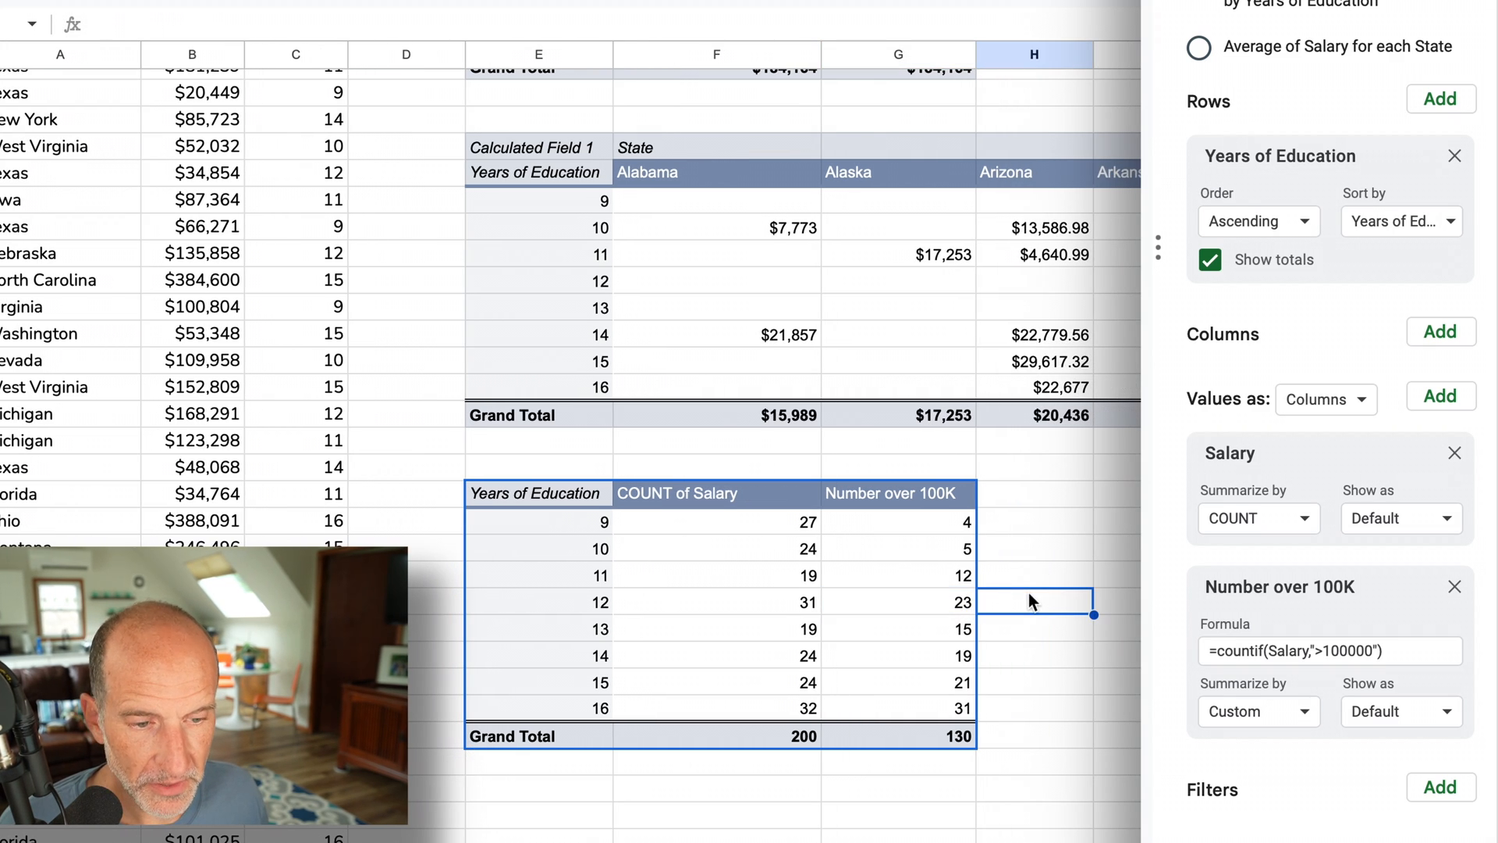
{"action": "mouse_move", "coordinate": [857, 612]}
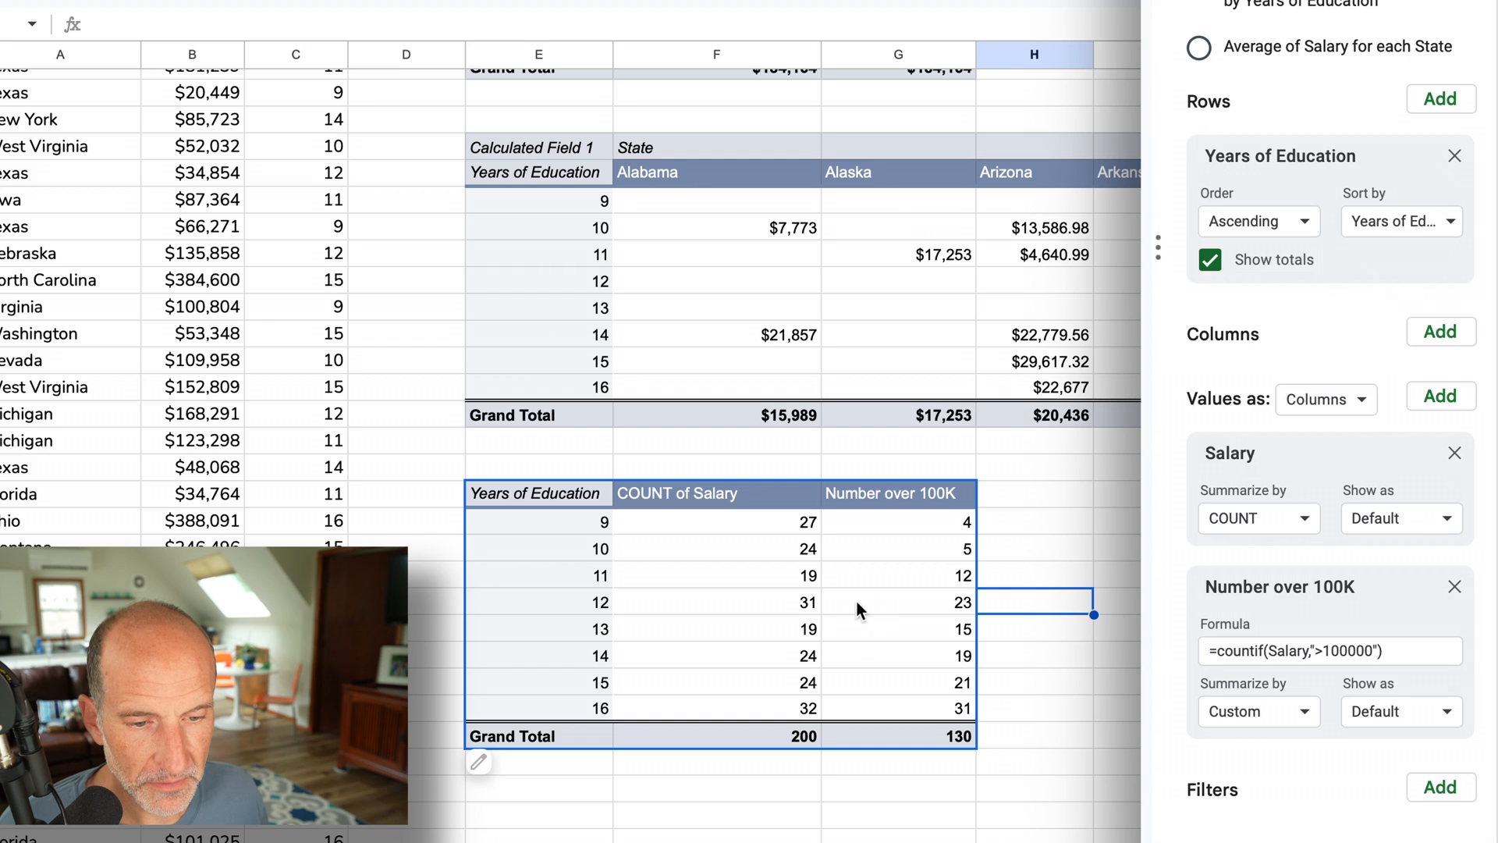
{"action": "left_click", "coordinate": [897, 602]}
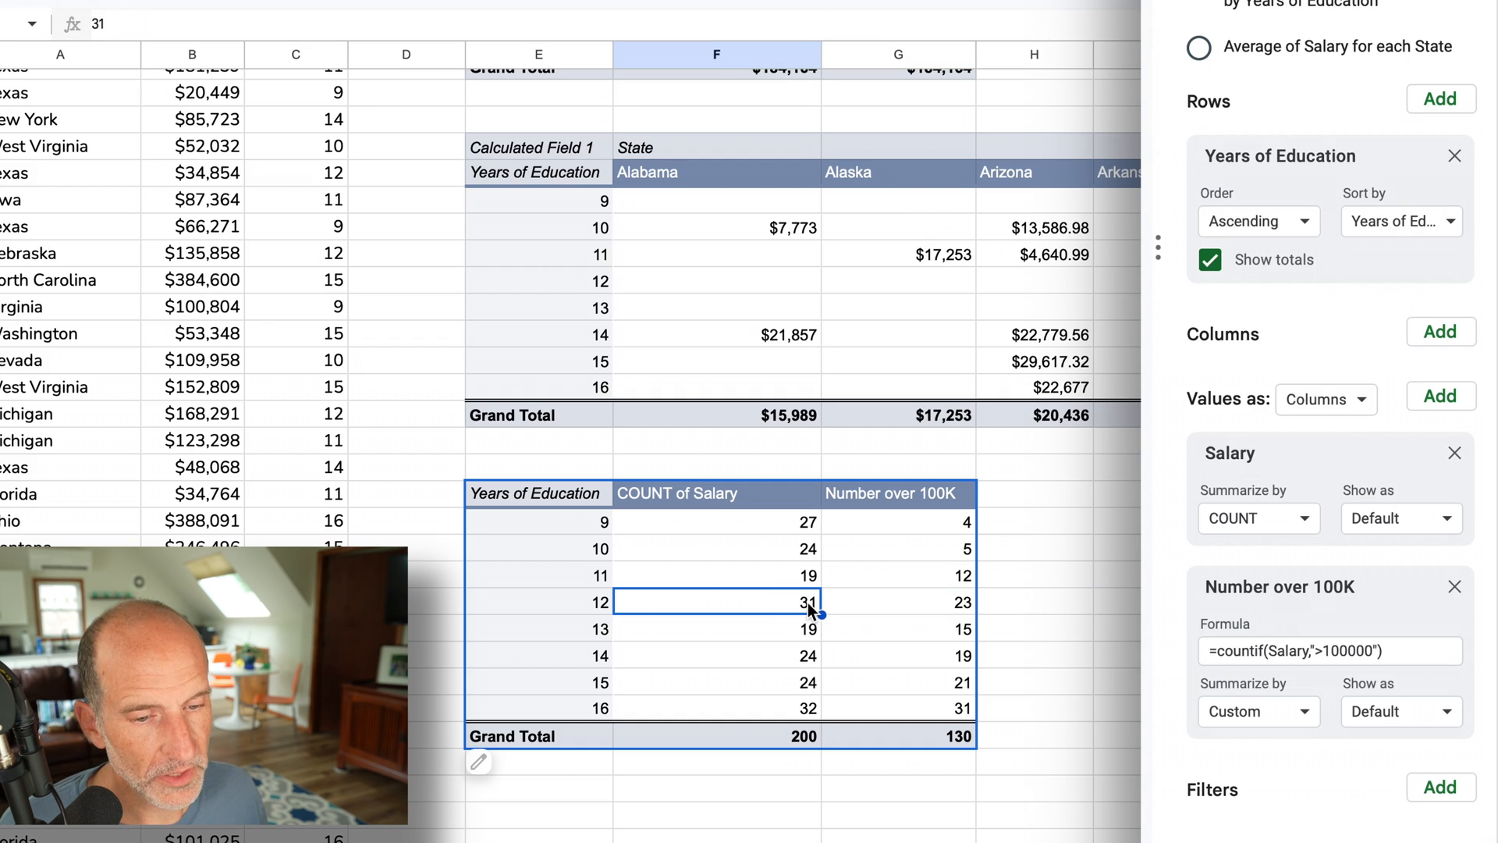
{"action": "mouse_move", "coordinate": [920, 600]}
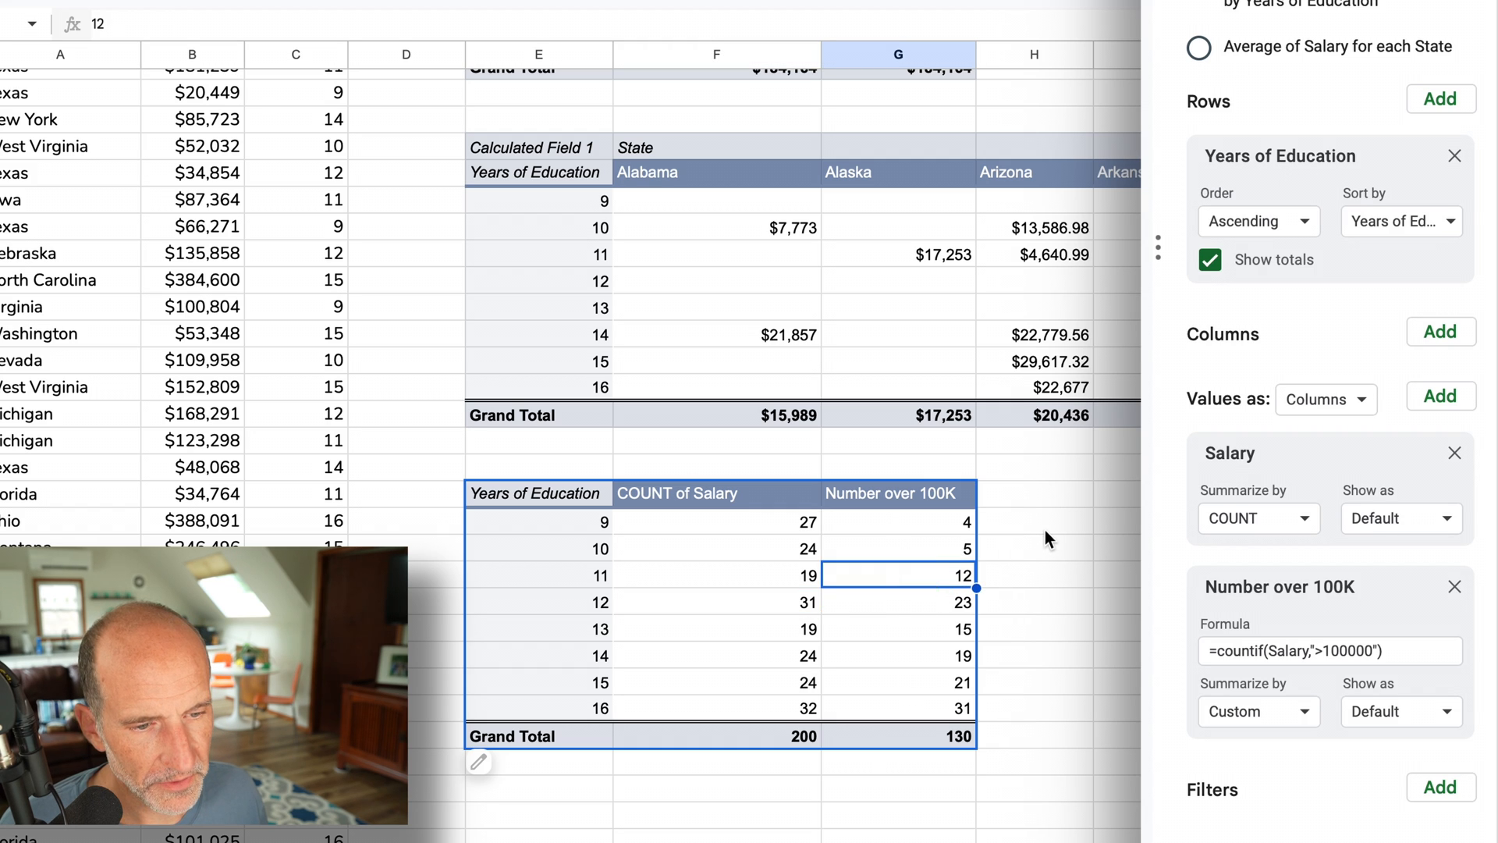
{"action": "left_click", "coordinate": [1034, 519]}
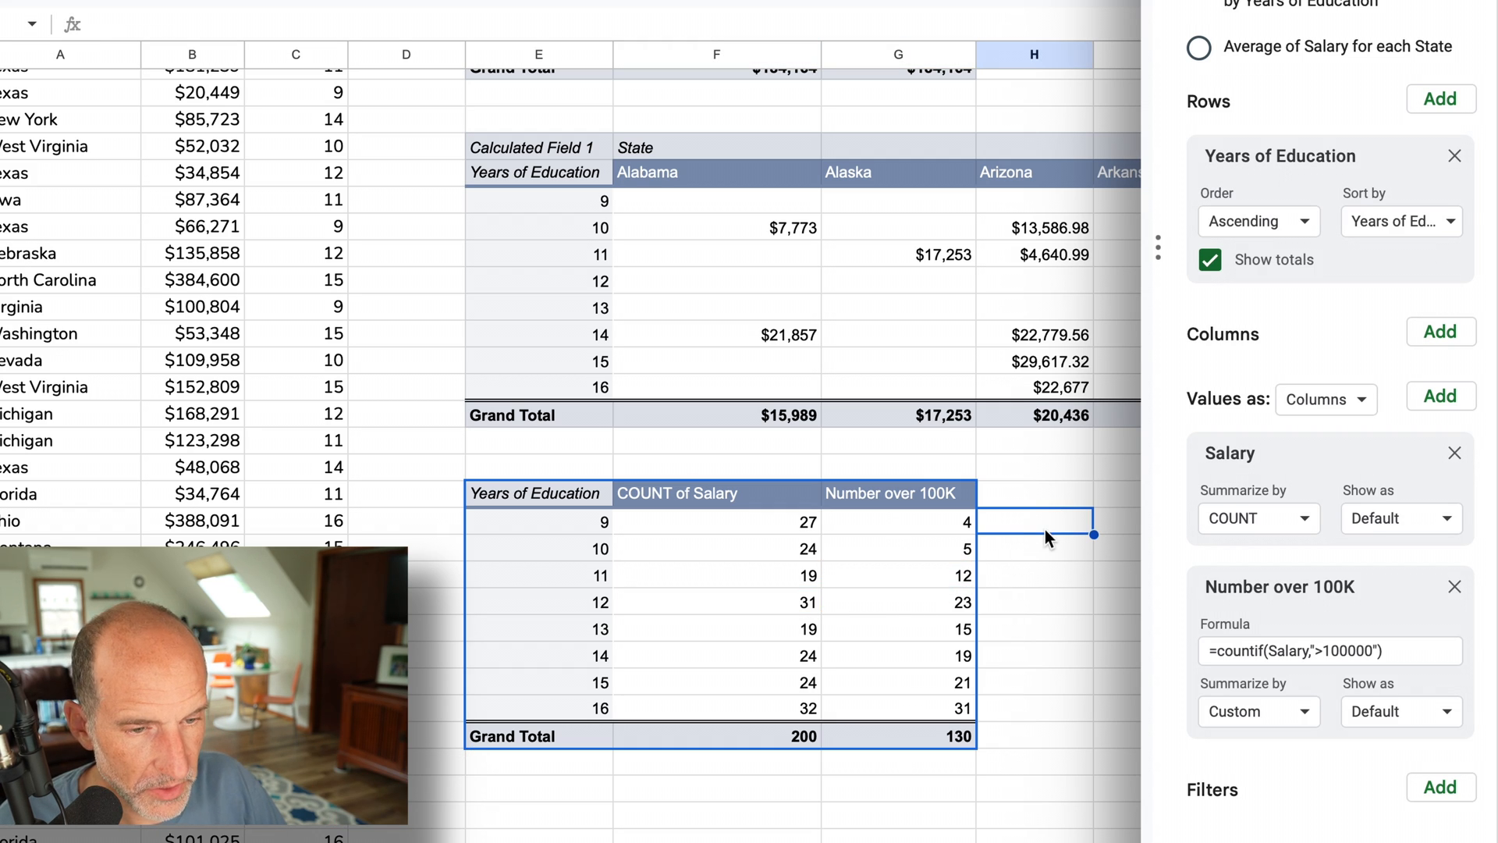
{"action": "type", "text": "=G29"}
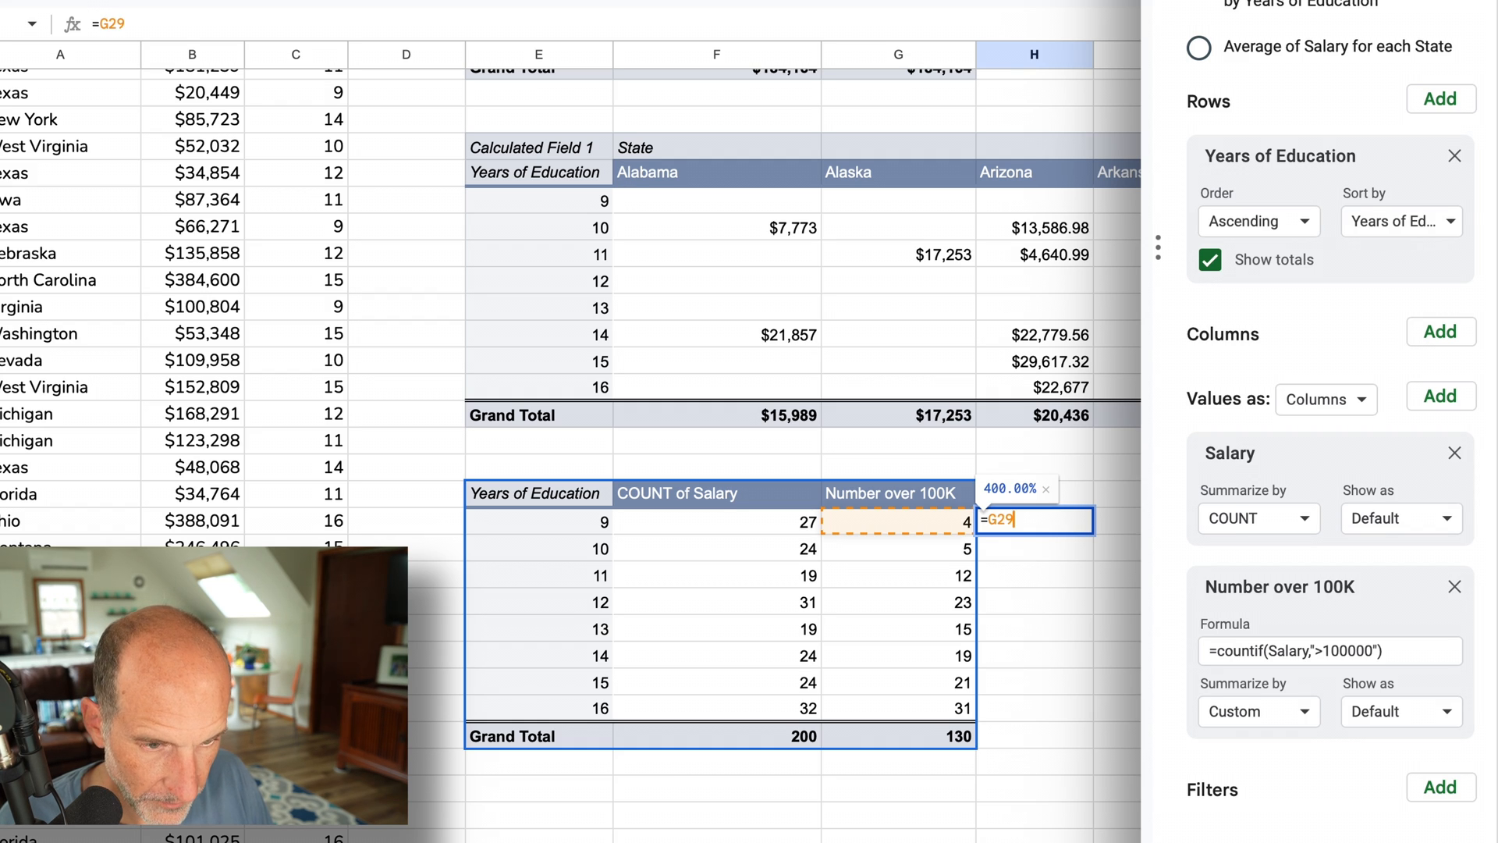
{"action": "type", "text": "/F29"}
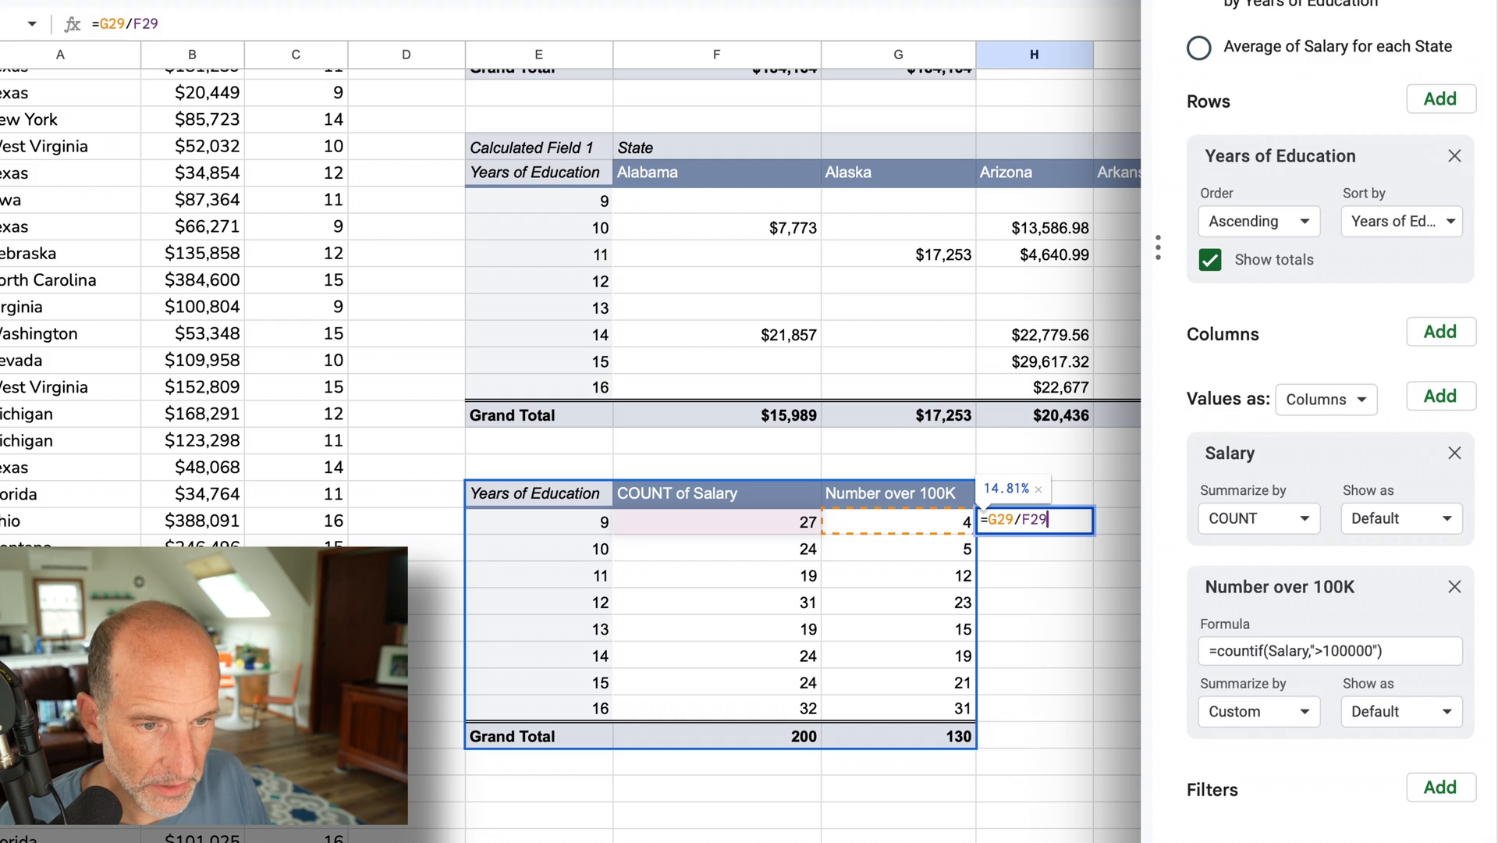
{"action": "key", "text": "Return"}
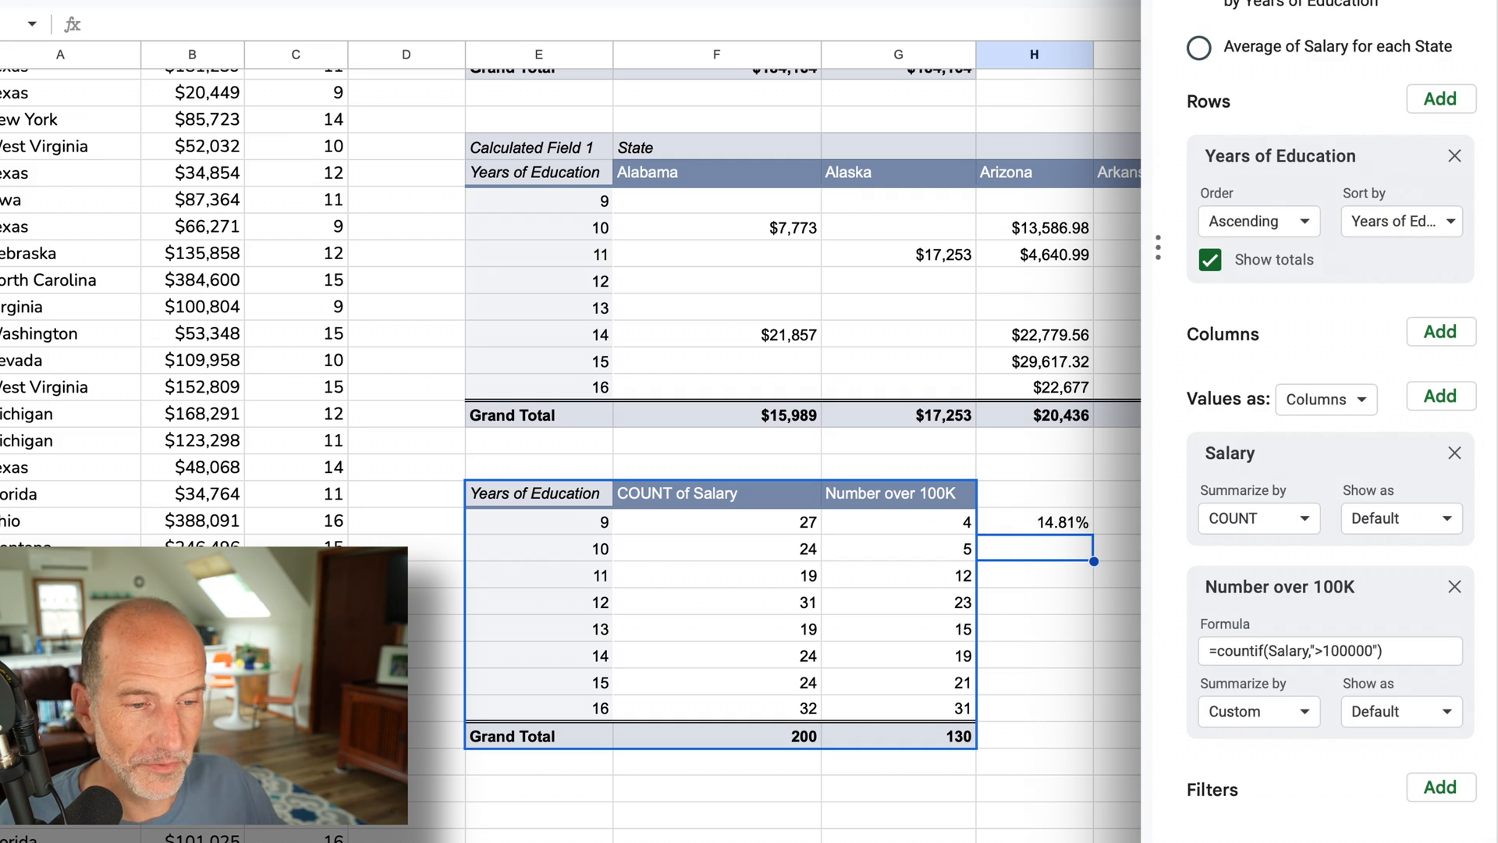
{"action": "left_click", "coordinate": [1056, 522]}
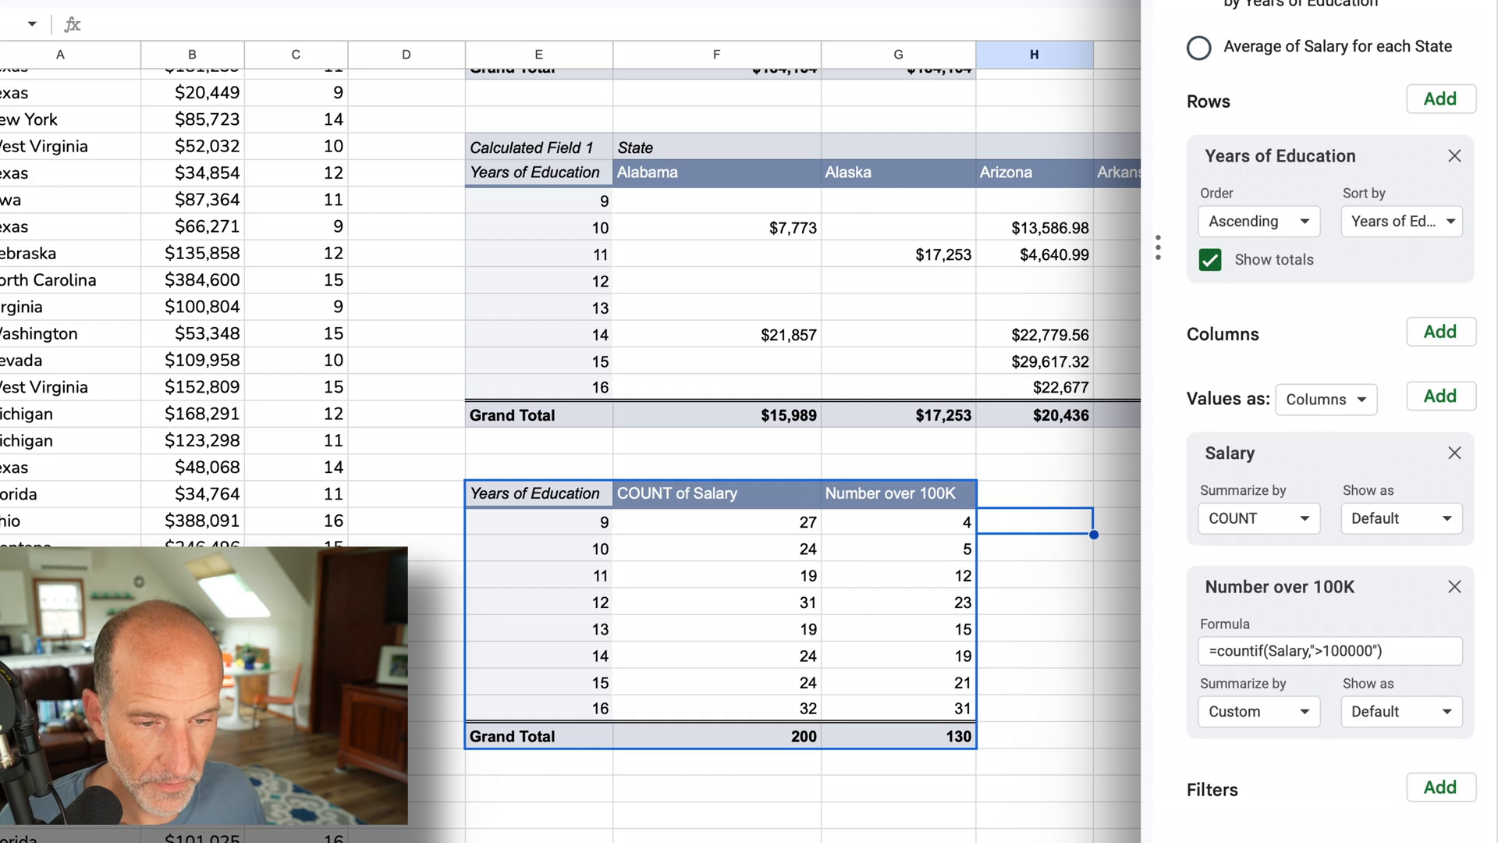
{"action": "mouse_move", "coordinate": [896, 544]}
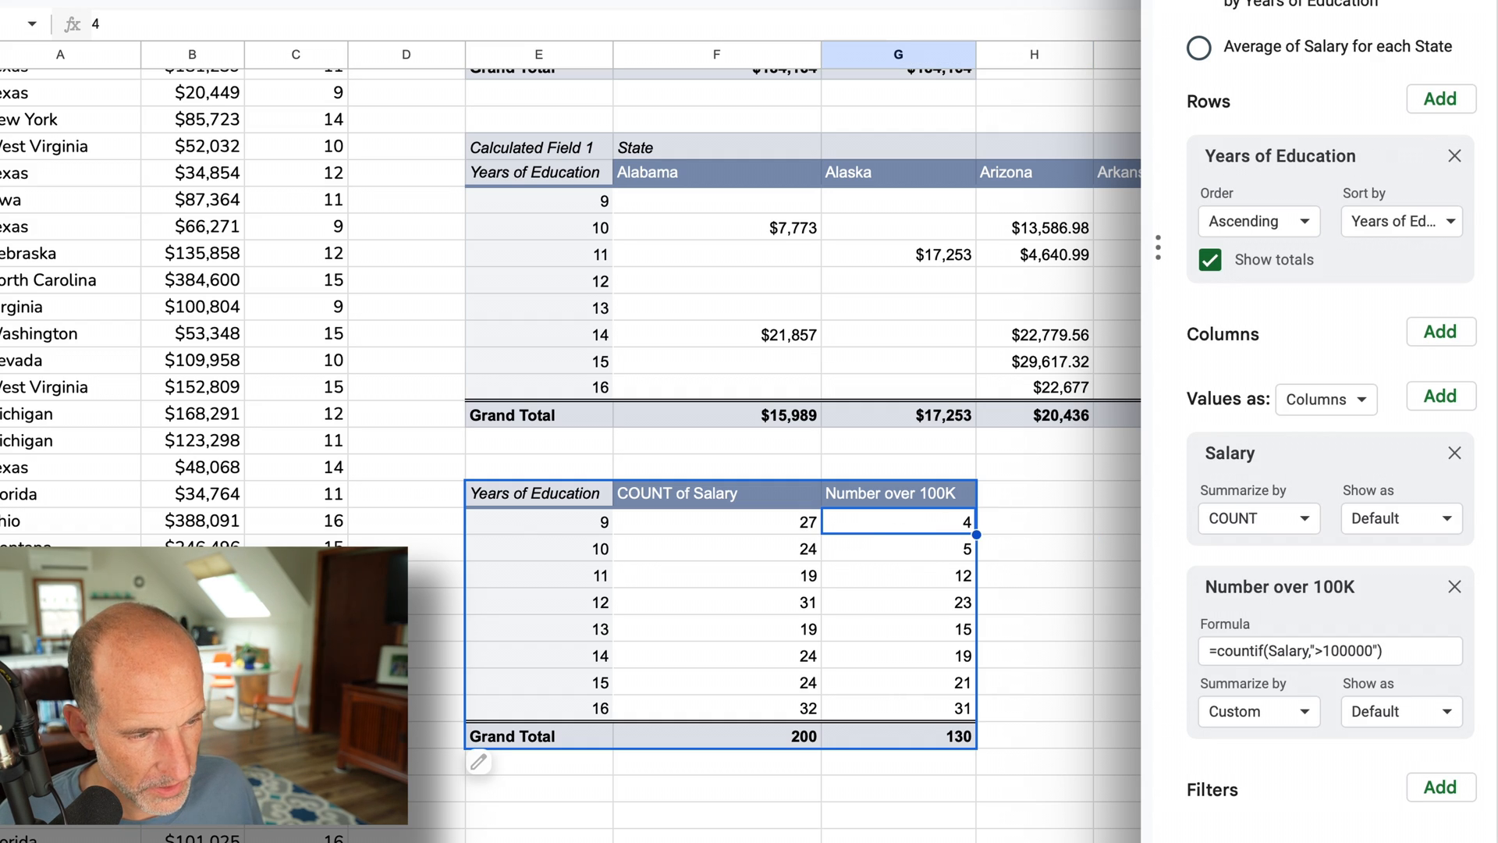
- Add a calculated field using the countif(Salary,">100000") formula, summarized as Custom
{"action": "left_click", "coordinate": [1439, 395]}
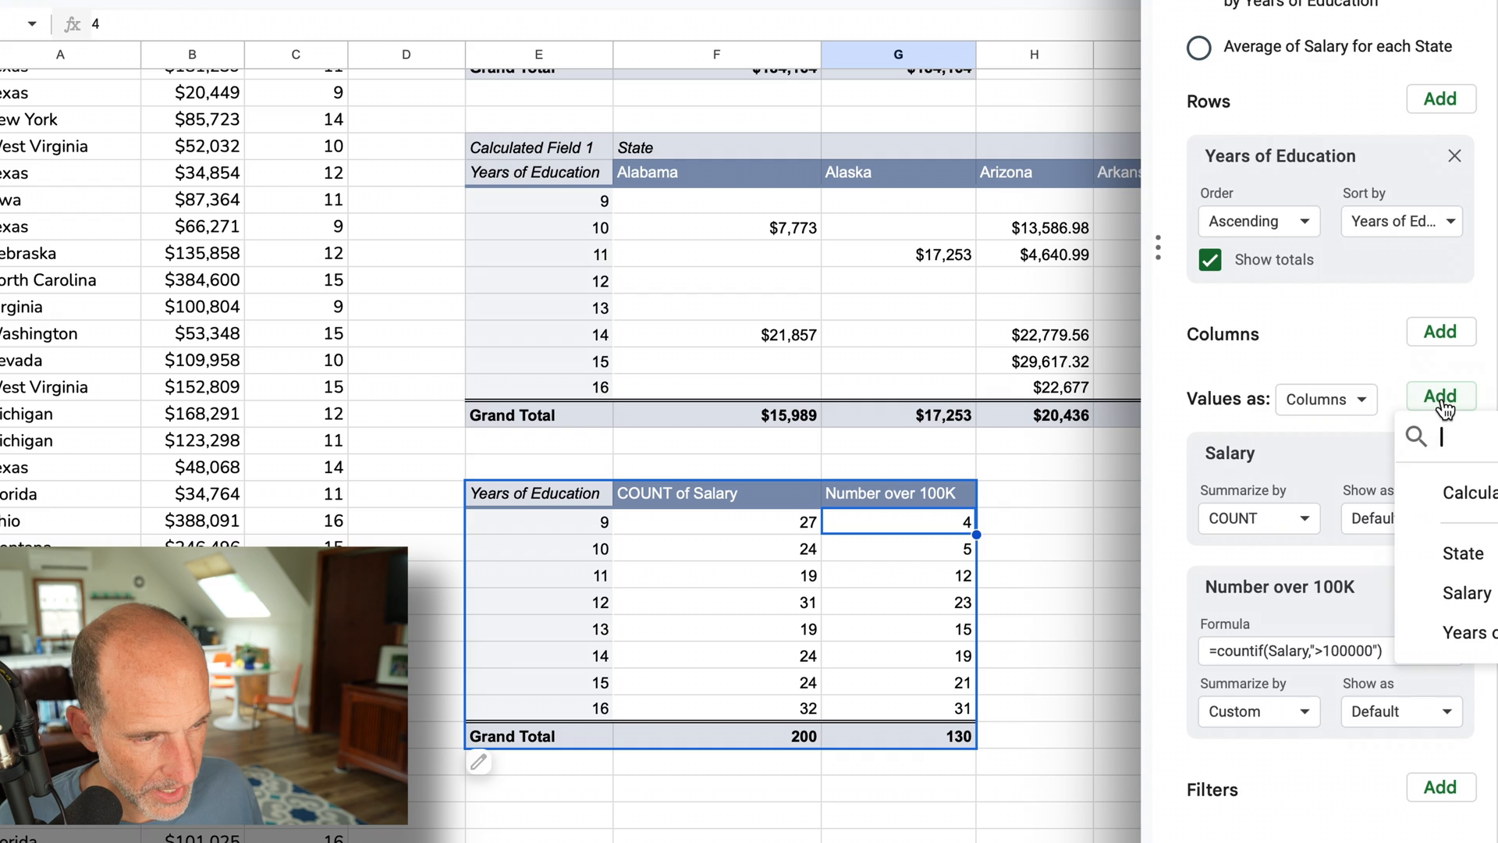
{"action": "left_click", "coordinate": [1469, 493]}
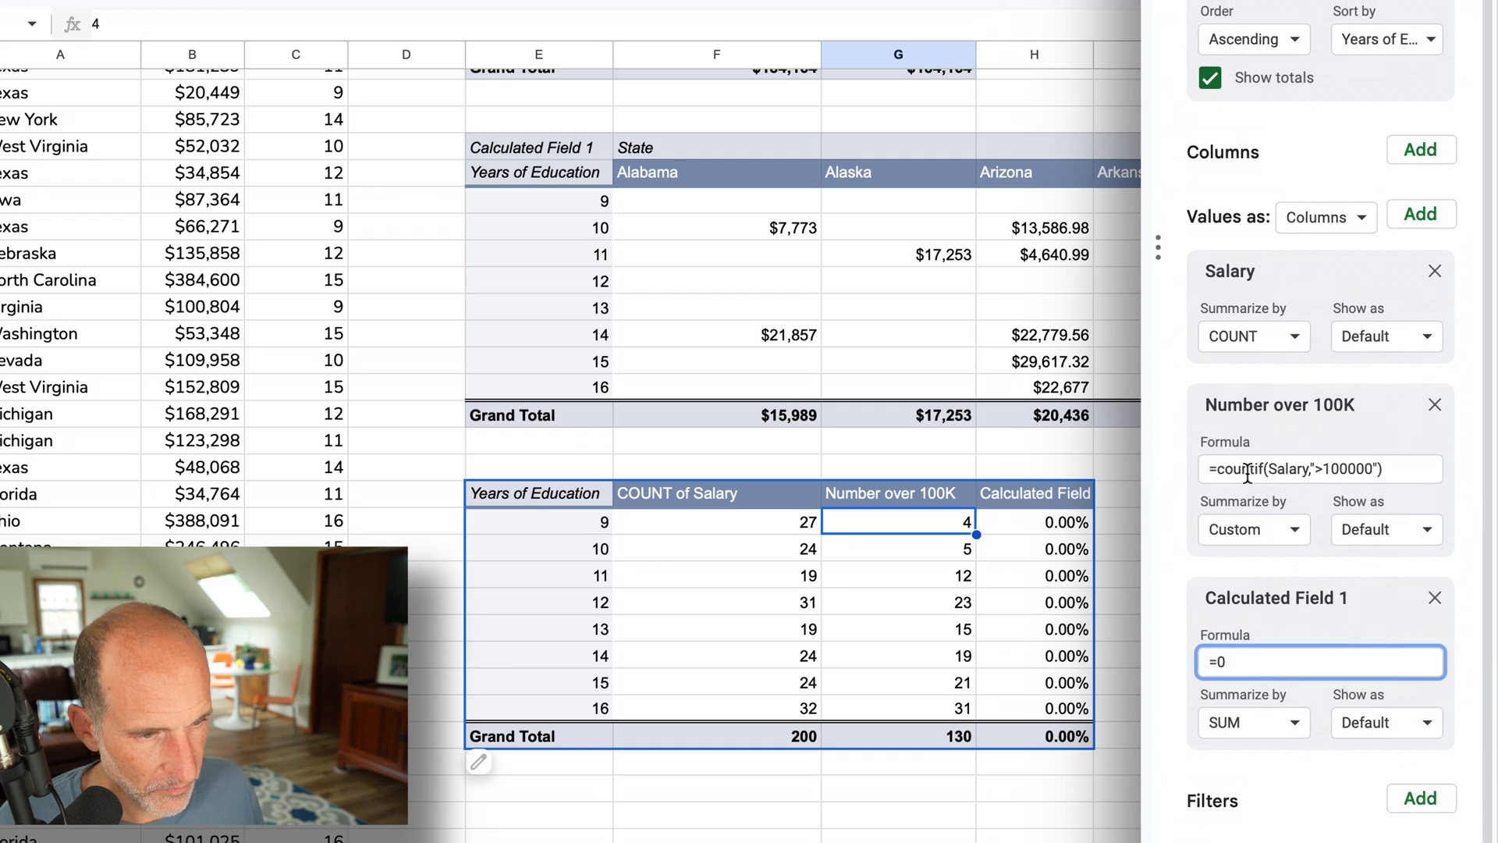
{"action": "mouse_move", "coordinate": [1243, 597]}
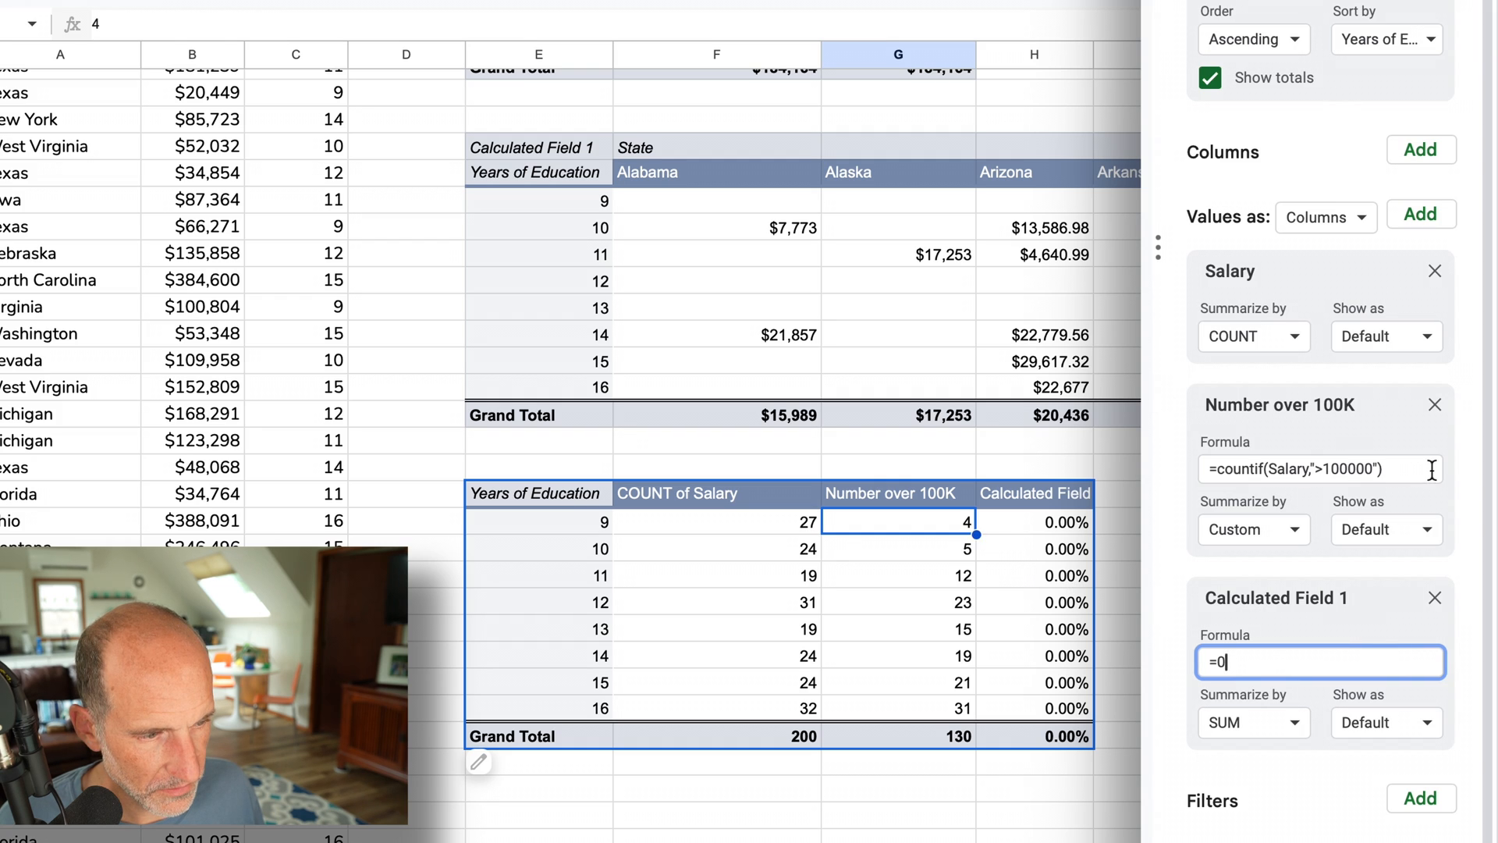
{"action": "left_click", "coordinate": [1319, 468]}
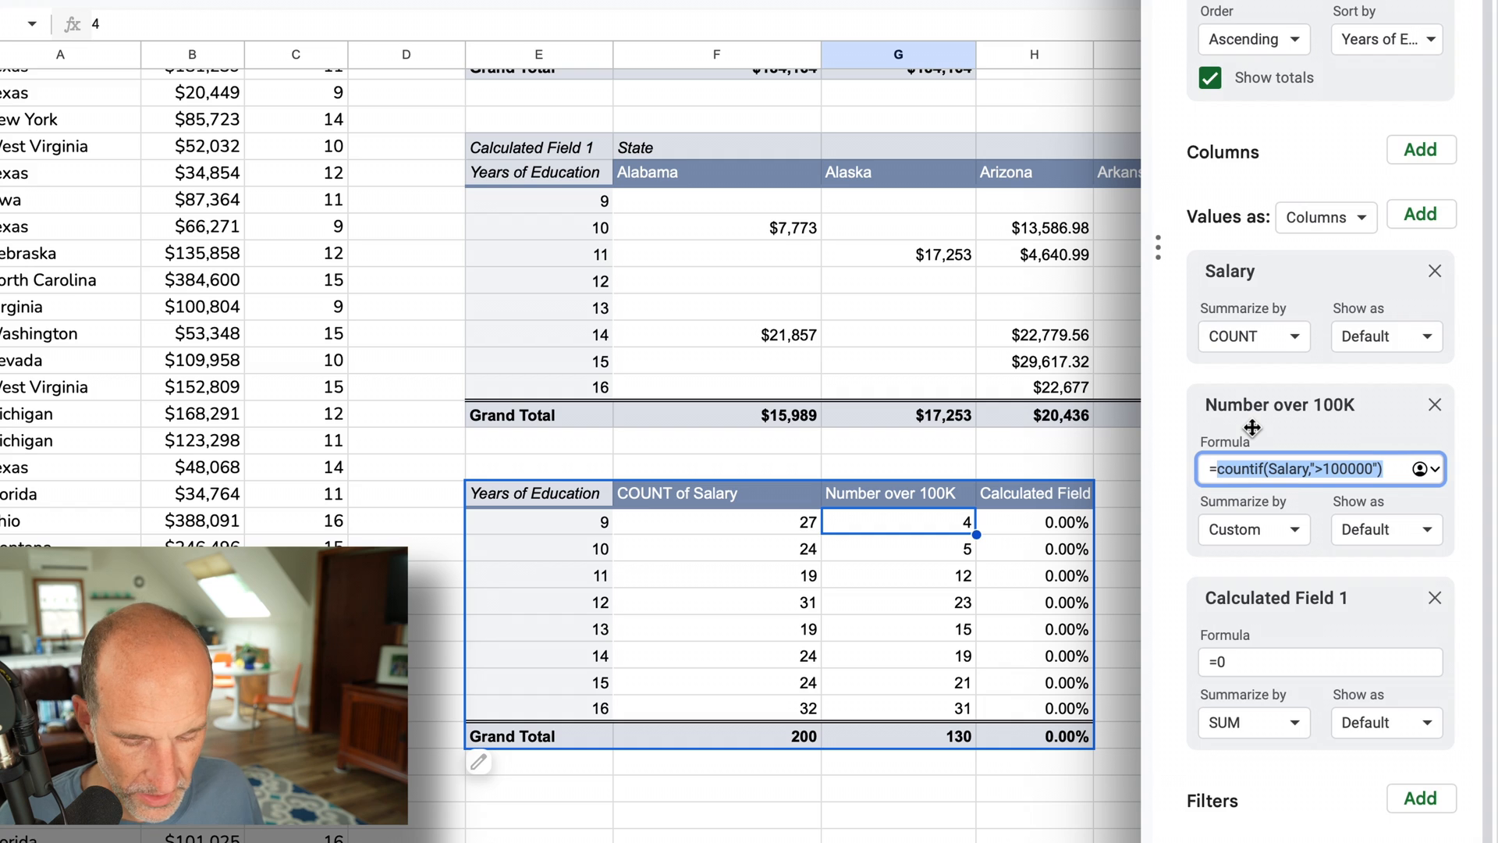
{"action": "mouse_move", "coordinate": [1205, 774]}
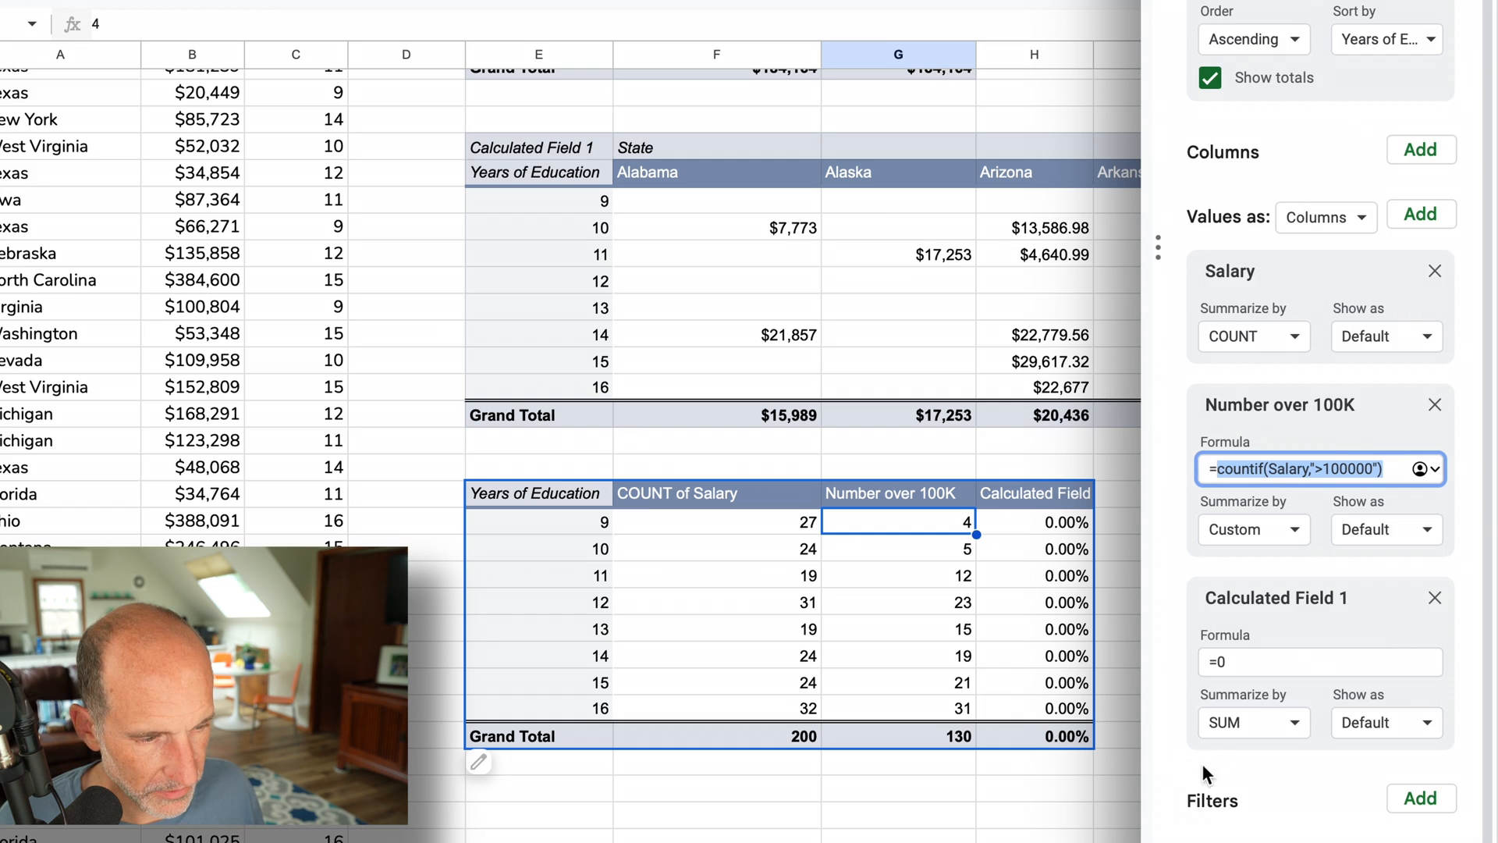
{"action": "left_click", "coordinate": [1318, 661]}
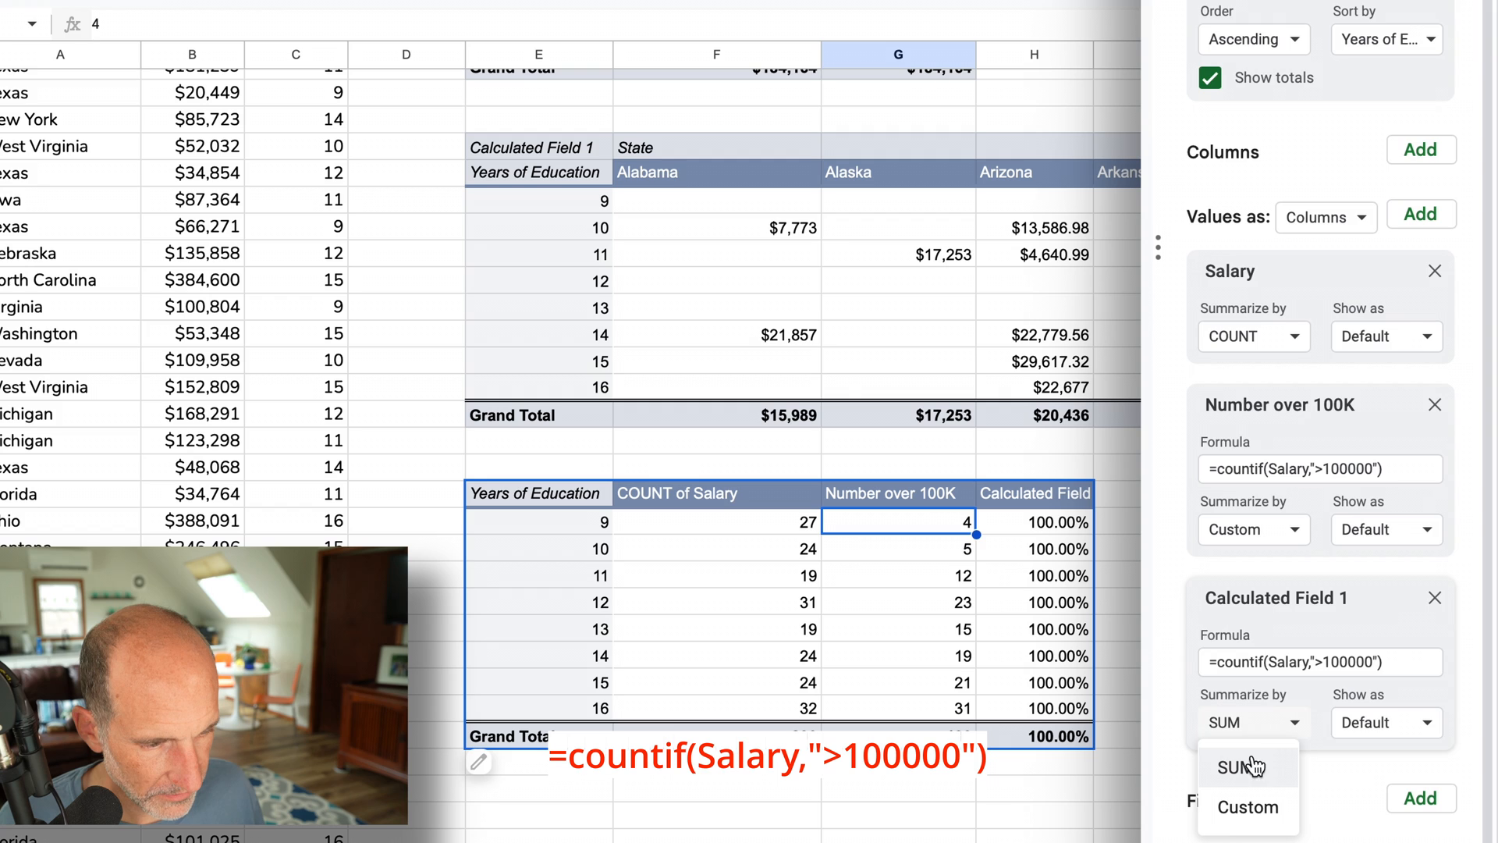
{"action": "left_click", "coordinate": [1247, 806]}
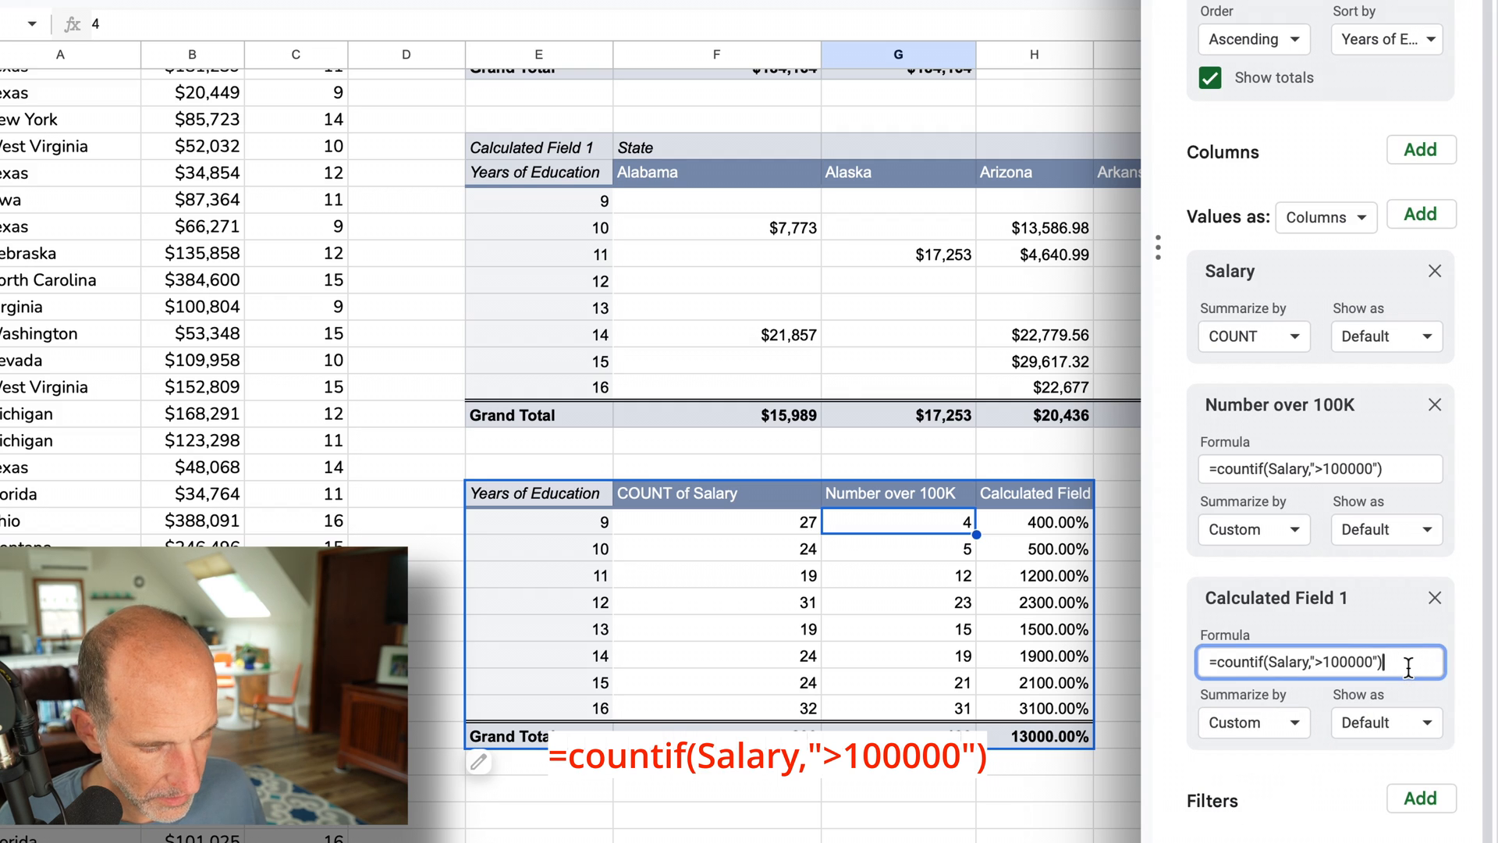
- Append /count(Salary) to the formula, giving 14.81% to 96.88% over 100K
{"action": "type", "text": "/"}
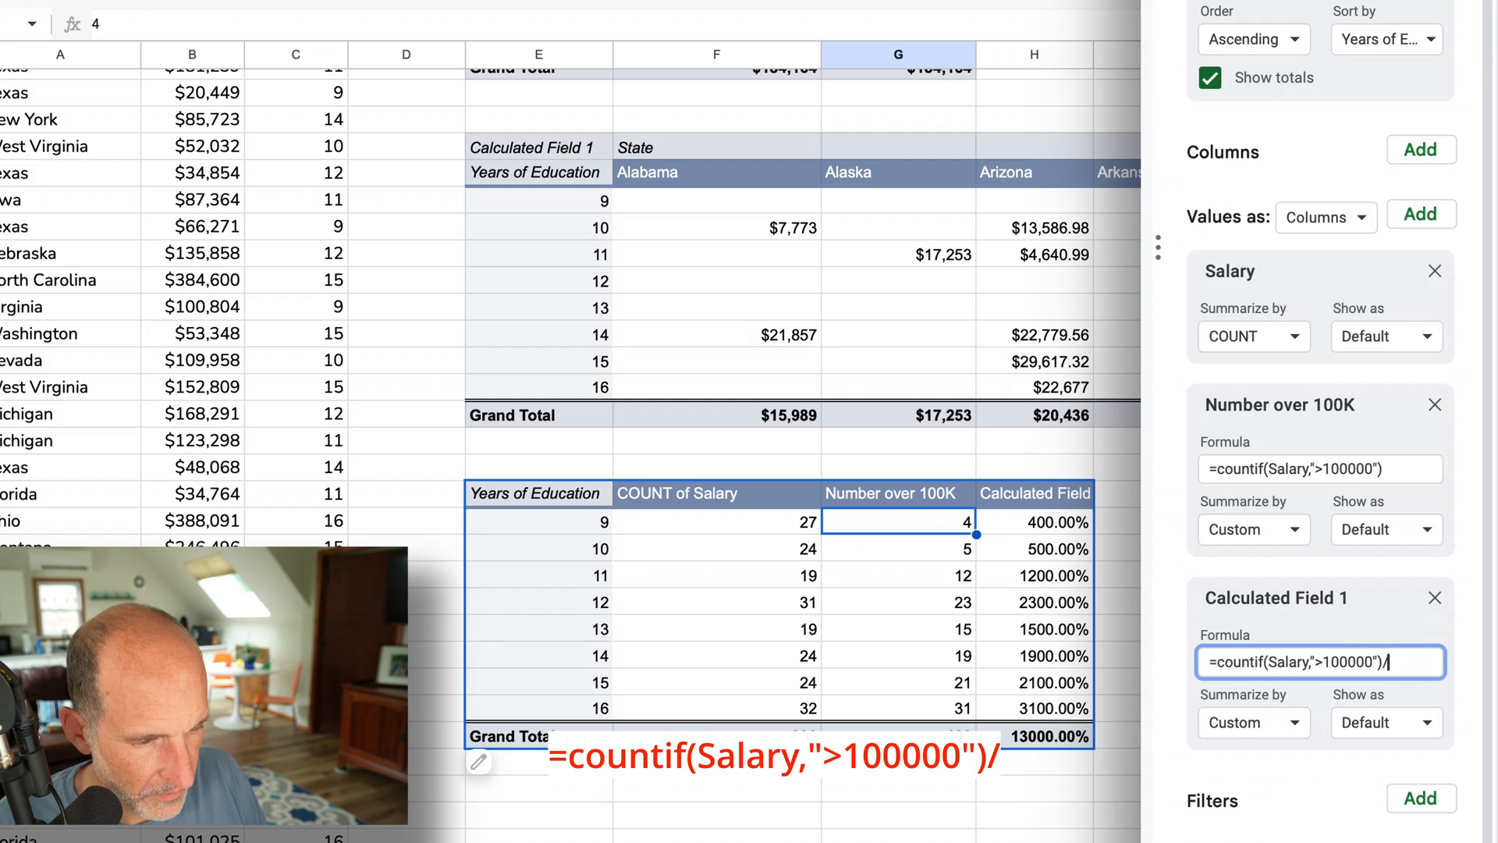
{"action": "type", "text": "count"}
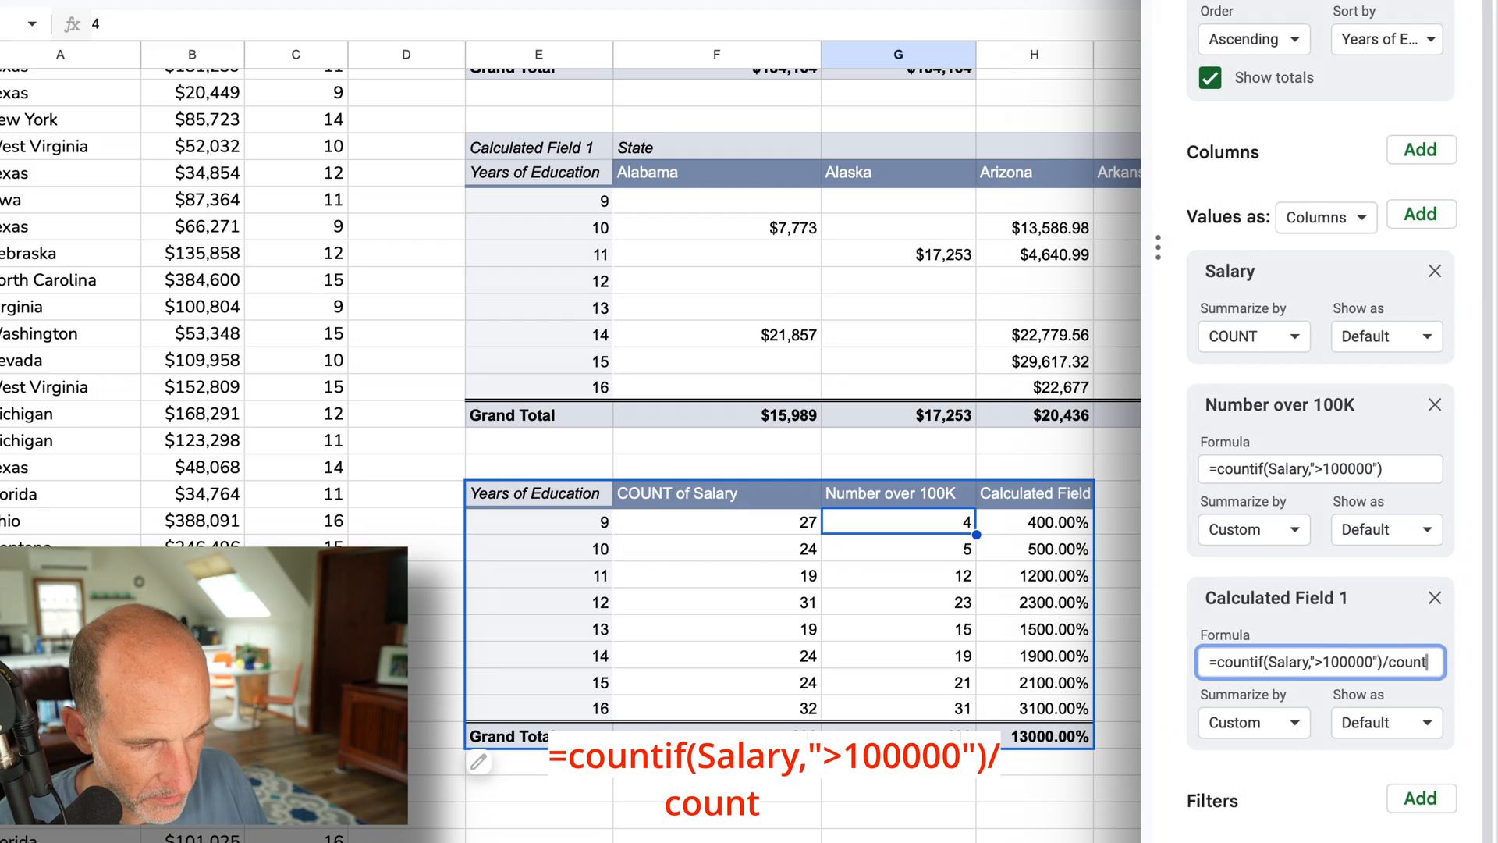
{"action": "type", "text": "("}
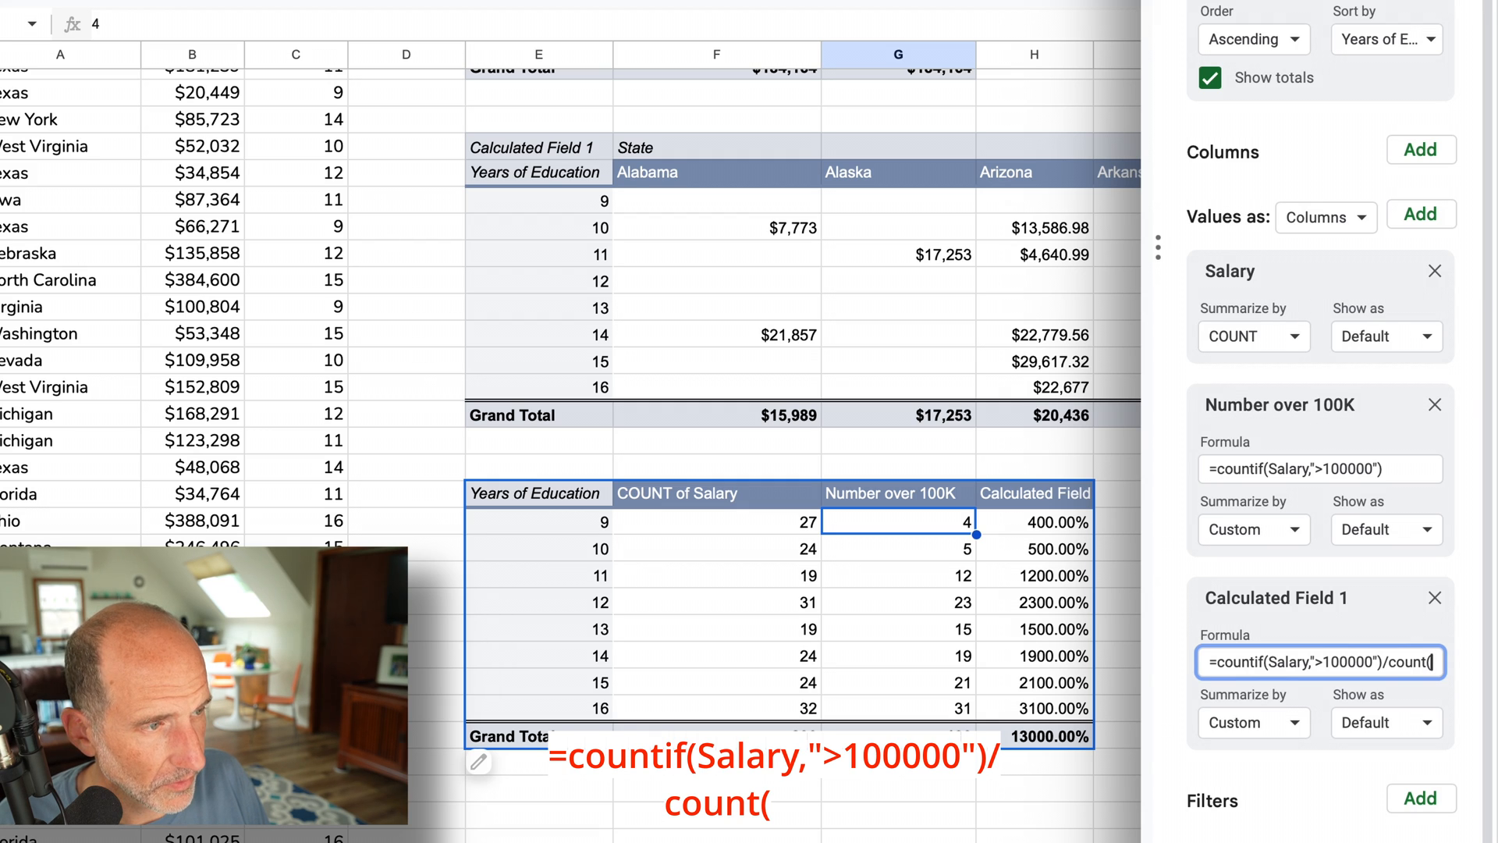
{"action": "type", "text": "S"}
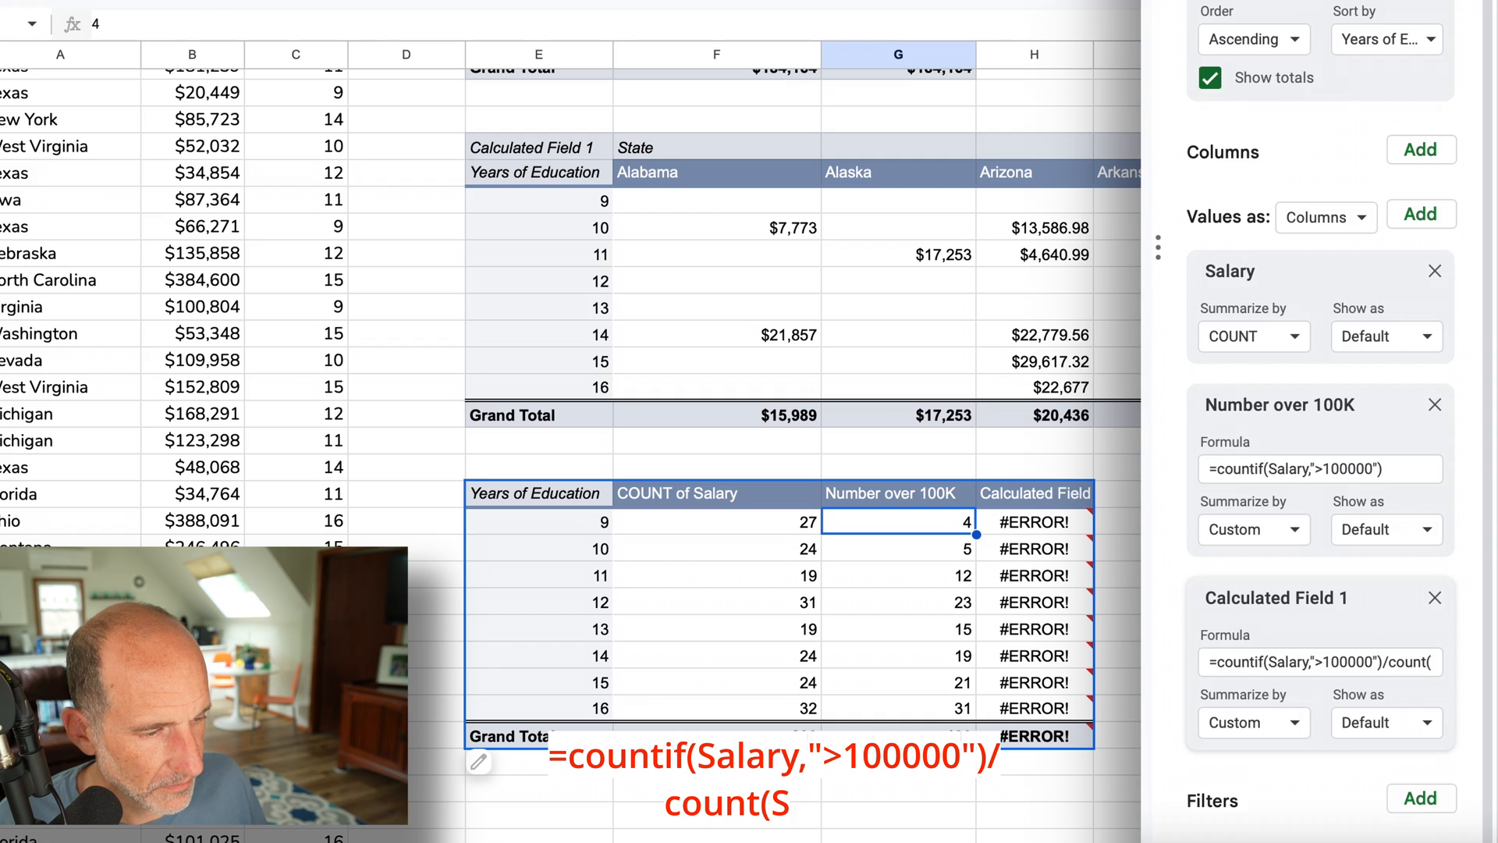
{"action": "type", "text": "alary"}
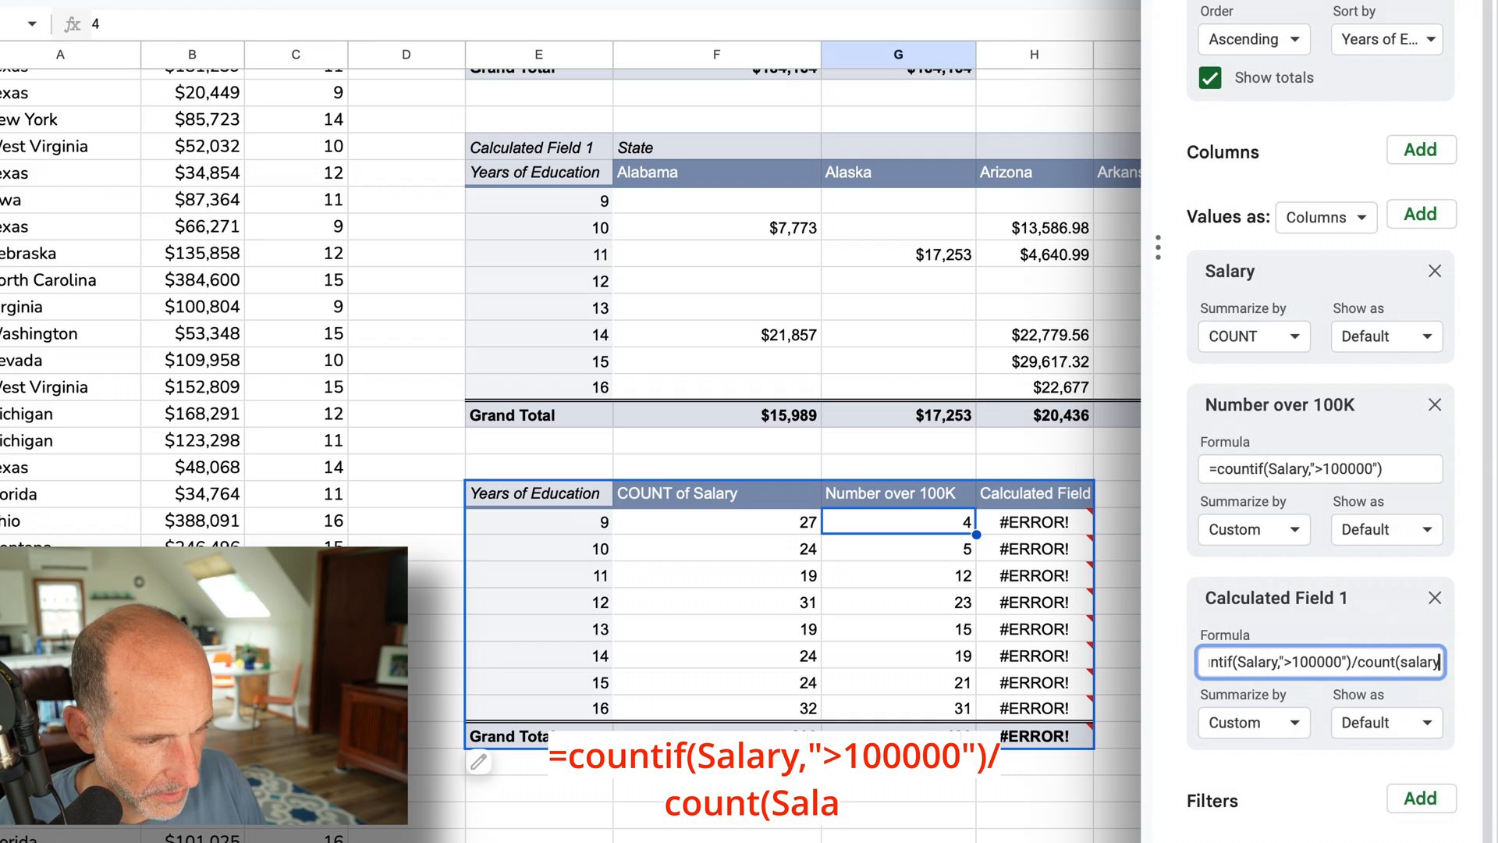
{"action": "type", "text": ")"}
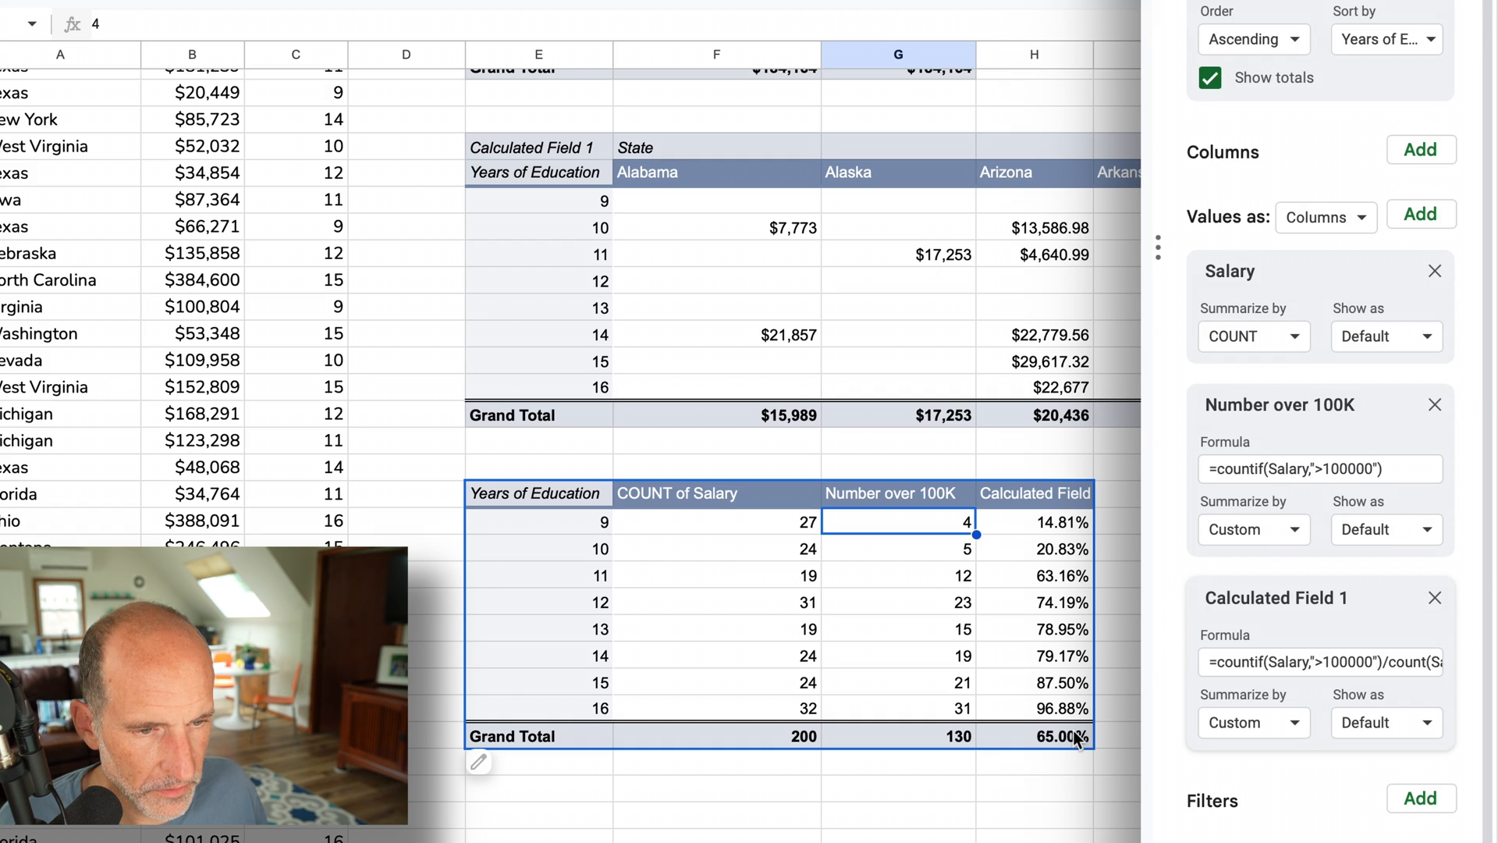
- Title the percentage column '% over 100K' and hide the pivot's Grand Total row
{"action": "left_click", "coordinate": [1034, 493]}
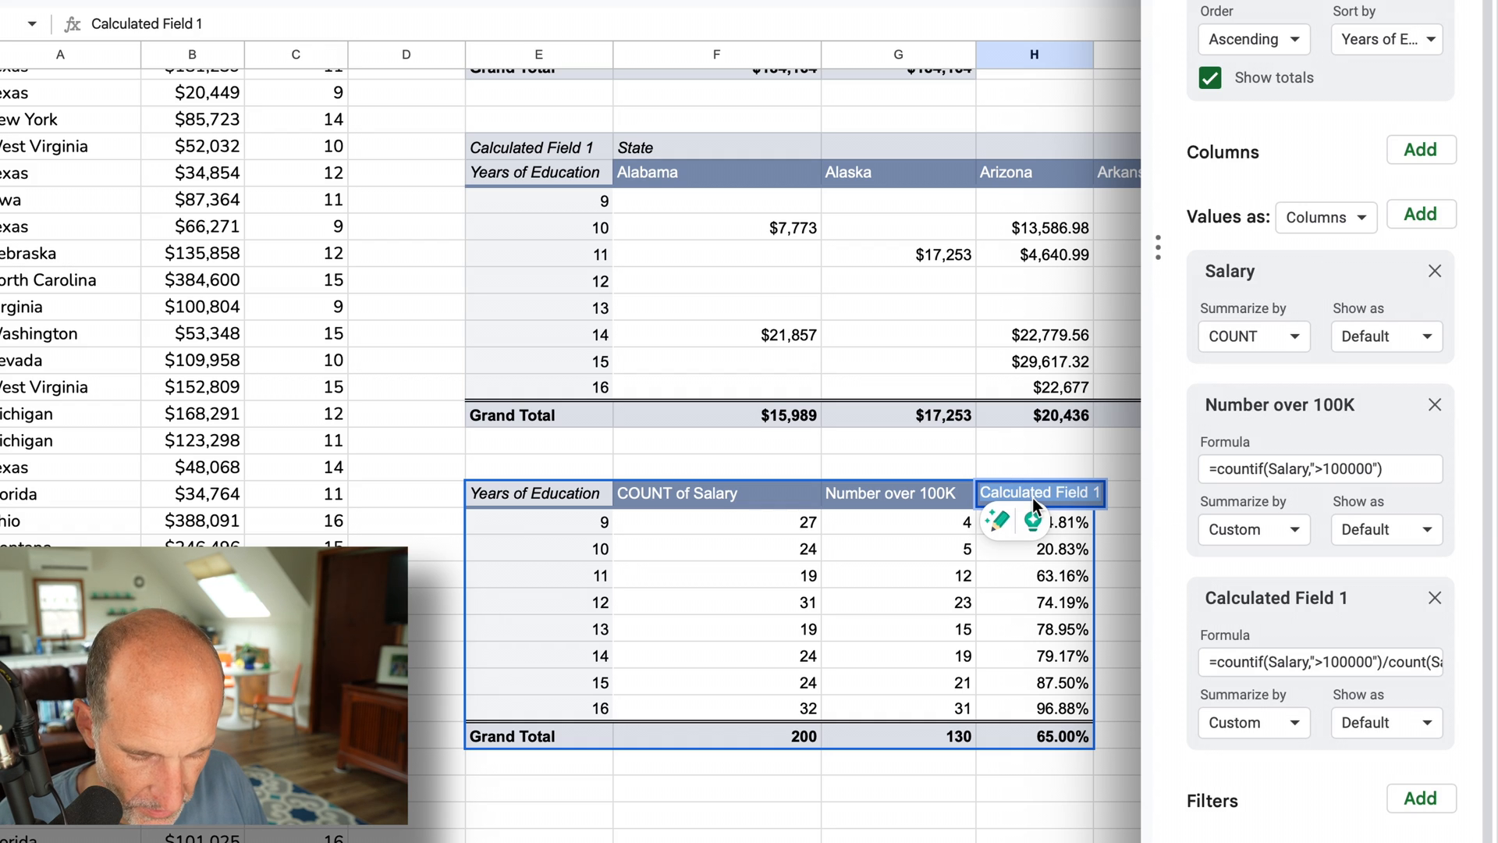
{"action": "type", "text": "% over 100K"}
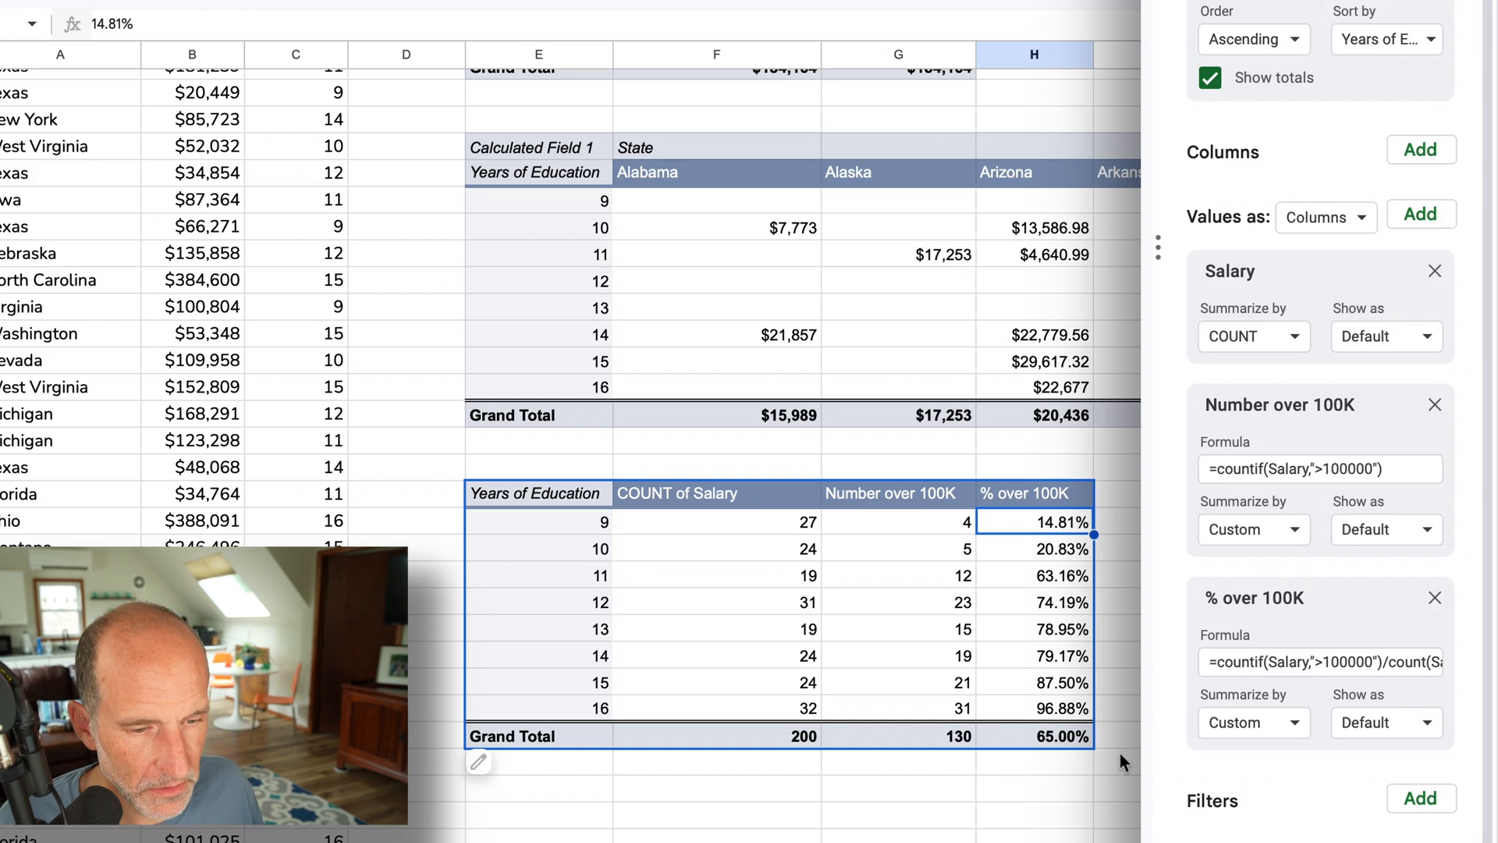
{"action": "left_click", "coordinate": [1034, 736]}
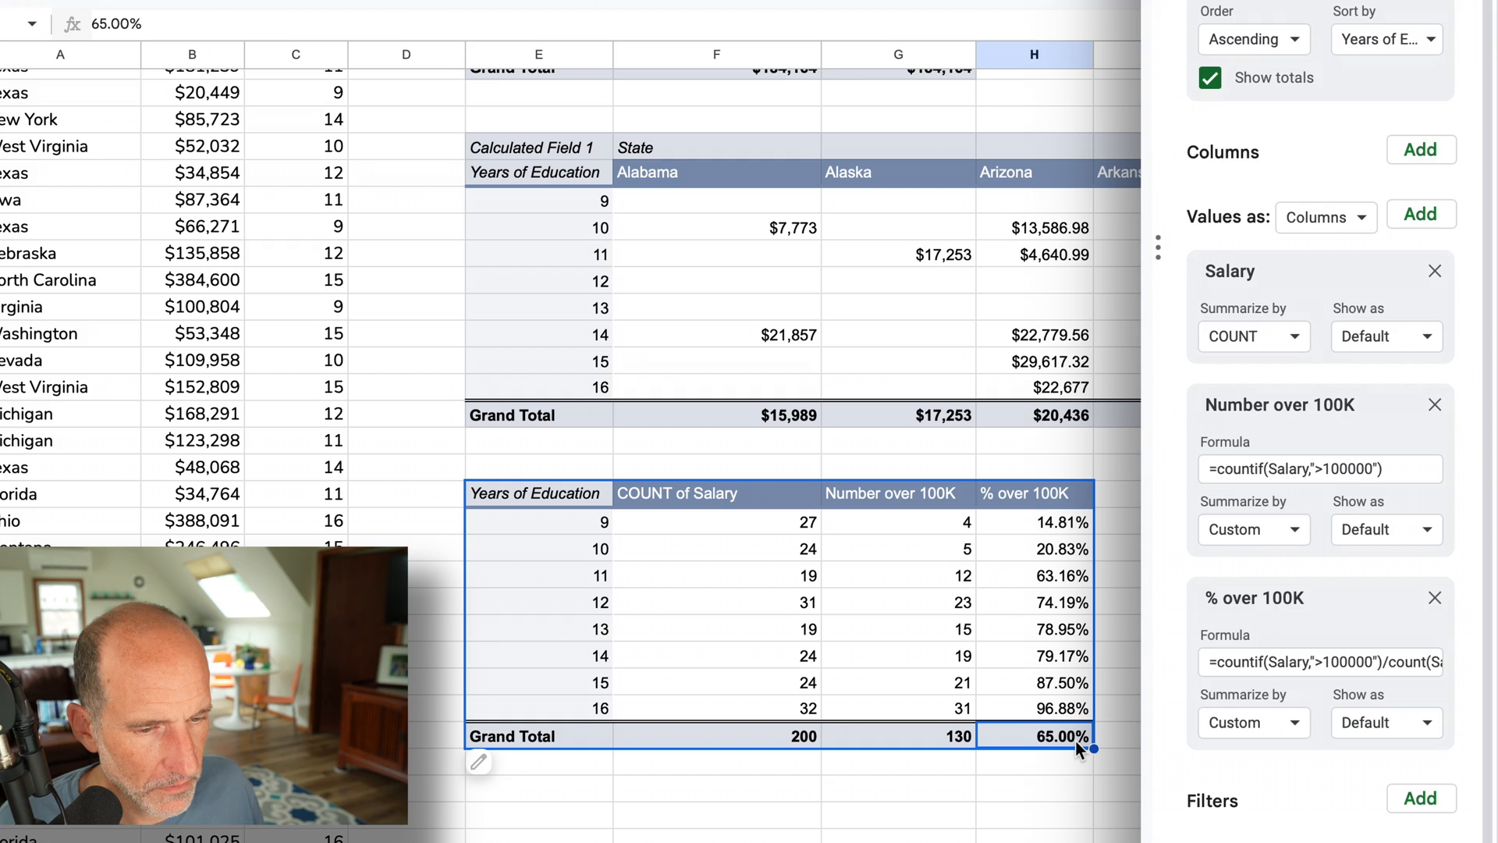
{"action": "mouse_move", "coordinate": [1309, 291]}
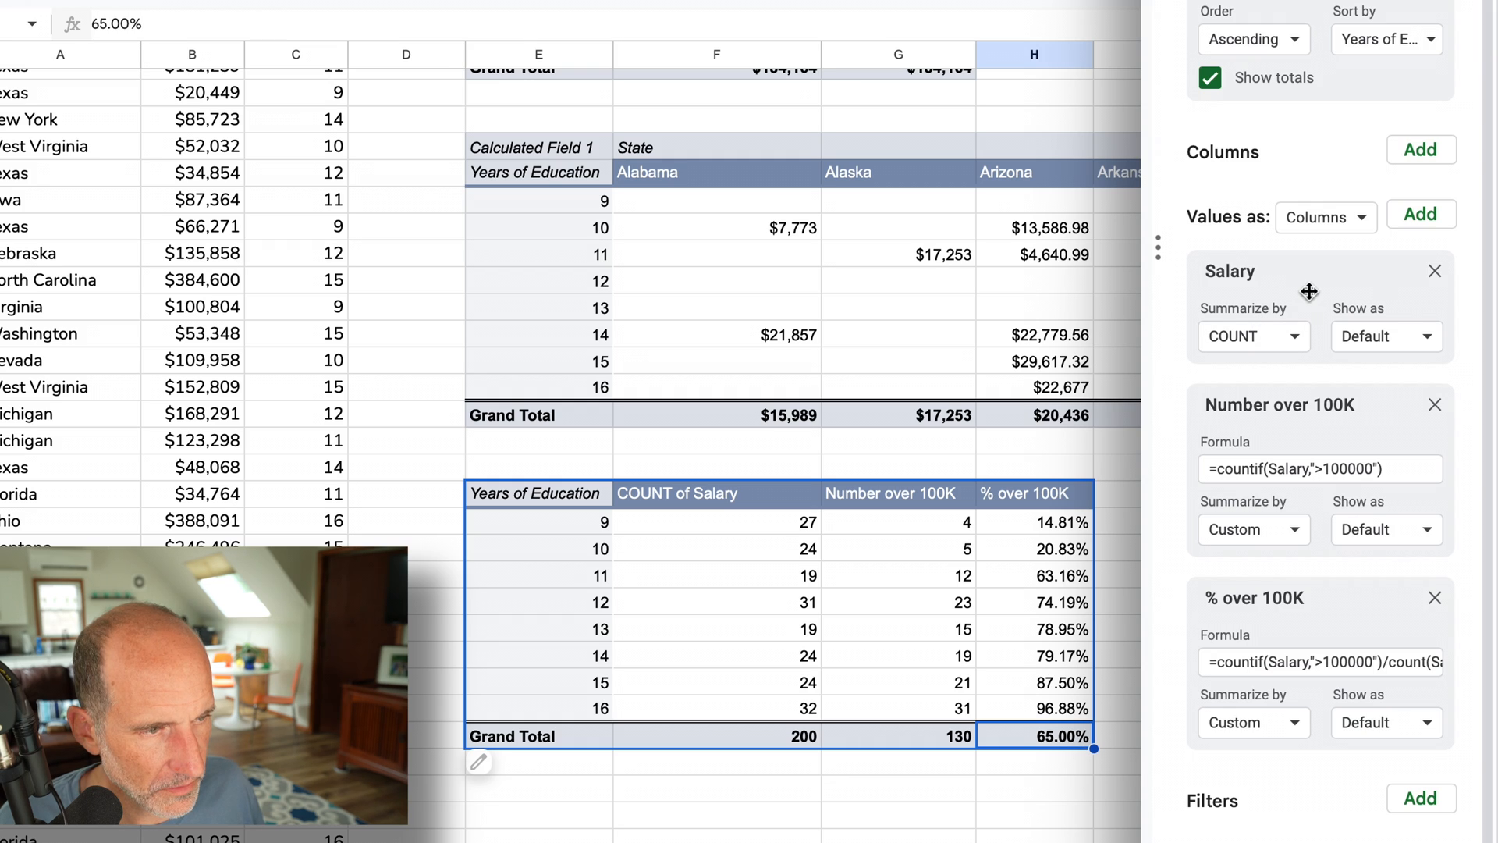
{"action": "left_click", "coordinate": [1208, 77]}
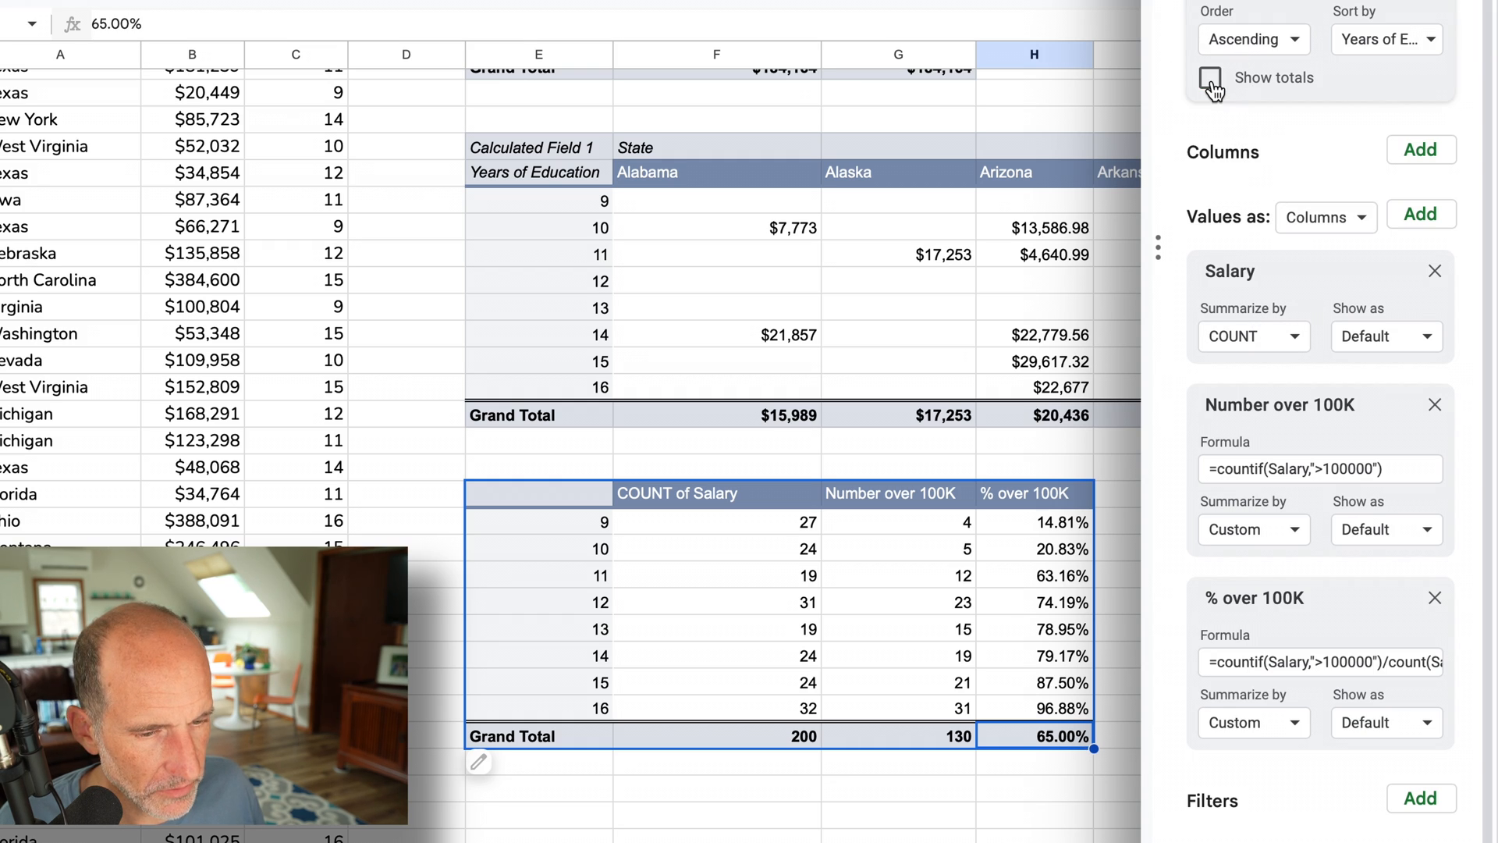
{"action": "left_click", "coordinate": [1210, 78]}
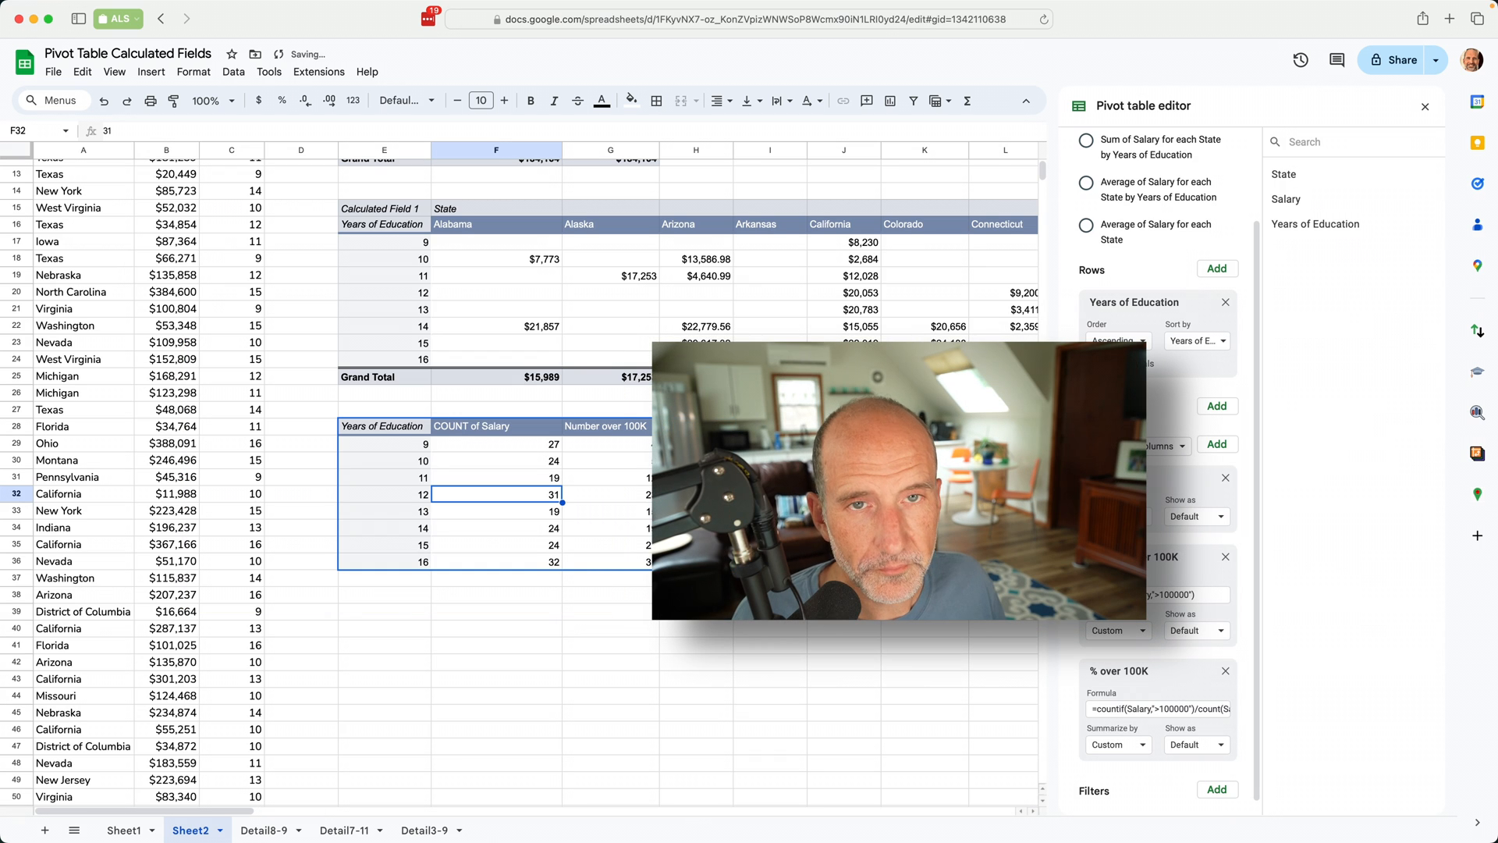
{"action": "mouse_move", "coordinate": [310, 348]}
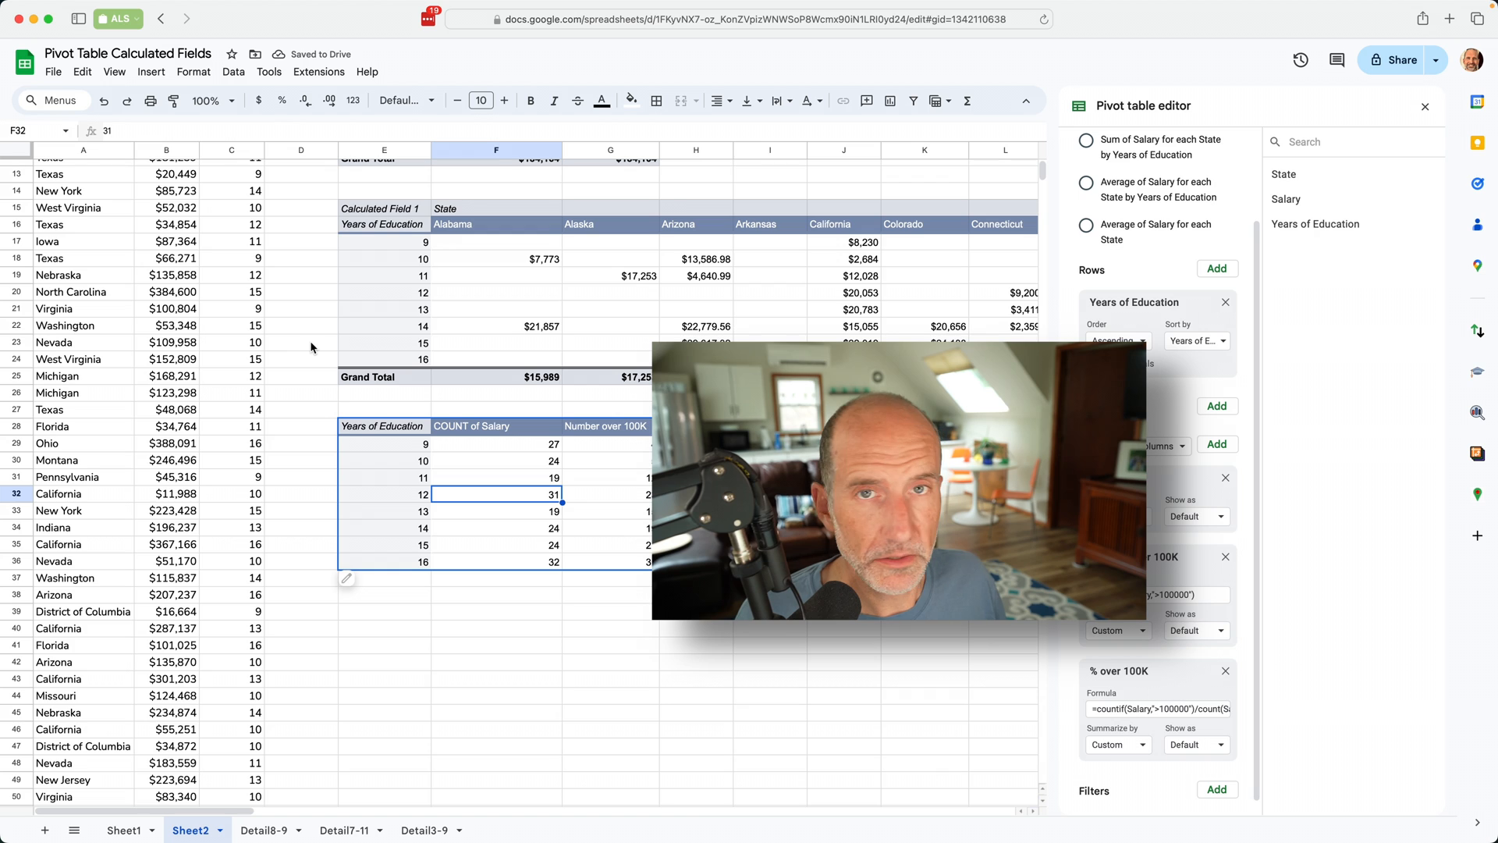
- Insert a chart from the copied pivot data and change its type to Combo chart
{"action": "left_click", "coordinate": [150, 72]}
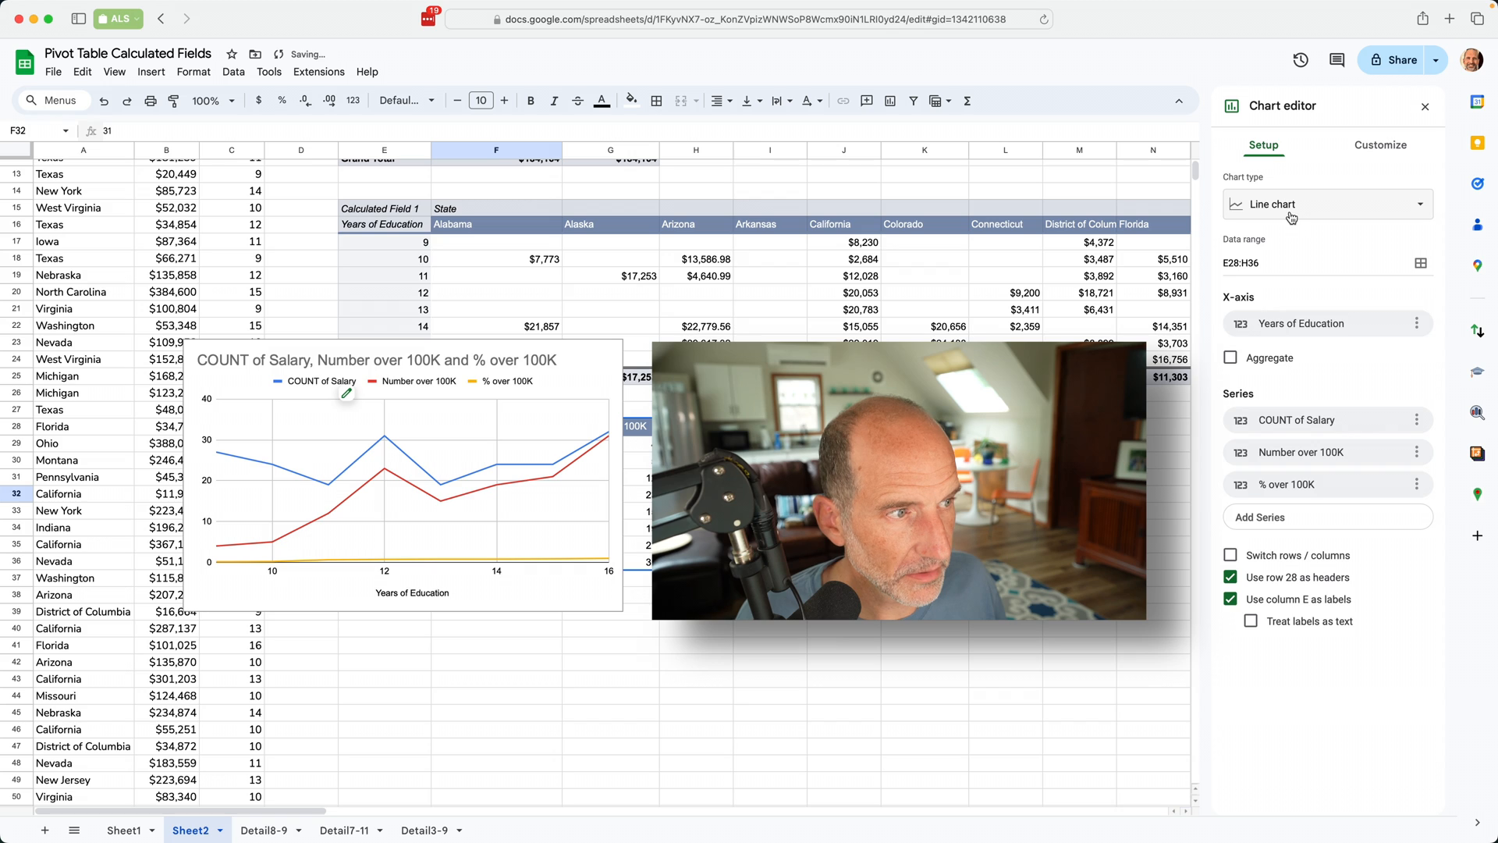
{"action": "left_click", "coordinate": [1327, 204]}
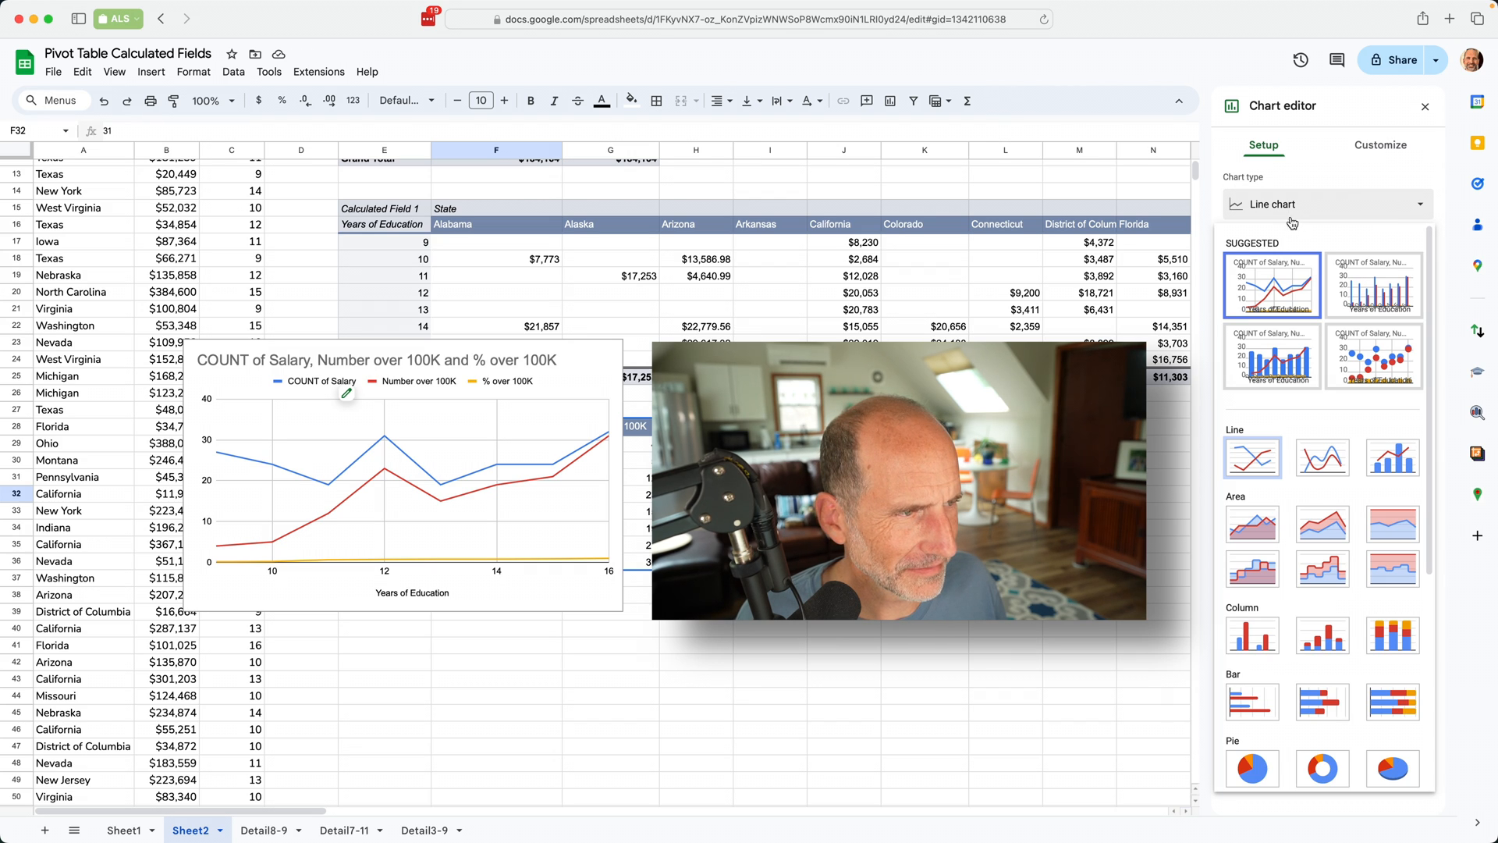
{"action": "mouse_move", "coordinate": [1272, 357]}
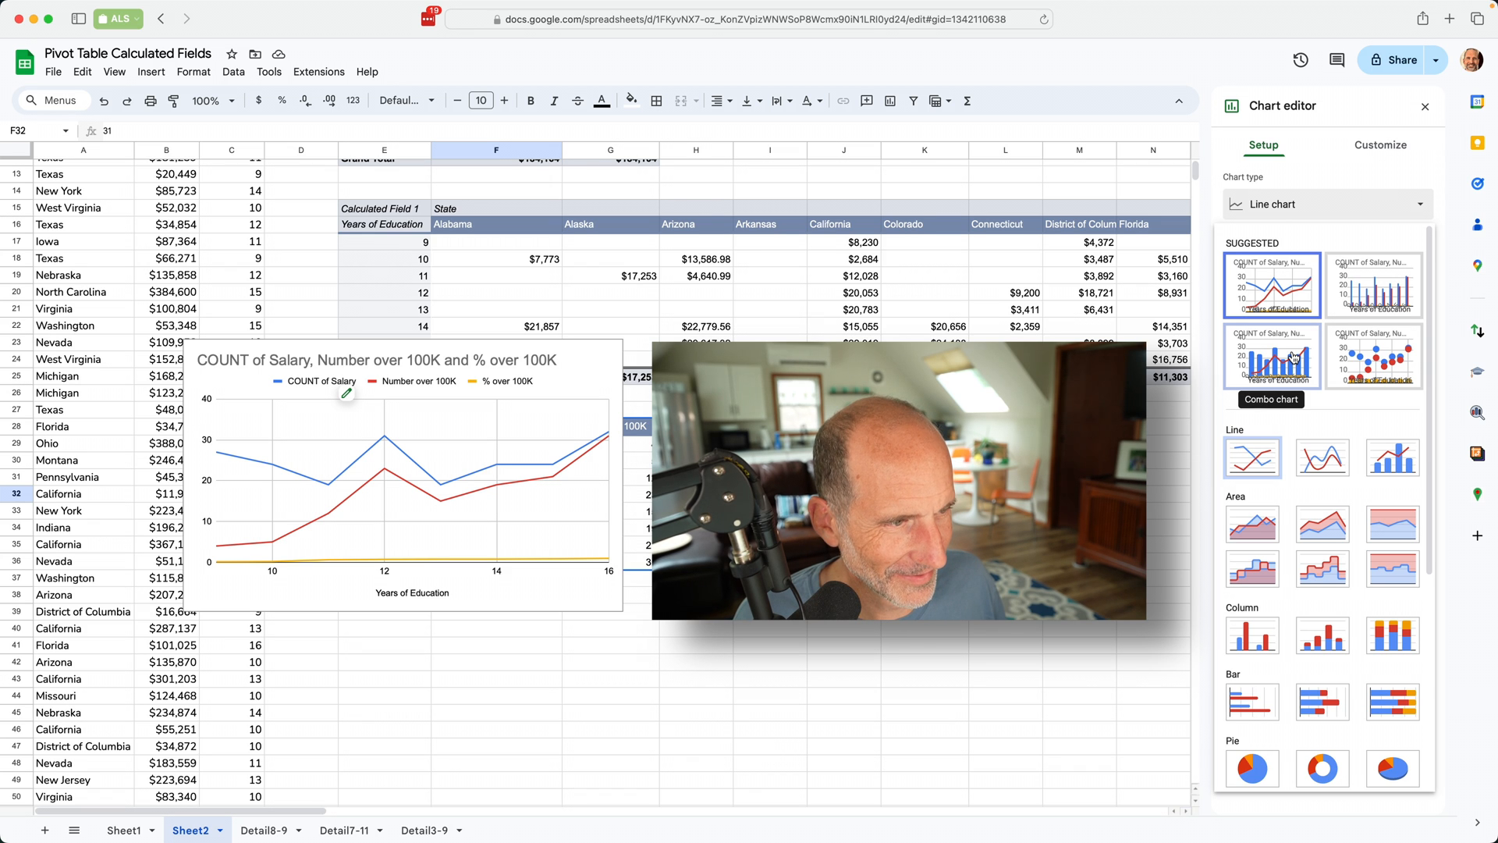
{"action": "left_click", "coordinate": [1272, 355]}
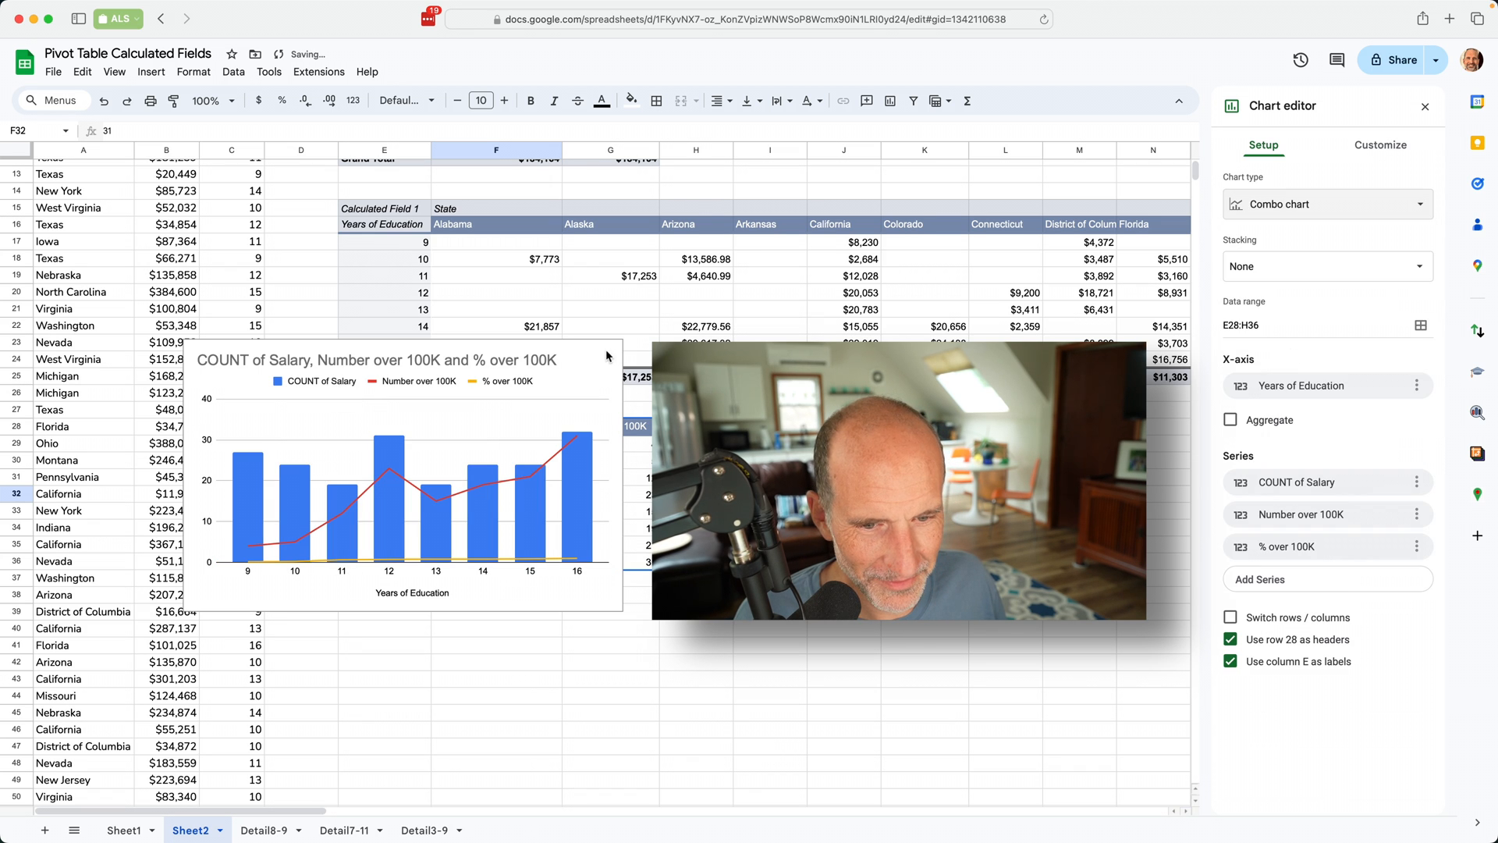
{"action": "left_click", "coordinate": [1379, 145]}
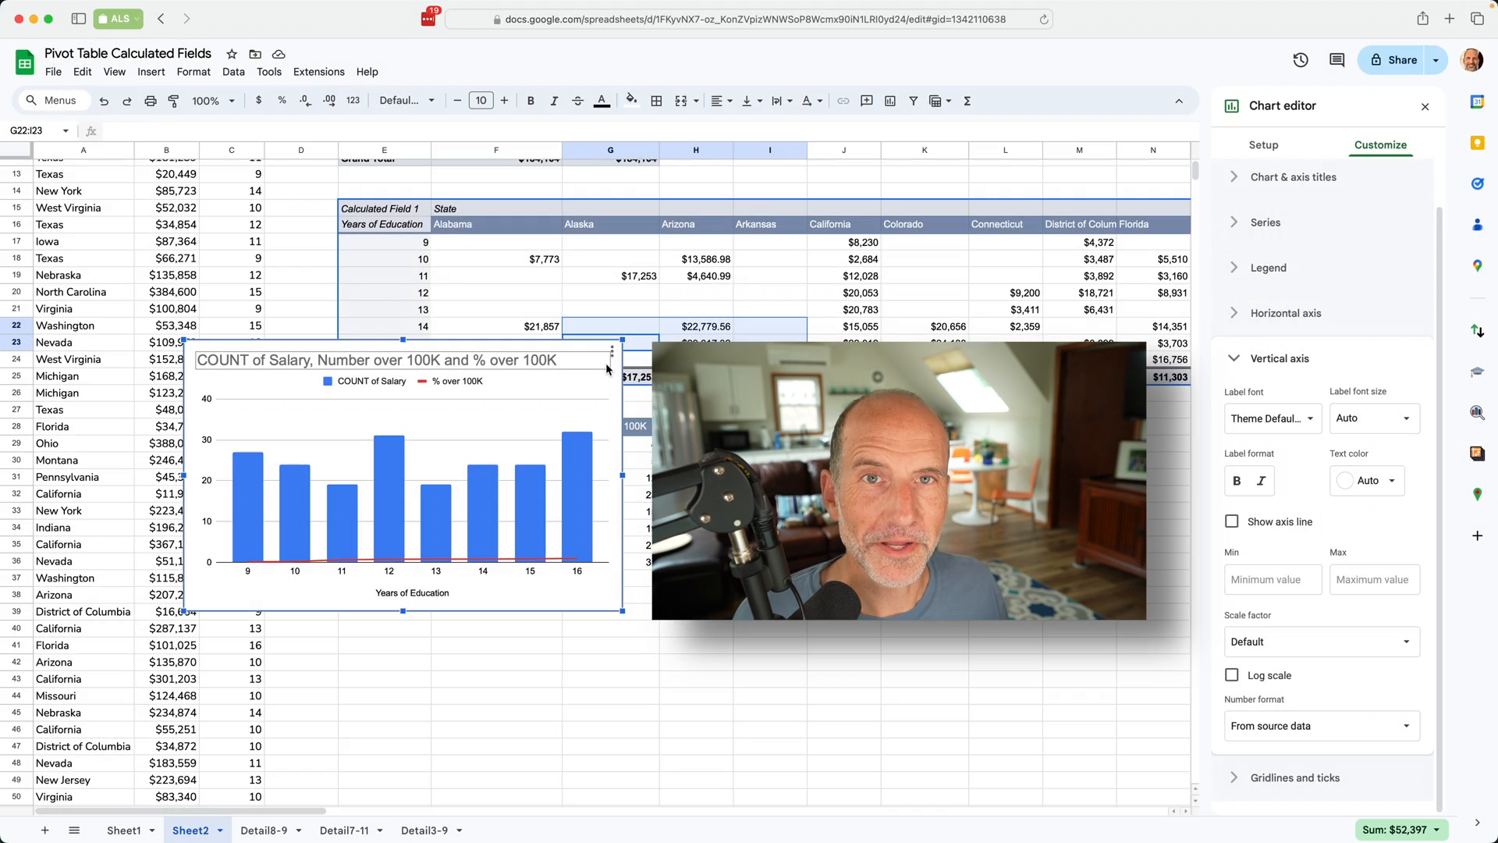